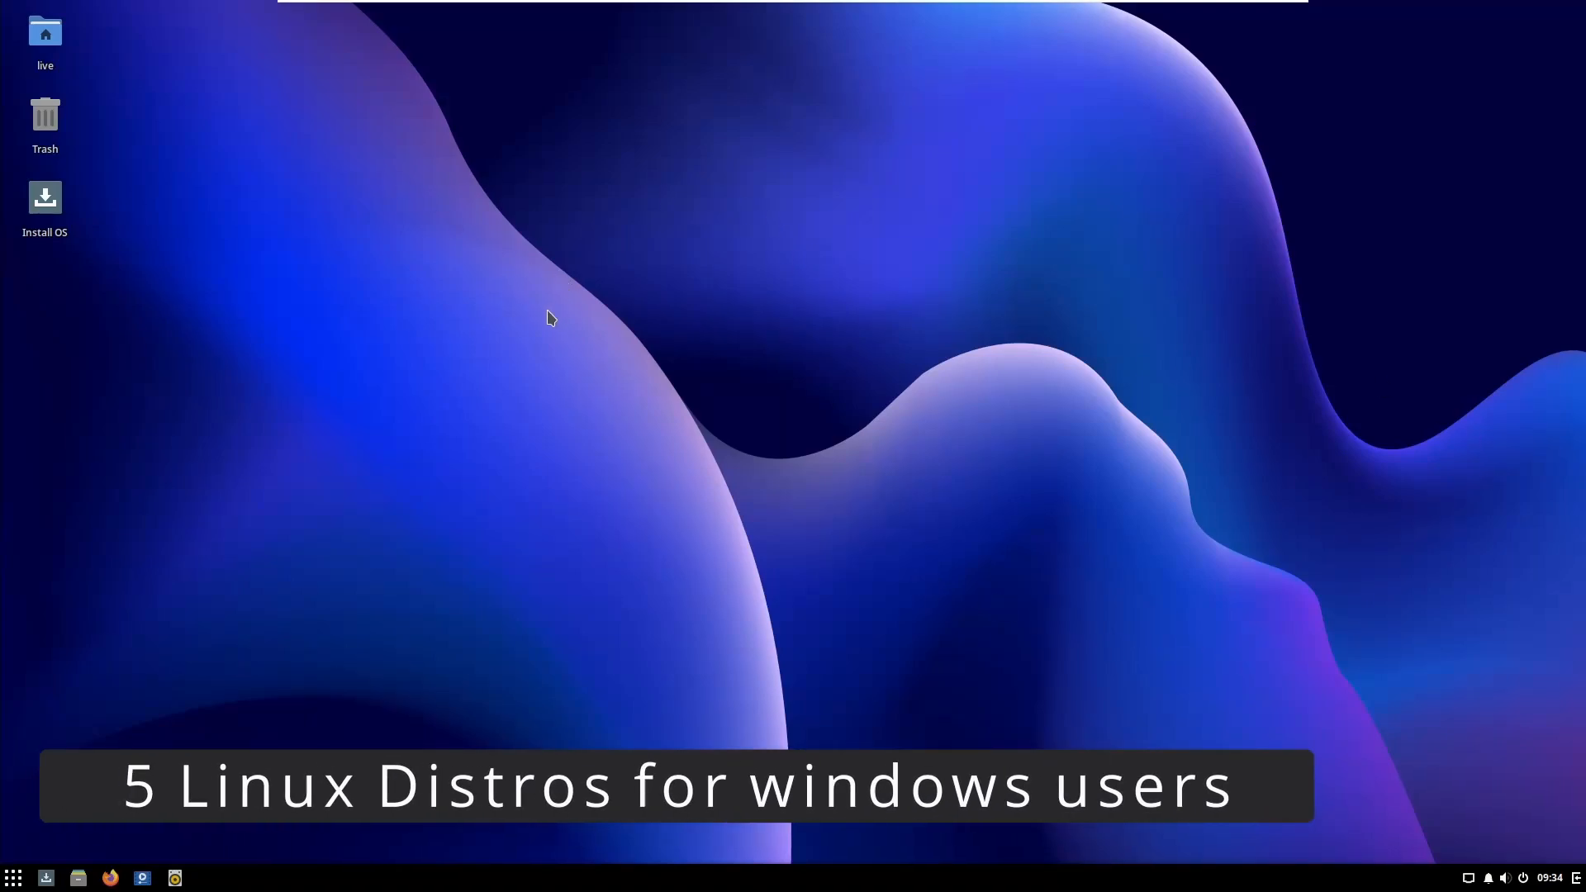
{"action": "mouse_move", "coordinate": [15, 849]}
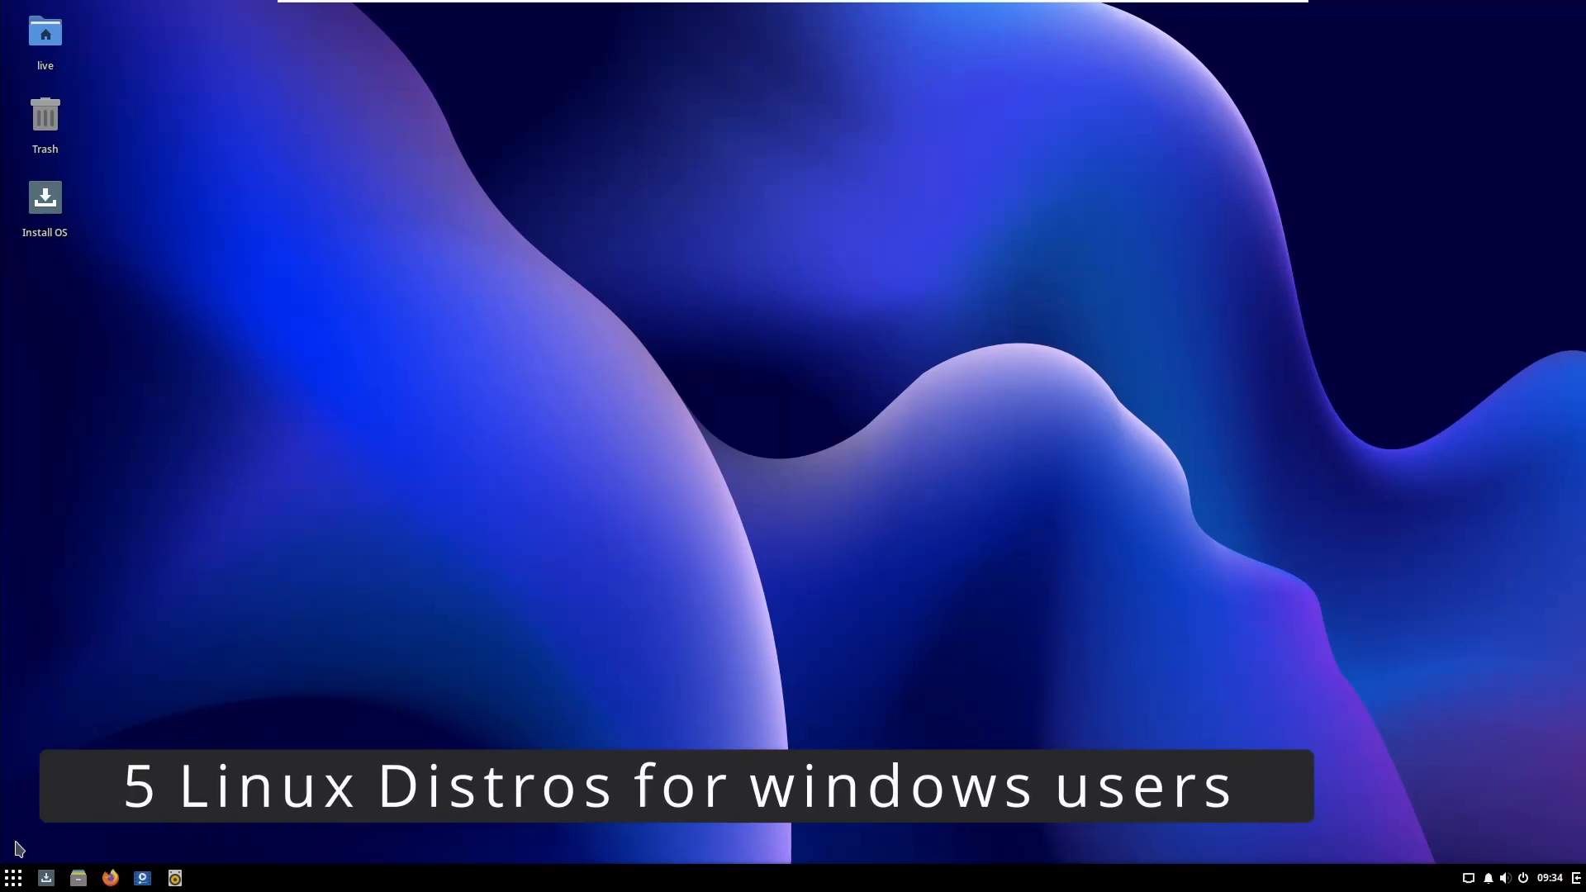
Step: Browse the installed applications list, then view the home folder in the file manager and close it
{"action": "left_click", "coordinate": [13, 877]}
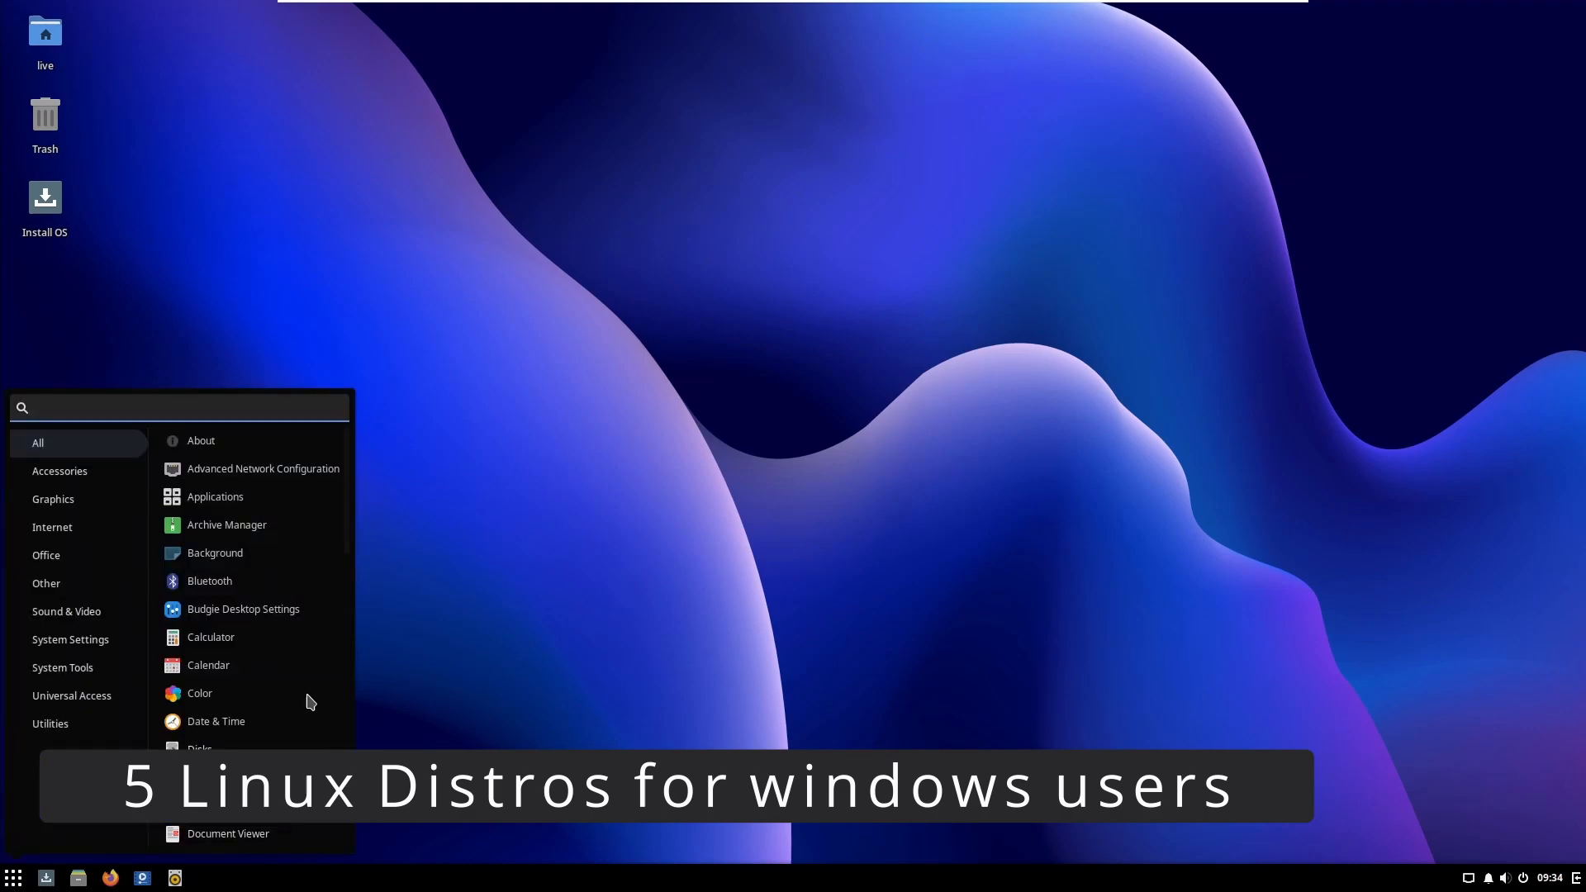
{"action": "scroll", "scroll_direction": "down", "scroll_amount": 3}
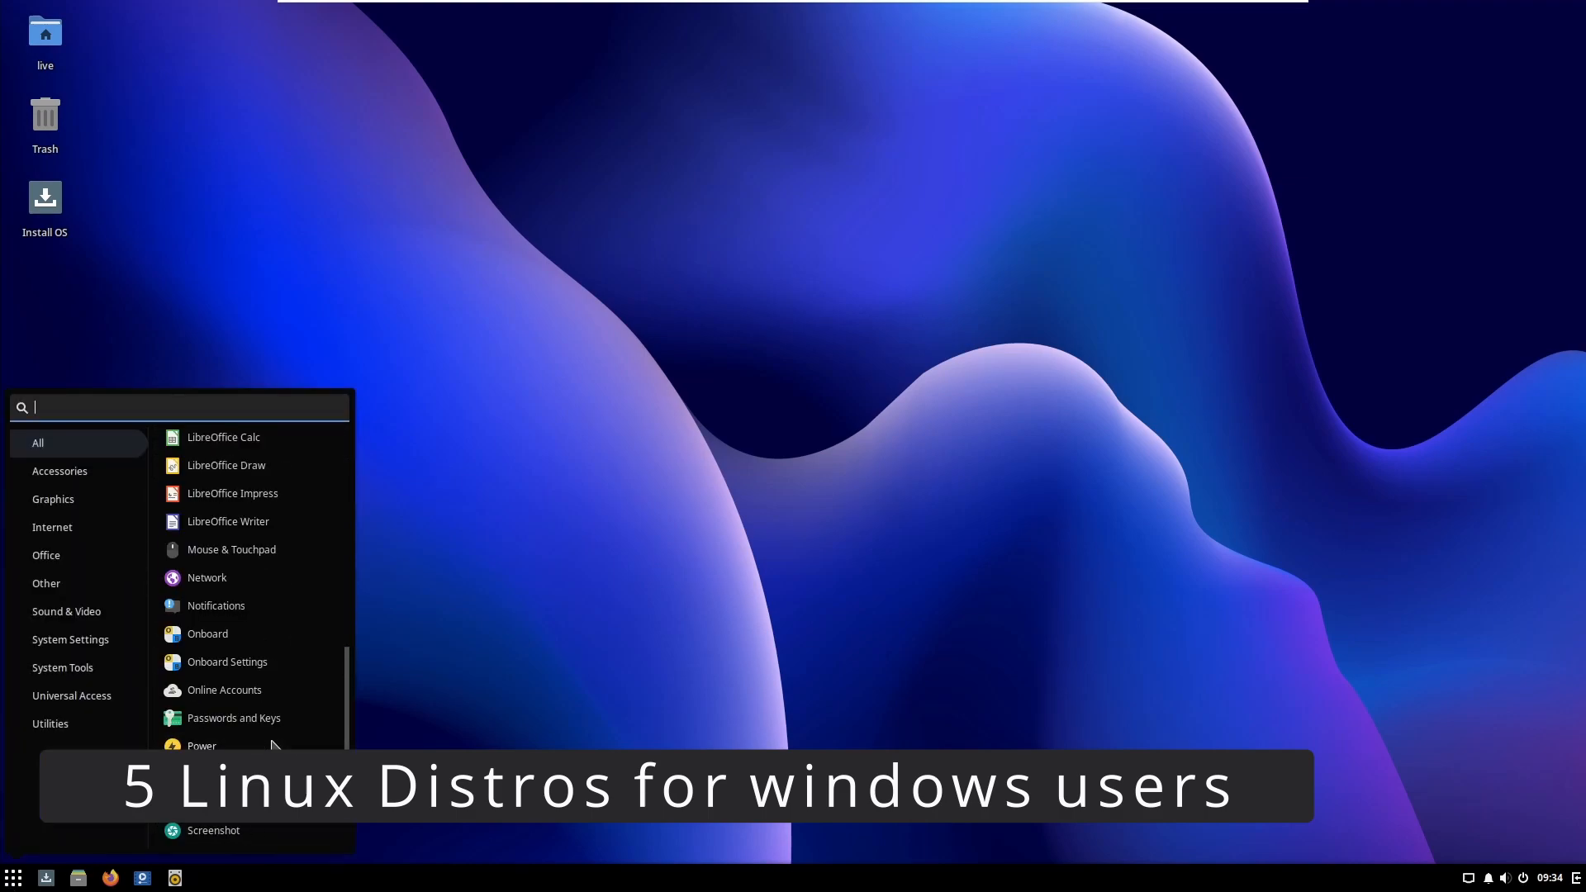
{"action": "left_click", "coordinate": [935, 518]}
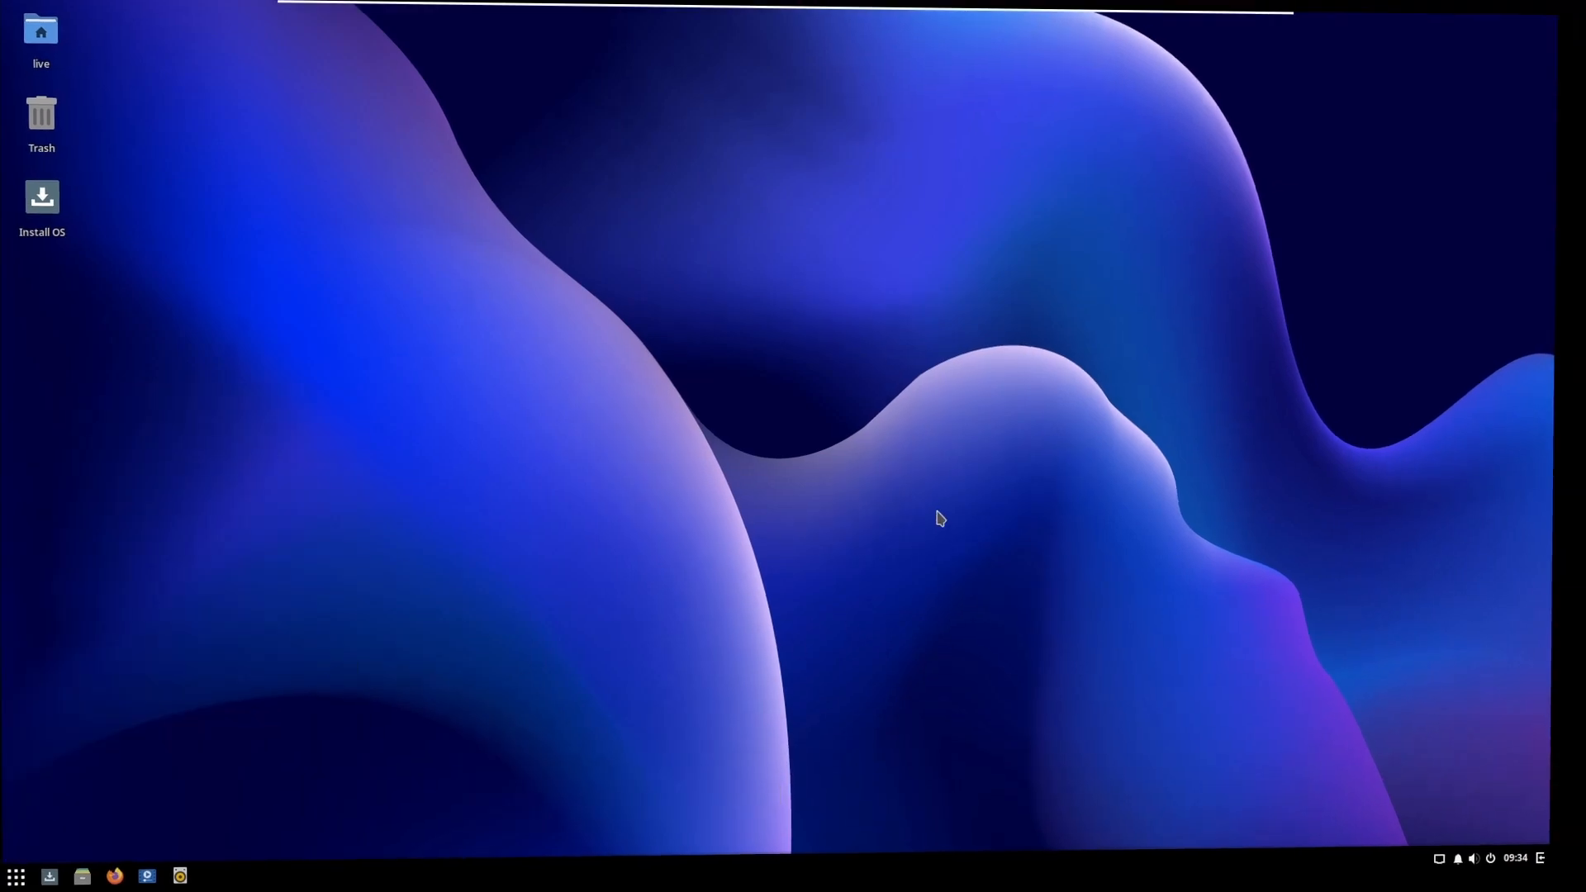
{"action": "left_click", "coordinate": [1509, 878]}
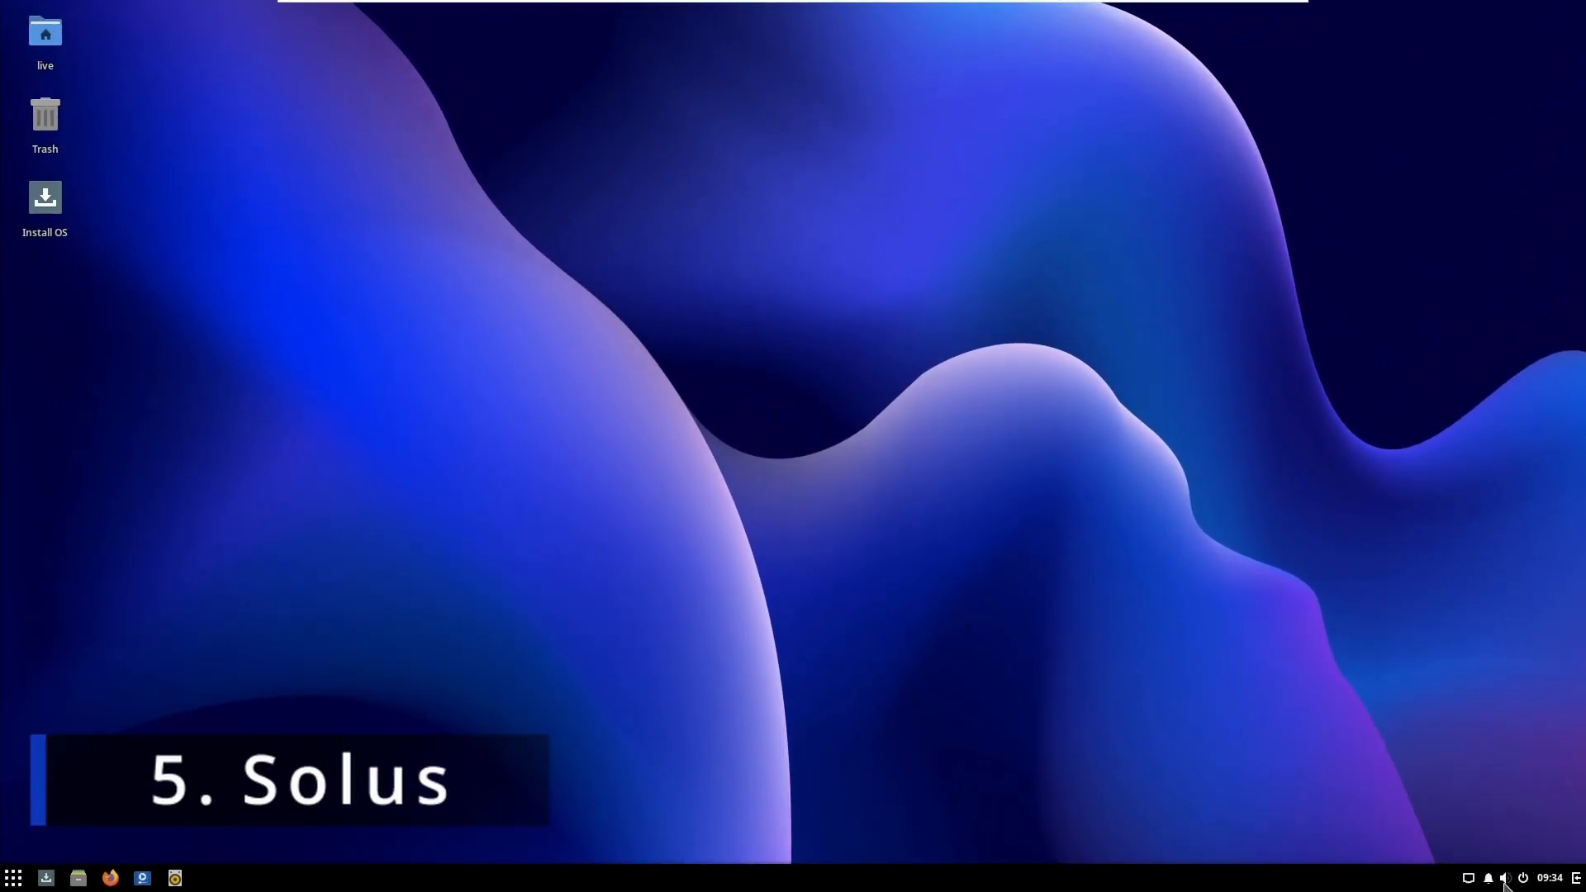
{"action": "left_click", "coordinate": [1489, 877]}
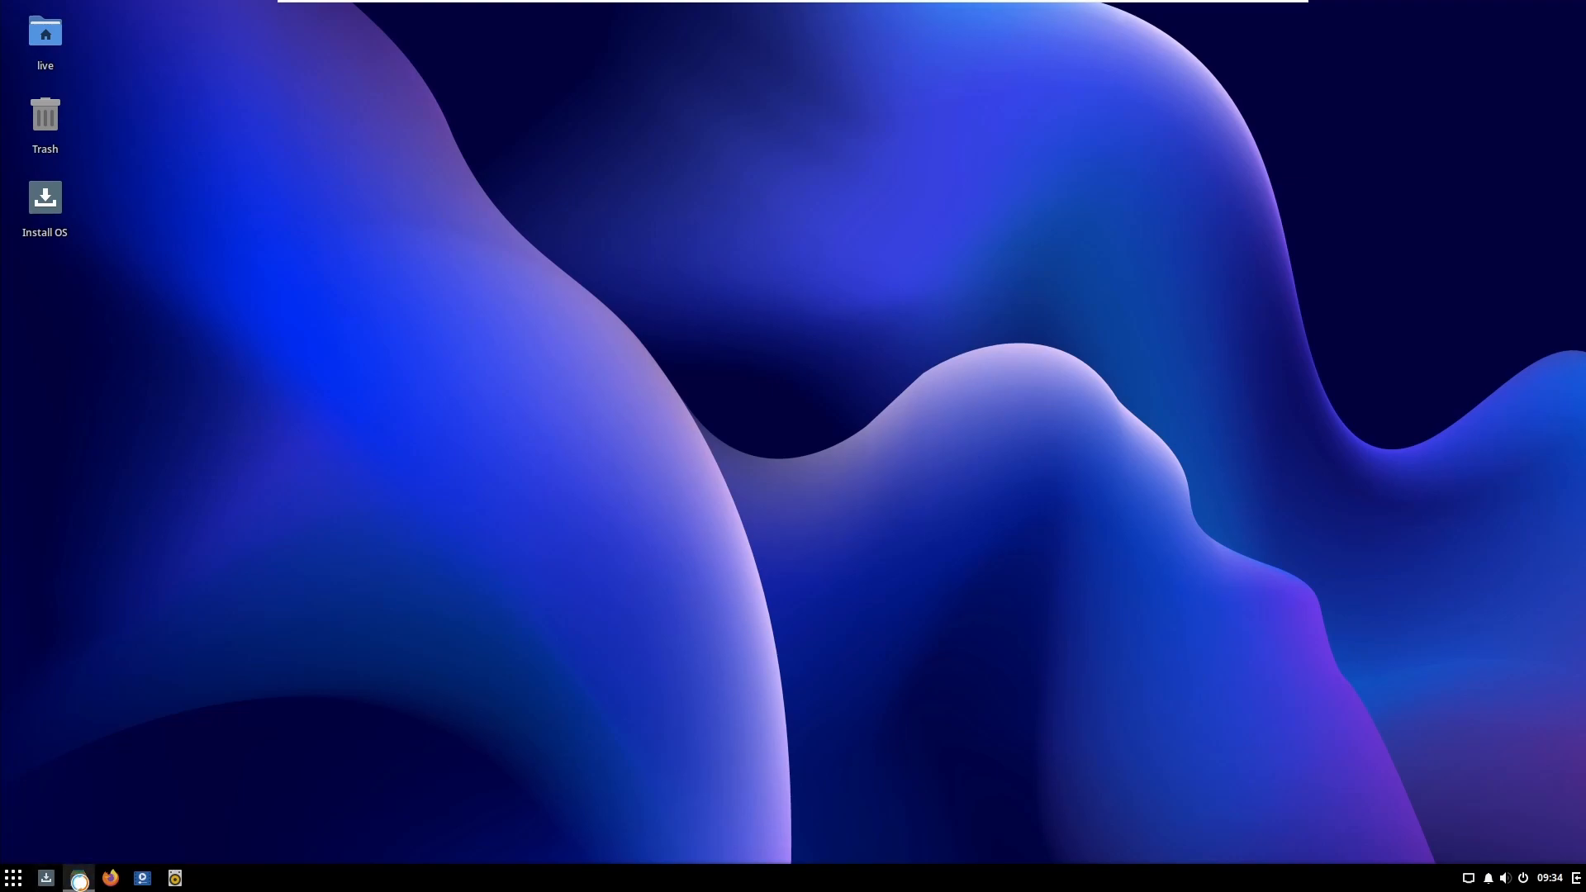
{"action": "left_click", "coordinate": [78, 877]}
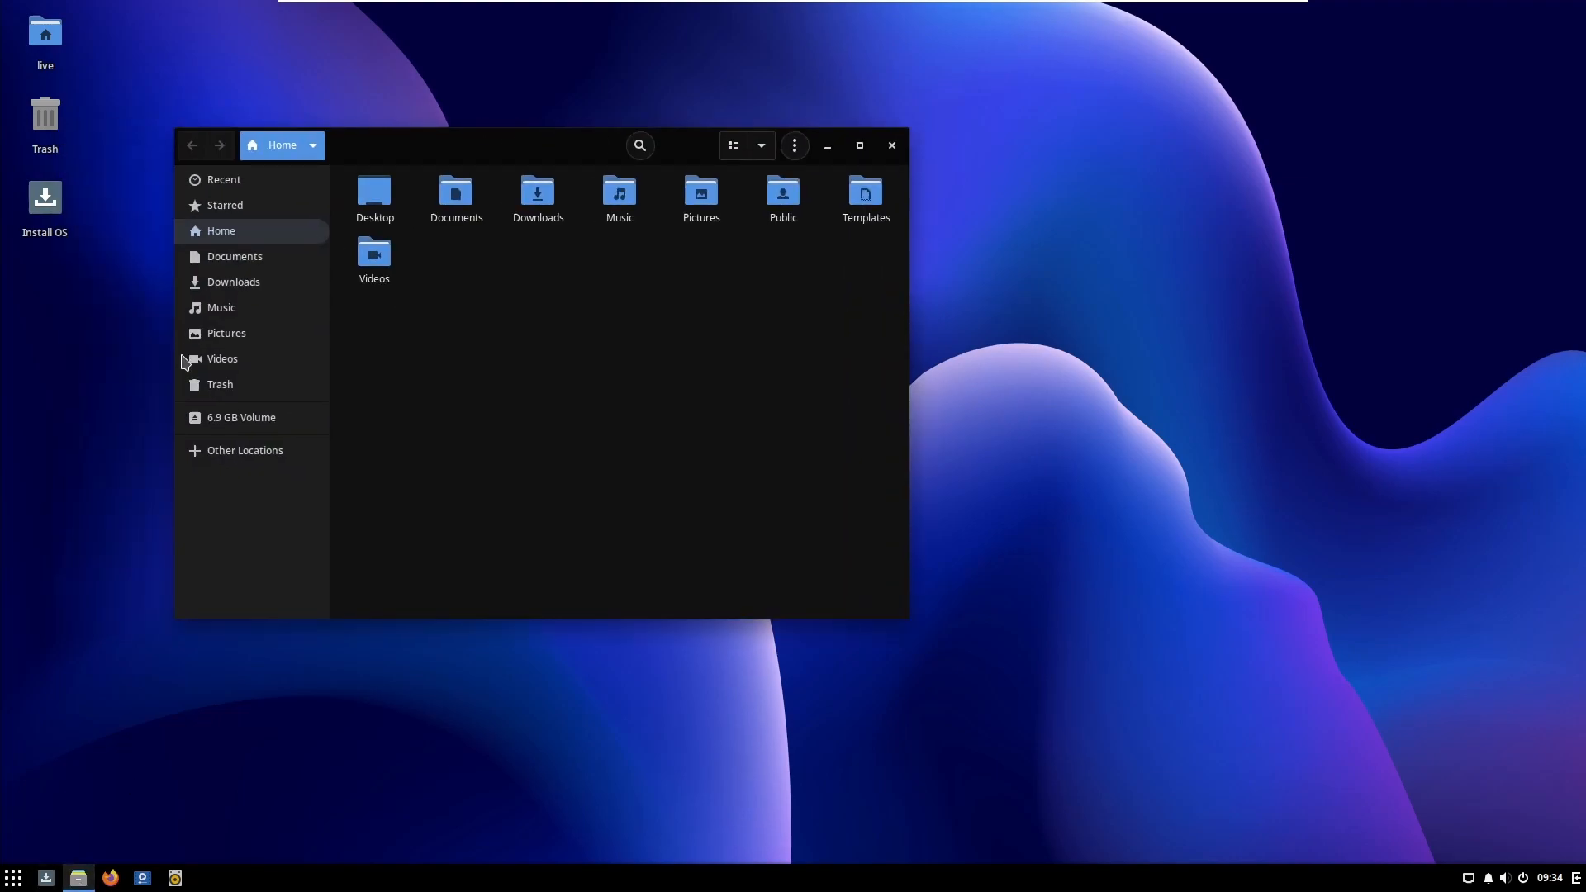
{"action": "left_click", "coordinate": [890, 145]}
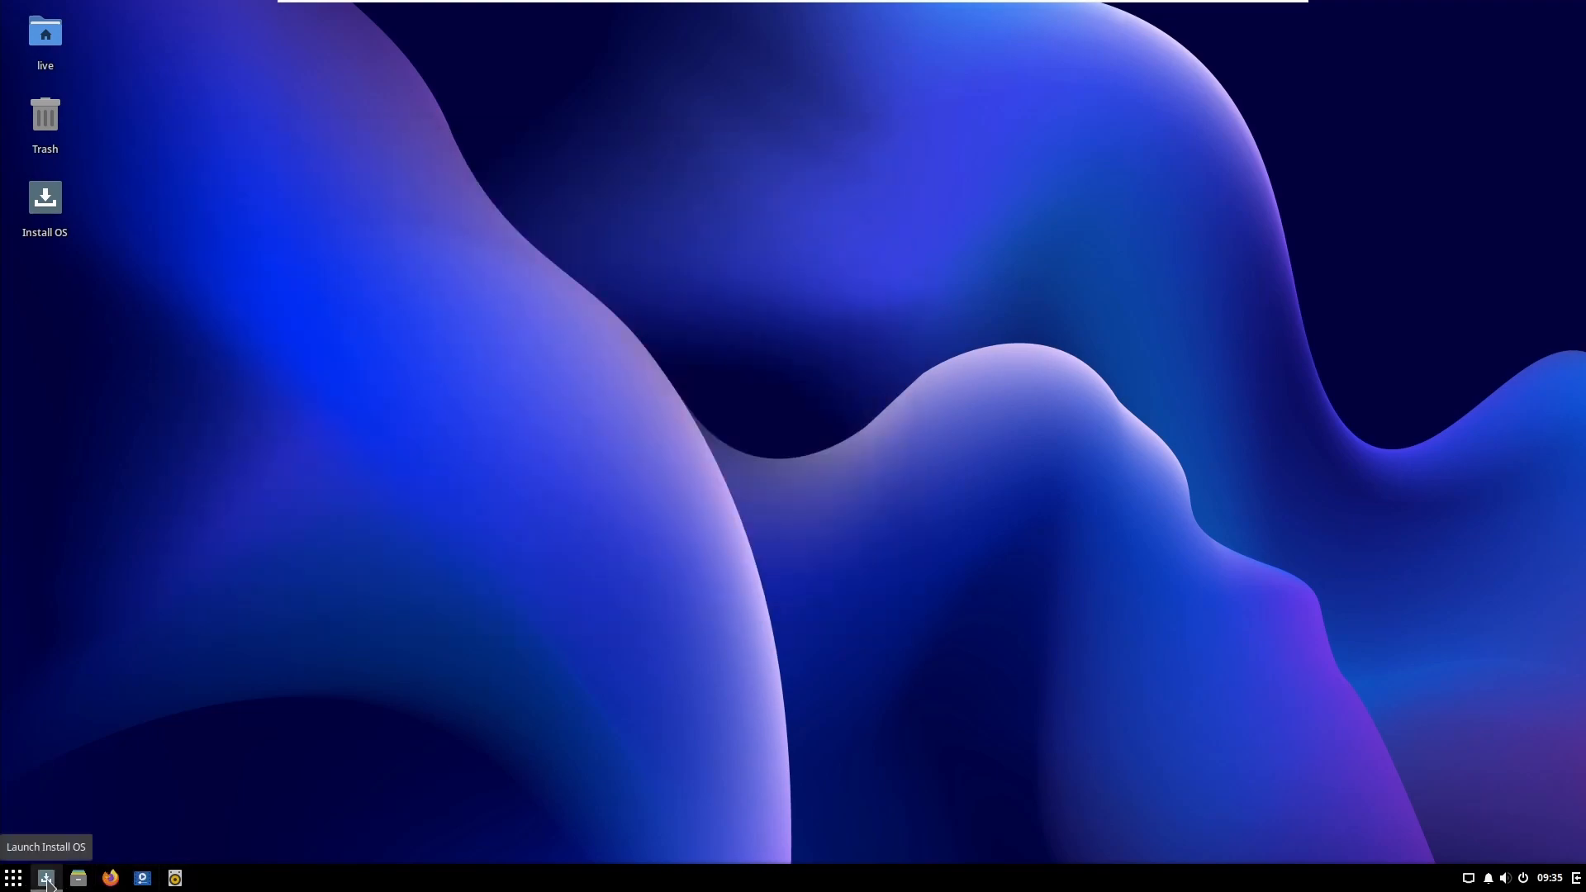
Step: Tour the software store's Gaming on Solus and Third Party sections, then close the store
{"action": "left_click", "coordinate": [13, 878]}
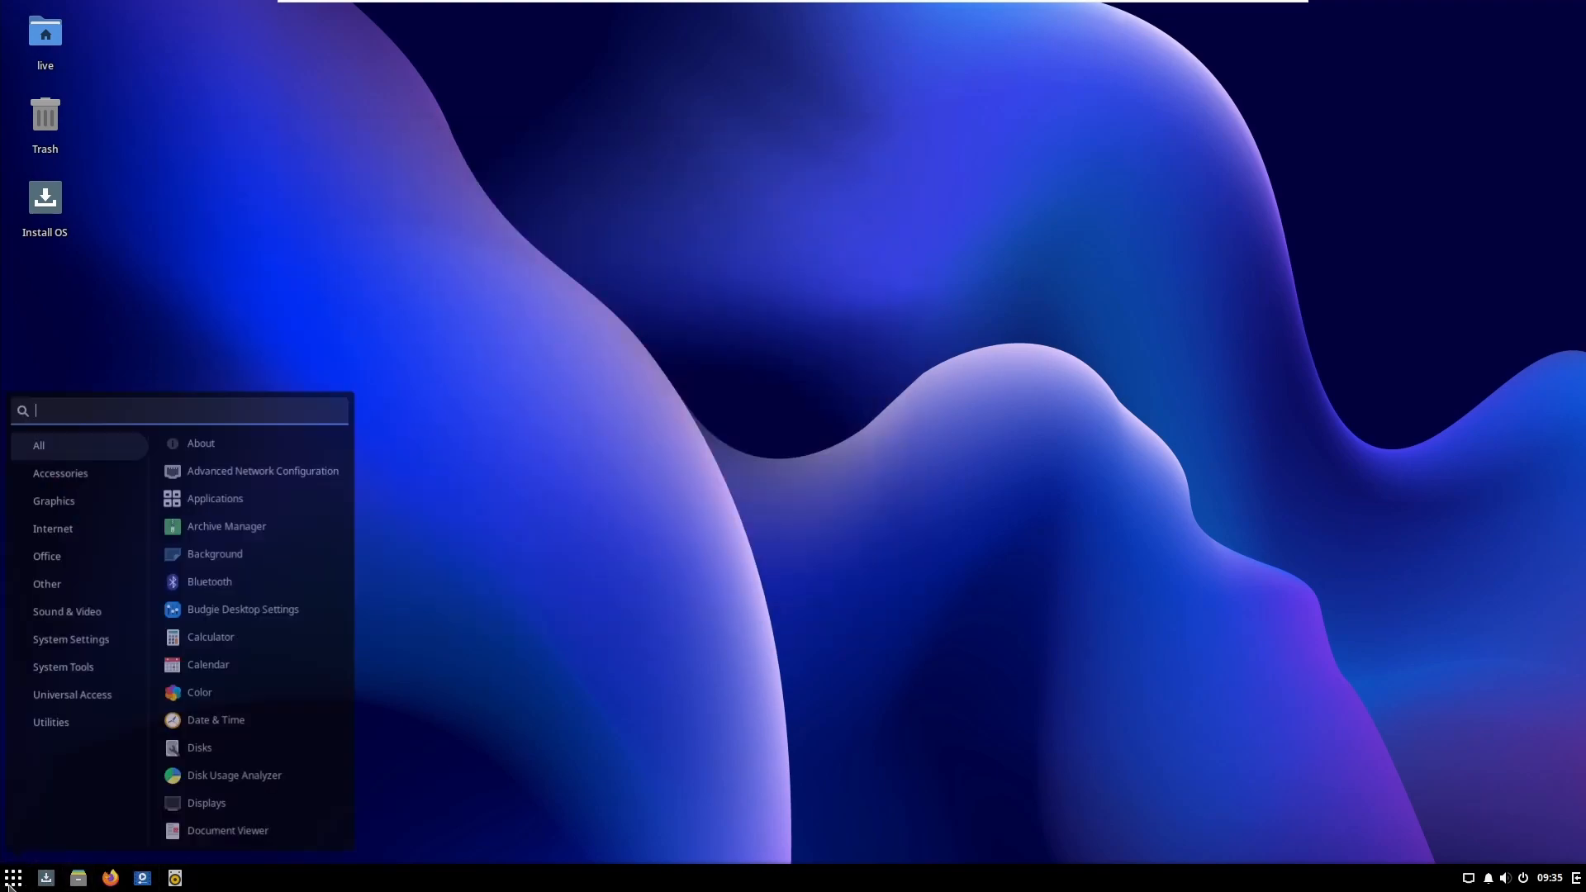
{"action": "scroll", "scroll_direction": "down", "scroll_amount": 3}
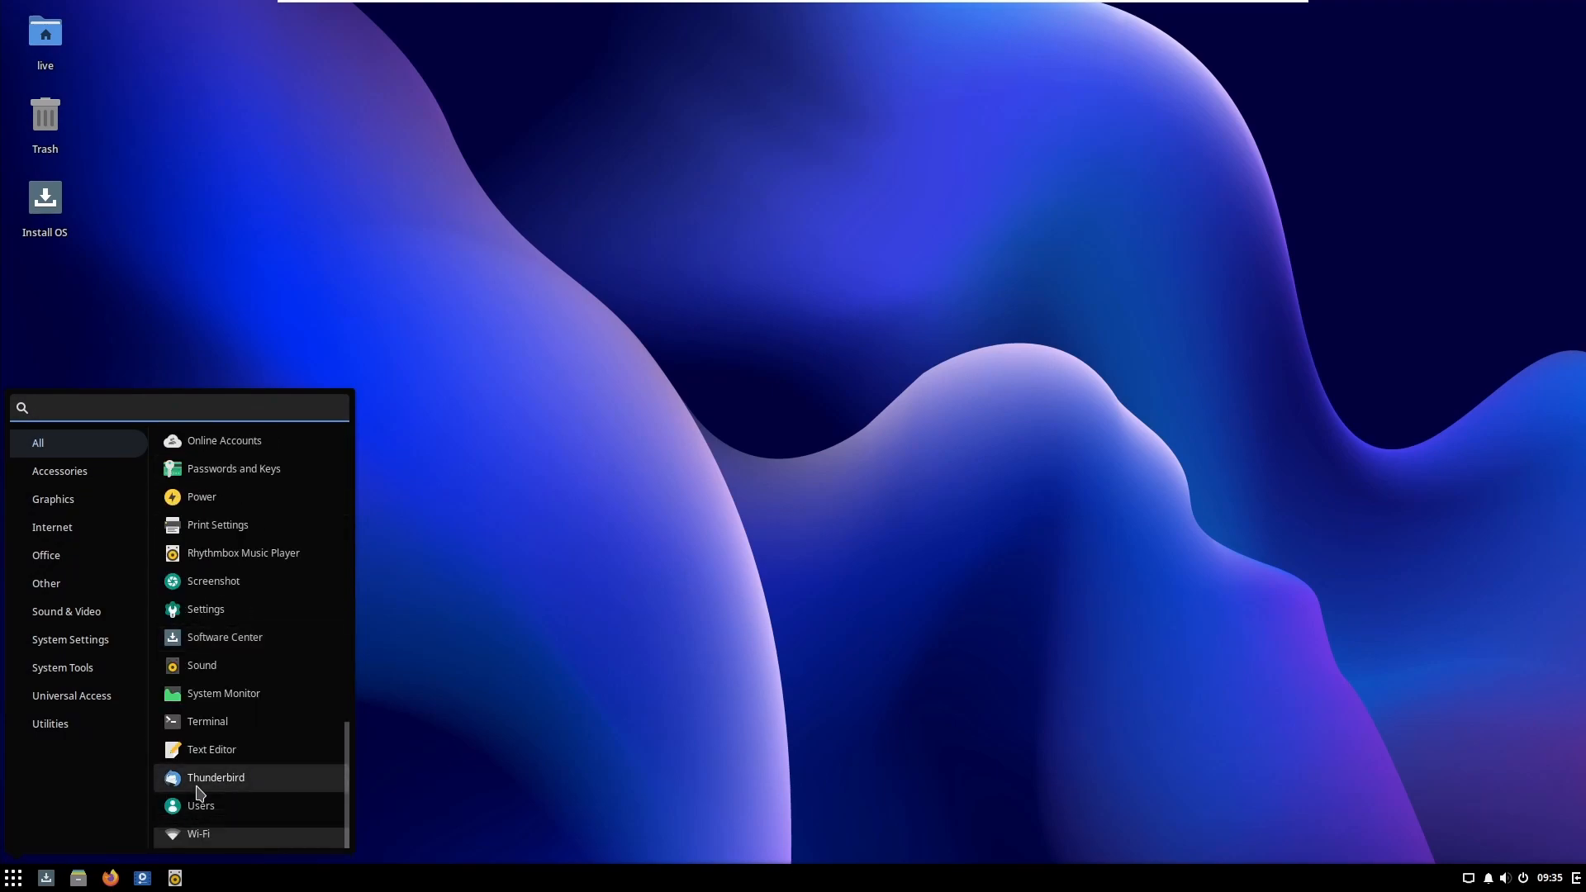
{"action": "mouse_move", "coordinate": [277, 648]}
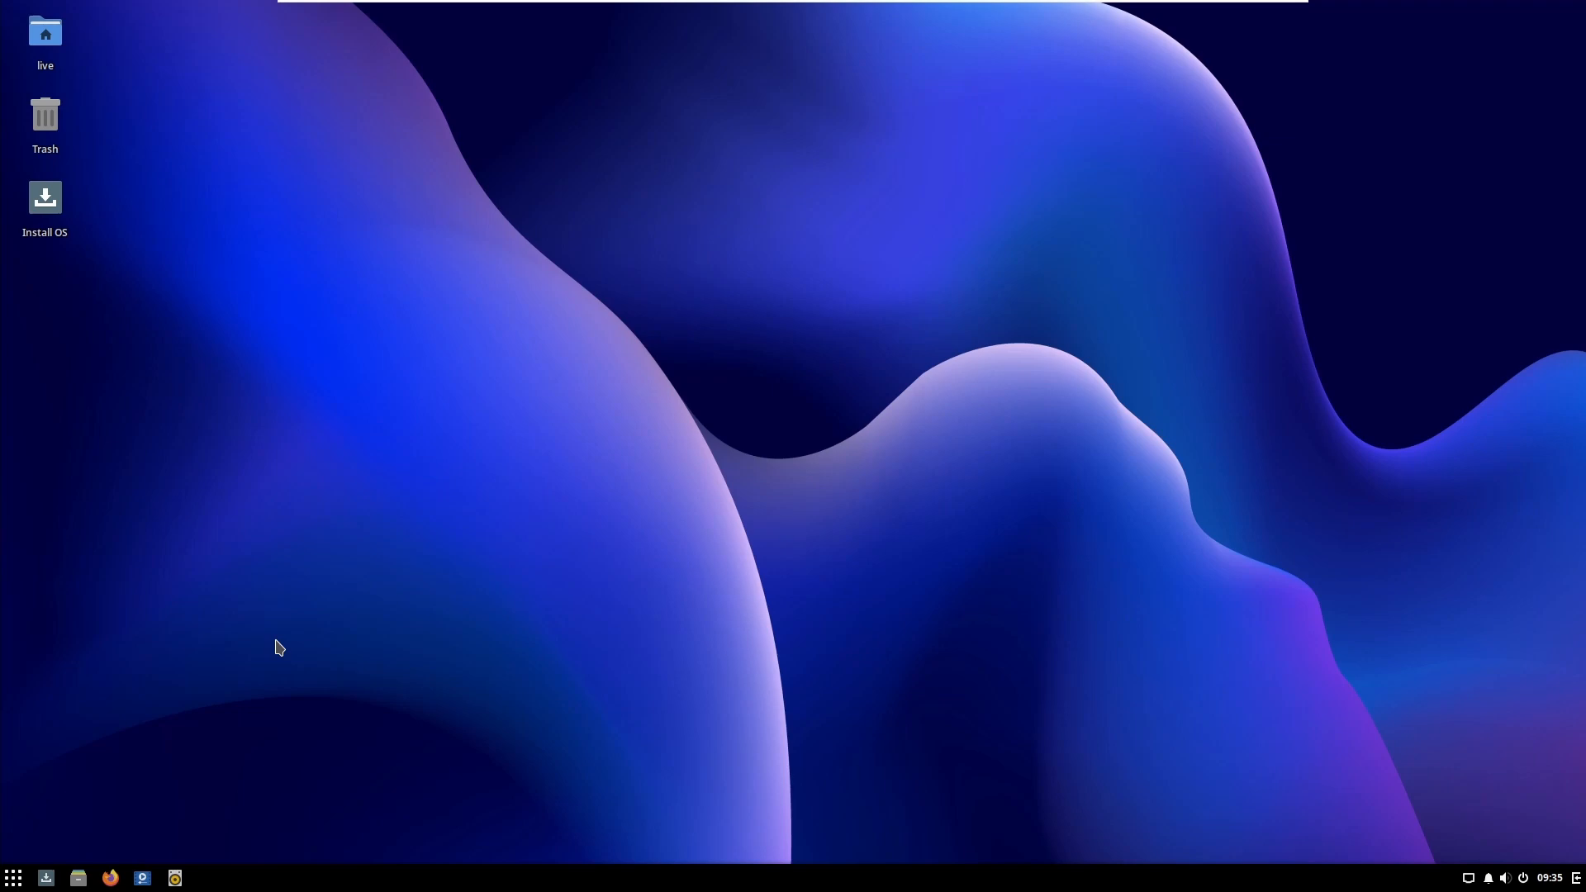
{"action": "left_click", "coordinate": [206, 877]}
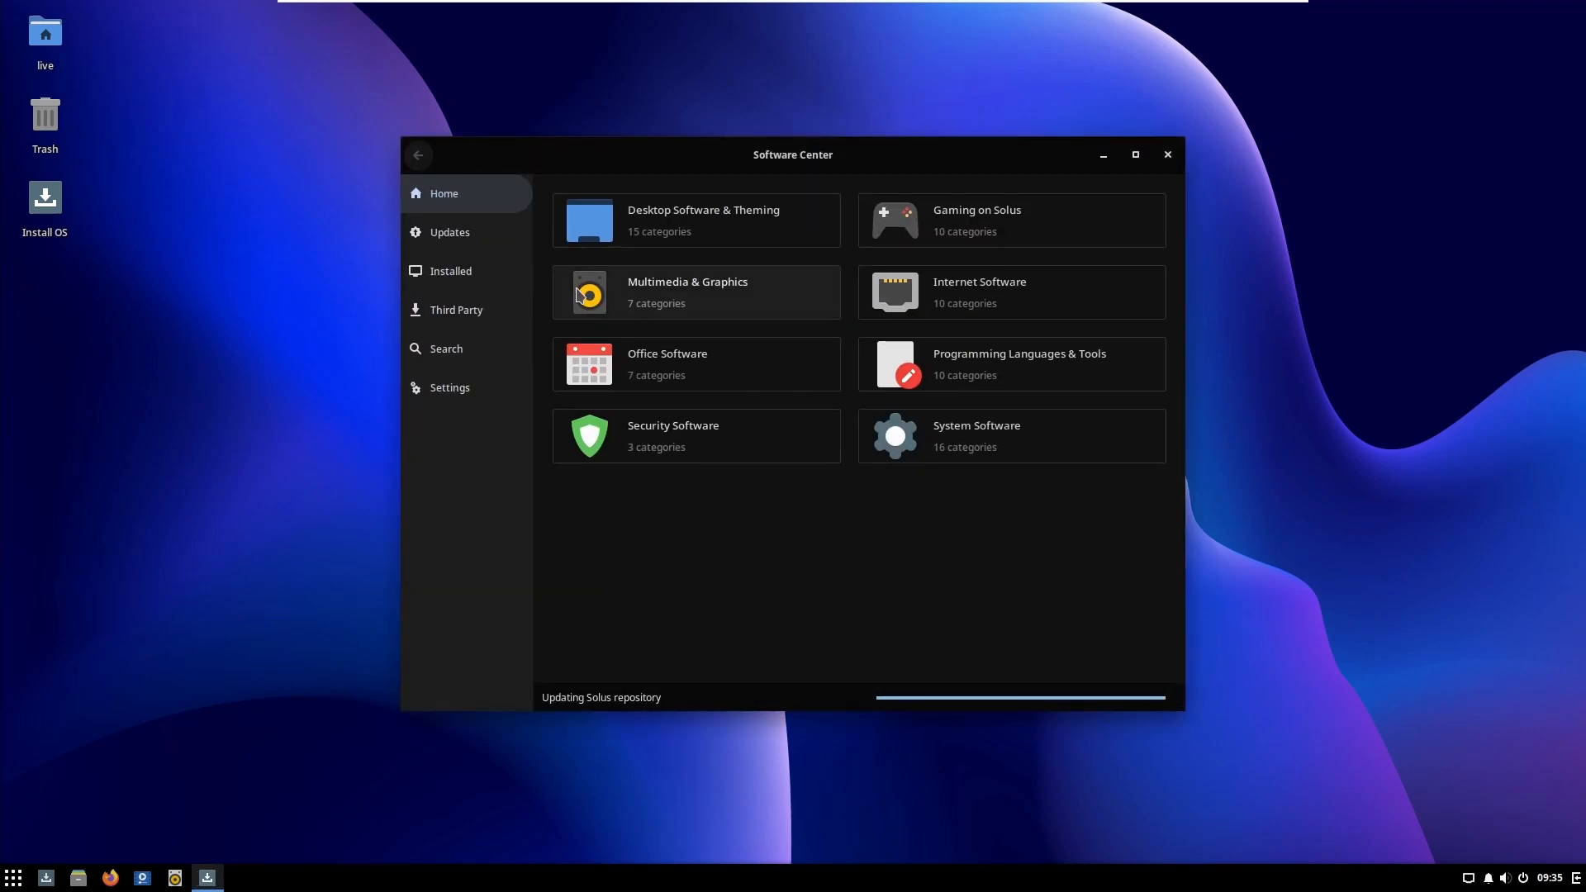
{"action": "mouse_move", "coordinate": [929, 246]}
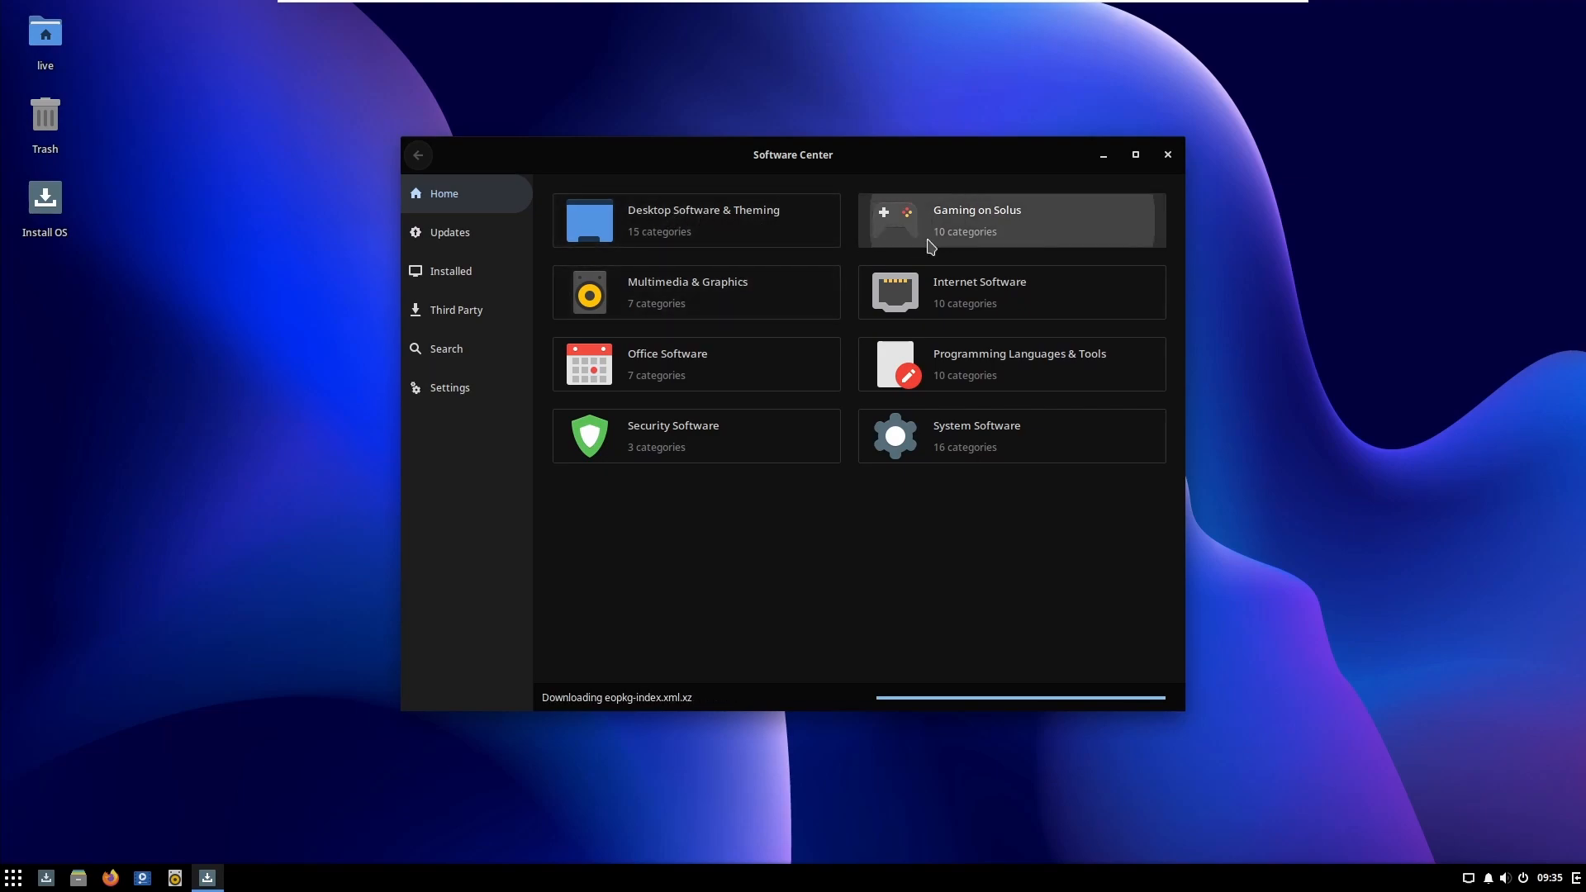
{"action": "left_click", "coordinate": [975, 220]}
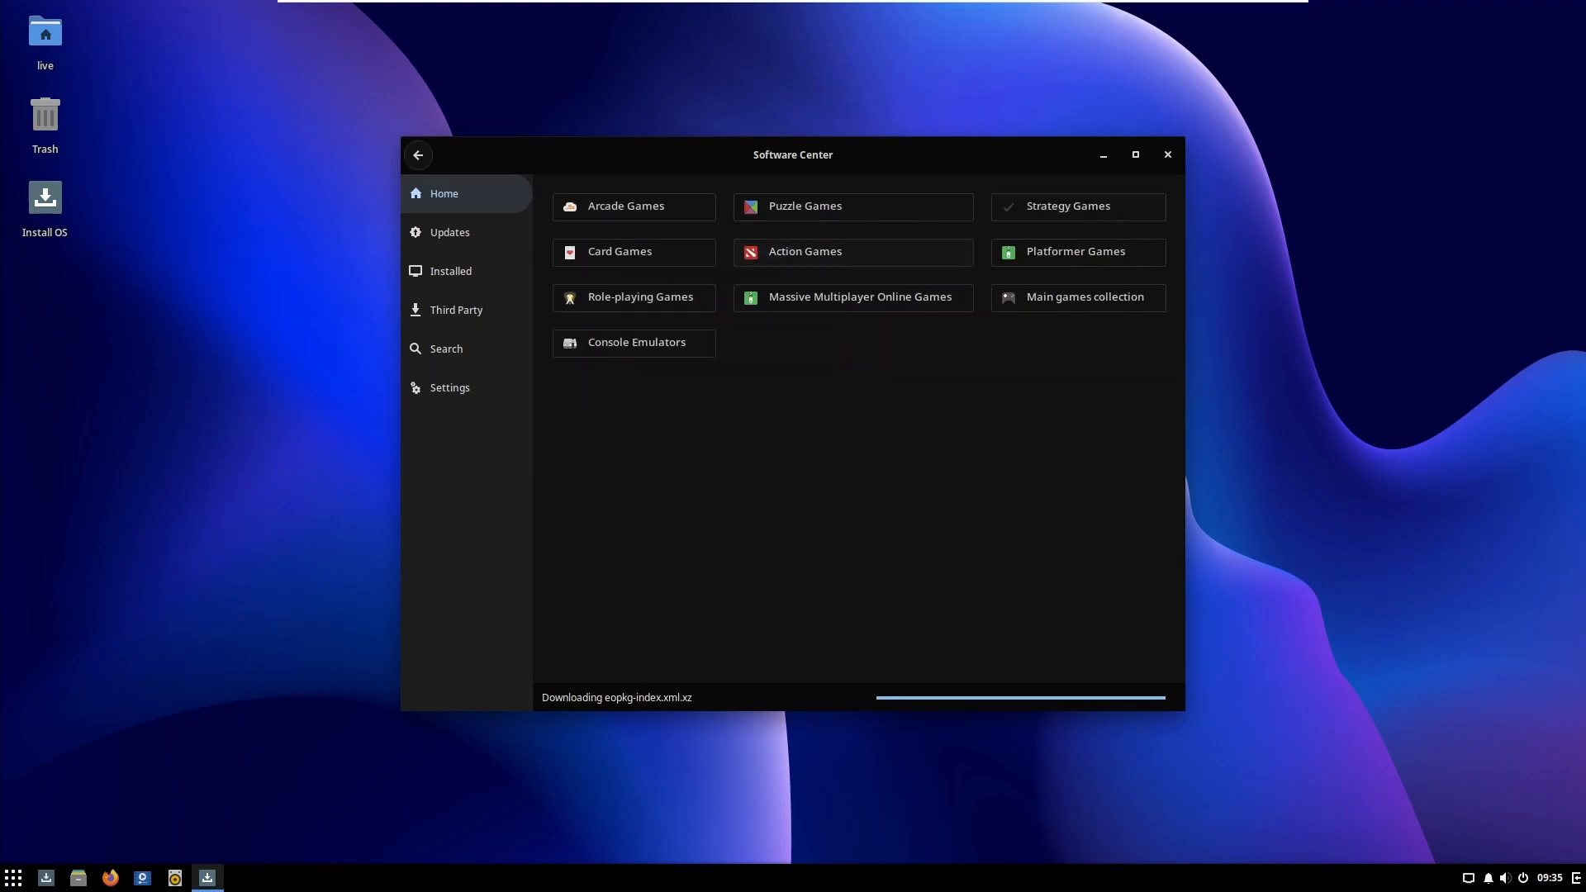
{"action": "left_click", "coordinate": [418, 155]}
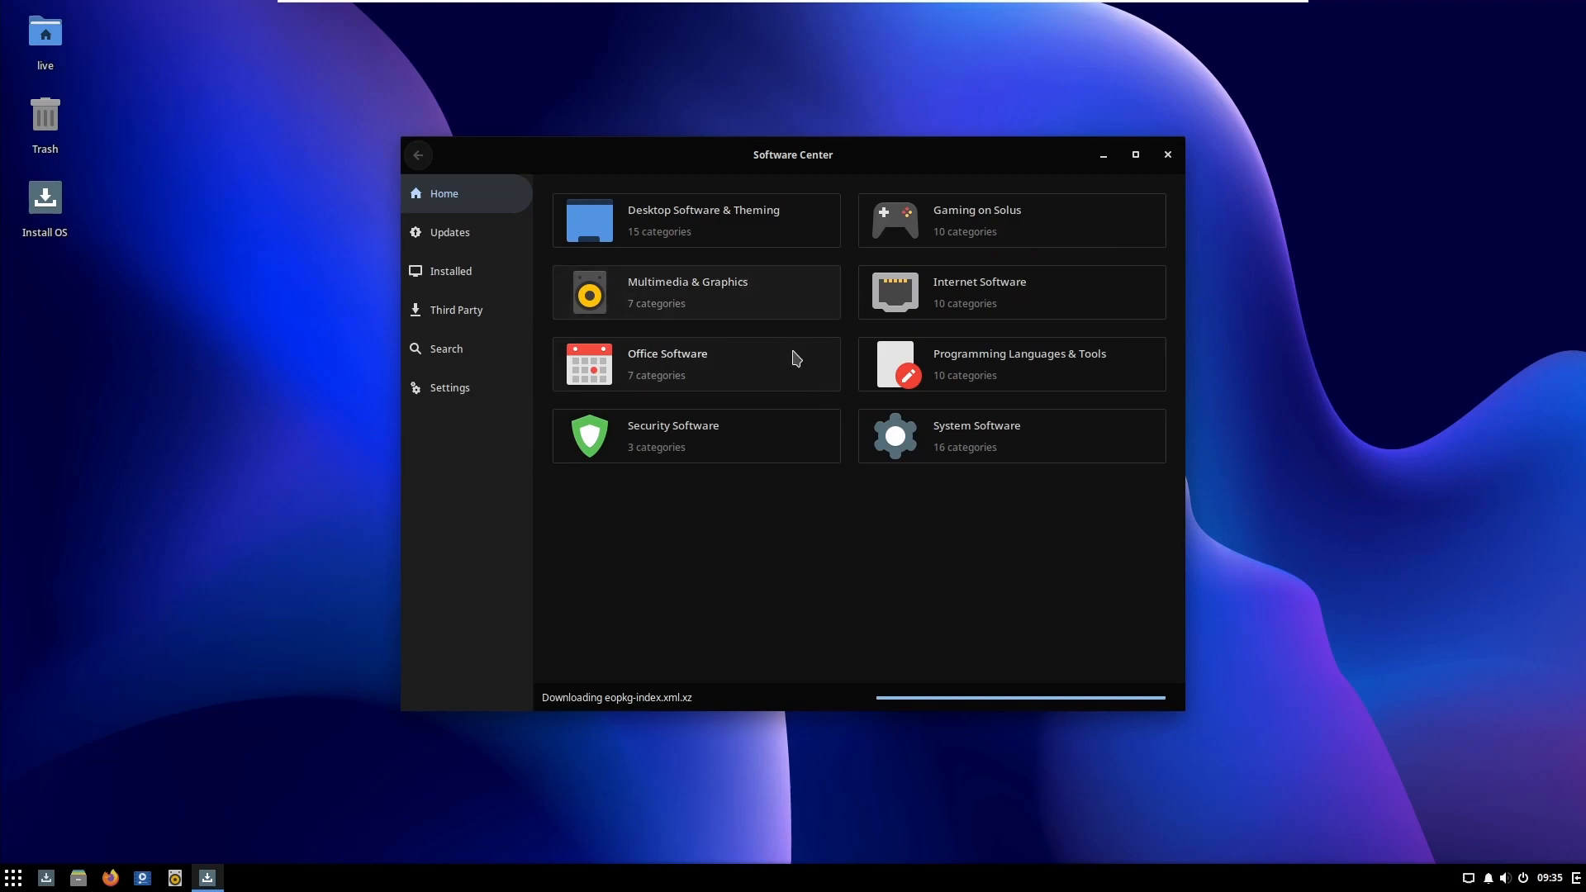
{"action": "mouse_move", "coordinate": [707, 311]}
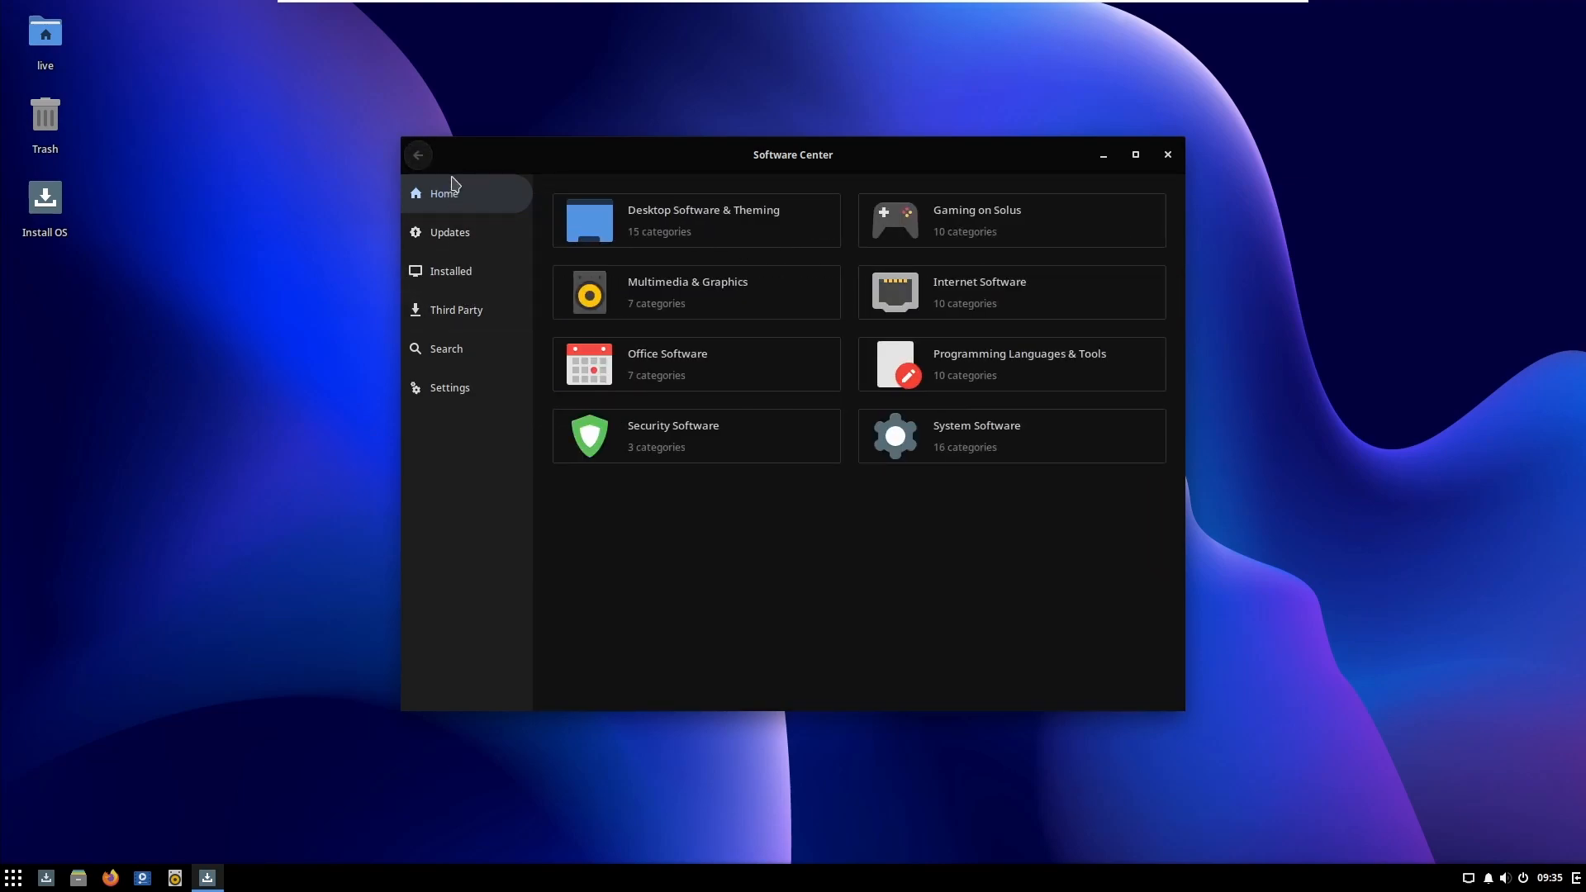
{"action": "left_click", "coordinate": [449, 386]}
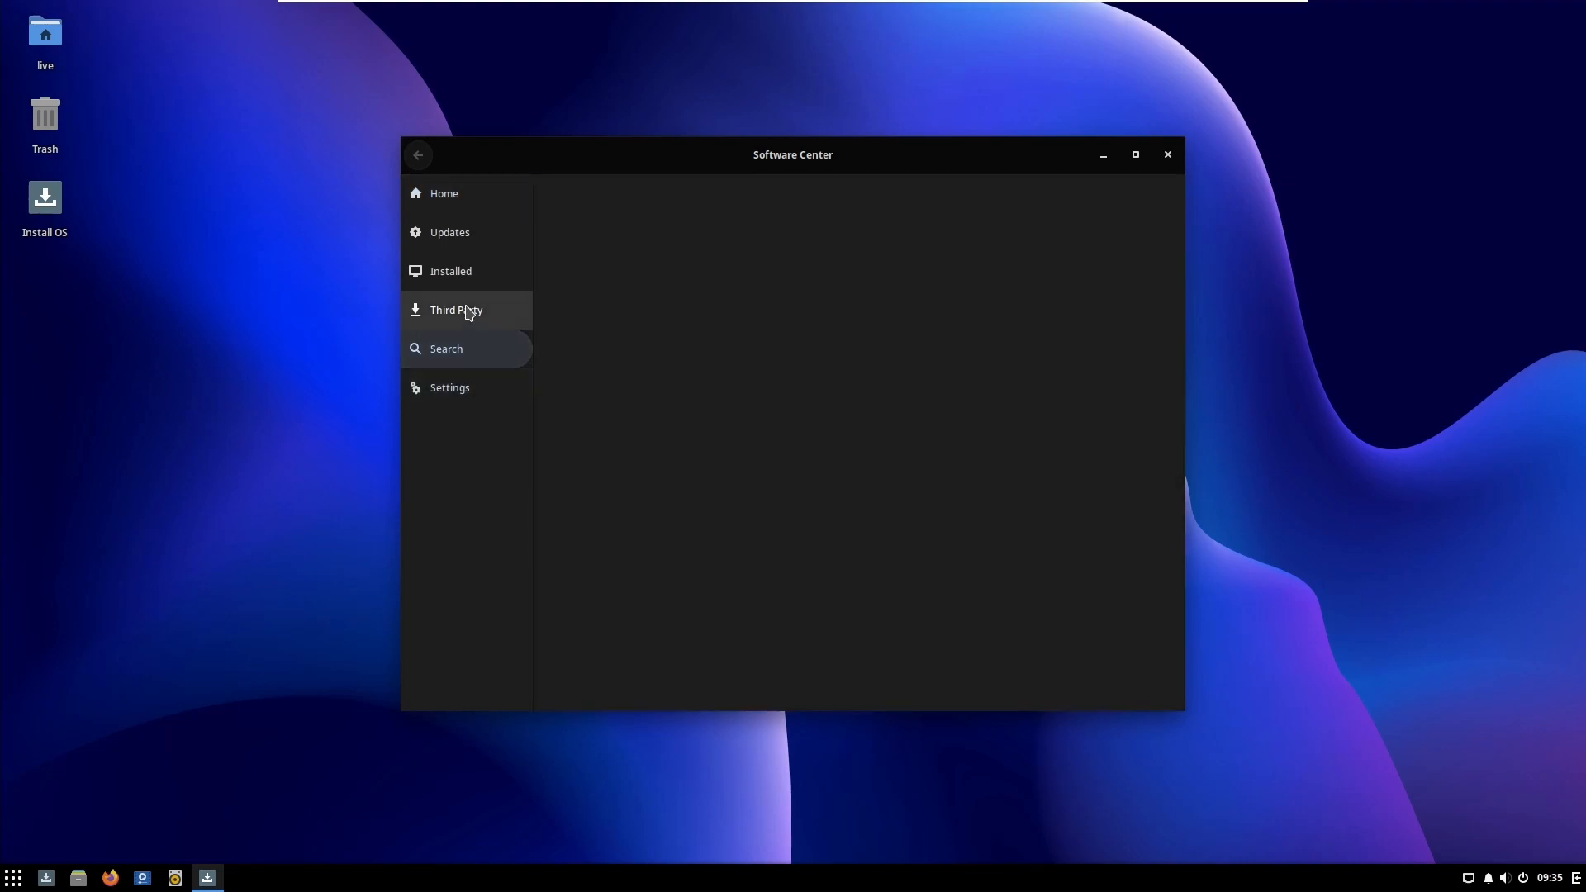
{"action": "left_click", "coordinate": [1167, 154]}
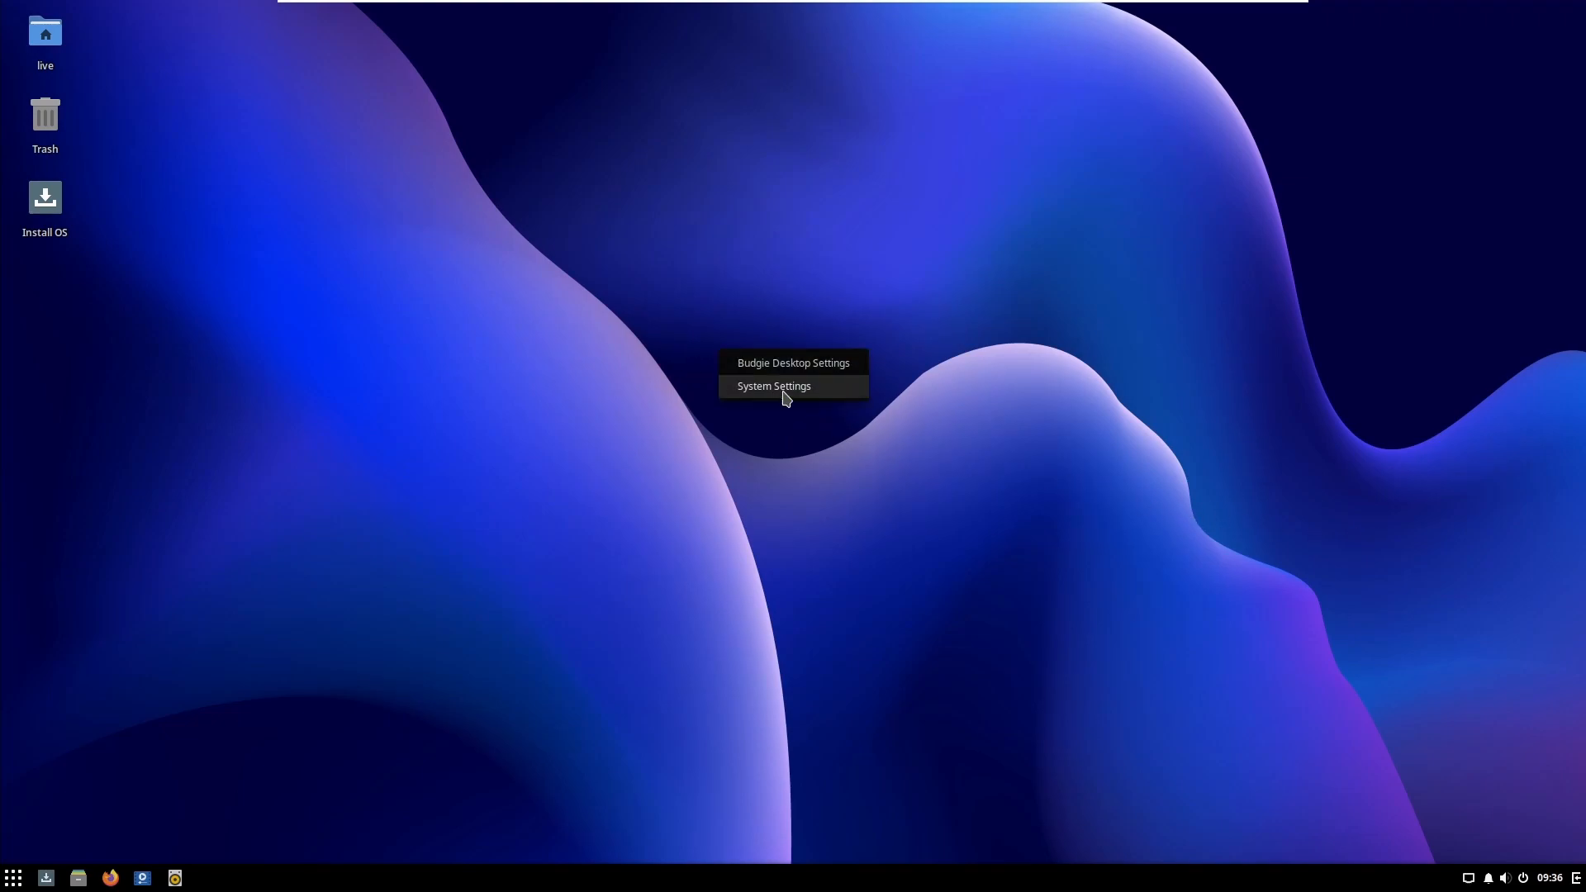
Step: Review the system settings' Applications section and close the settings window
{"action": "left_click", "coordinate": [773, 385]}
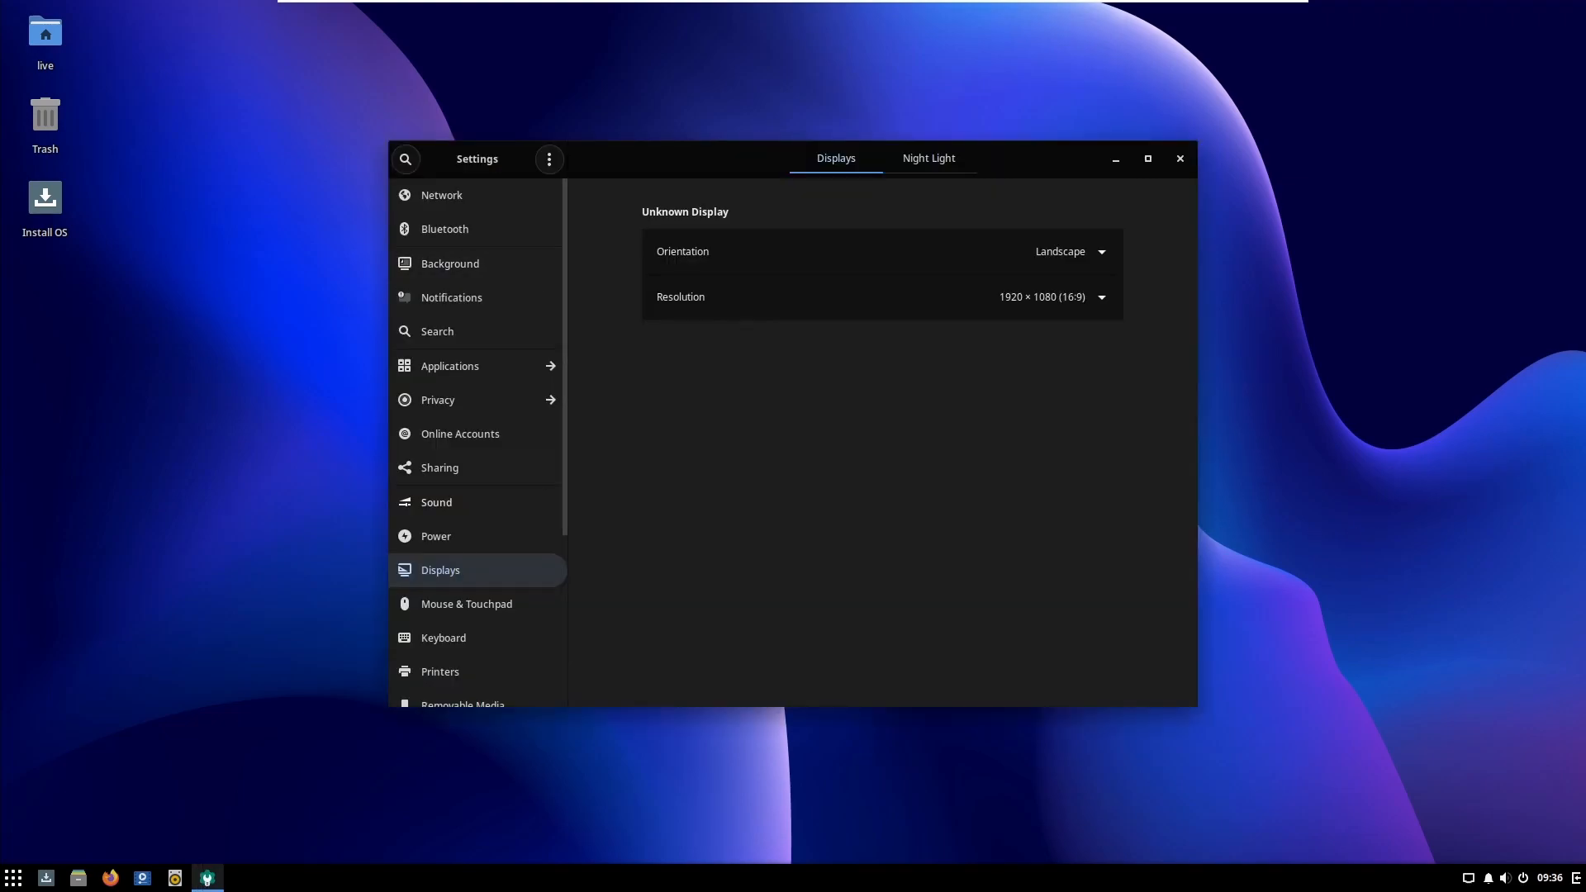
{"action": "scroll", "scroll_direction": "down", "scroll_amount": 3}
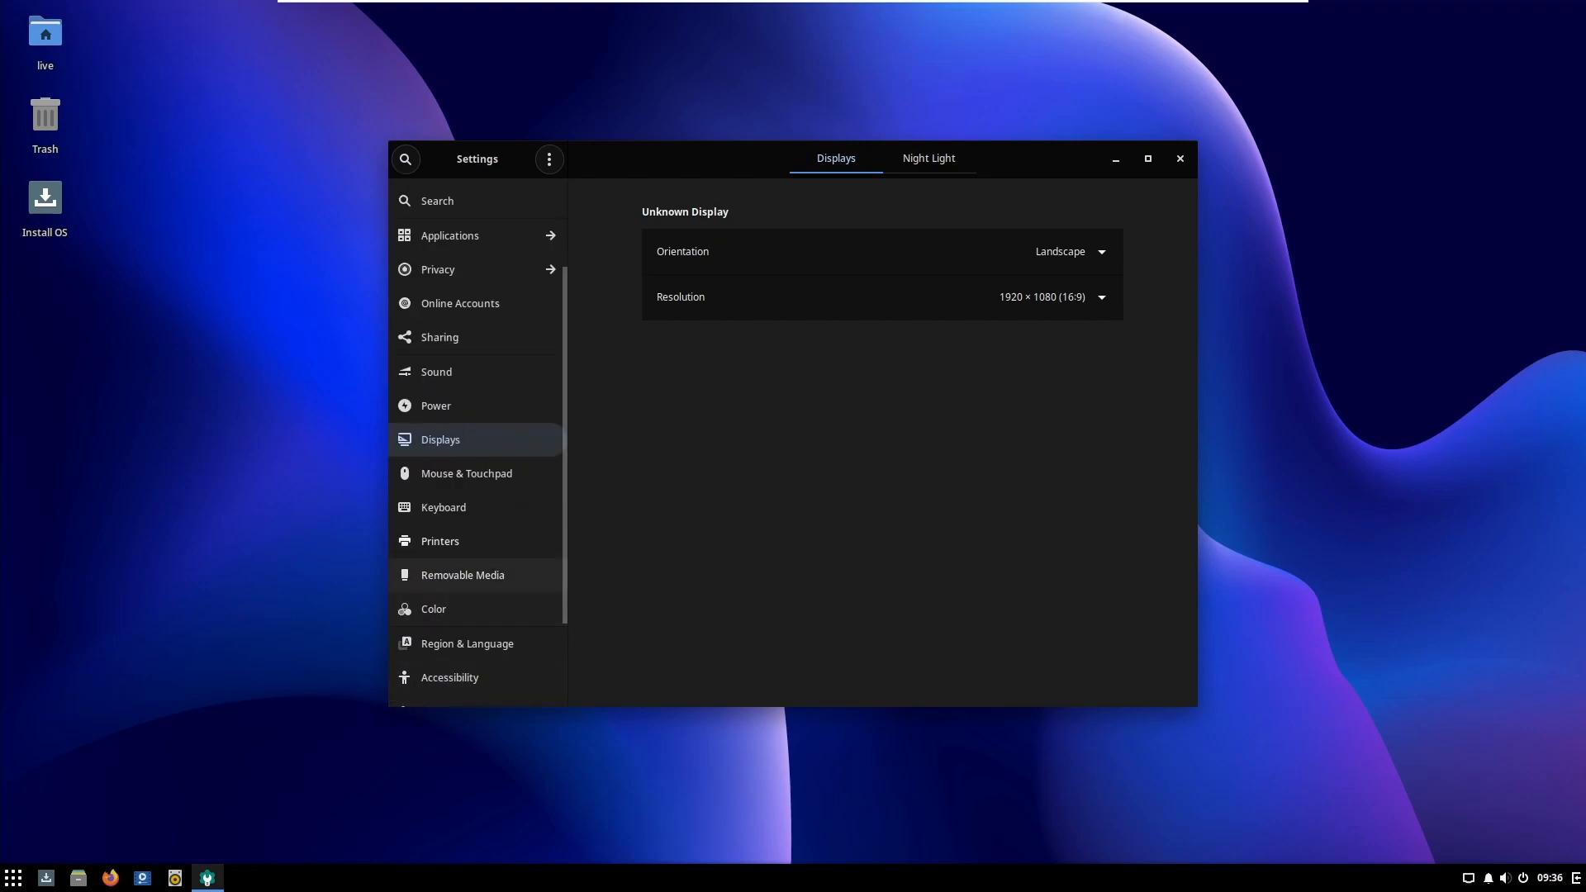
{"action": "left_click", "coordinate": [449, 235]}
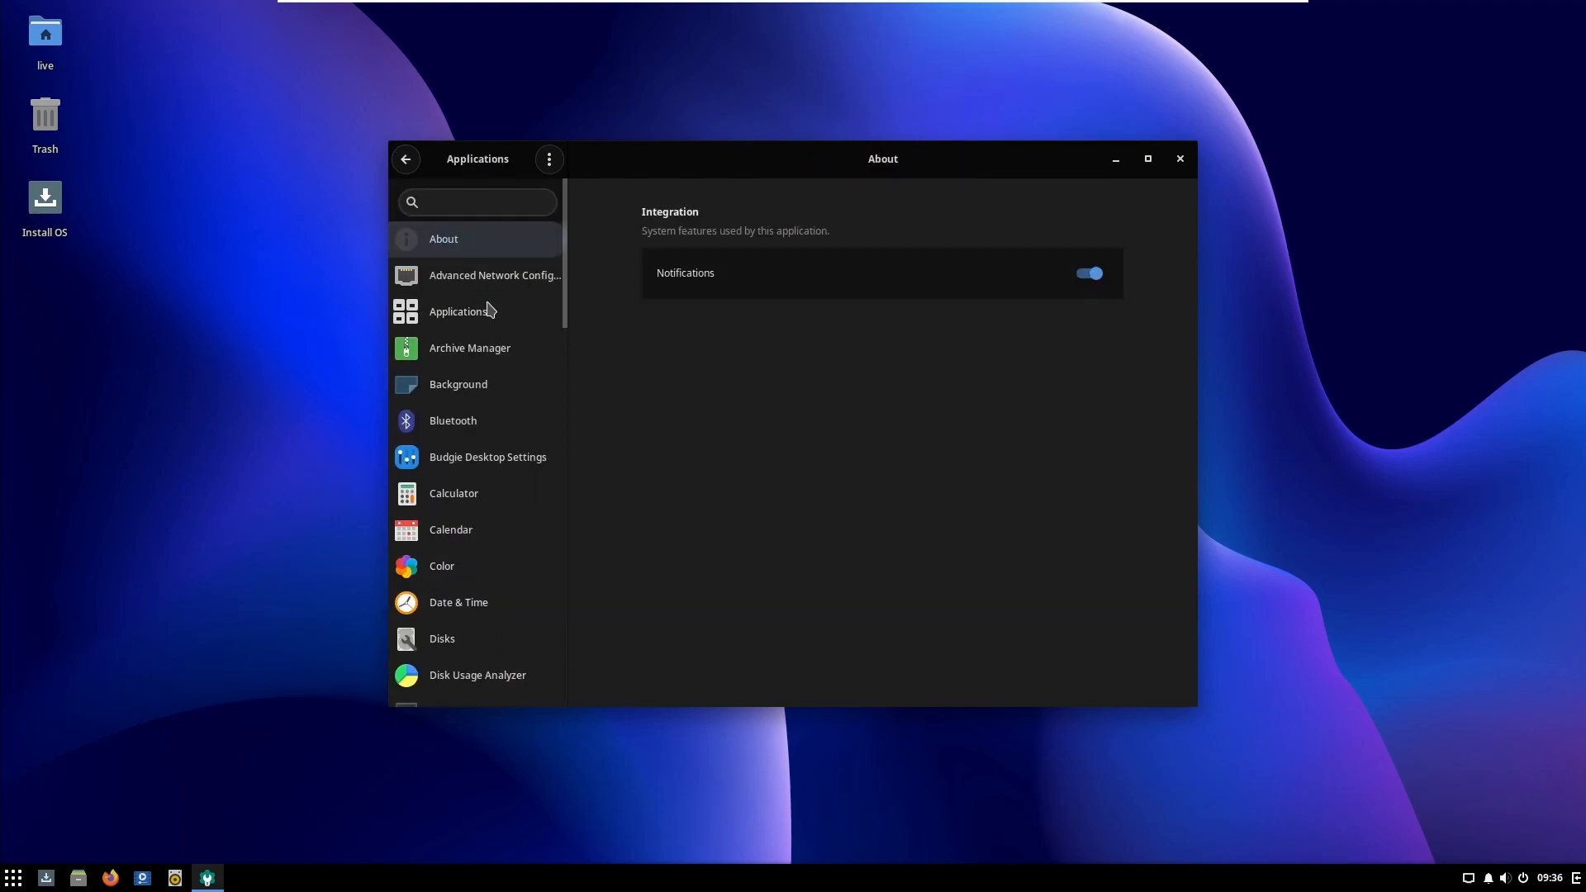
{"action": "left_click", "coordinate": [405, 159]}
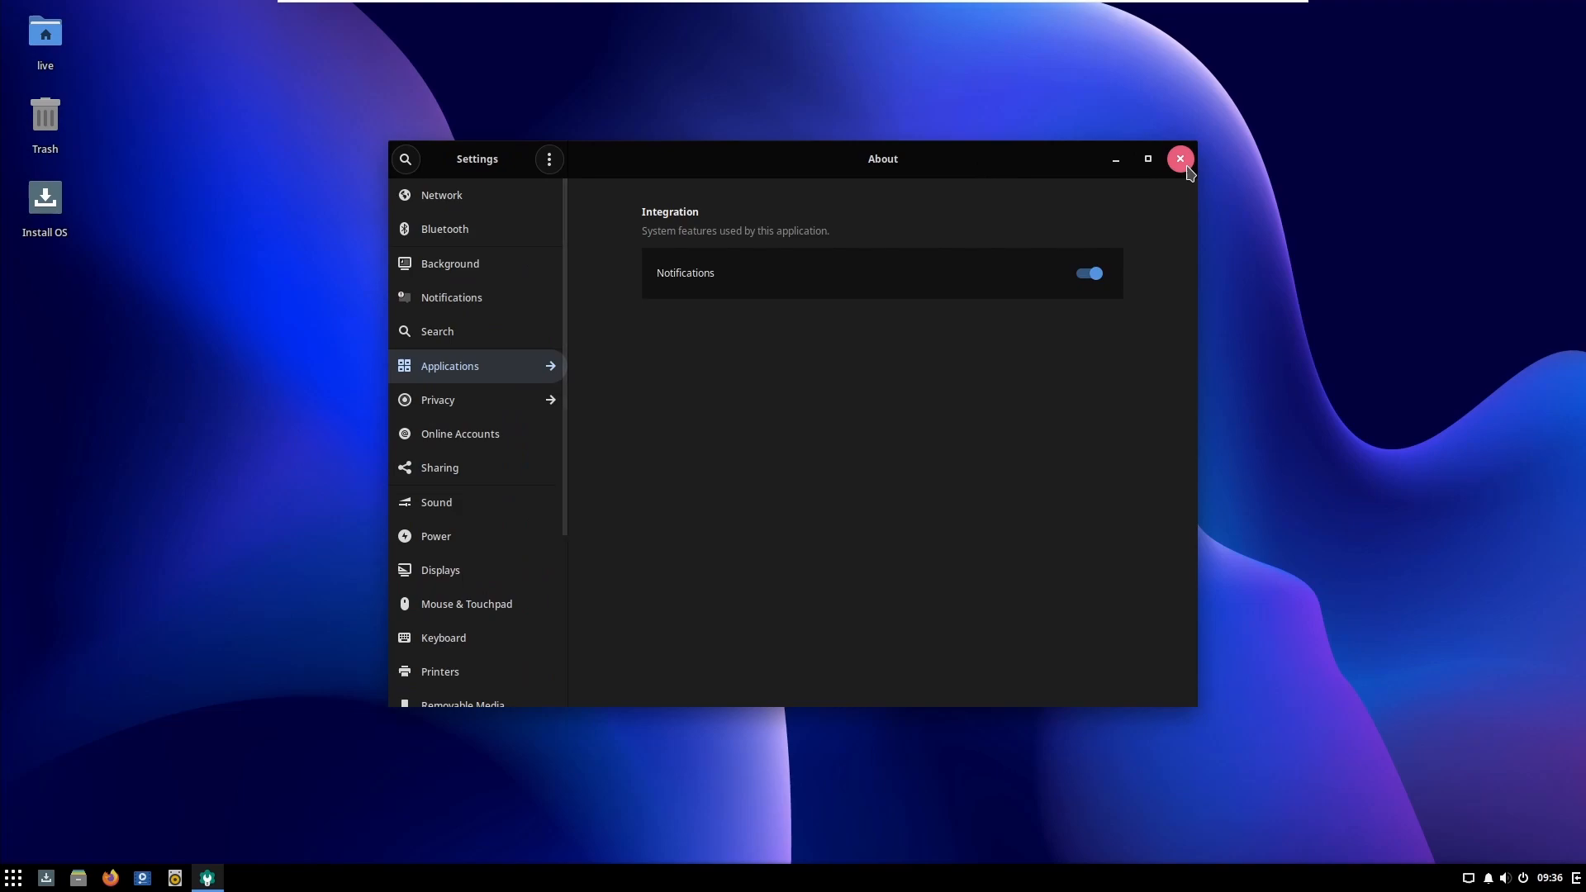
{"action": "left_click", "coordinate": [1180, 159]}
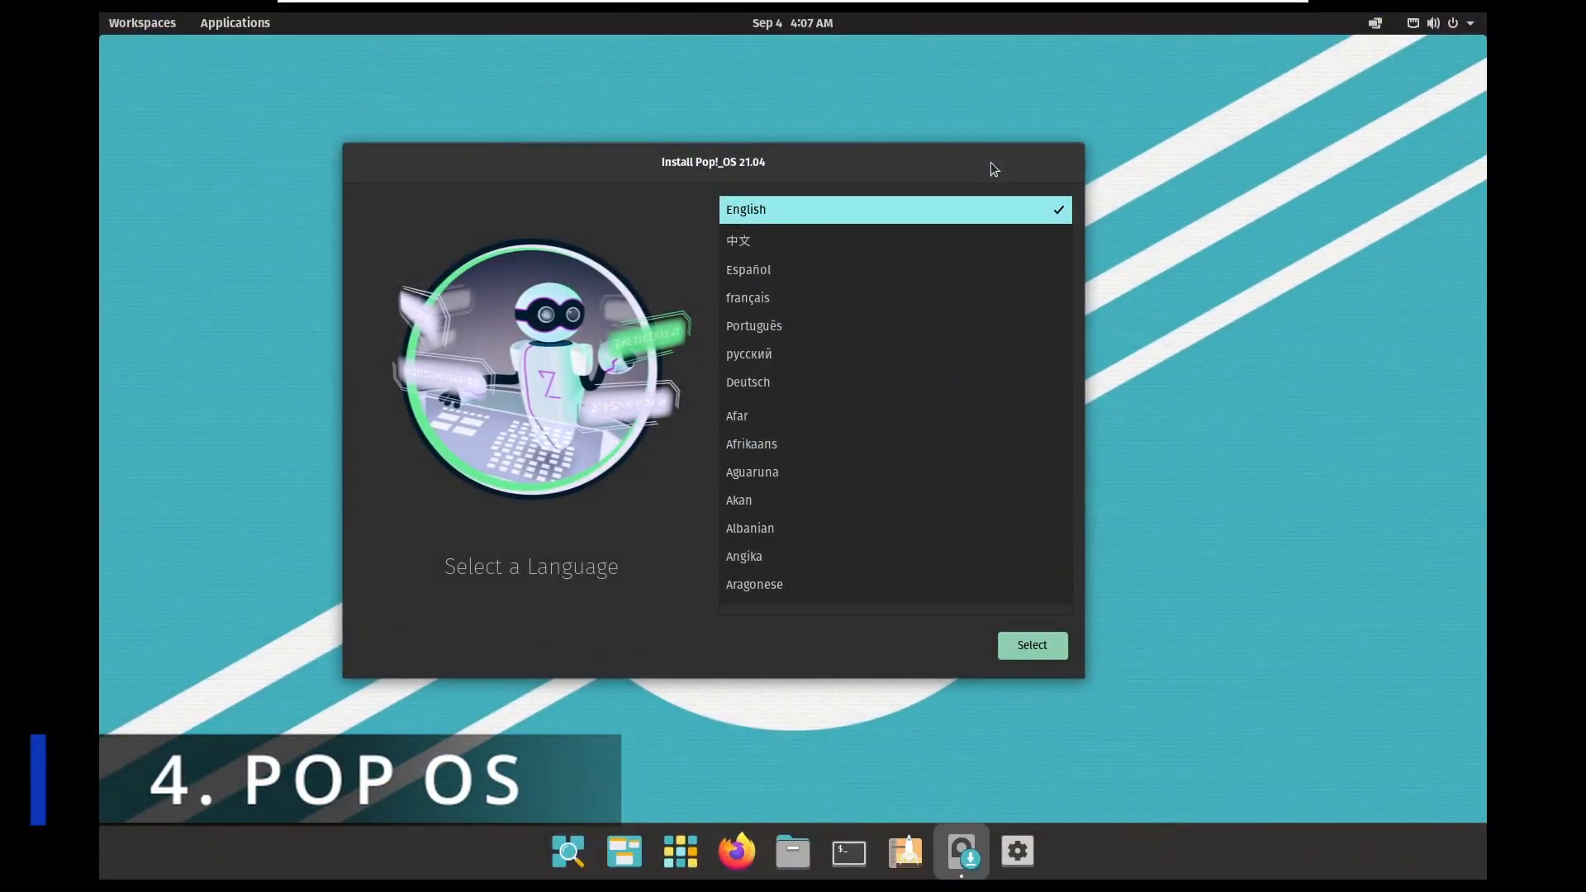
{"action": "mouse_move", "coordinate": [736, 182]}
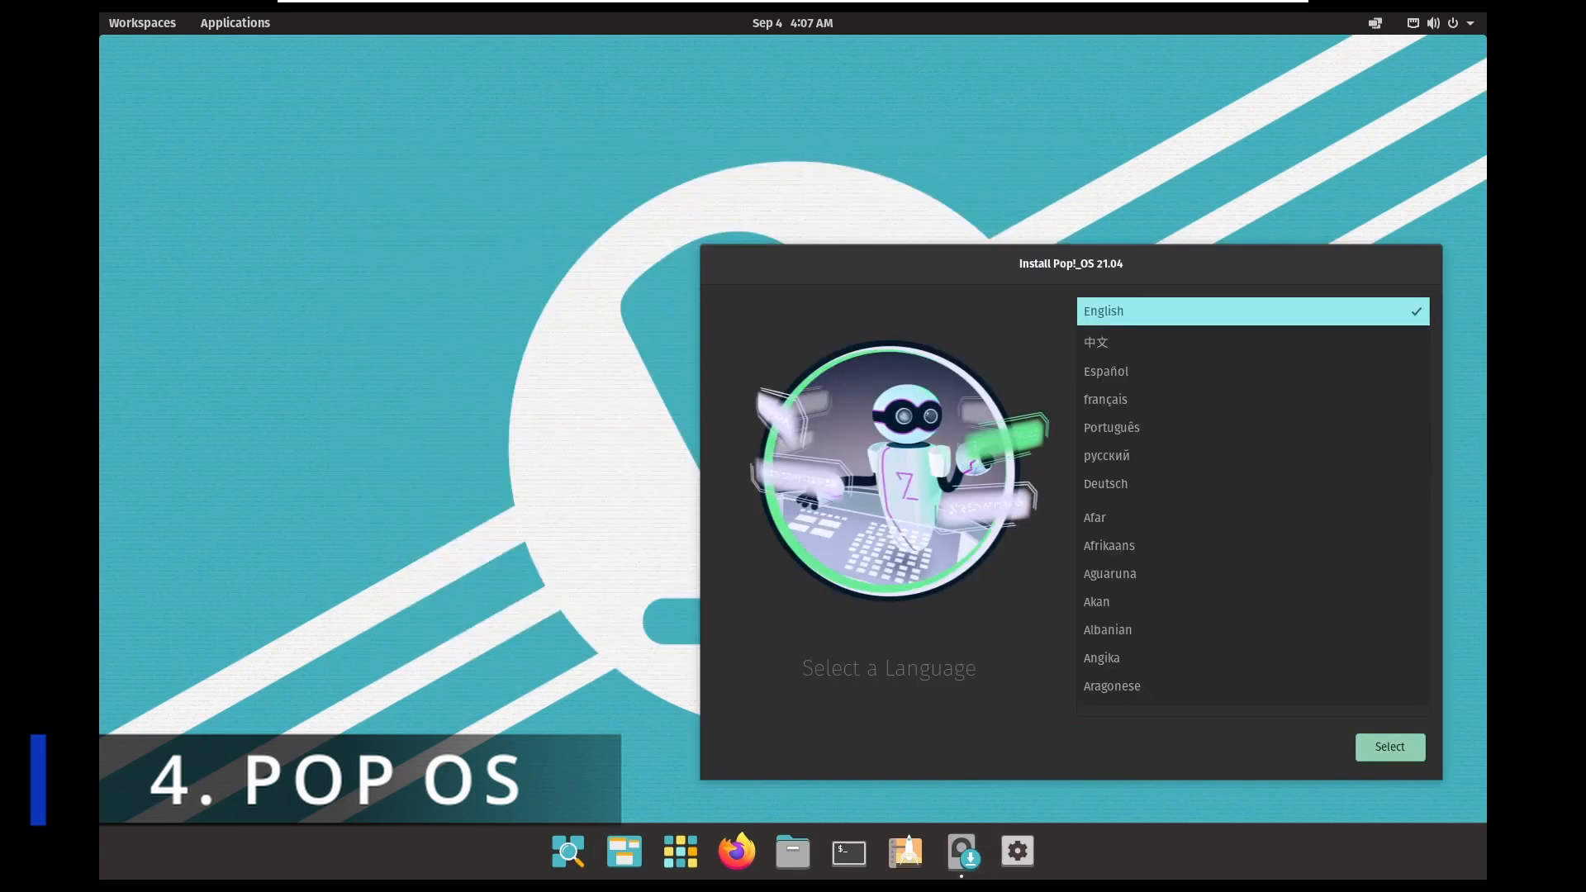
Step: Show all installed applications on Pop!_OS and briefly view the home folder in the file manager
{"action": "left_click", "coordinate": [235, 21]}
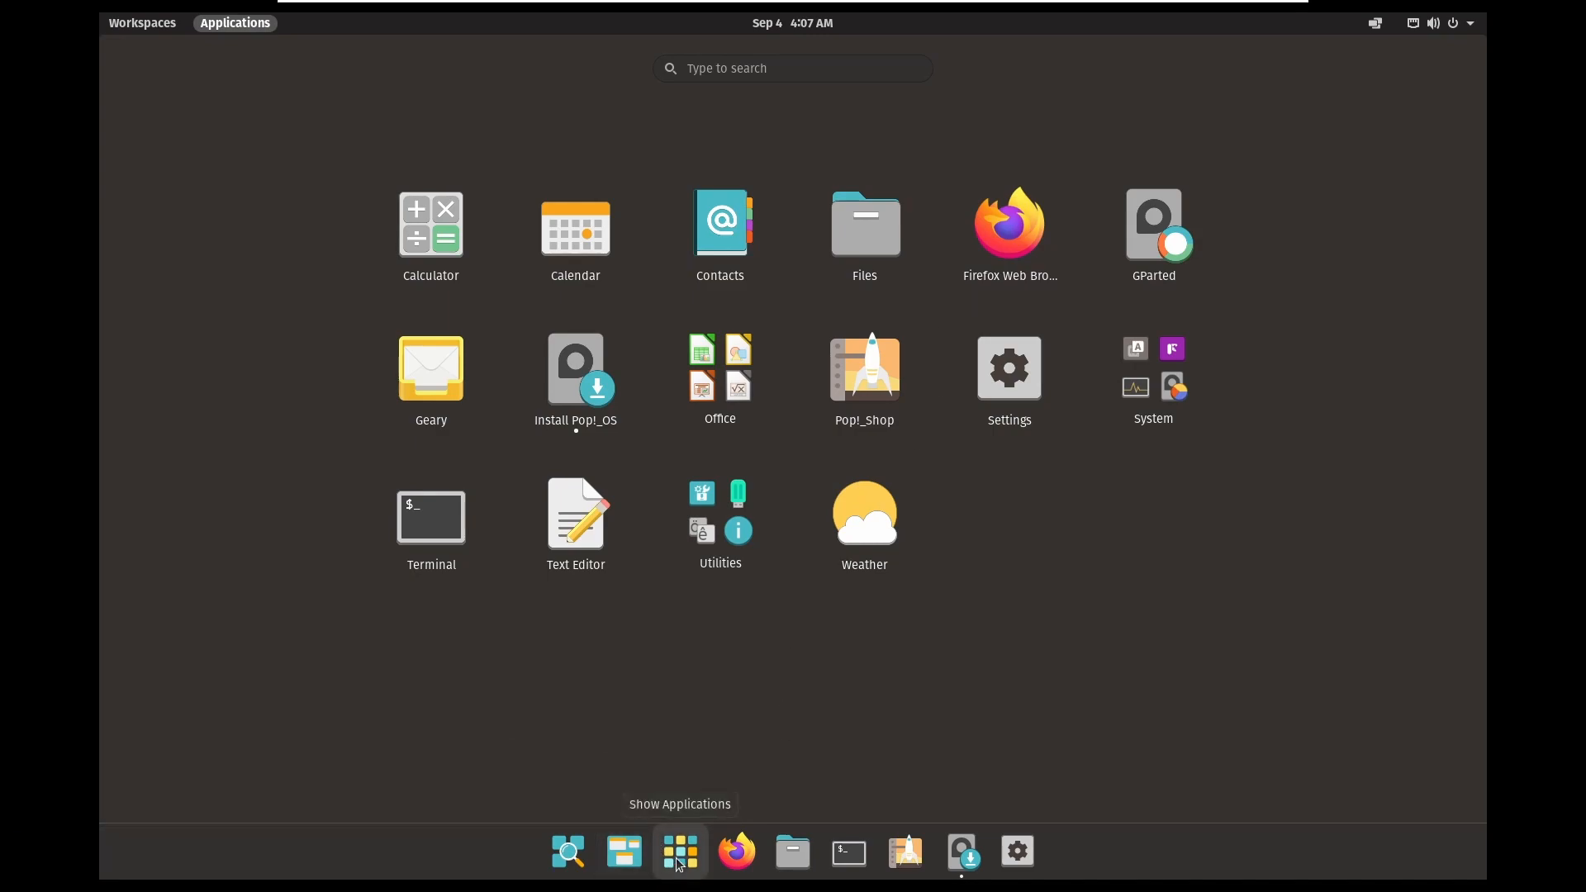
{"action": "left_click", "coordinate": [575, 367]}
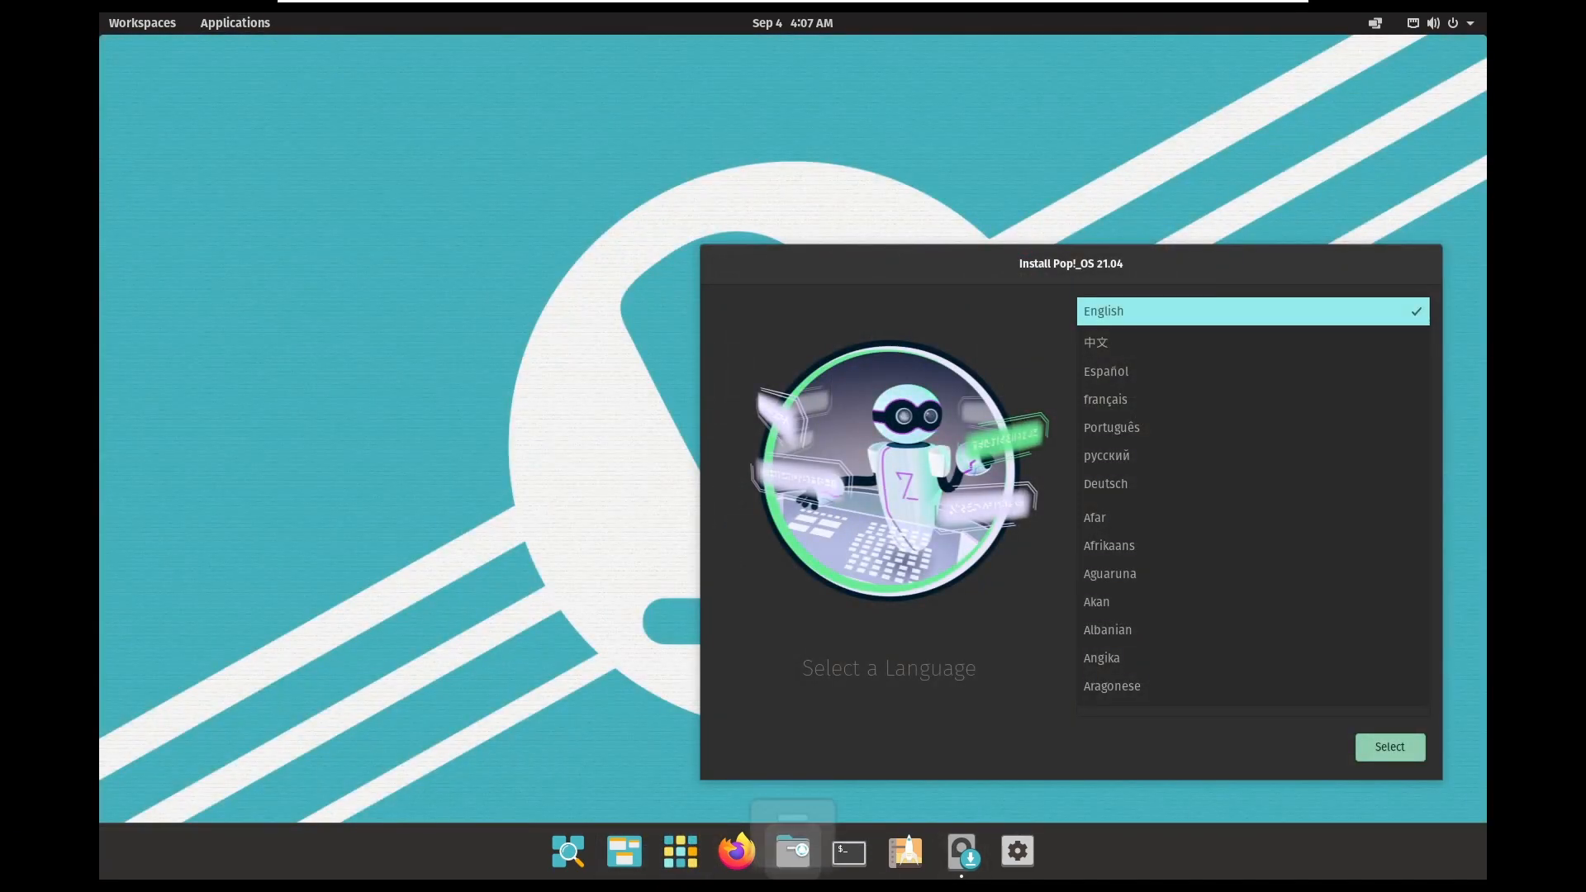
{"action": "left_click", "coordinate": [791, 850]}
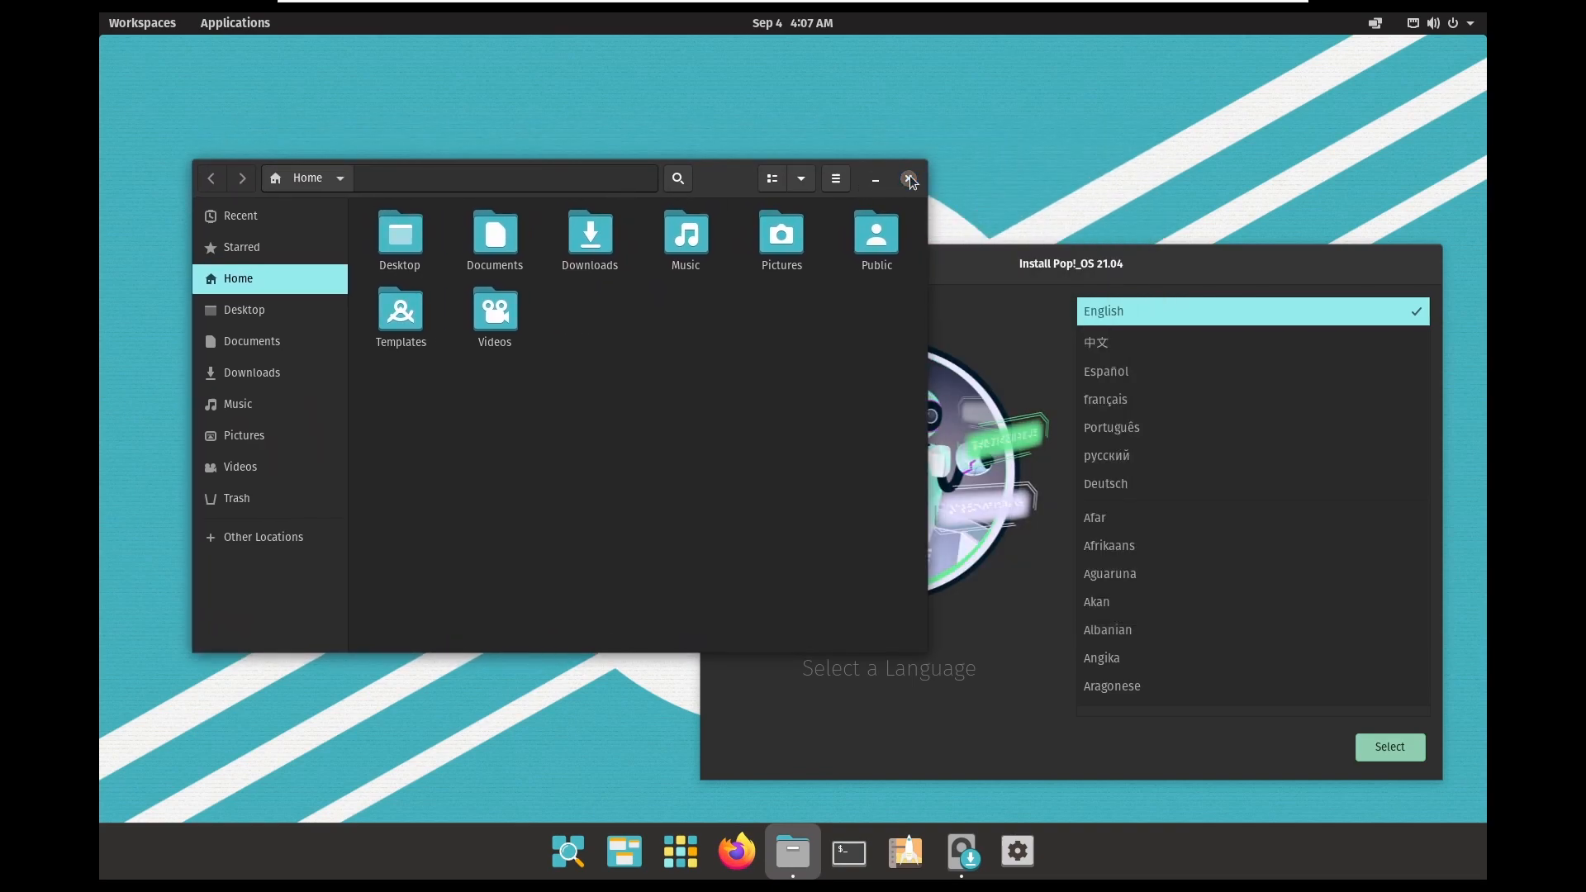
{"action": "left_click", "coordinate": [909, 179]}
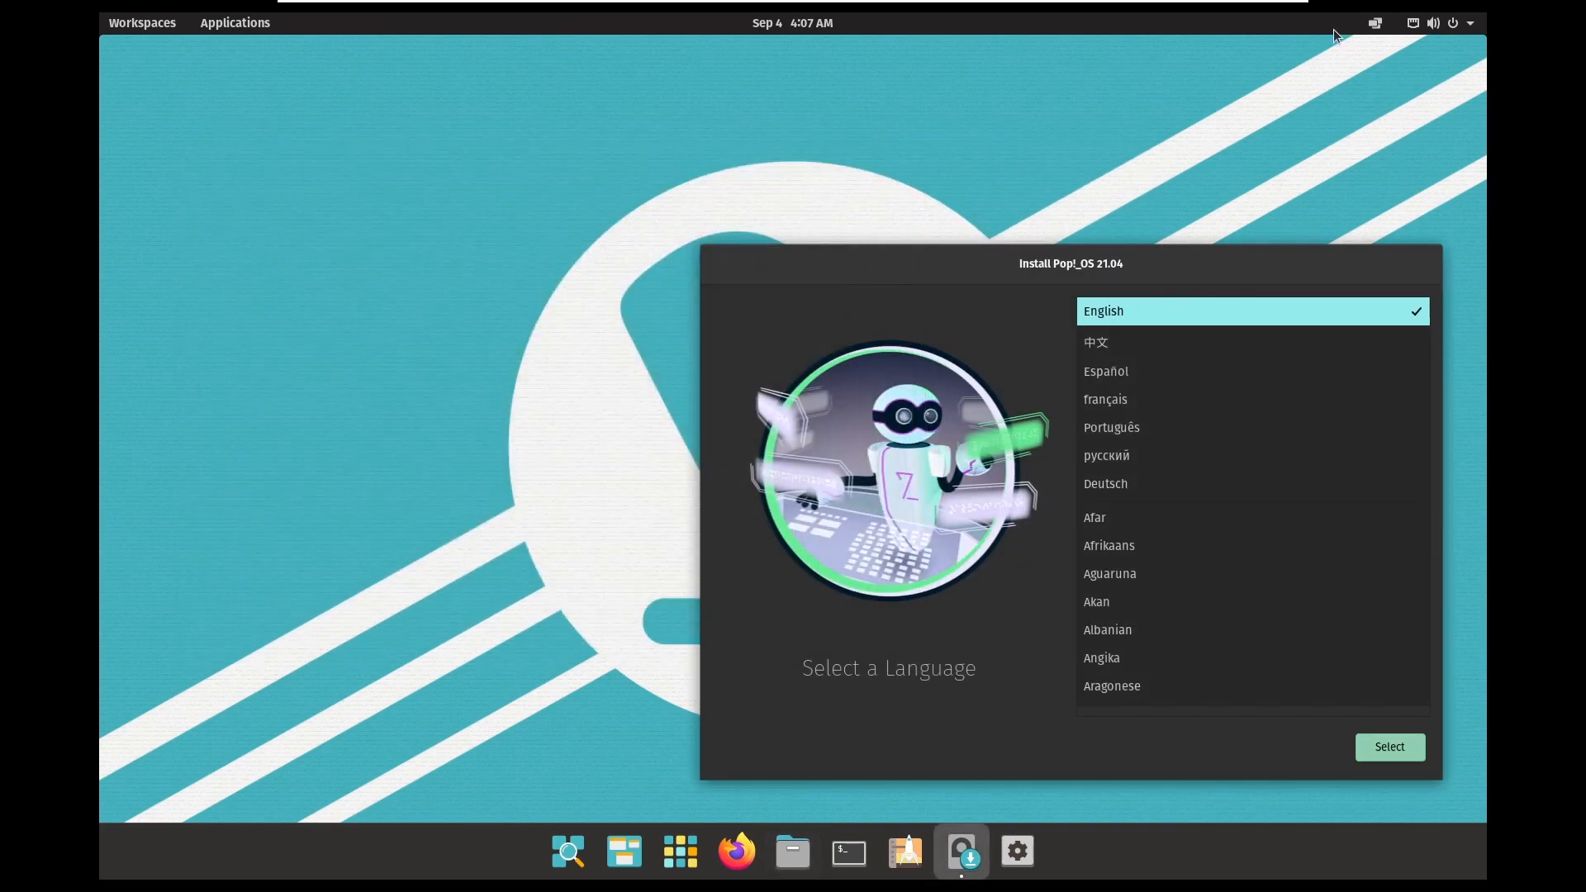
{"action": "left_click", "coordinate": [1435, 22]}
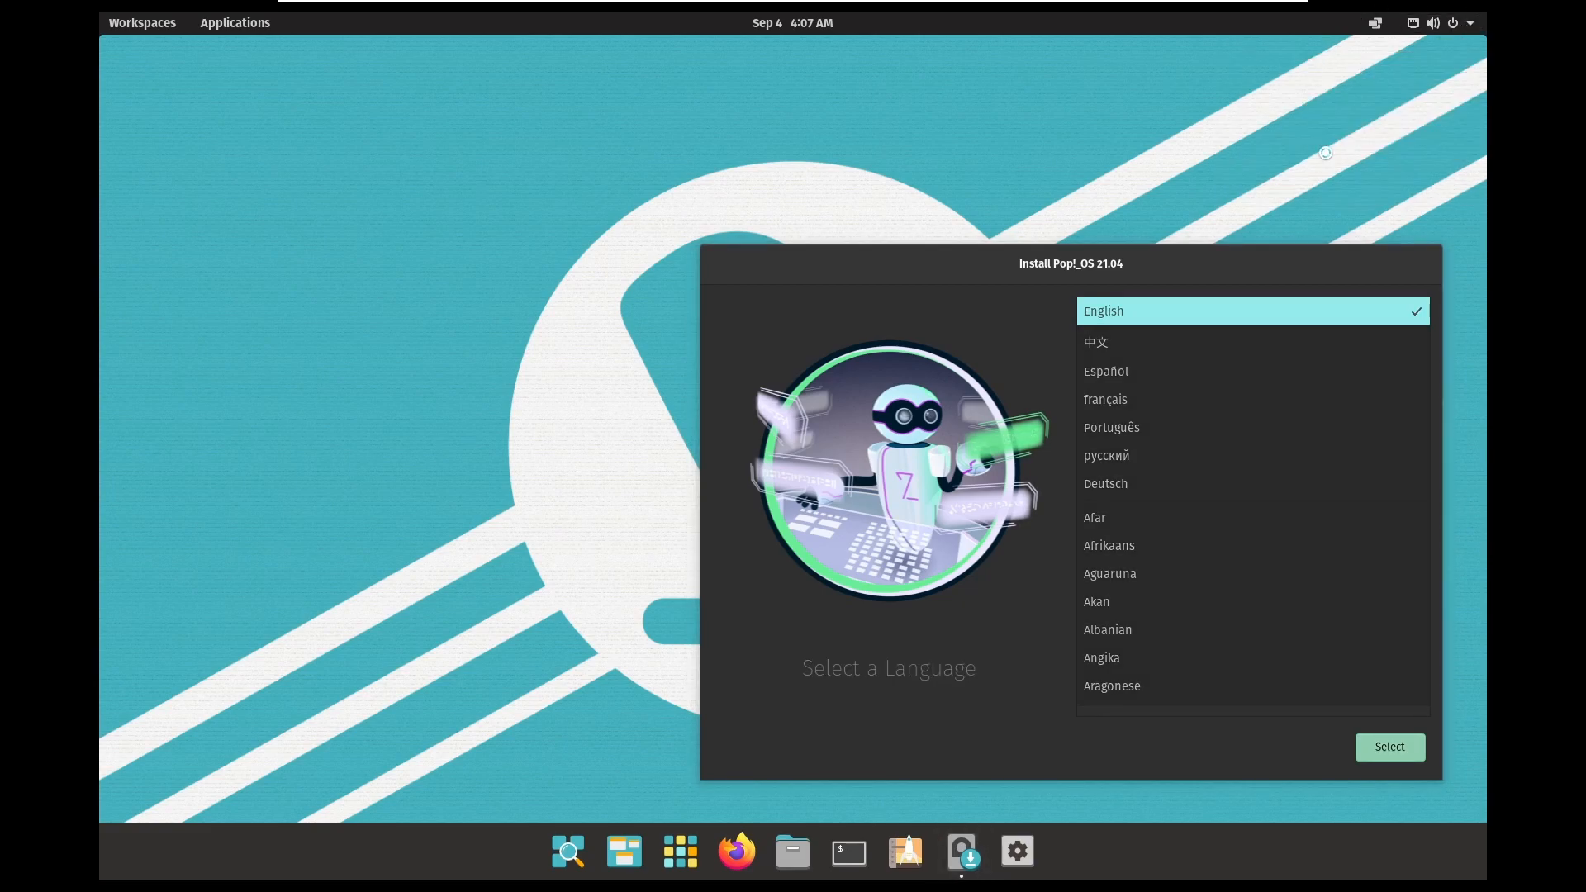
Step: In Settings > Desktop > Dock, set the Icon Click Action to Launch or Minimize Windows
{"action": "left_click", "coordinate": [1017, 849]}
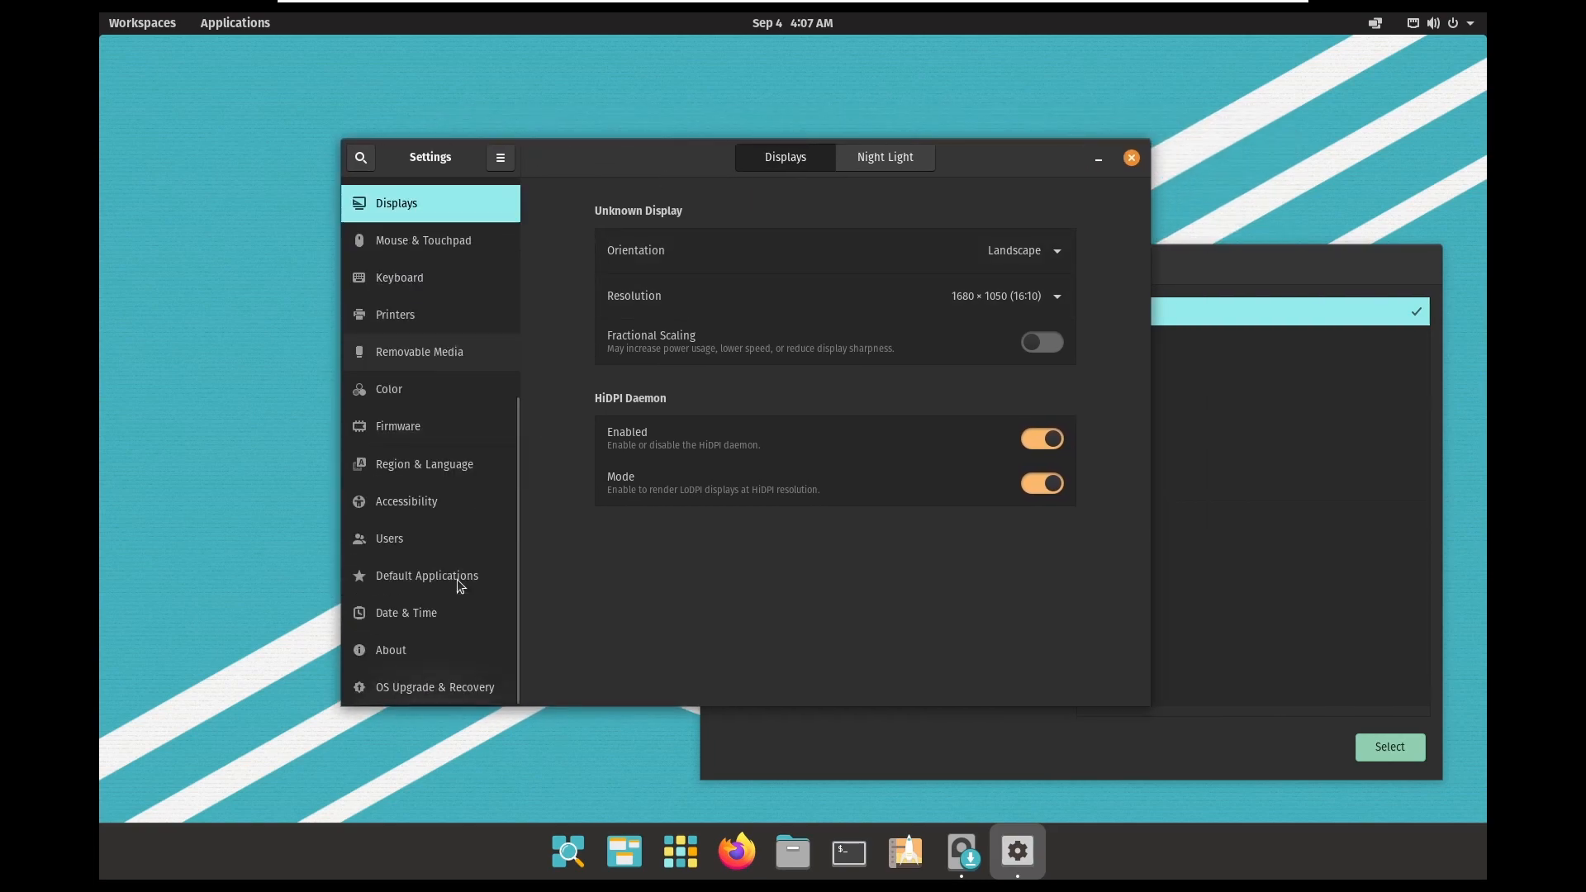
{"action": "scroll", "scroll_direction": "up", "scroll_amount": 3}
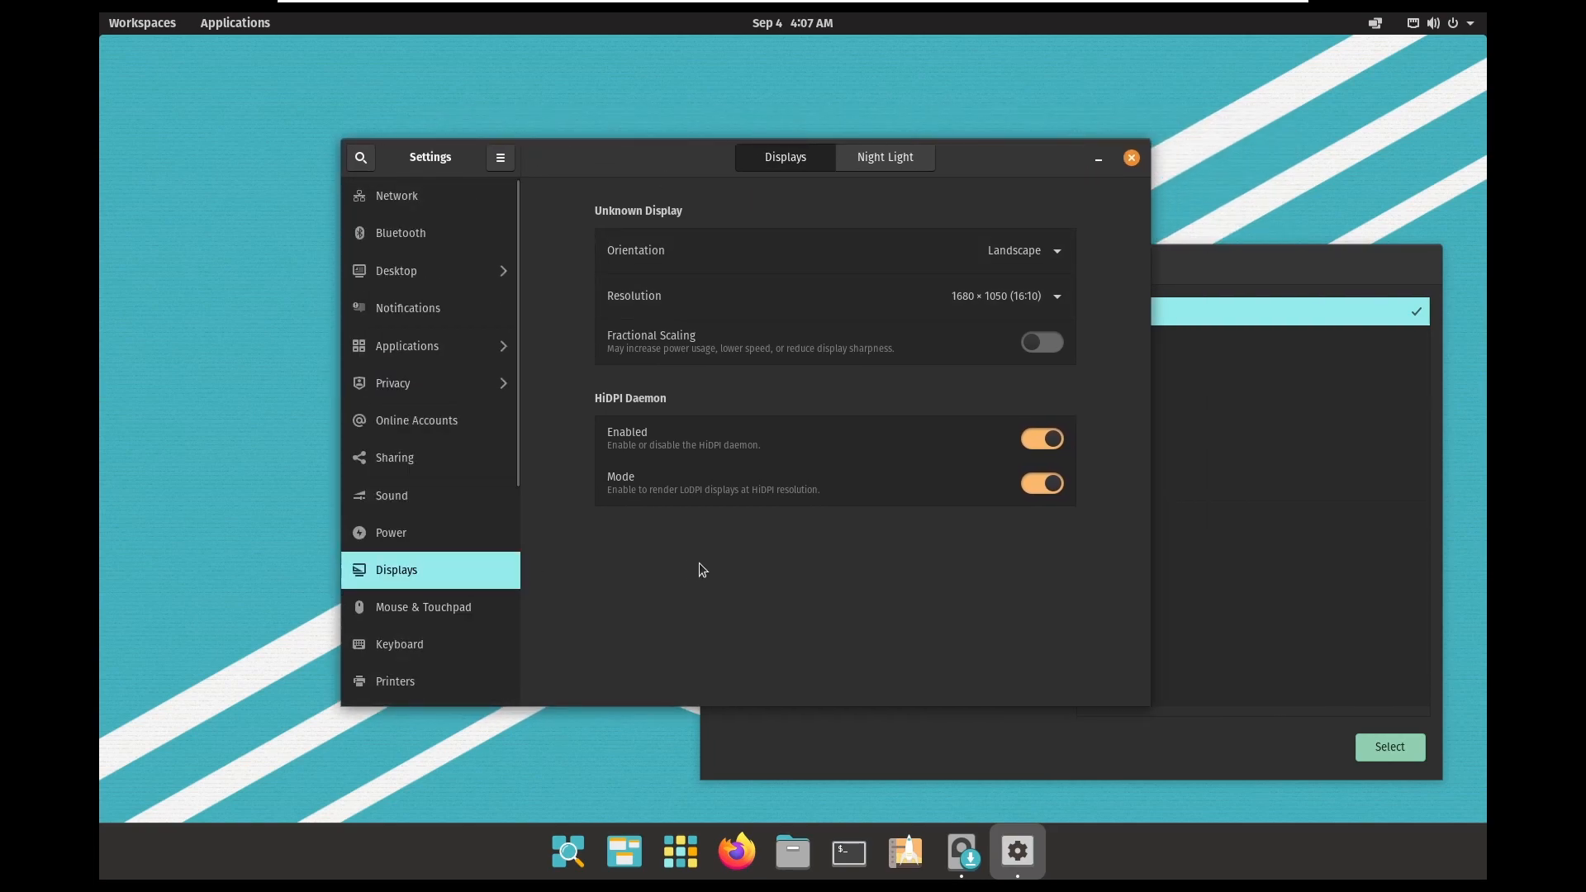
{"action": "mouse_move", "coordinate": [449, 282]}
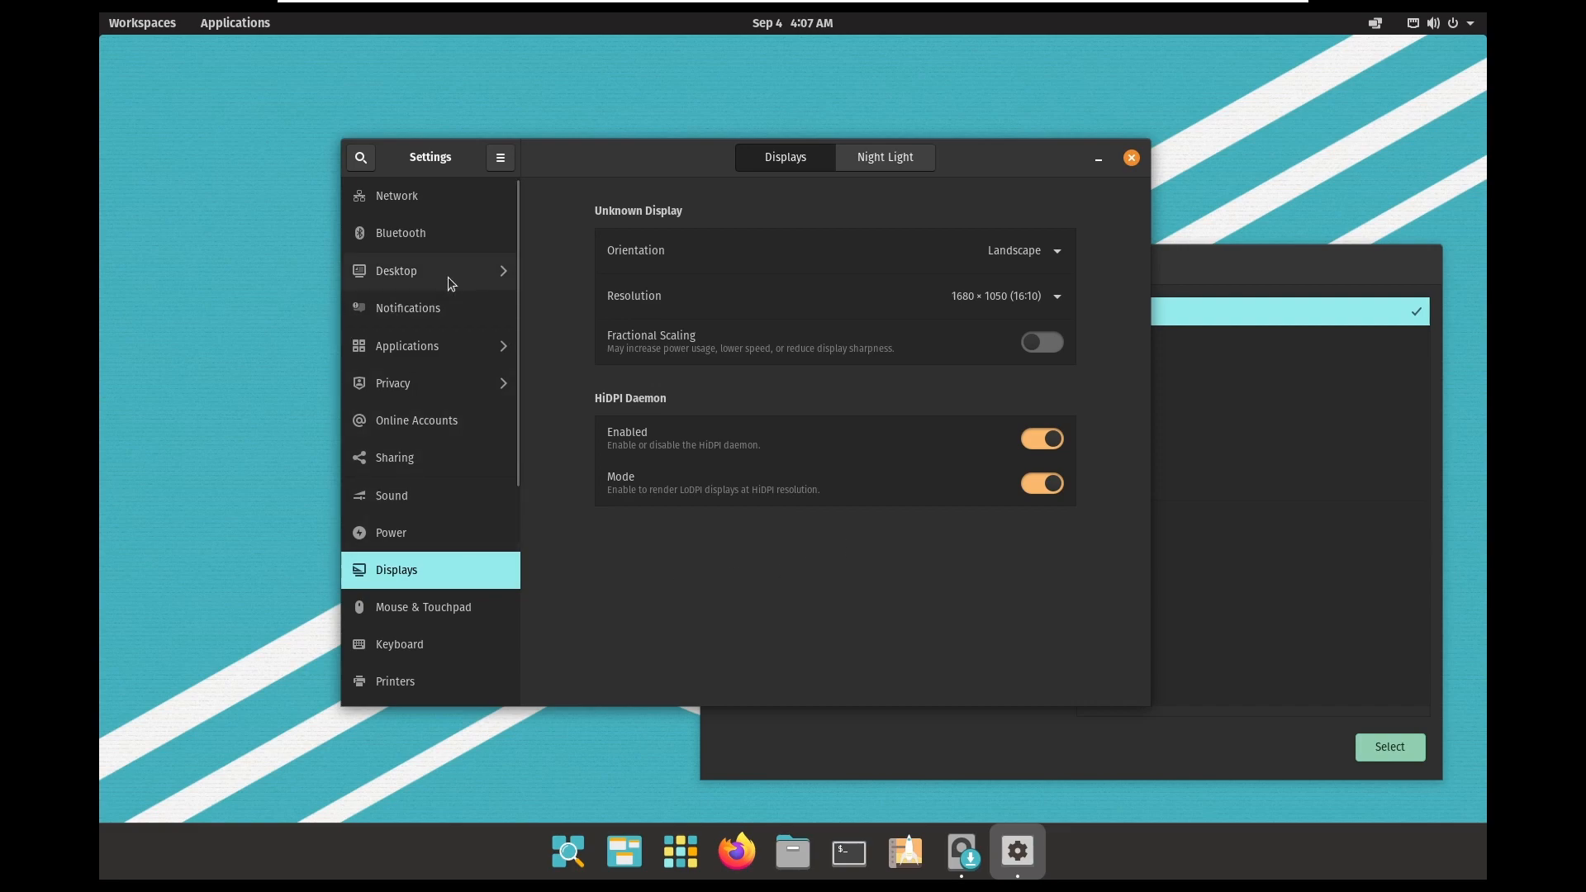
{"action": "left_click", "coordinate": [395, 269]}
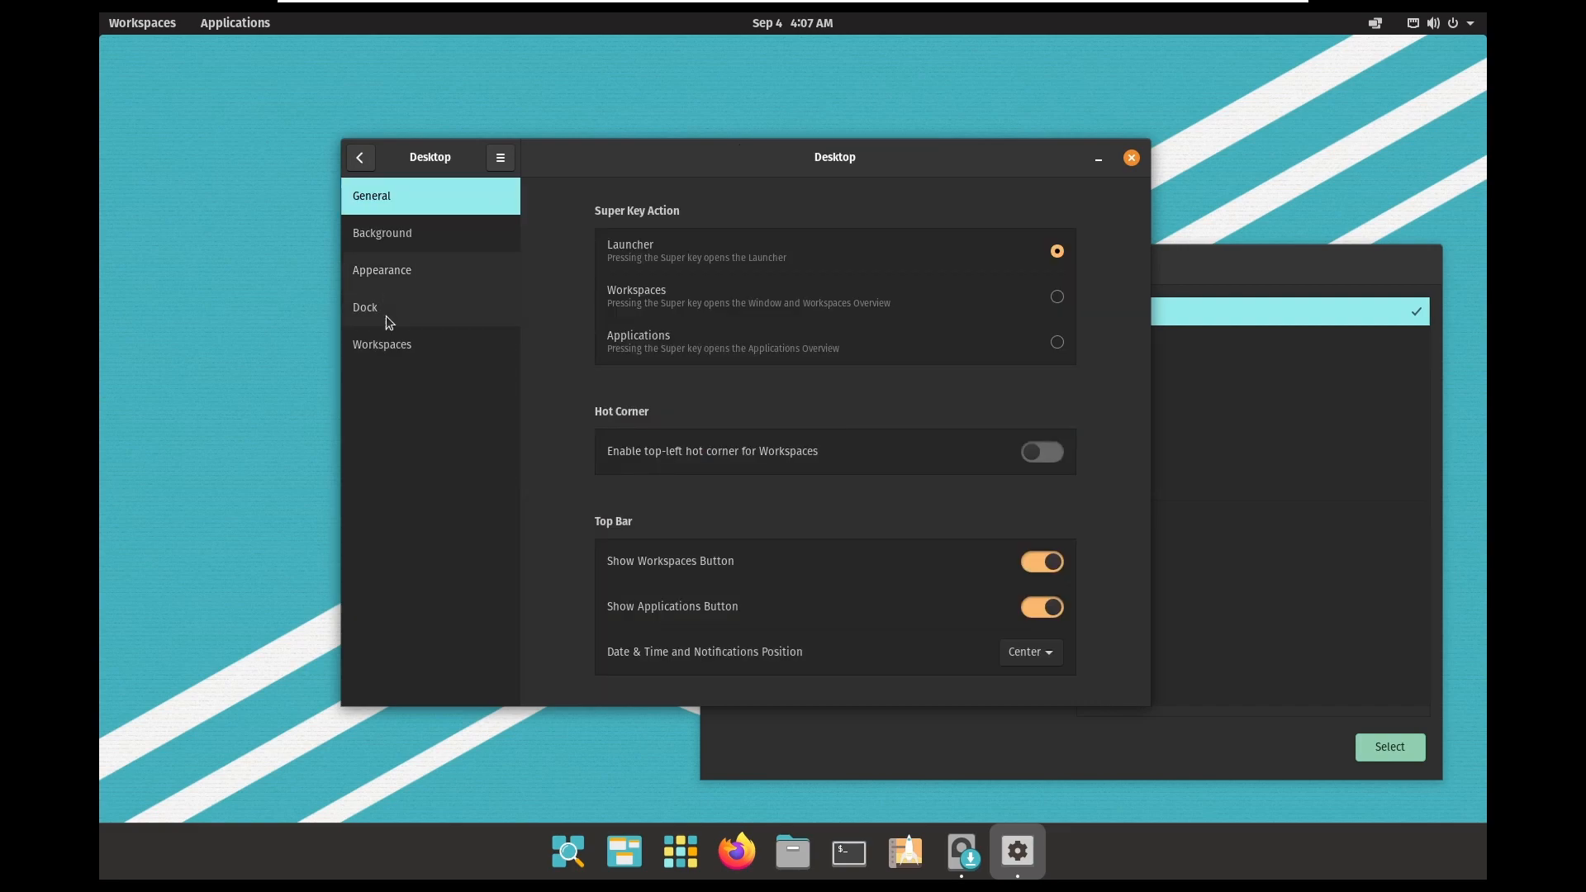
{"action": "left_click", "coordinate": [365, 307]}
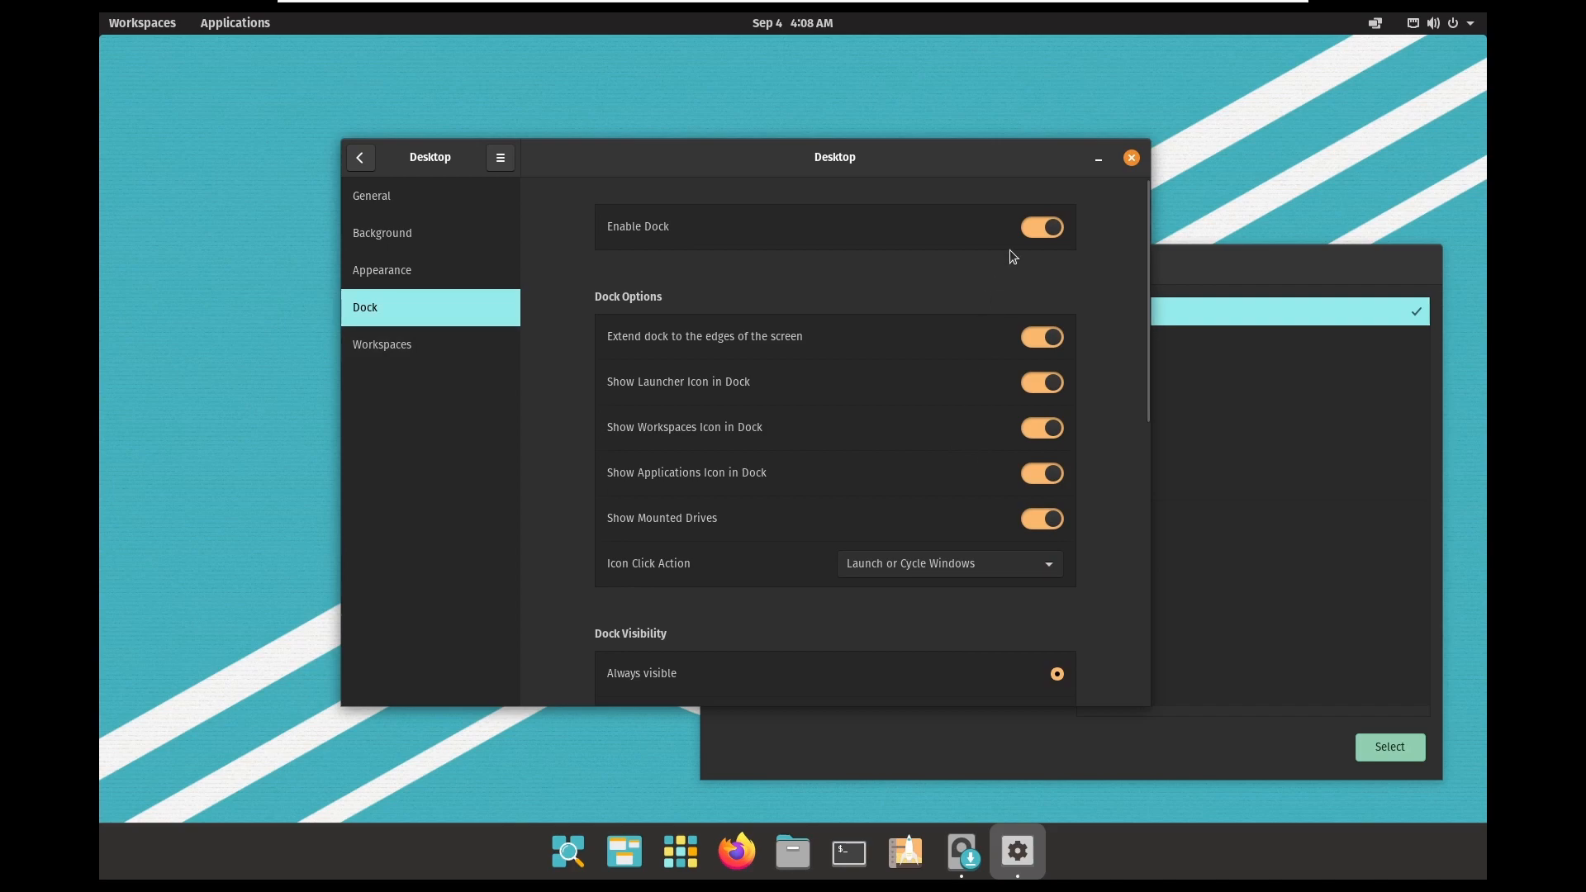
{"action": "scroll", "scroll_direction": "down", "scroll_amount": 3}
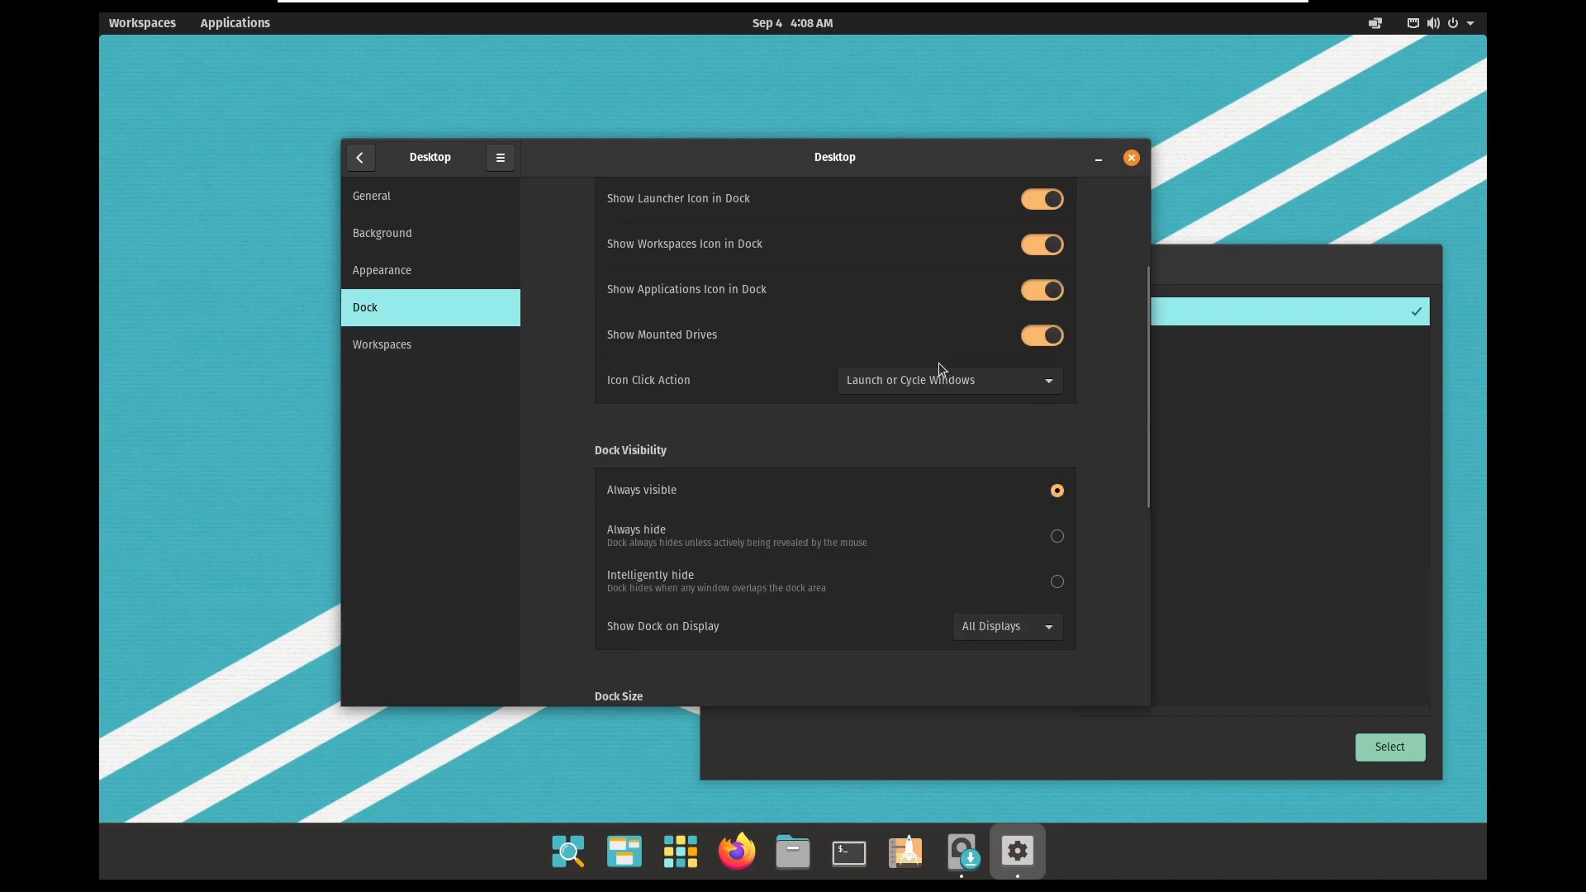
{"action": "scroll", "scroll_direction": "up", "scroll_amount": 3}
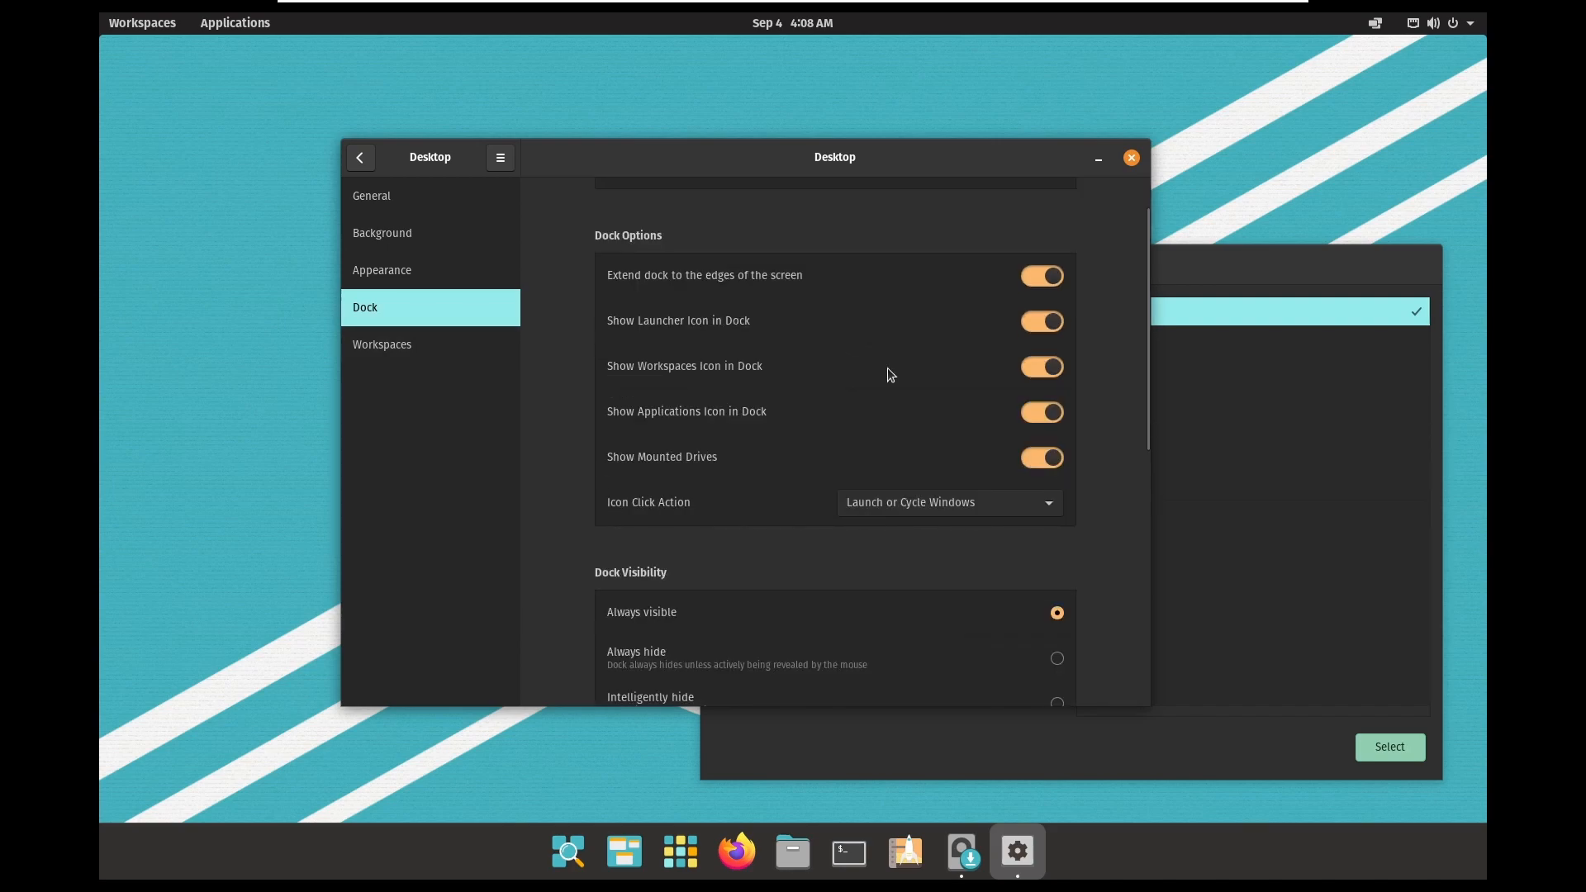
{"action": "mouse_move", "coordinate": [1023, 519]}
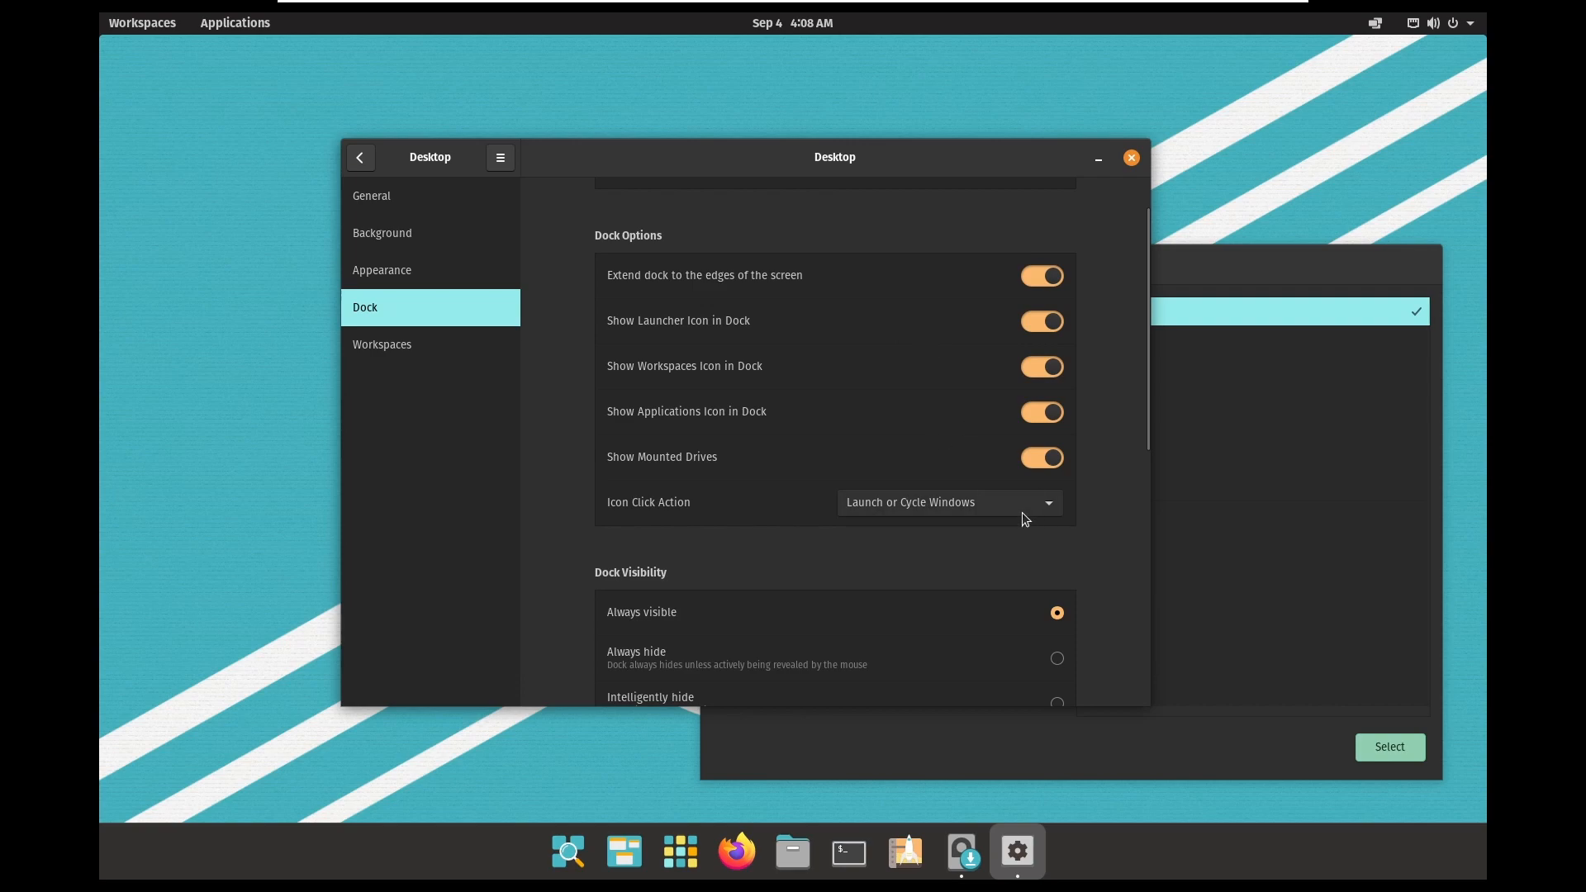
{"action": "scroll", "scroll_direction": "down", "scroll_amount": 3}
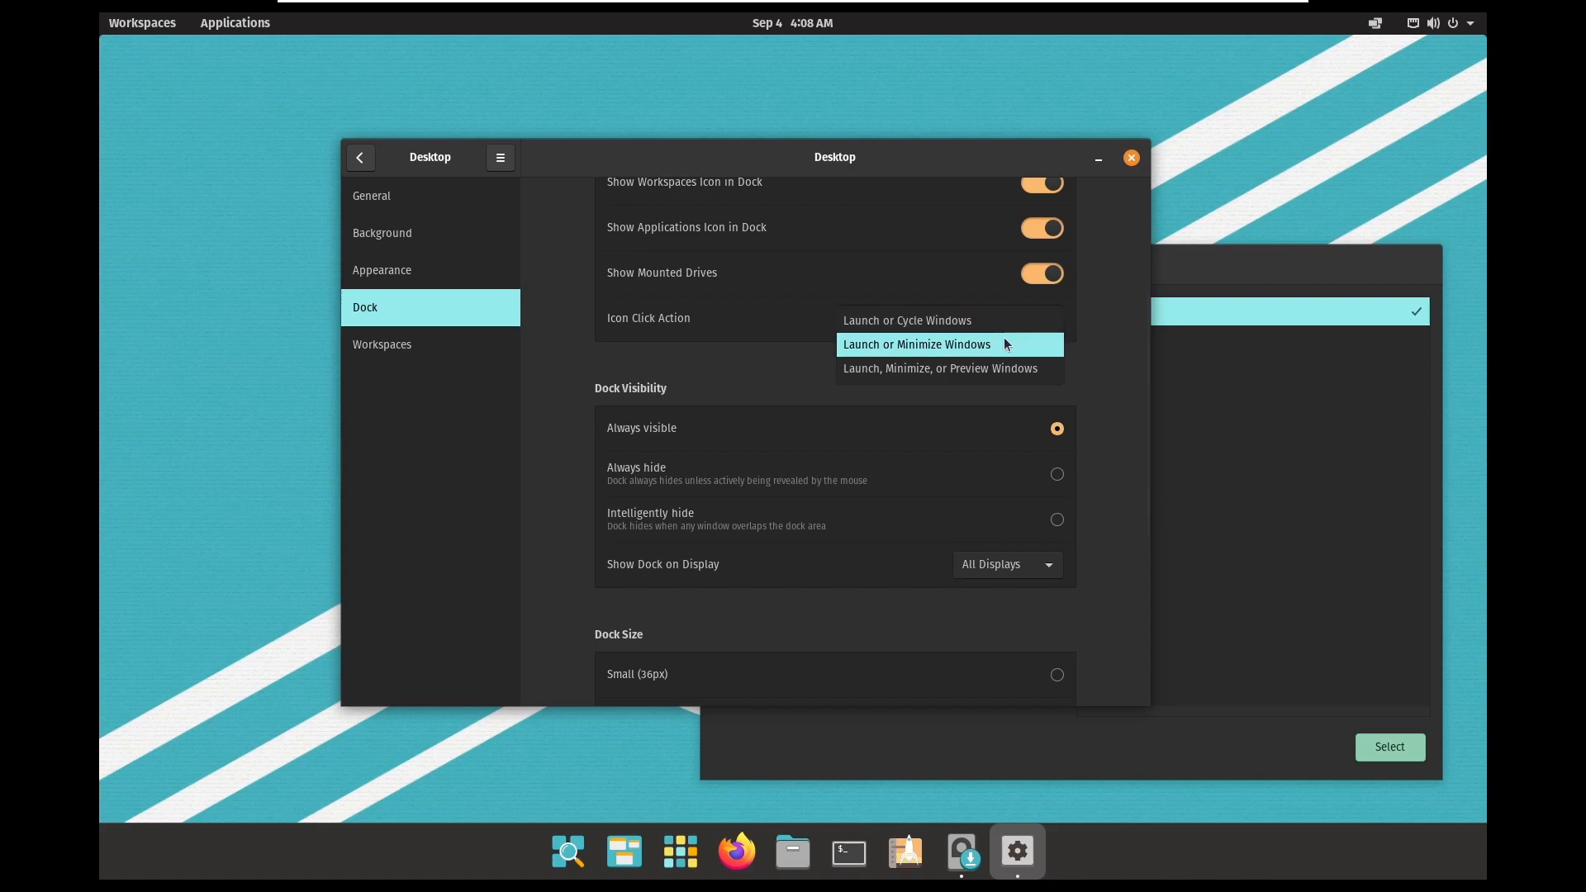
{"action": "left_click", "coordinate": [915, 343]}
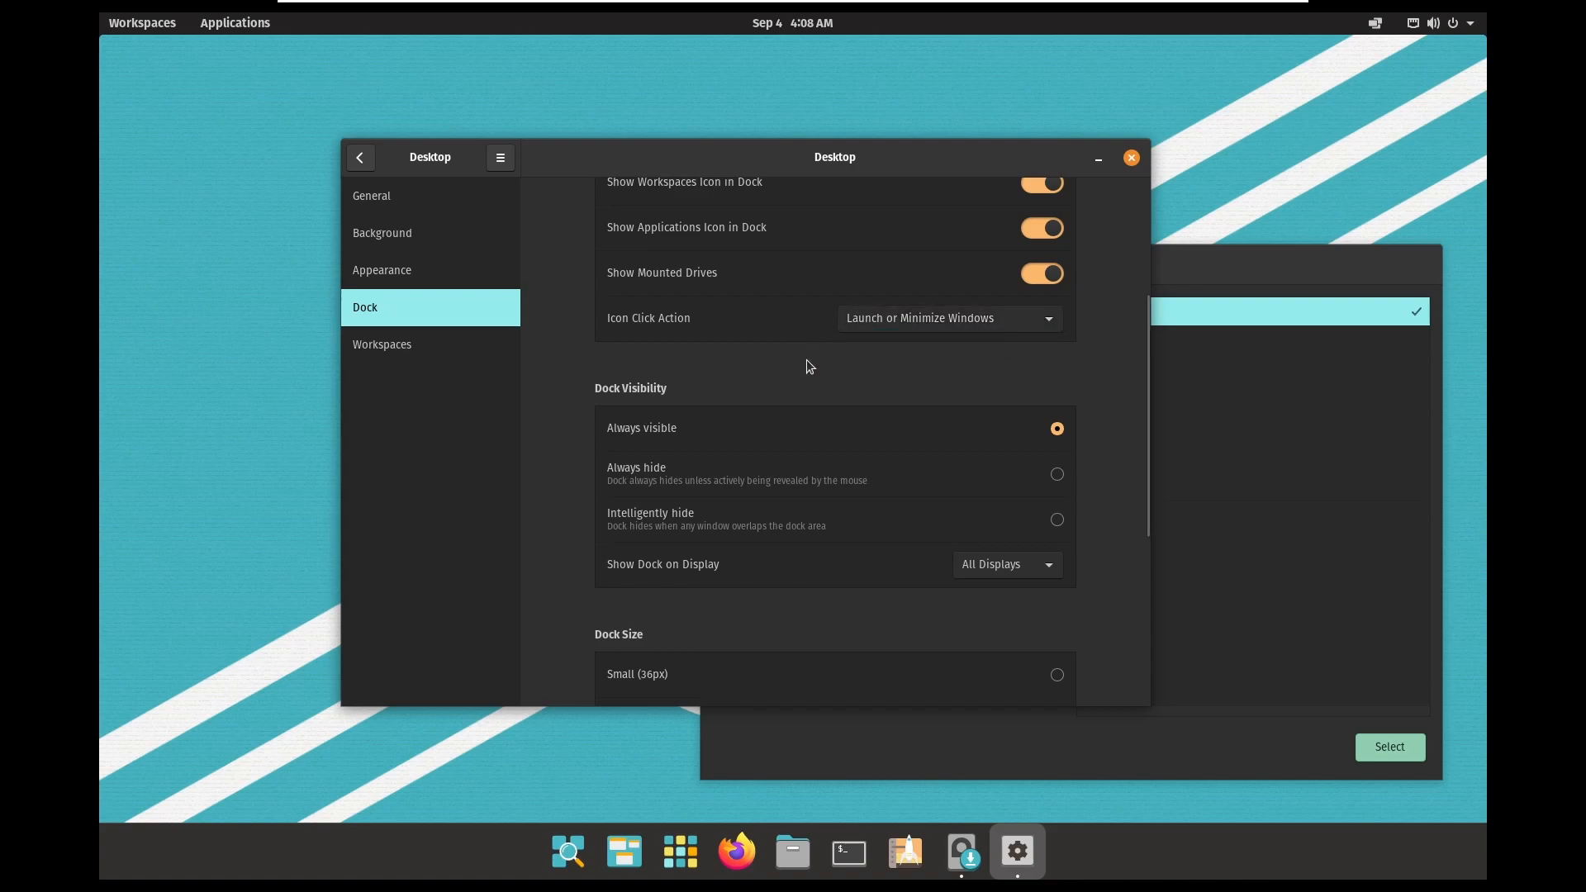
{"action": "scroll", "scroll_direction": "down", "scroll_amount": 3}
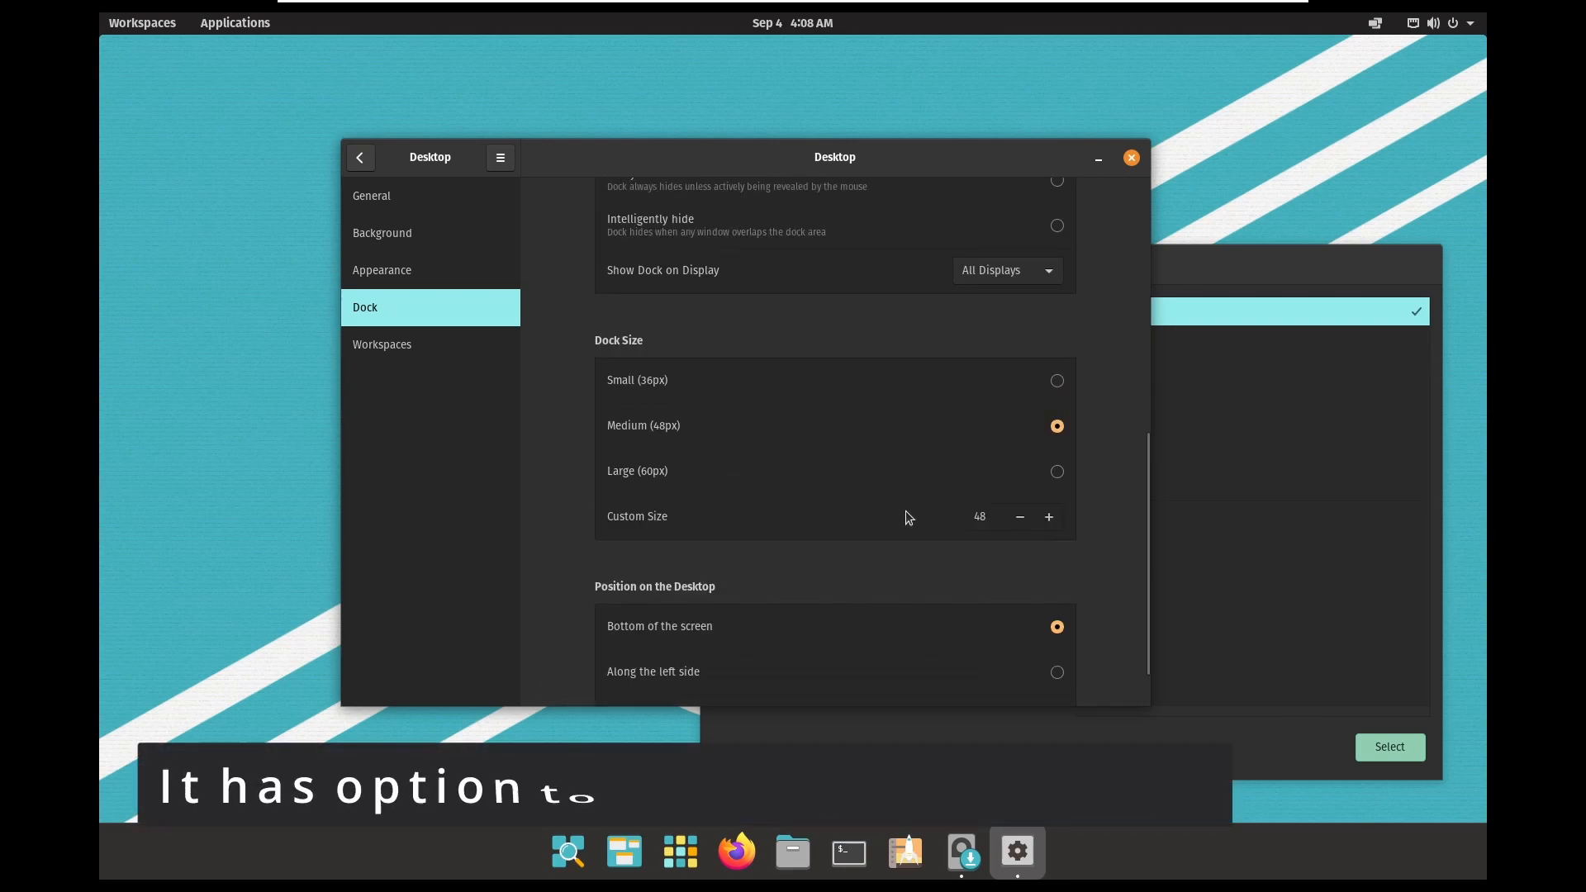
{"action": "scroll", "scroll_direction": "up", "scroll_amount": 3}
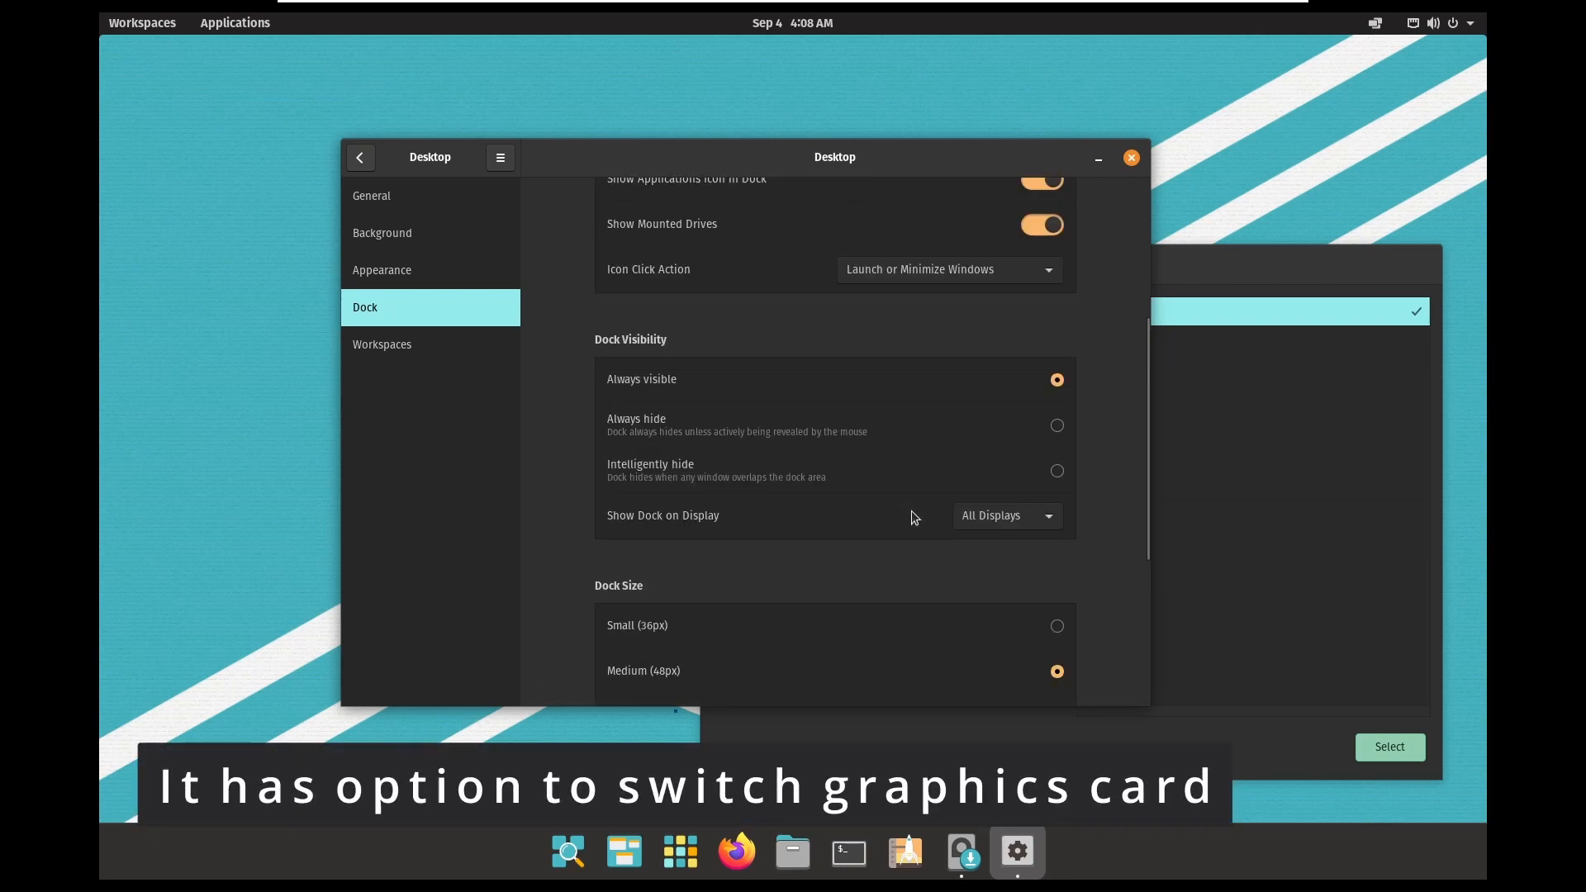
{"action": "scroll", "scroll_direction": "up", "scroll_amount": 3}
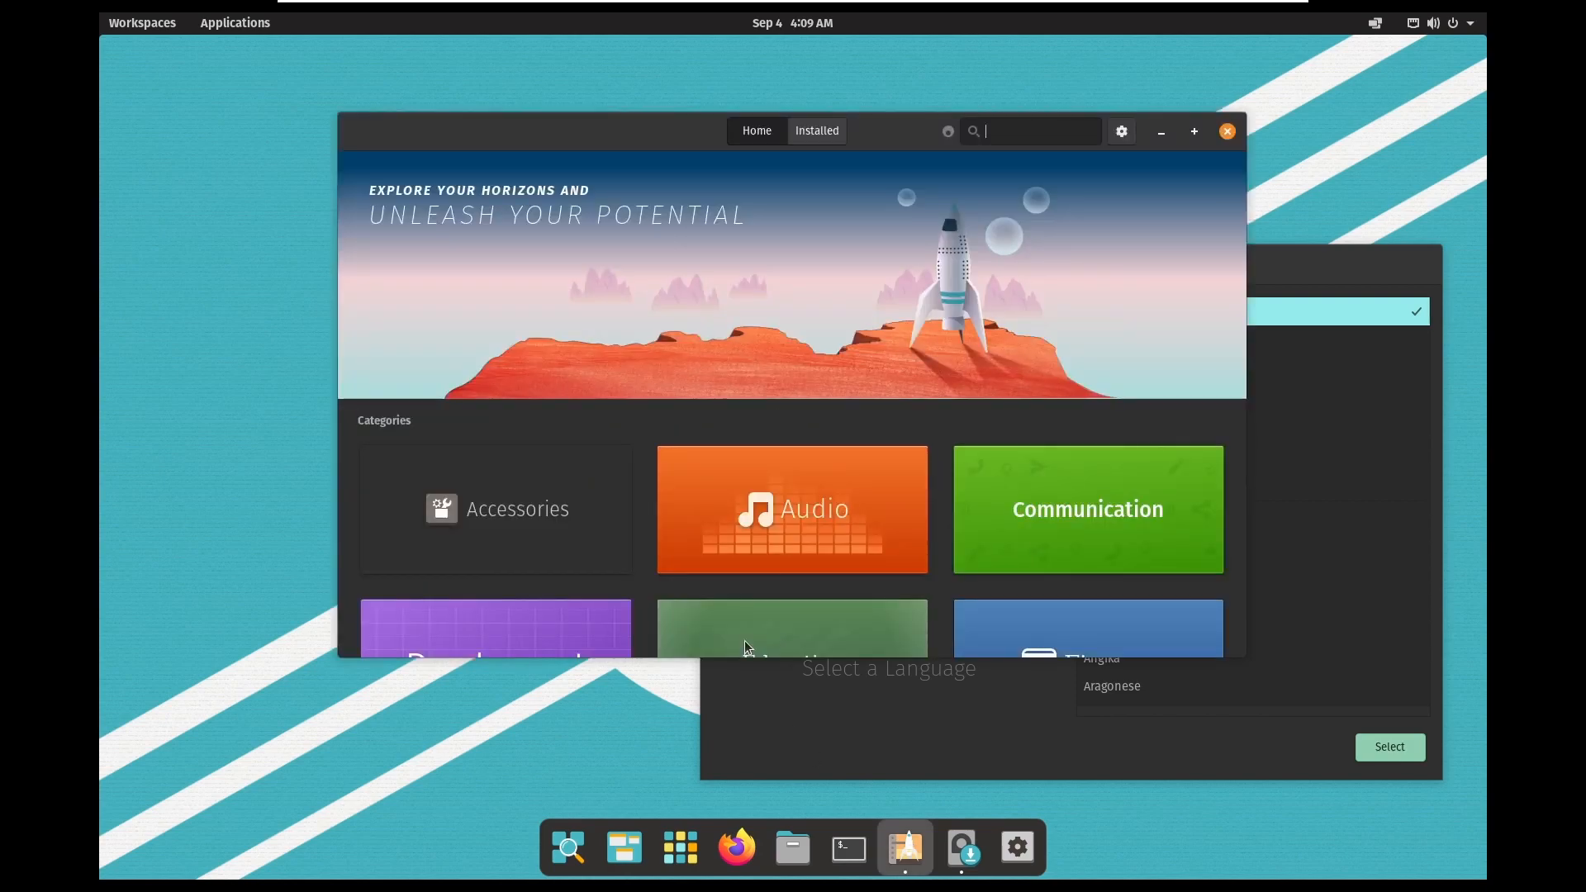
Step: Maximize Pop!_Shop, search for 'visual', return to the Home page and close the store
{"action": "left_click", "coordinate": [1193, 132]}
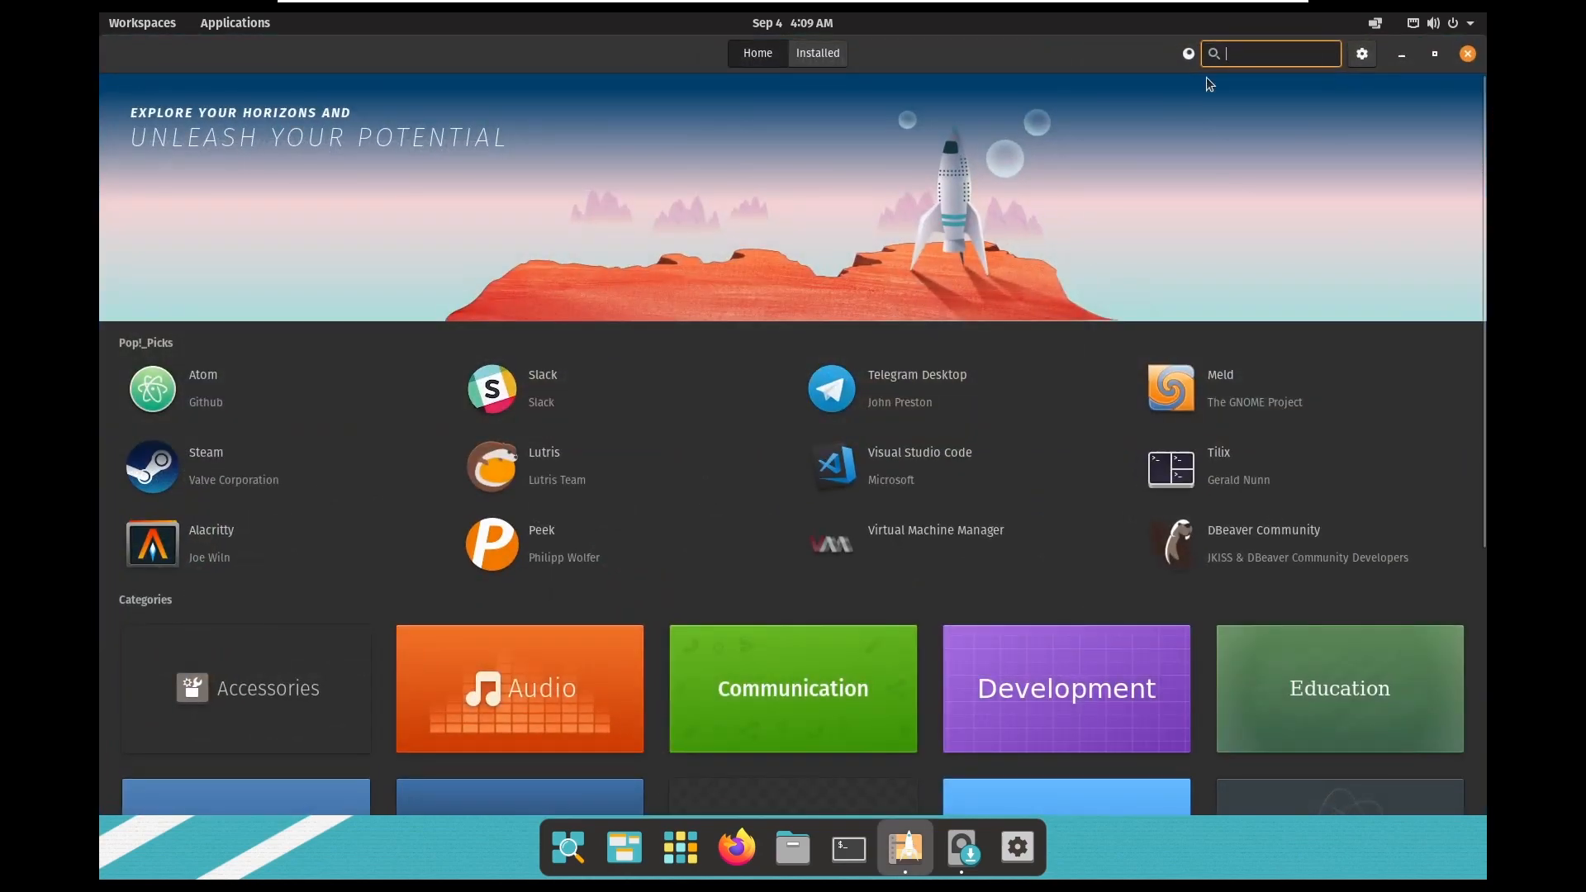
{"action": "type", "text": "vis"}
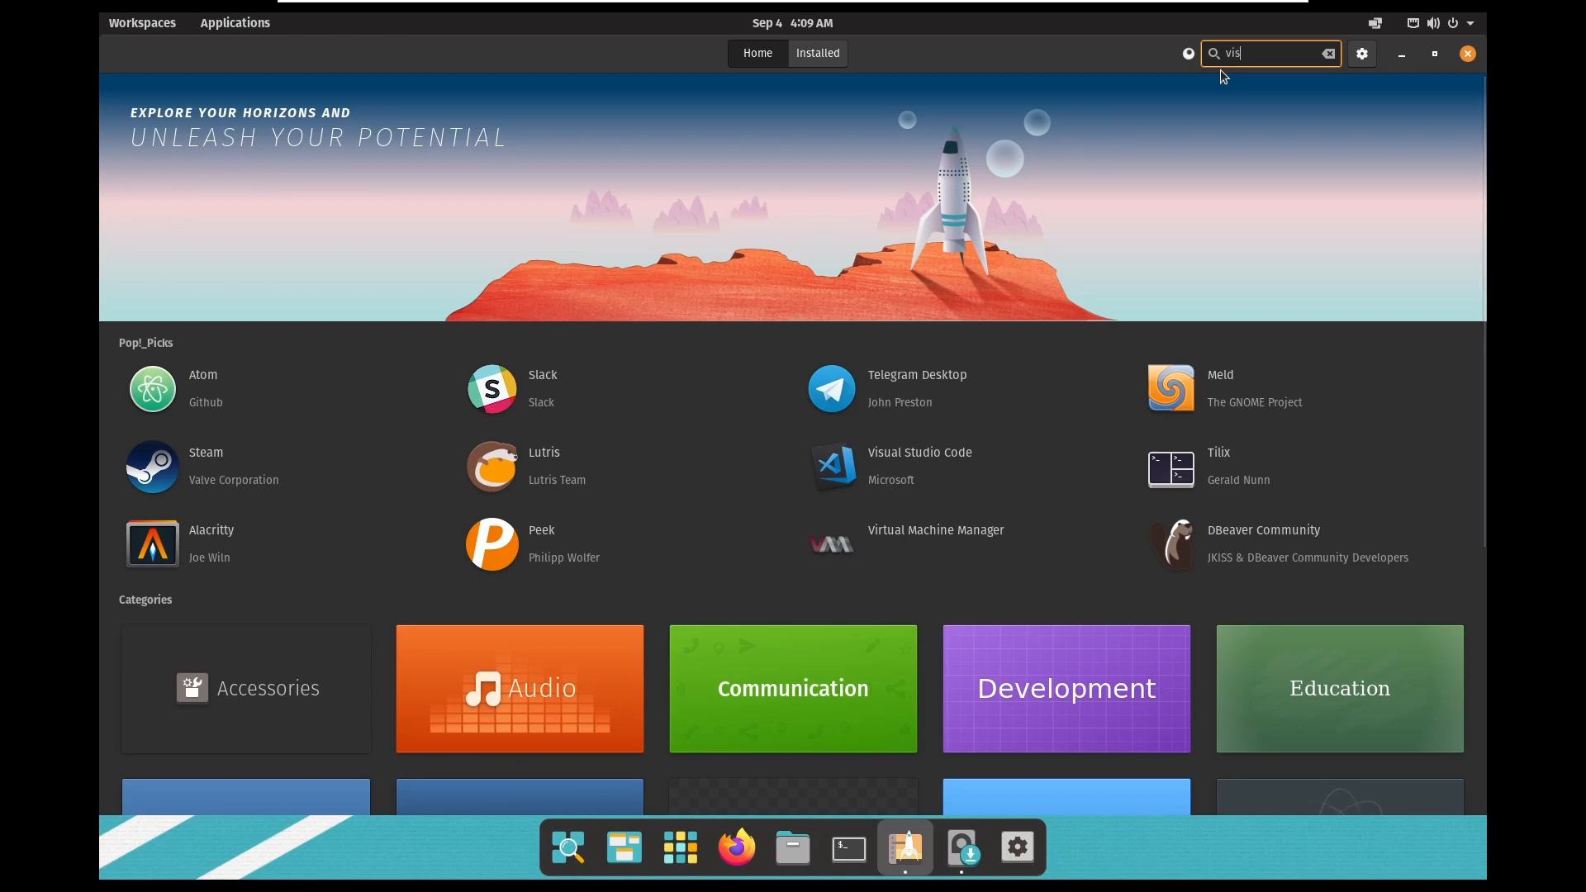
{"action": "type", "text": "ual"}
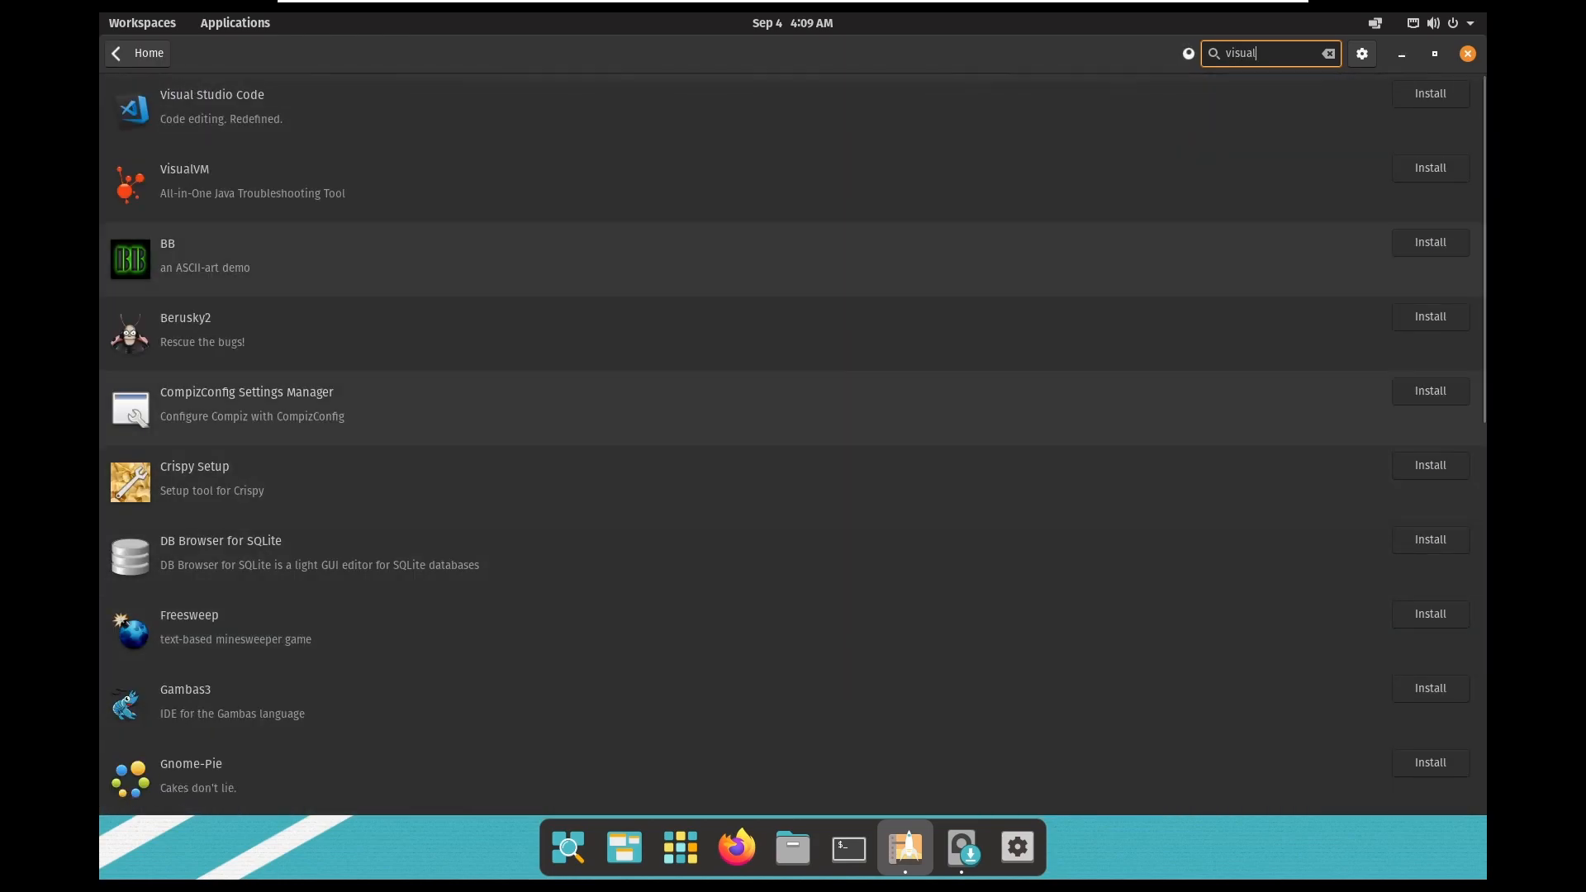
{"action": "left_click", "coordinate": [1327, 53]}
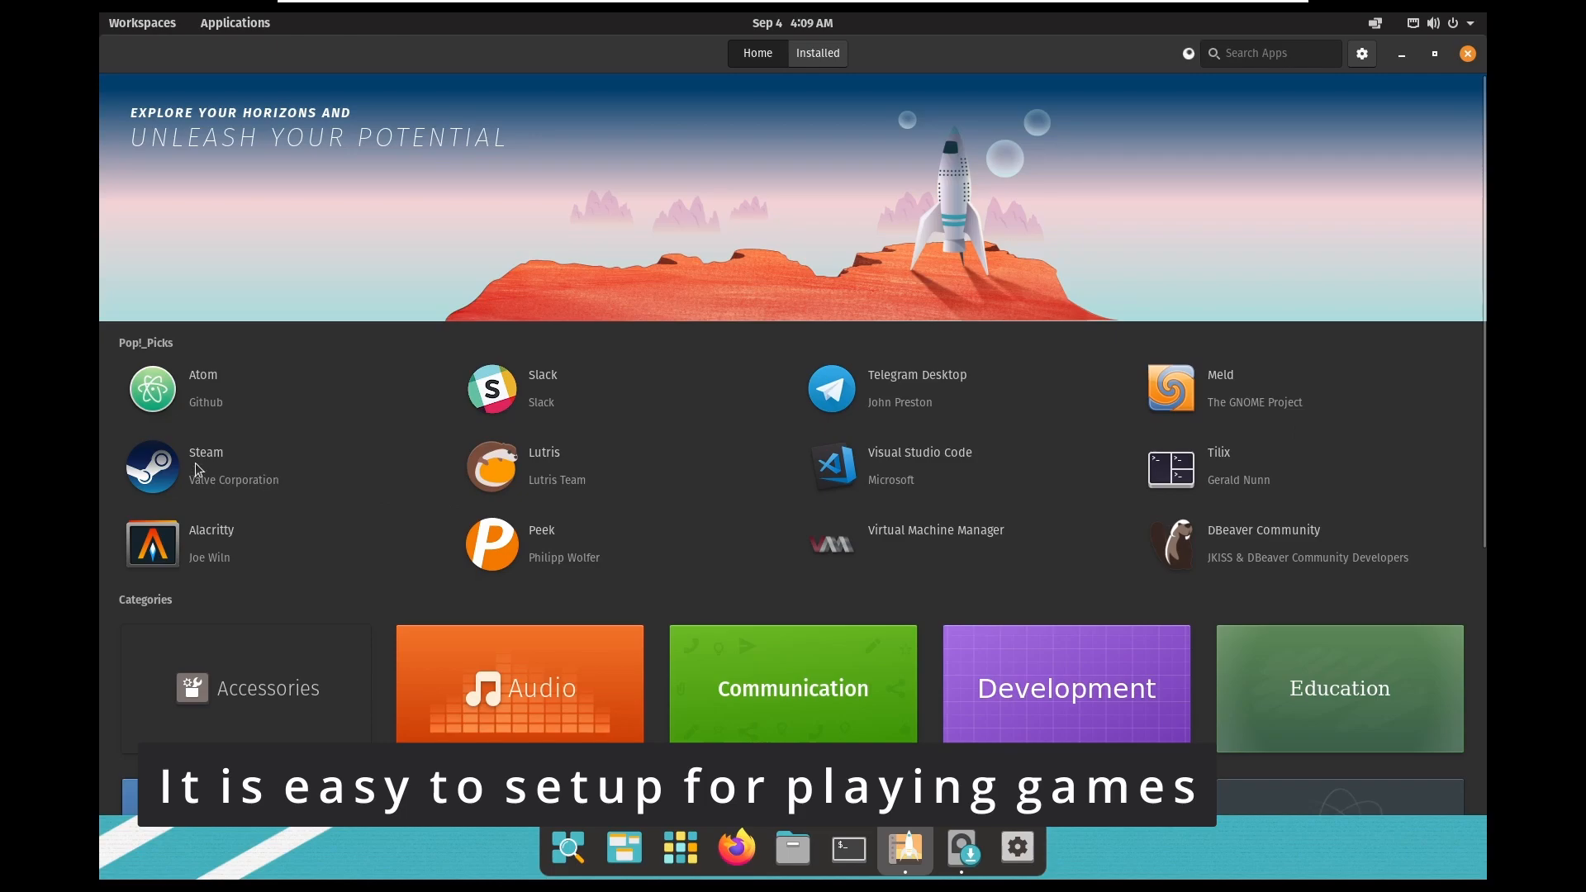
{"action": "mouse_move", "coordinate": [1467, 59]}
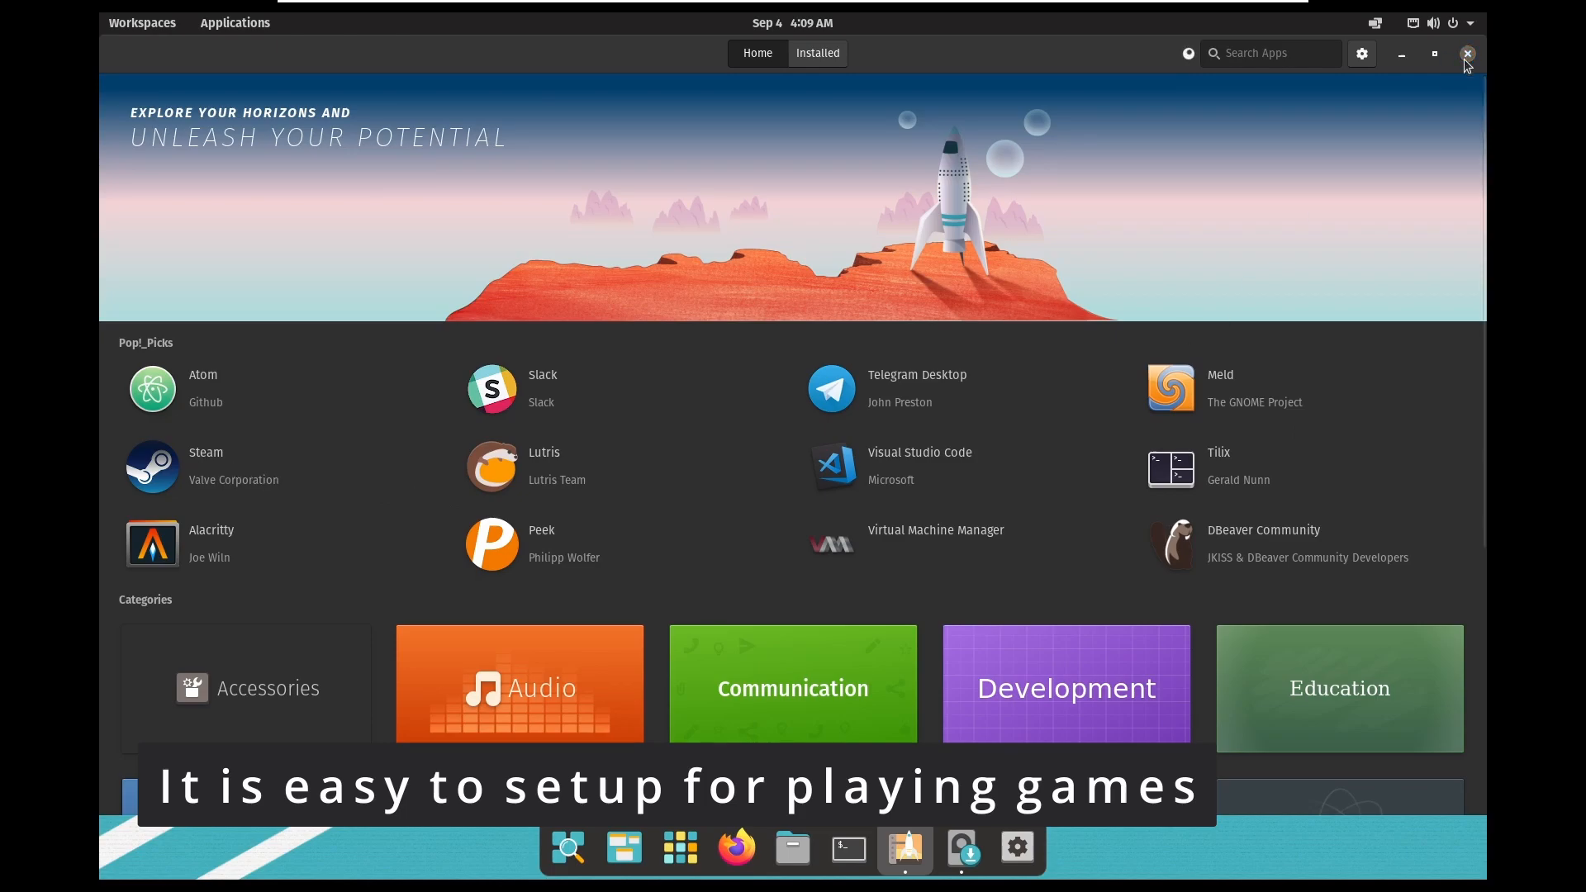
{"action": "left_click", "coordinate": [1466, 53]}
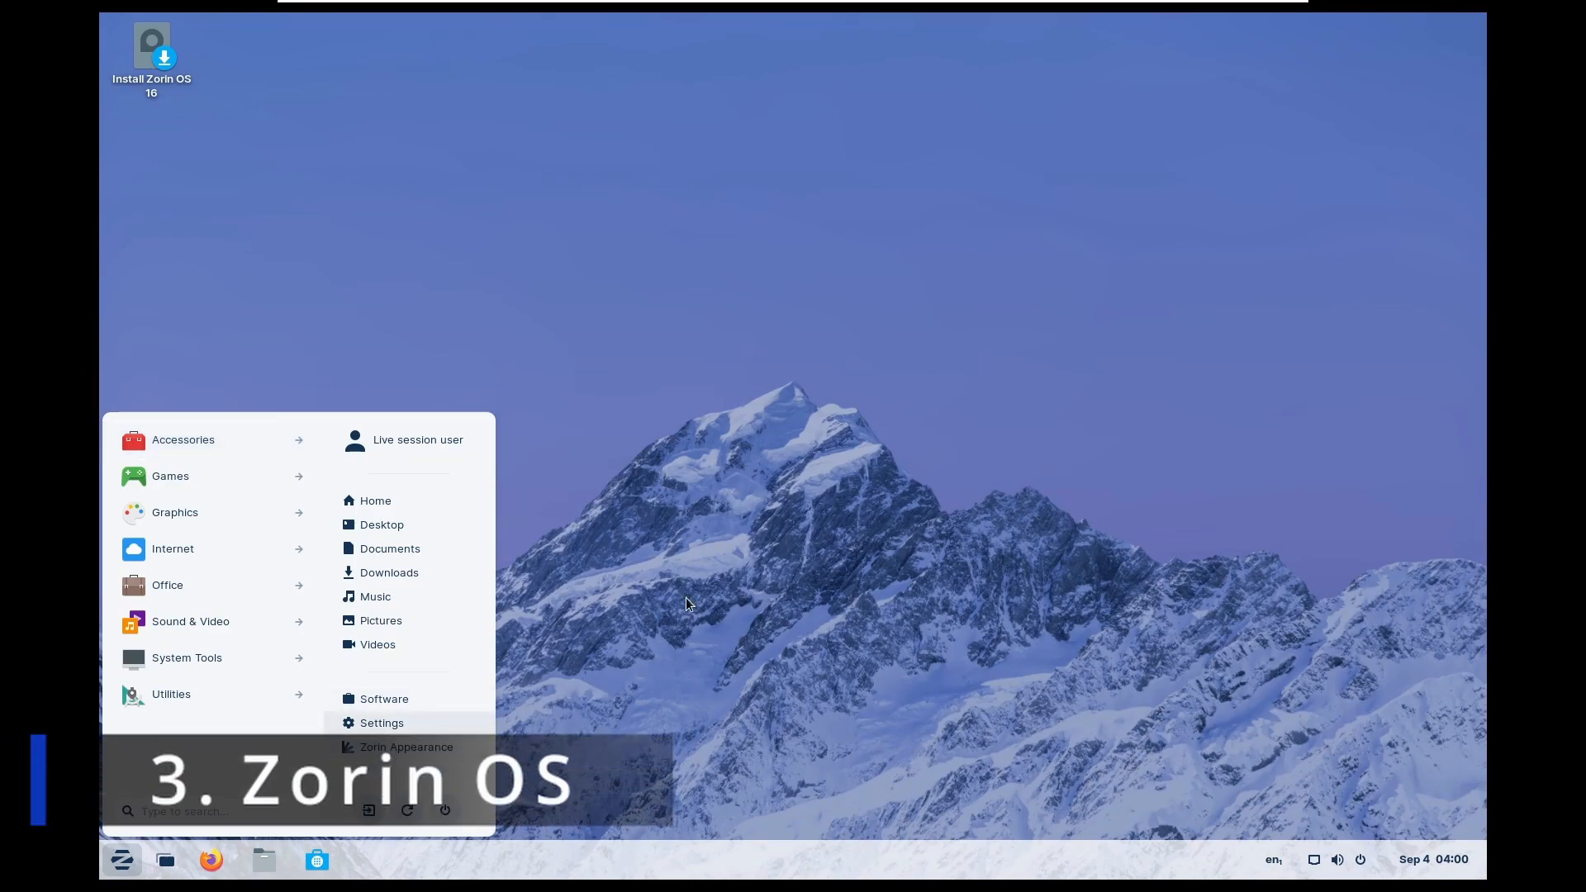
Step: Dismiss the Zorin menu, view the home folder in the file manager, close it and reopen the menu
{"action": "left_click", "coordinate": [1335, 860]}
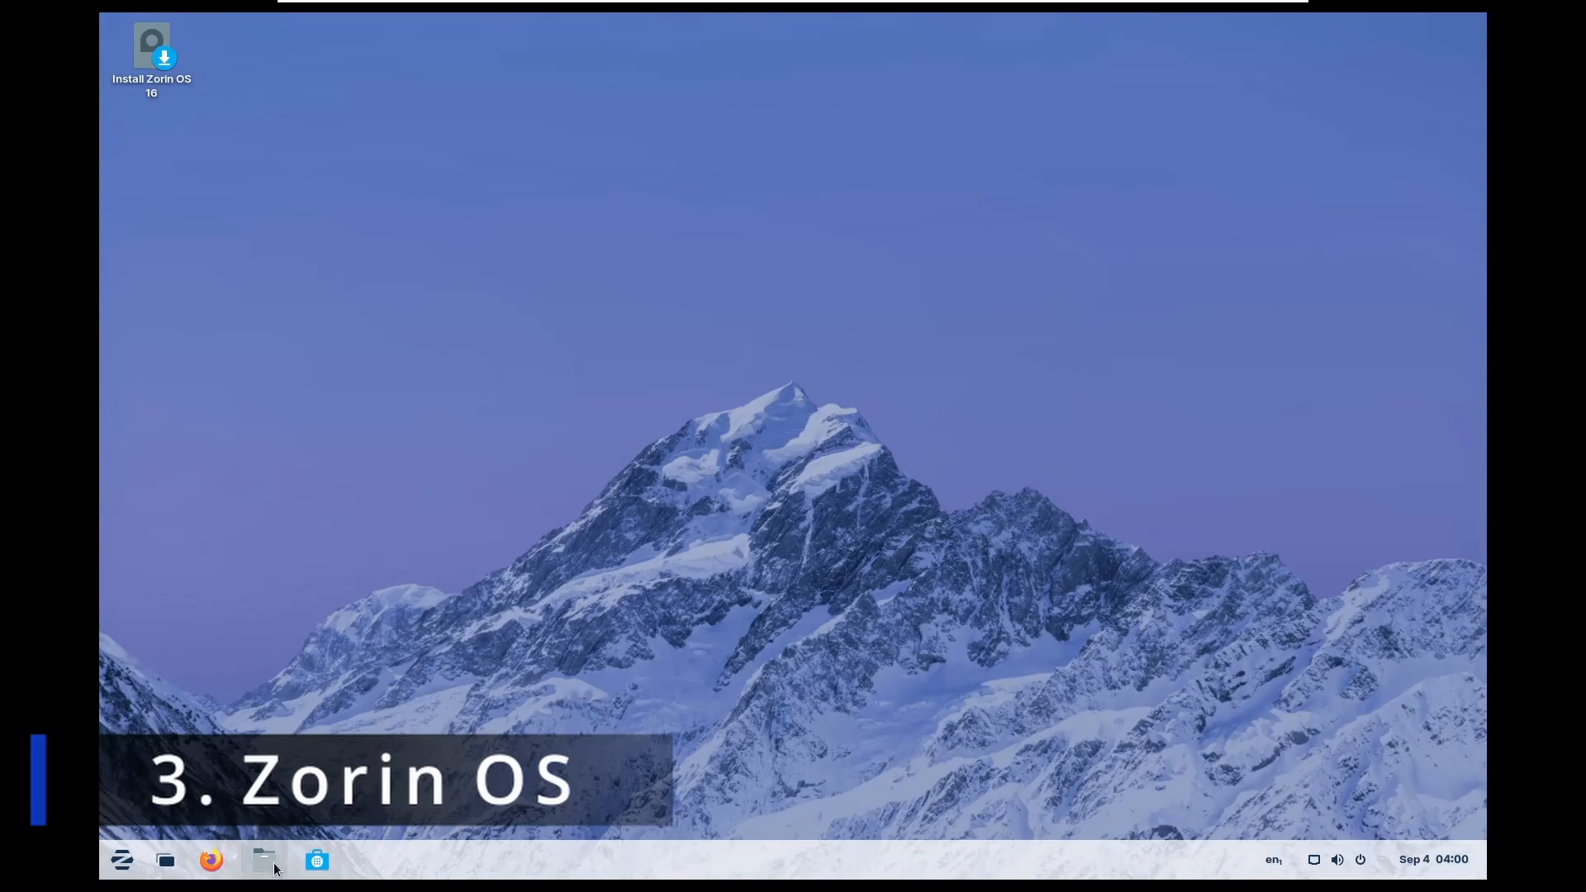
{"action": "left_click", "coordinate": [263, 860]}
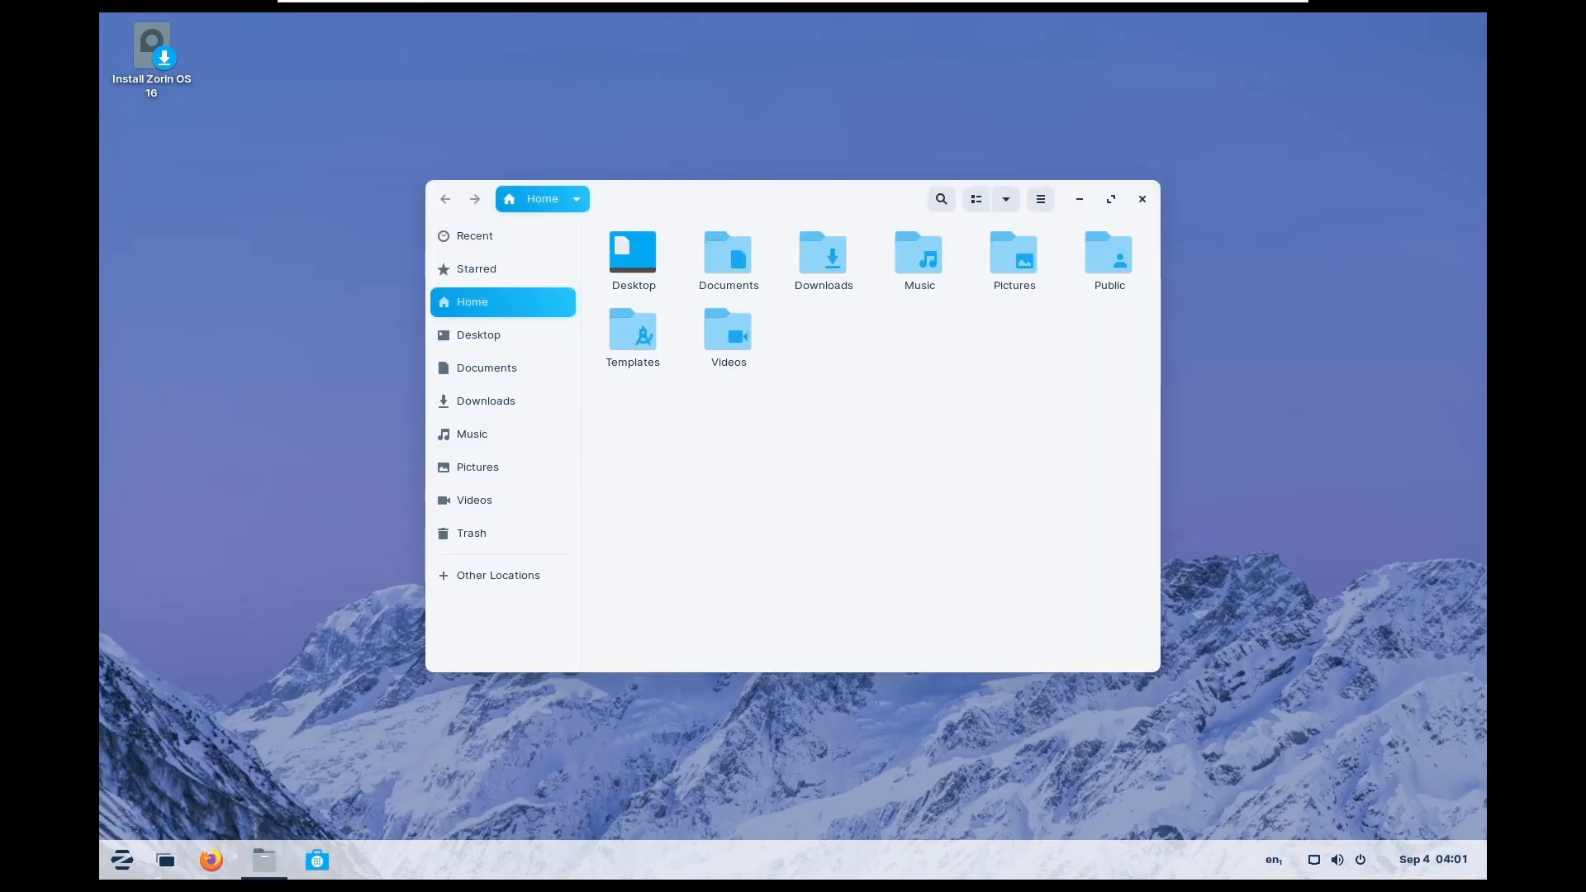
{"action": "mouse_move", "coordinate": [1142, 198]}
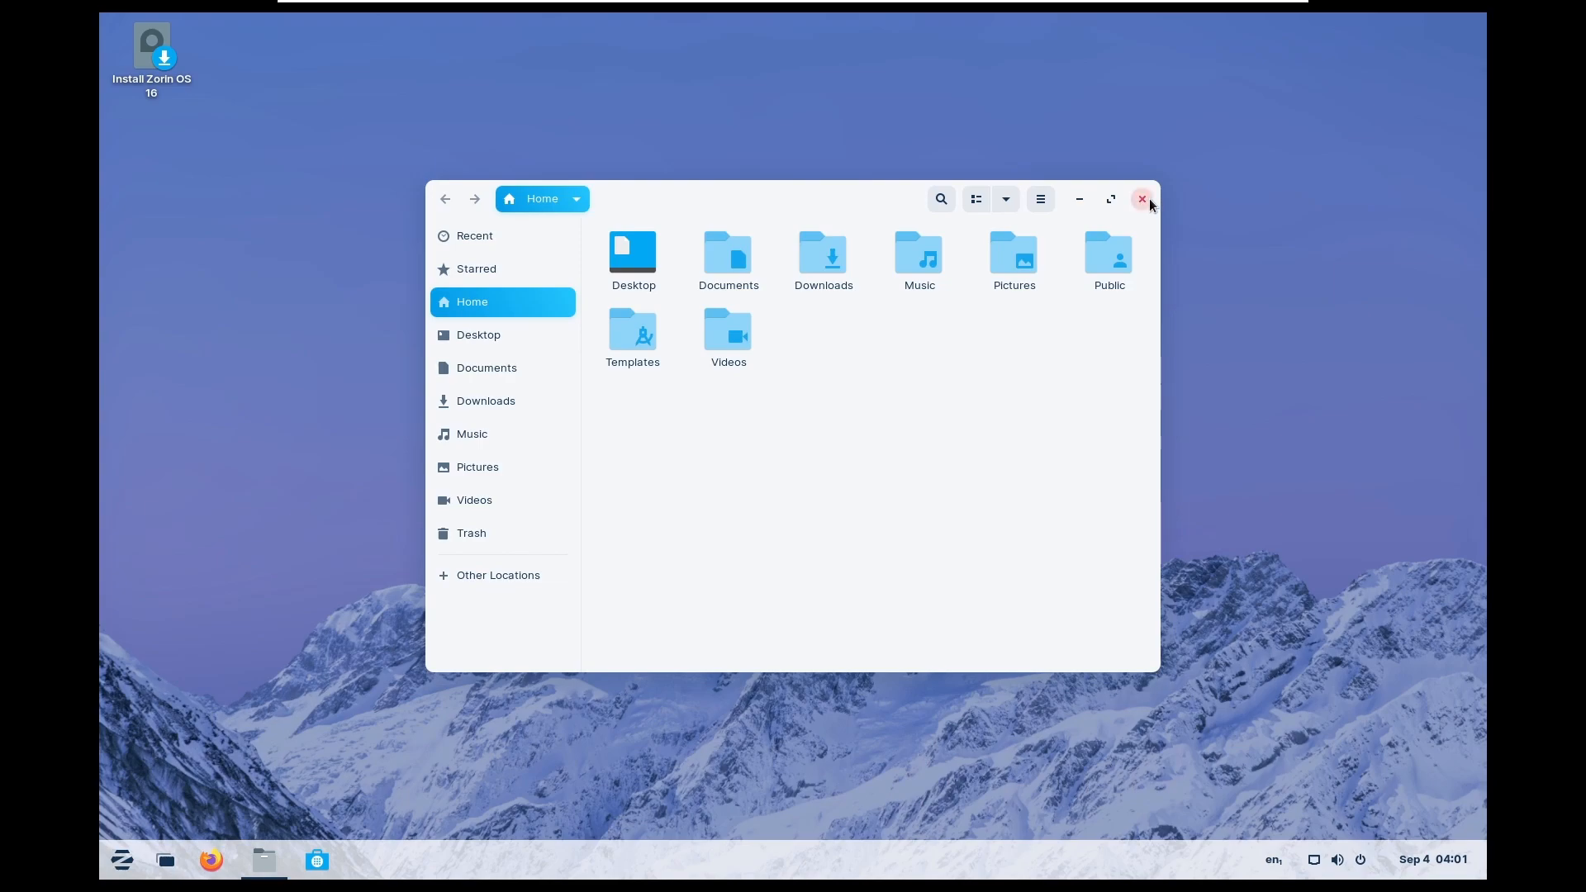
{"action": "left_click", "coordinate": [1142, 198]}
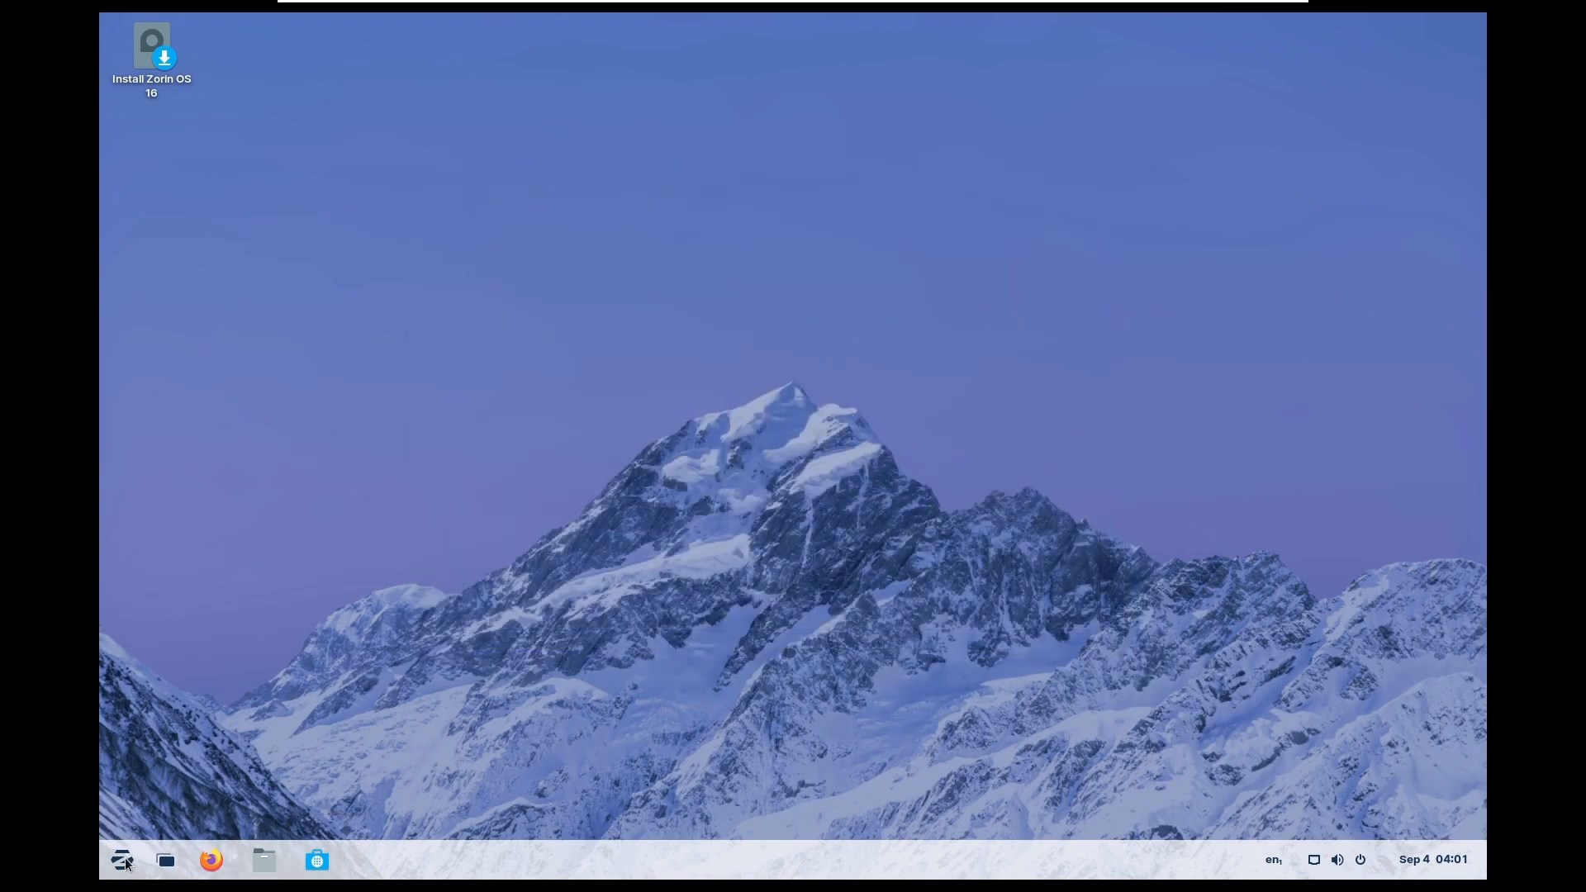
{"action": "left_click", "coordinate": [121, 859]}
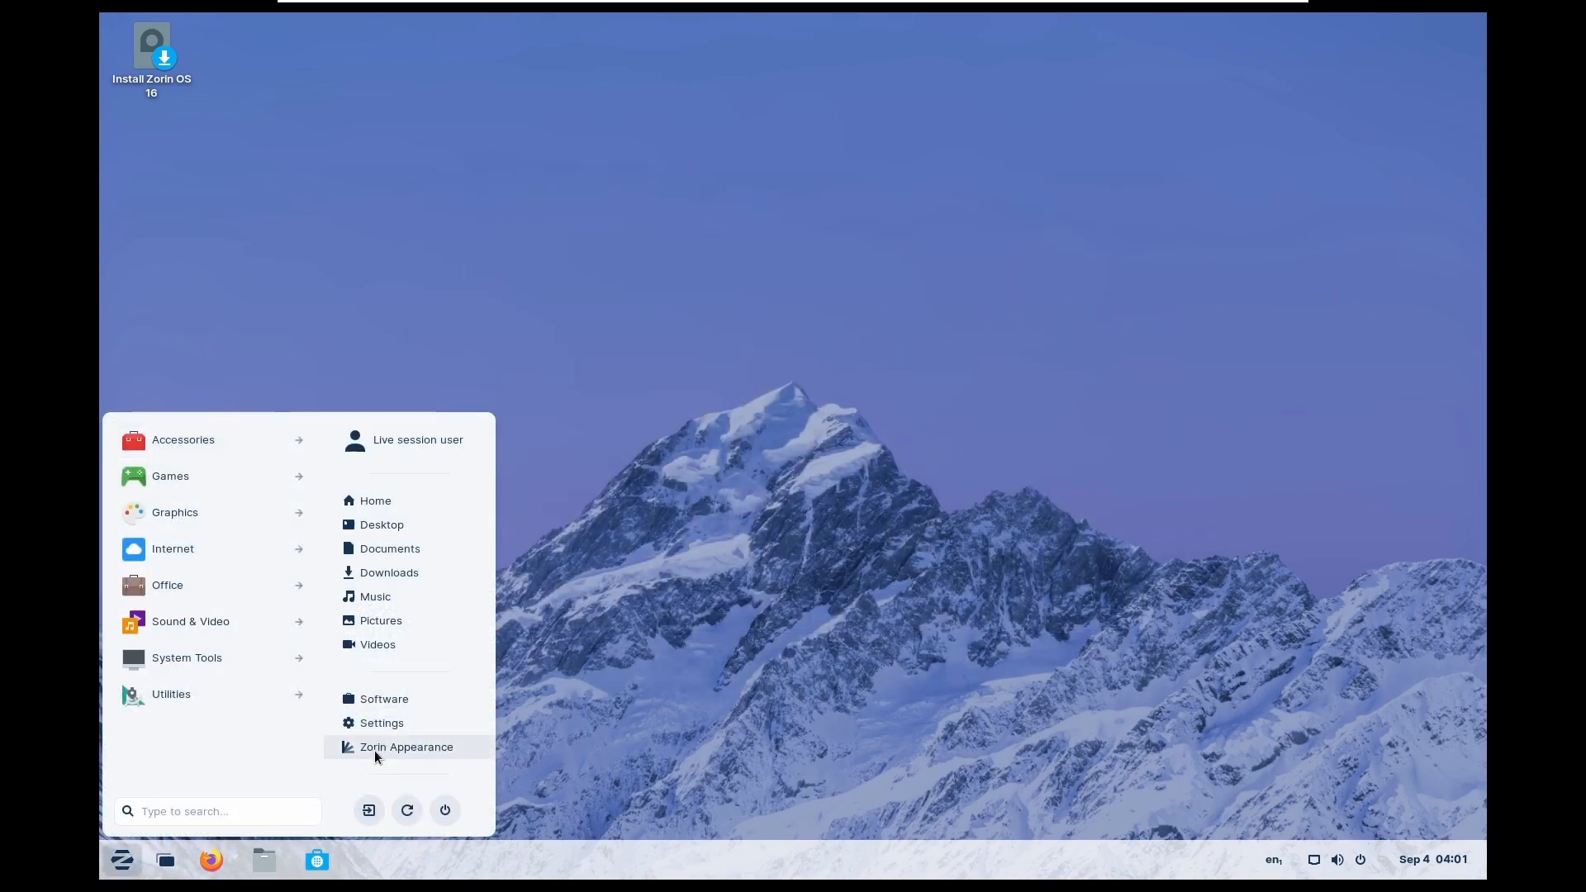
Step: In Zorin Appearance try the first and second layouts, apply the centered-taskbar layout and show the app grid
{"action": "left_click", "coordinate": [407, 747]}
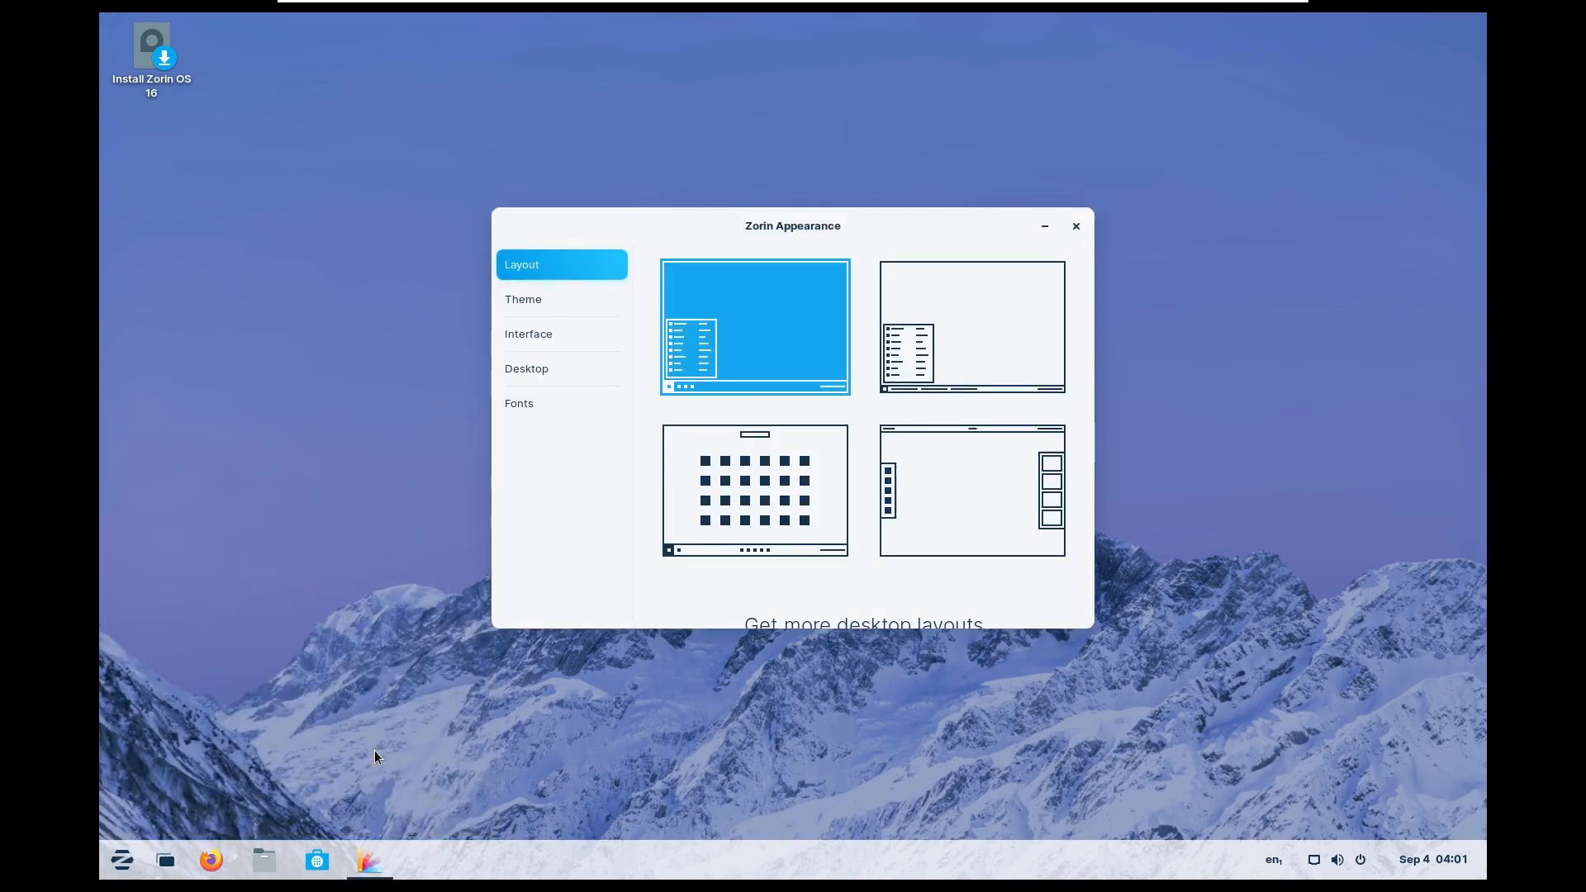
{"action": "mouse_move", "coordinate": [995, 465]}
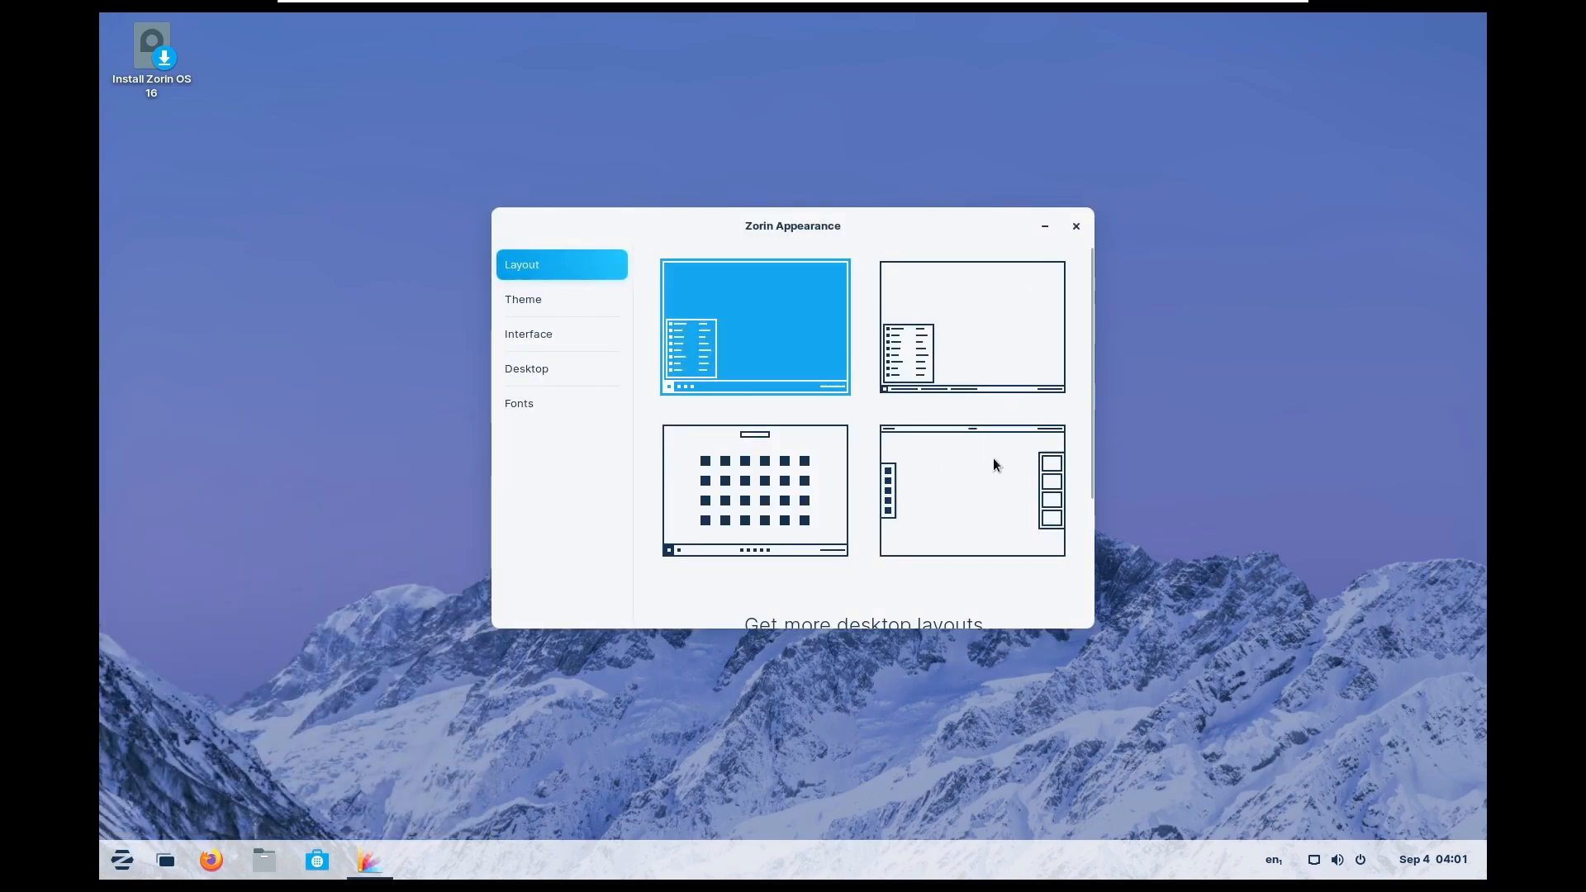
{"action": "scroll", "scroll_direction": "down", "scroll_amount": 3}
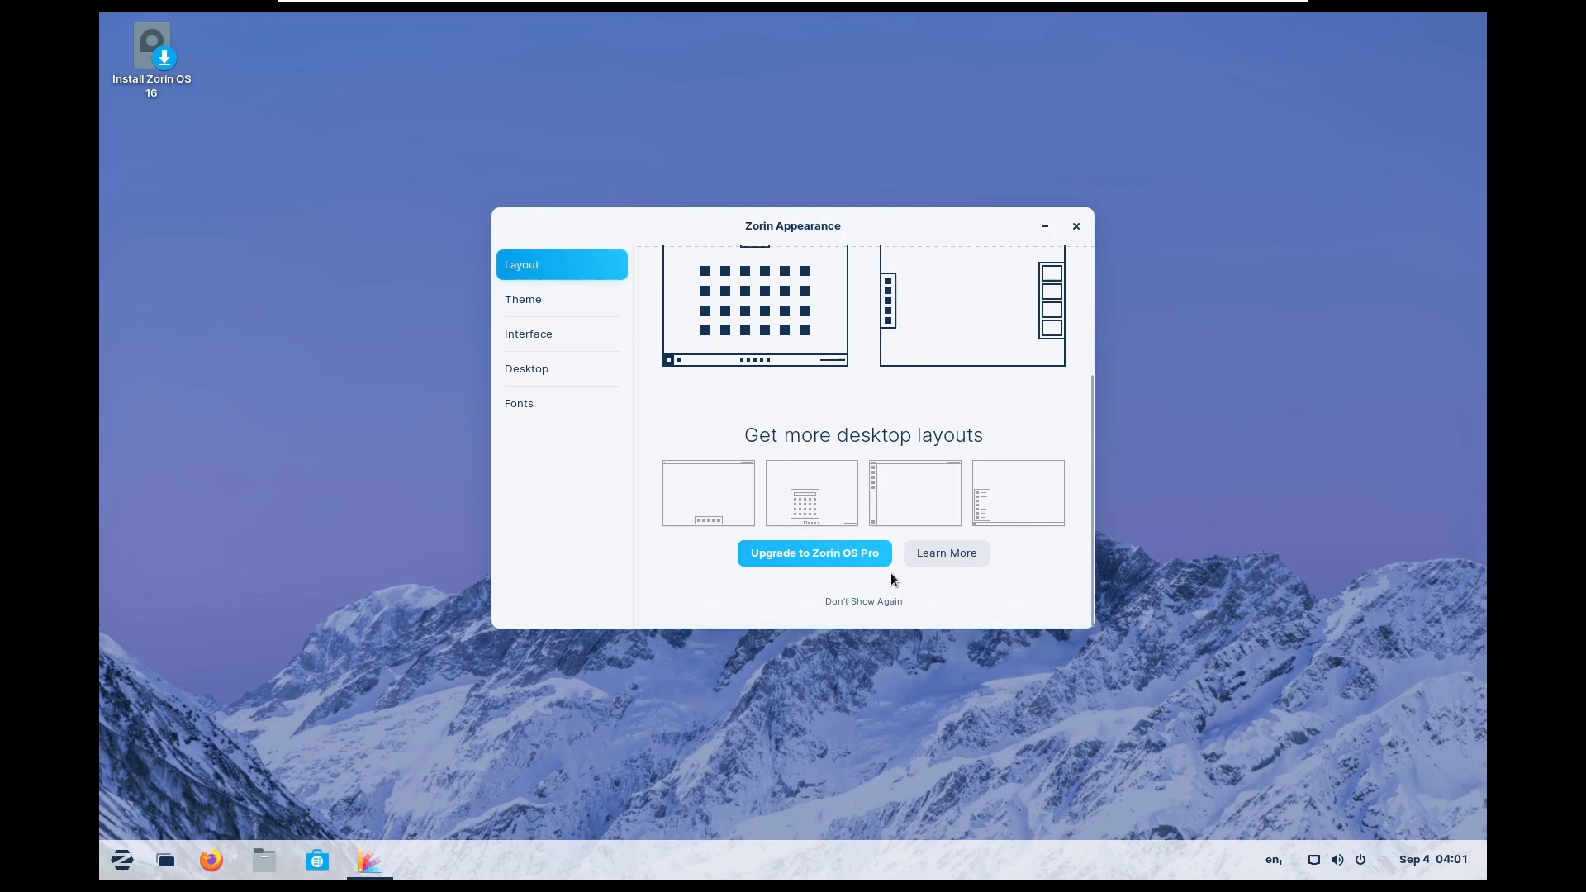
{"action": "scroll", "scroll_direction": "up", "scroll_amount": 3}
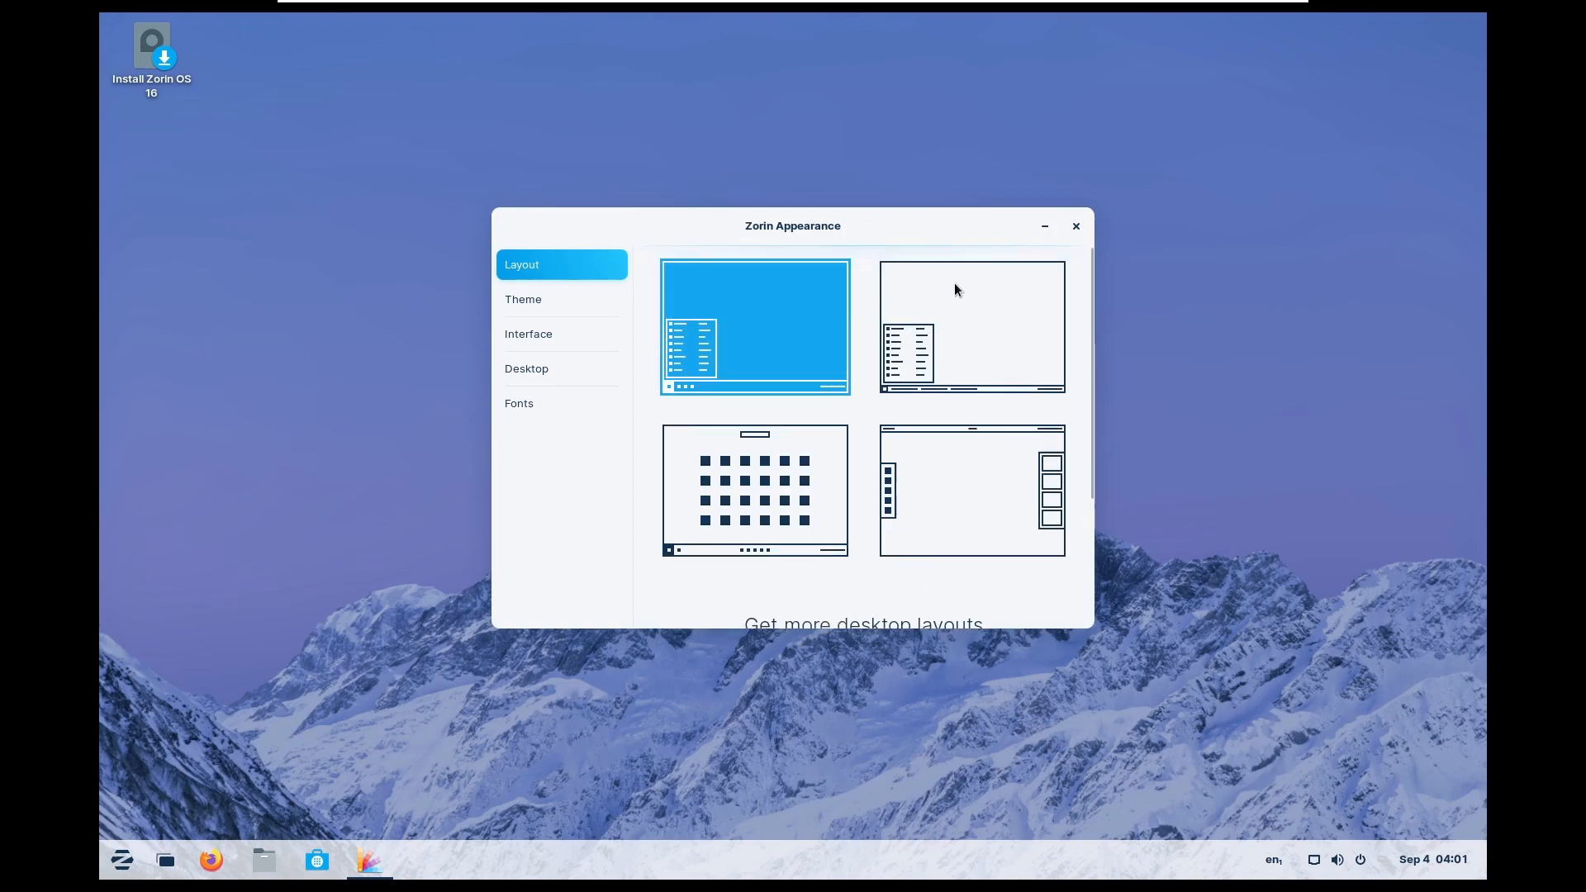
{"action": "left_click", "coordinate": [972, 325]}
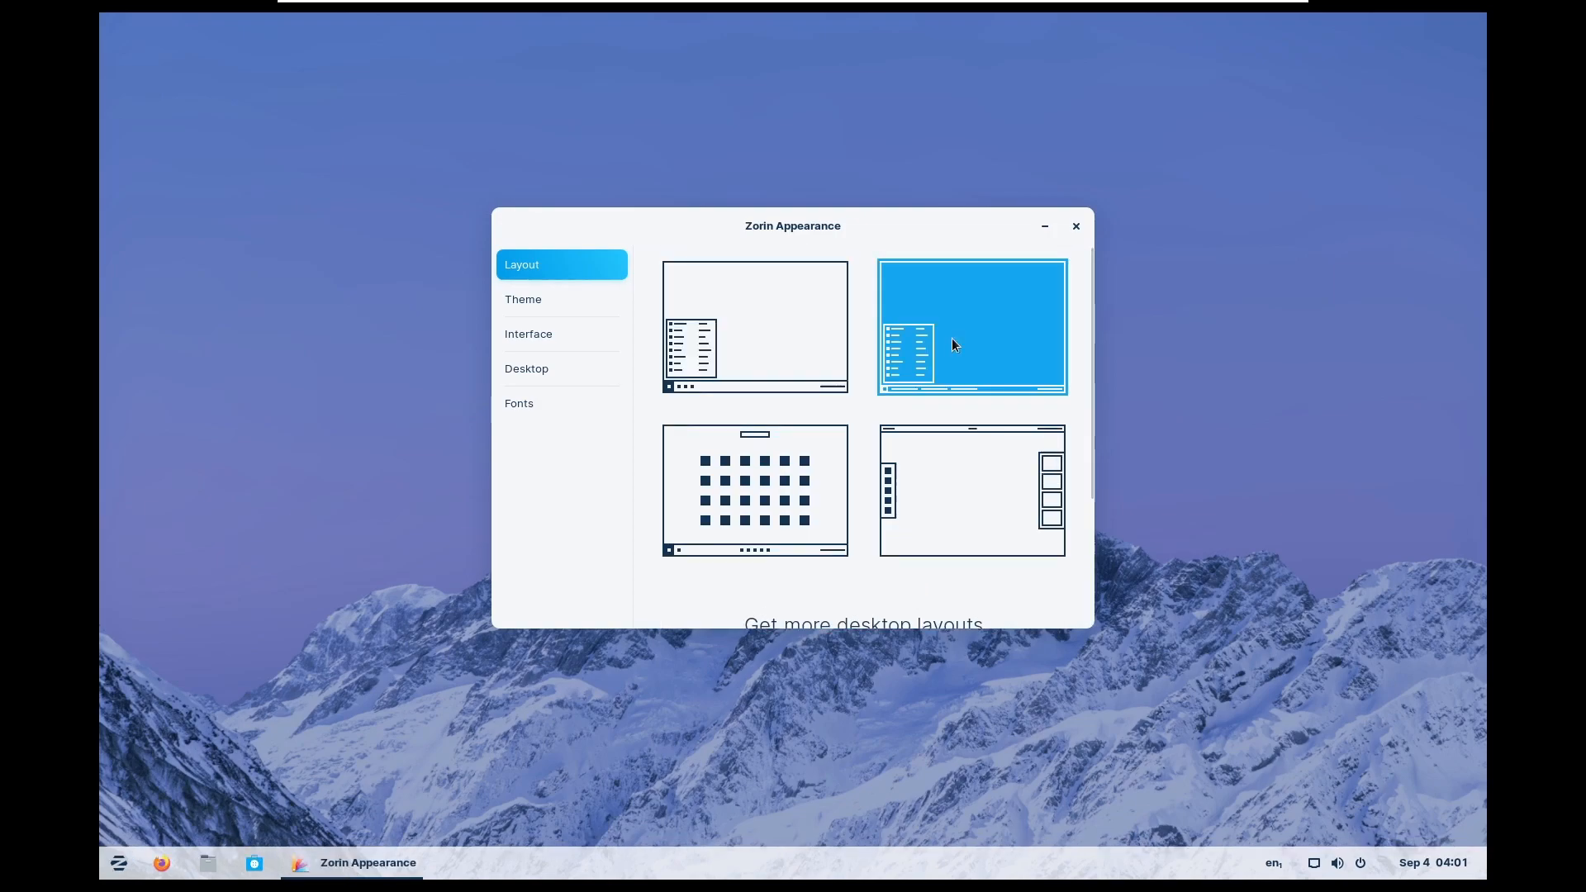
{"action": "left_click", "coordinate": [119, 863]}
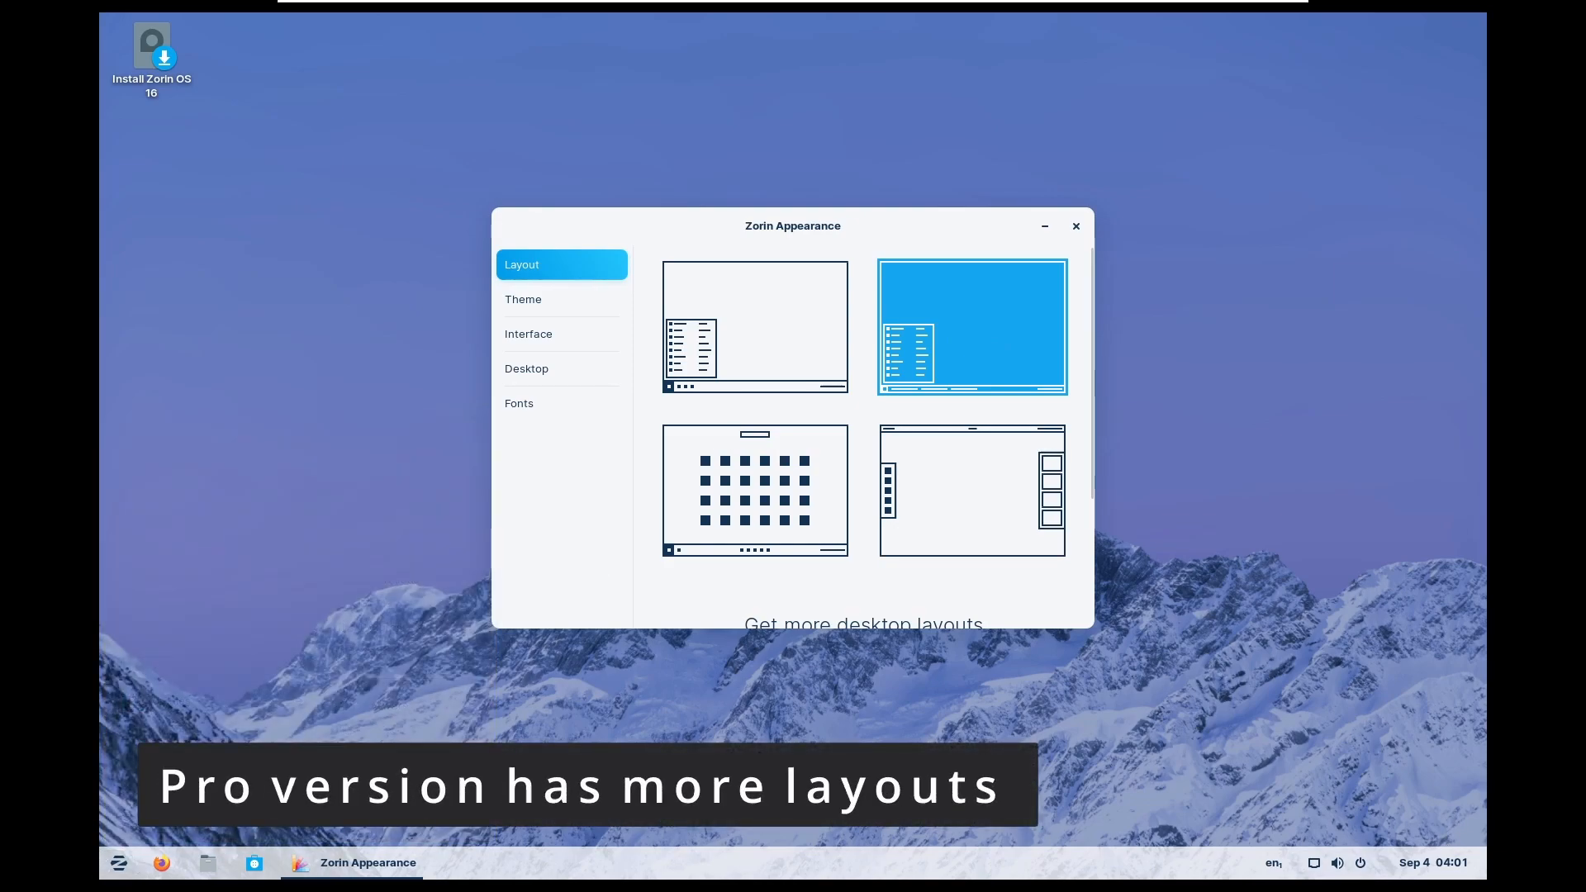
{"action": "left_click", "coordinate": [754, 325]}
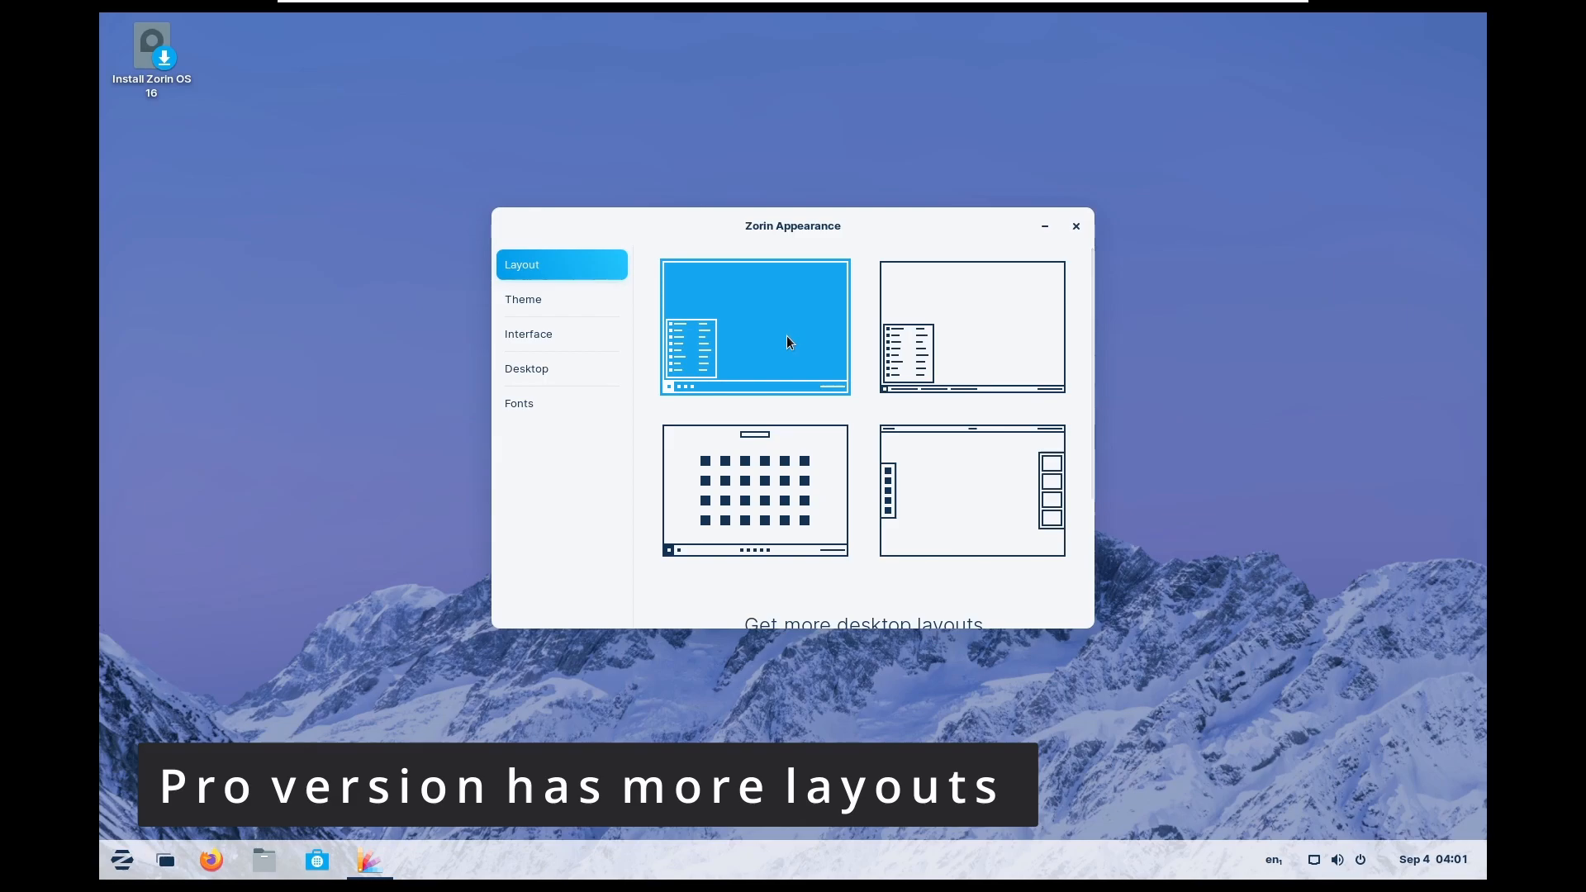
{"action": "left_click", "coordinate": [755, 490]}
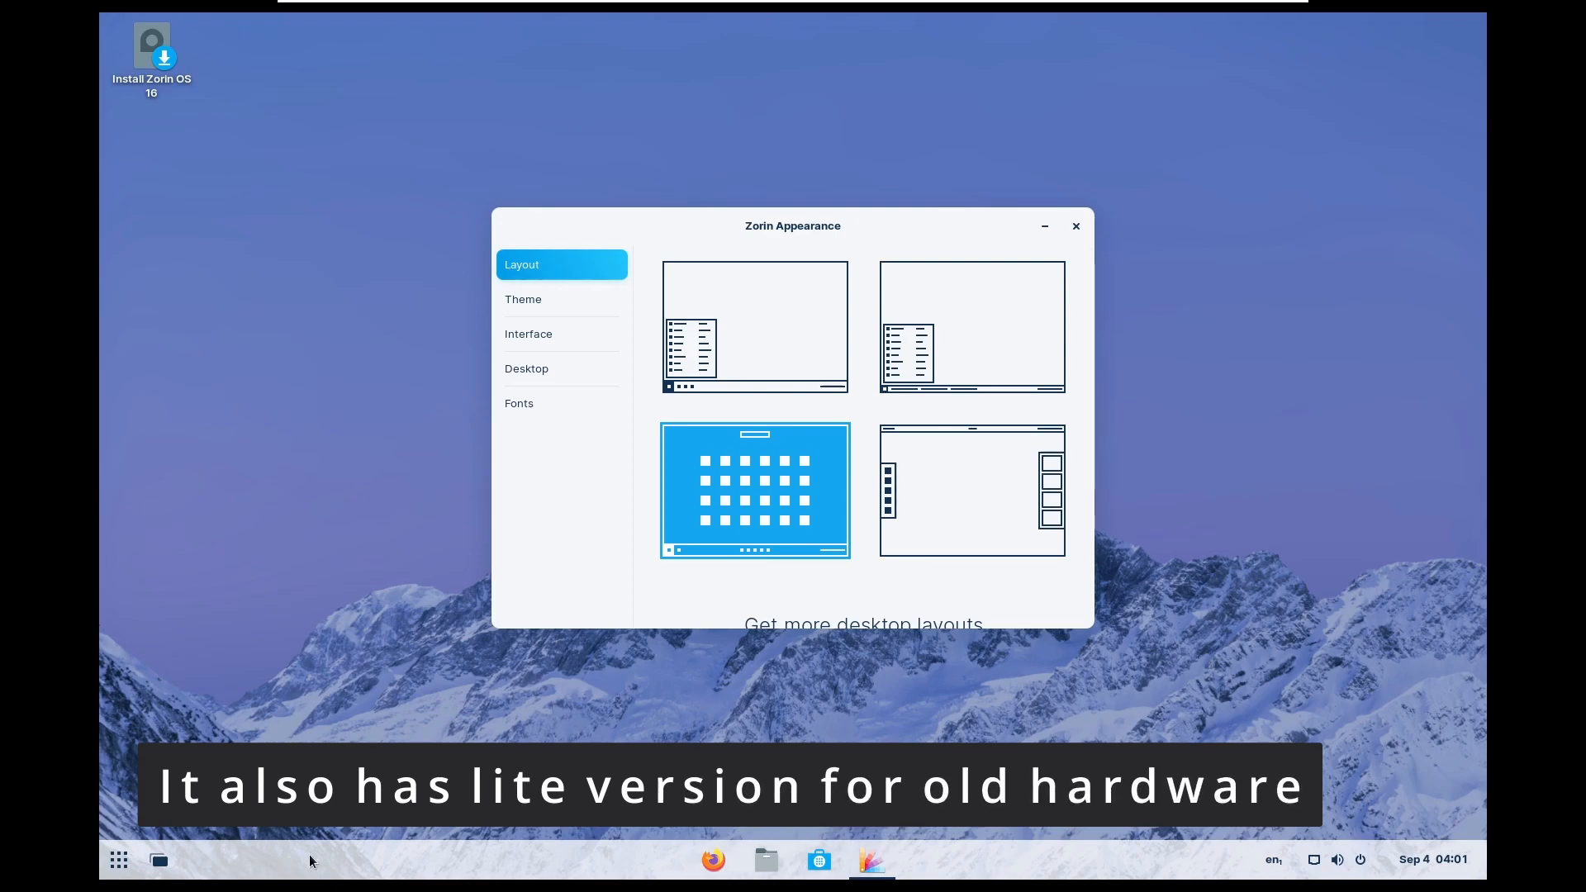
{"action": "left_click", "coordinate": [119, 859]}
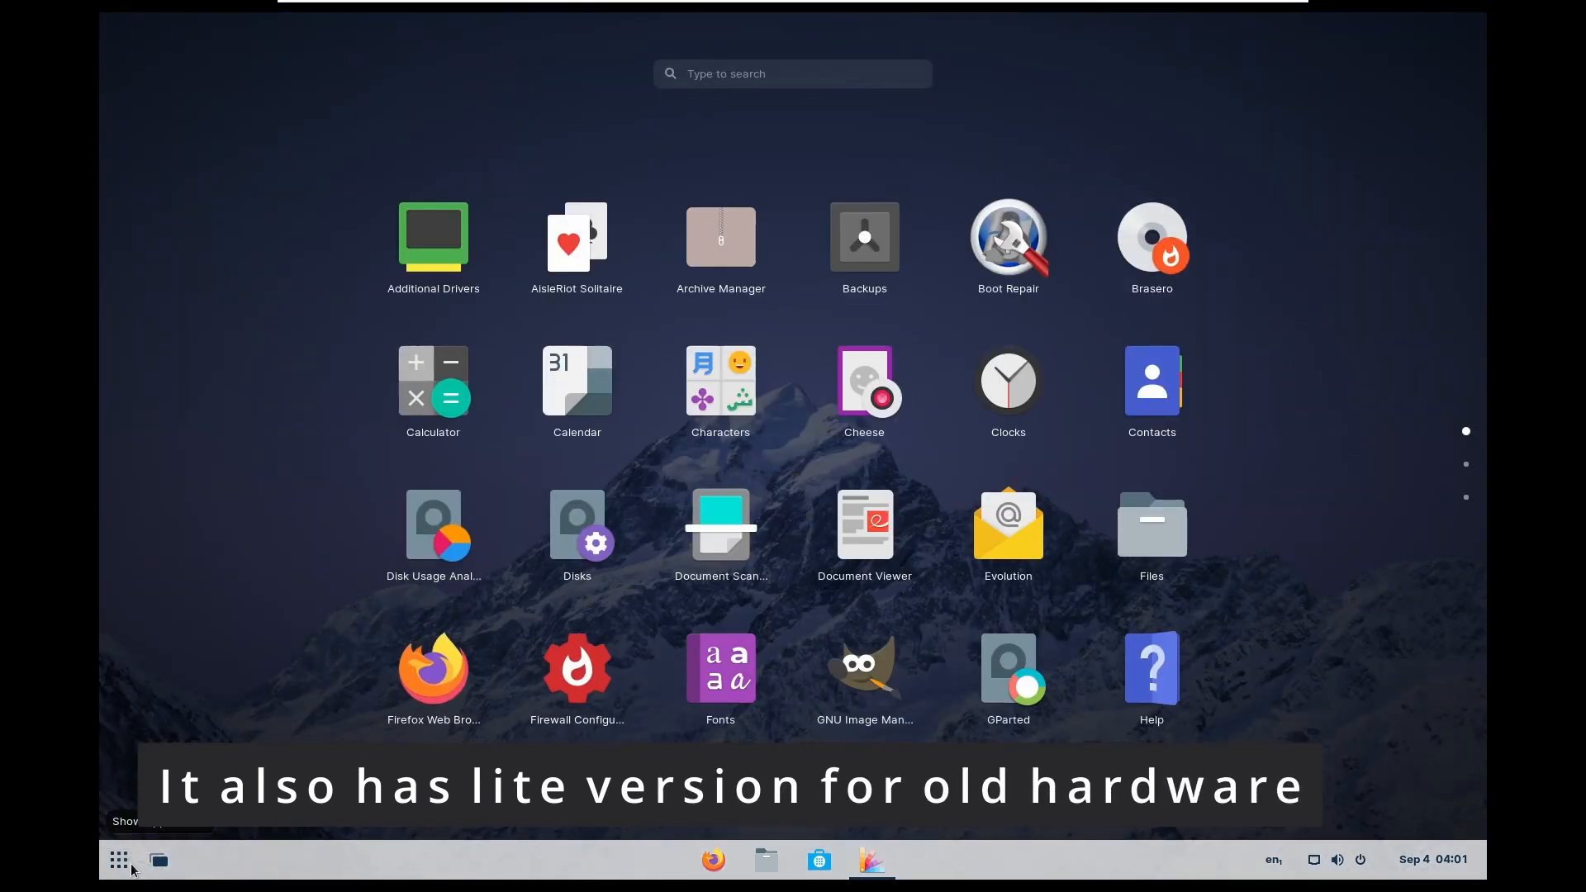
Step: Launch Zorin Software and scroll its Explore page down to the categories and back
{"action": "left_click", "coordinate": [315, 859]}
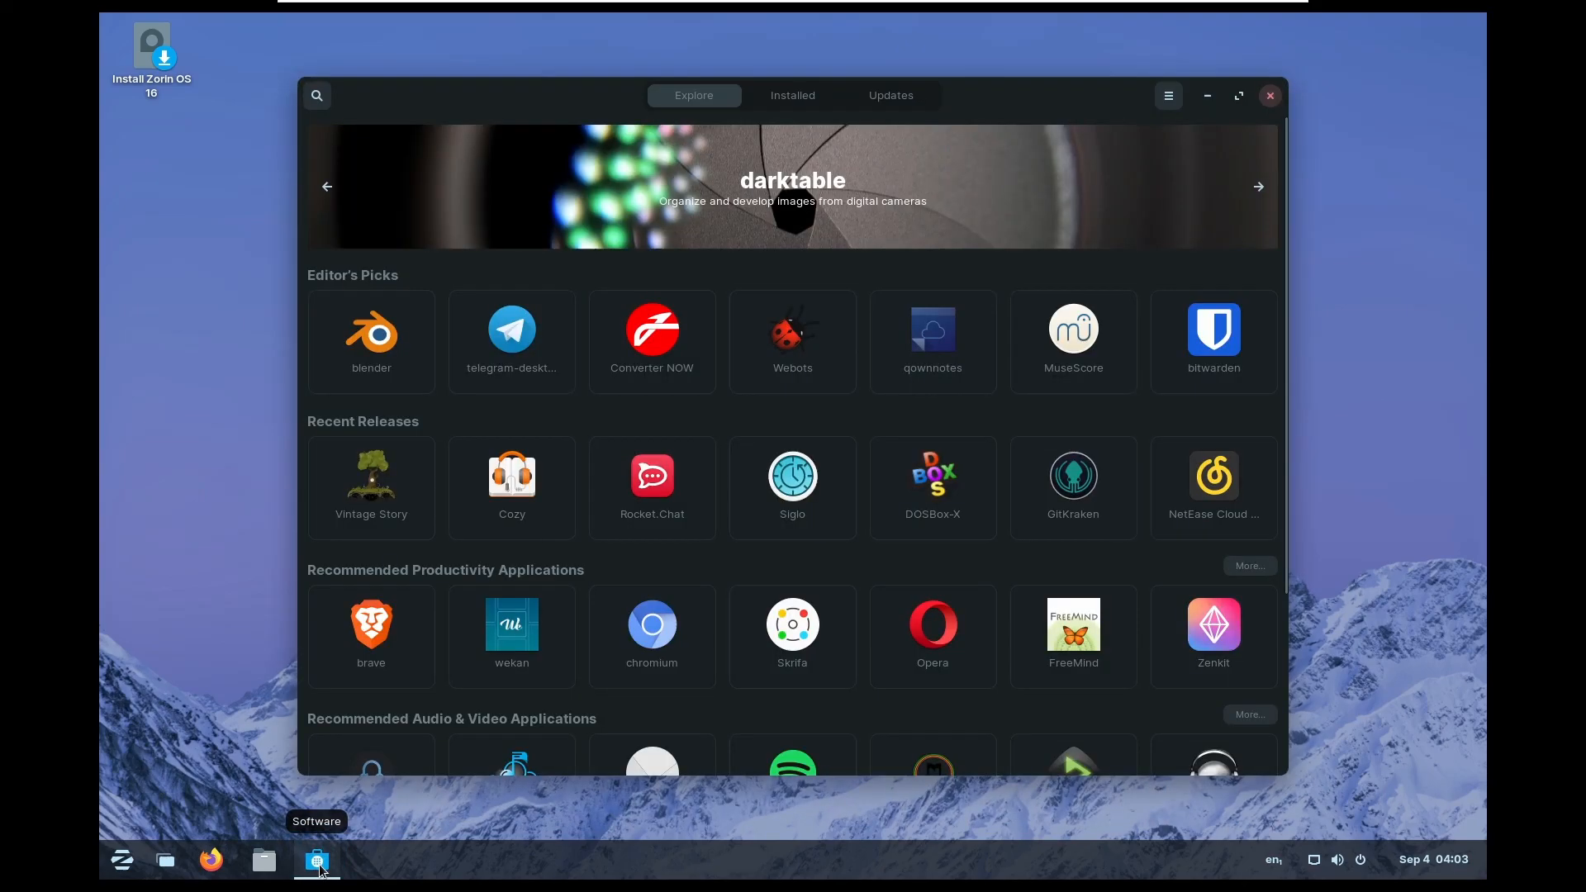
{"action": "scroll", "scroll_direction": "down", "scroll_amount": 3}
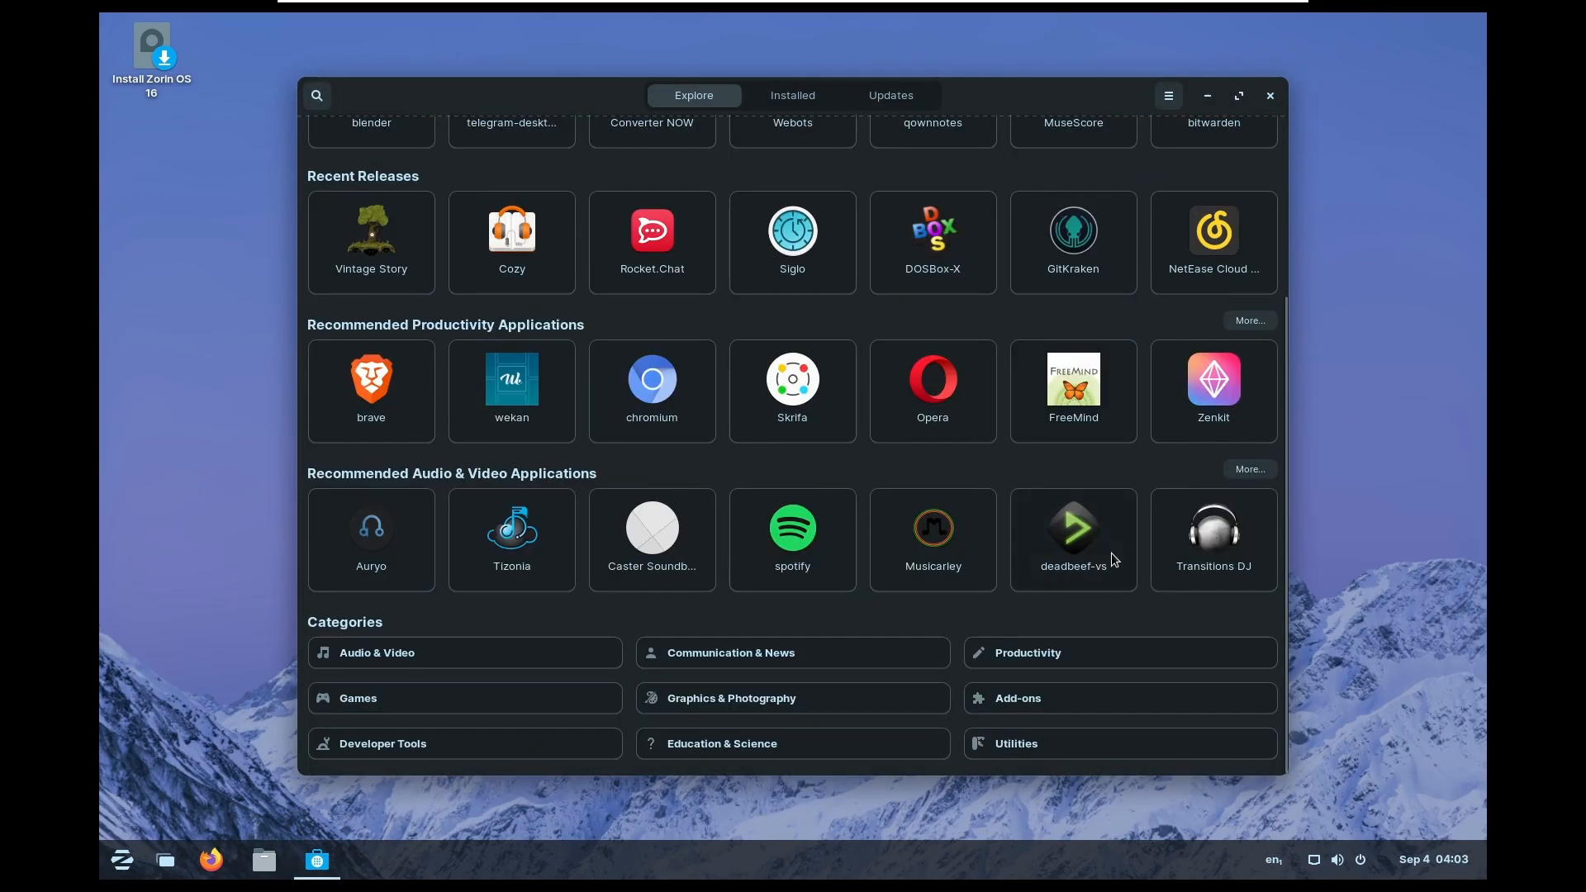
{"action": "scroll", "scroll_direction": "up", "scroll_amount": 3}
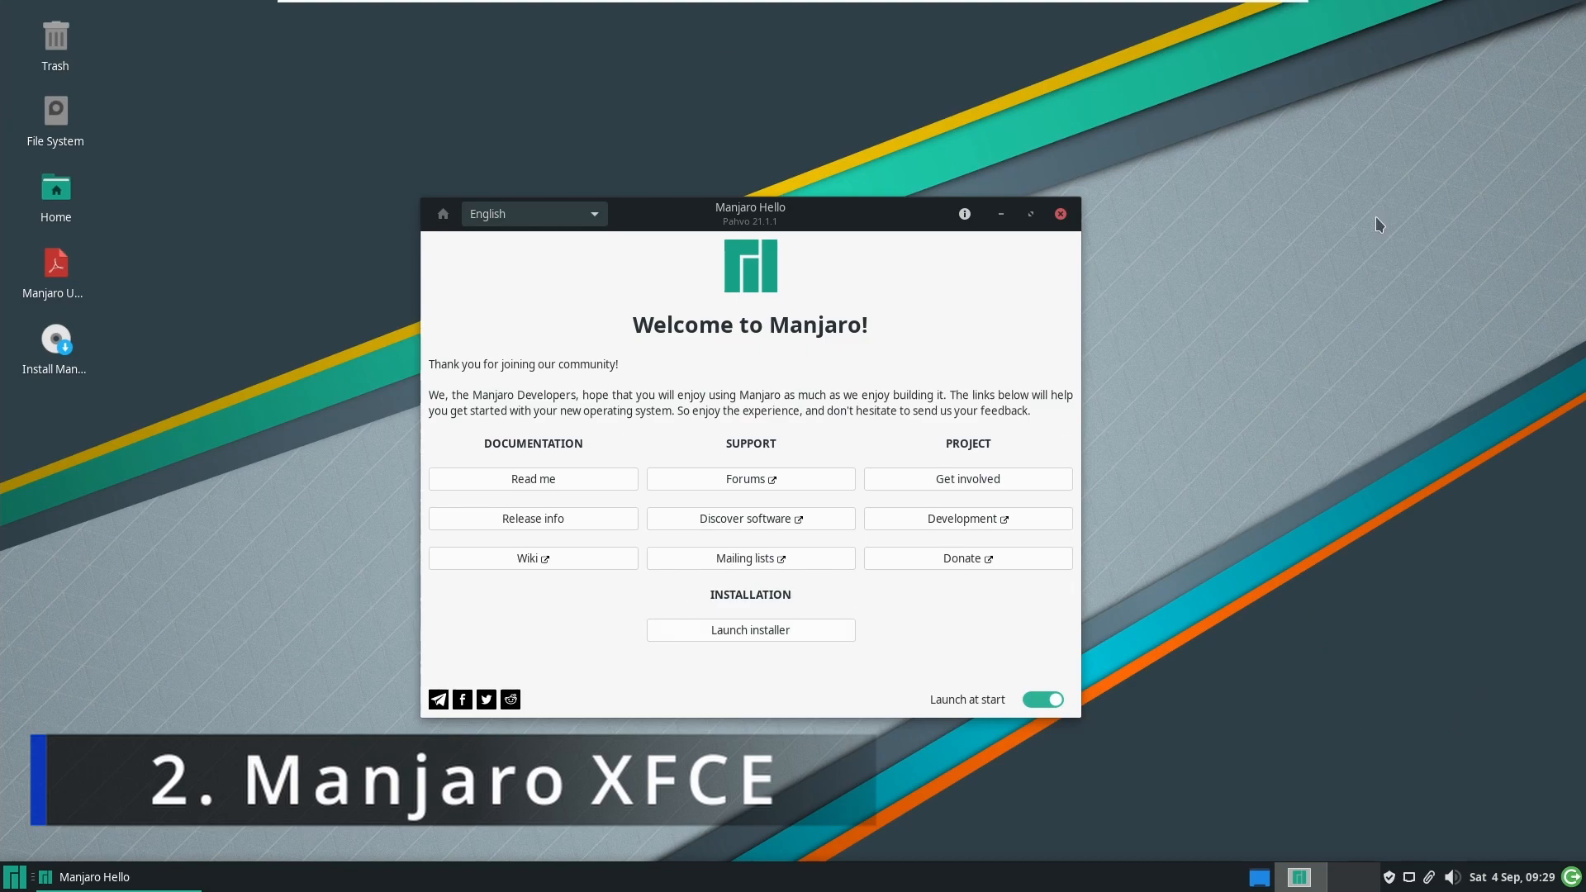
{"action": "mouse_move", "coordinate": [53, 682]}
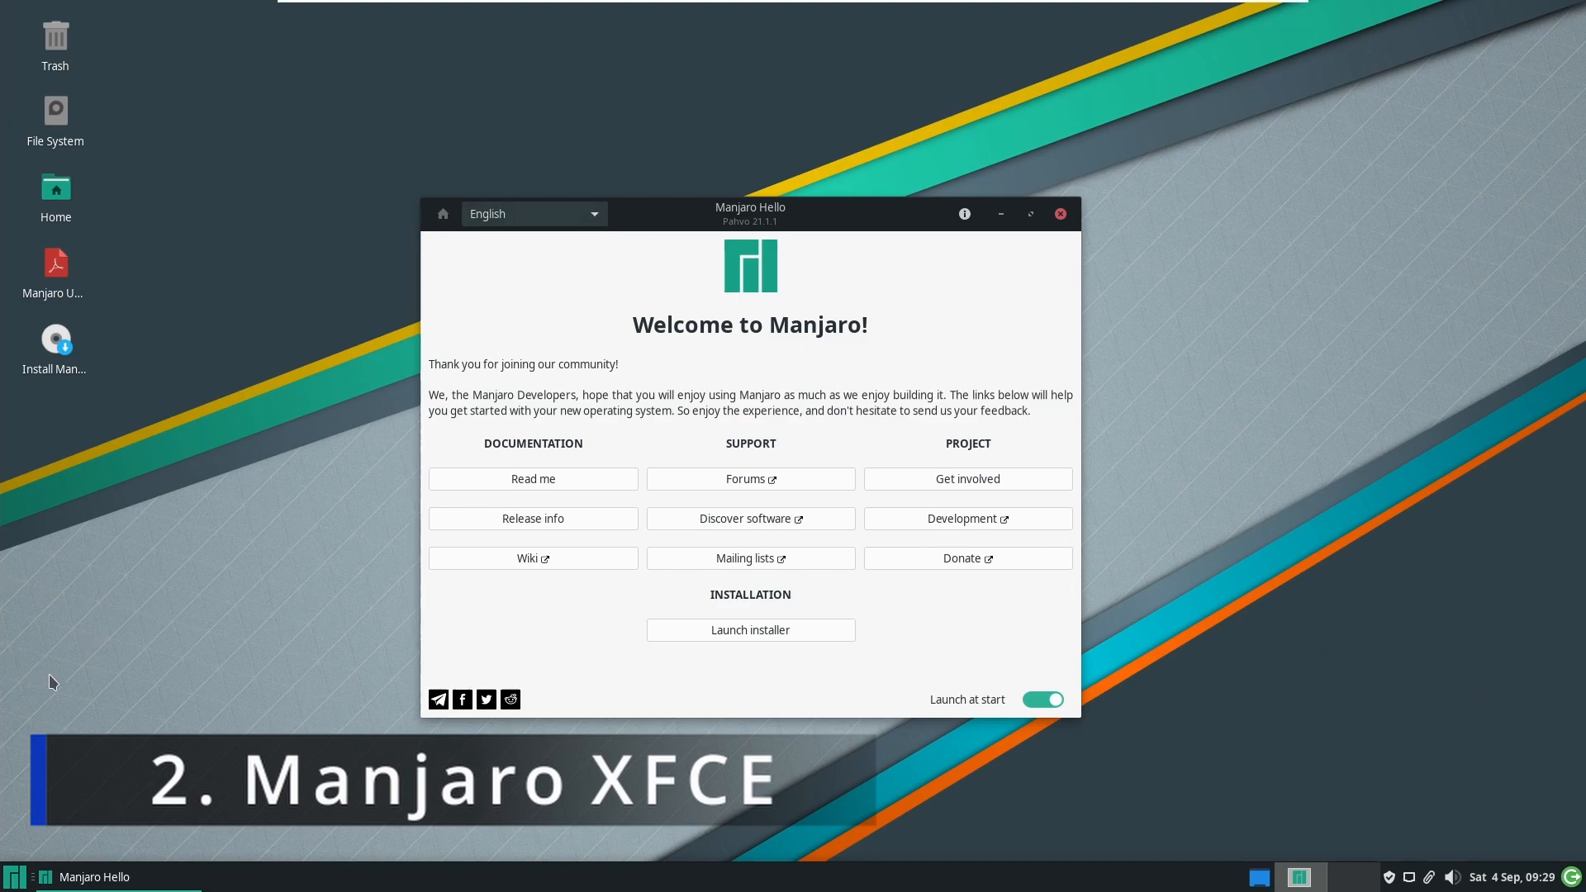
Step: Close the Manjaro Hello welcome window to leave the plain XFCE desktop
{"action": "left_click", "coordinate": [15, 876]}
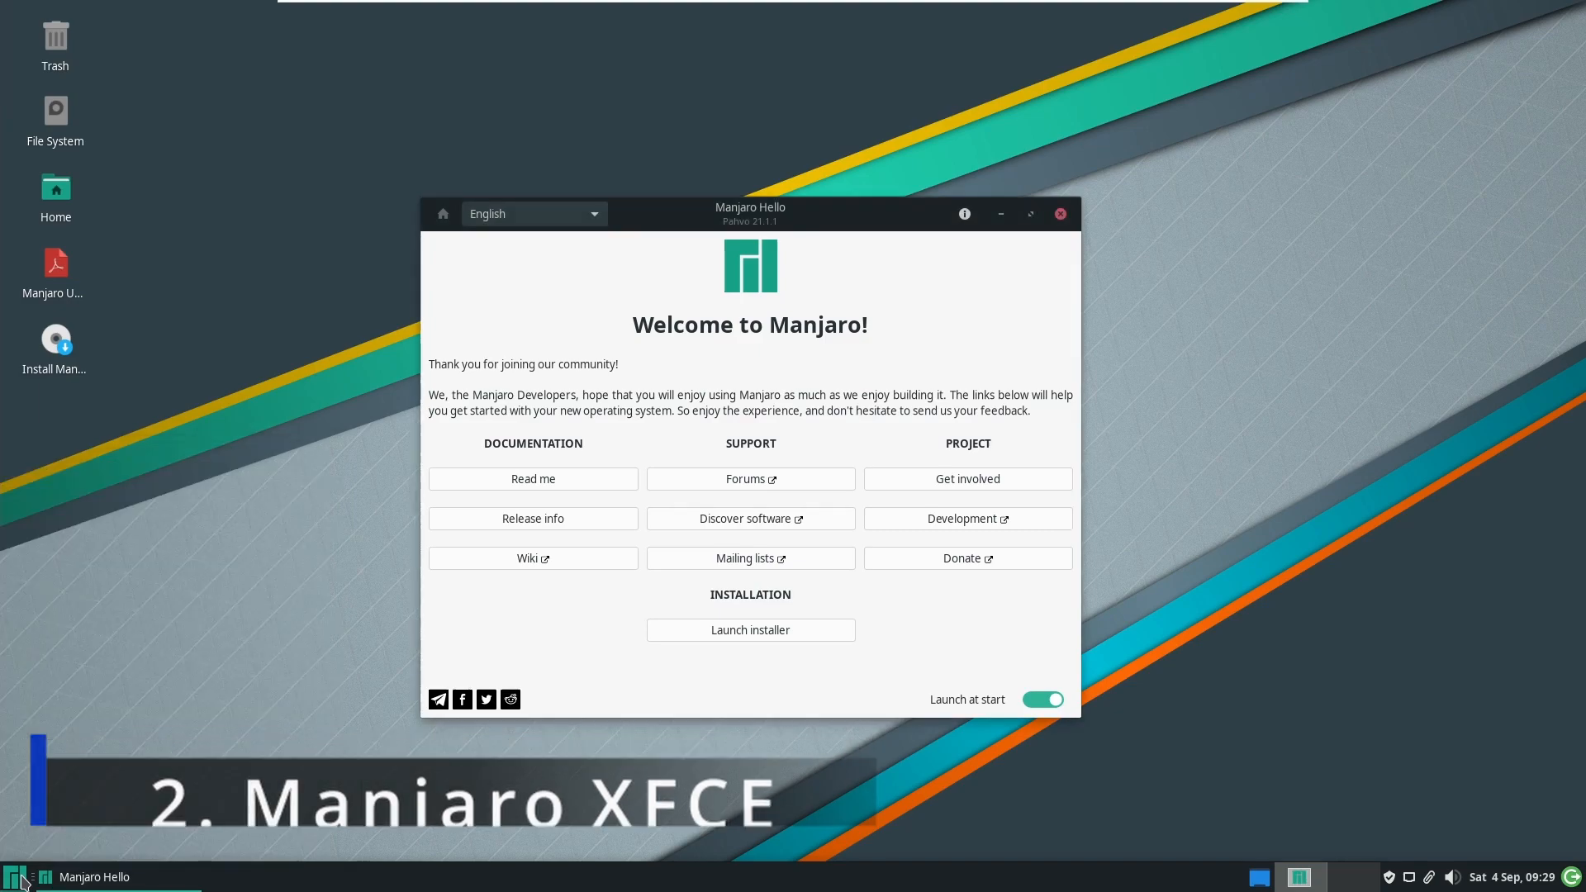
{"action": "mouse_move", "coordinate": [850, 524]}
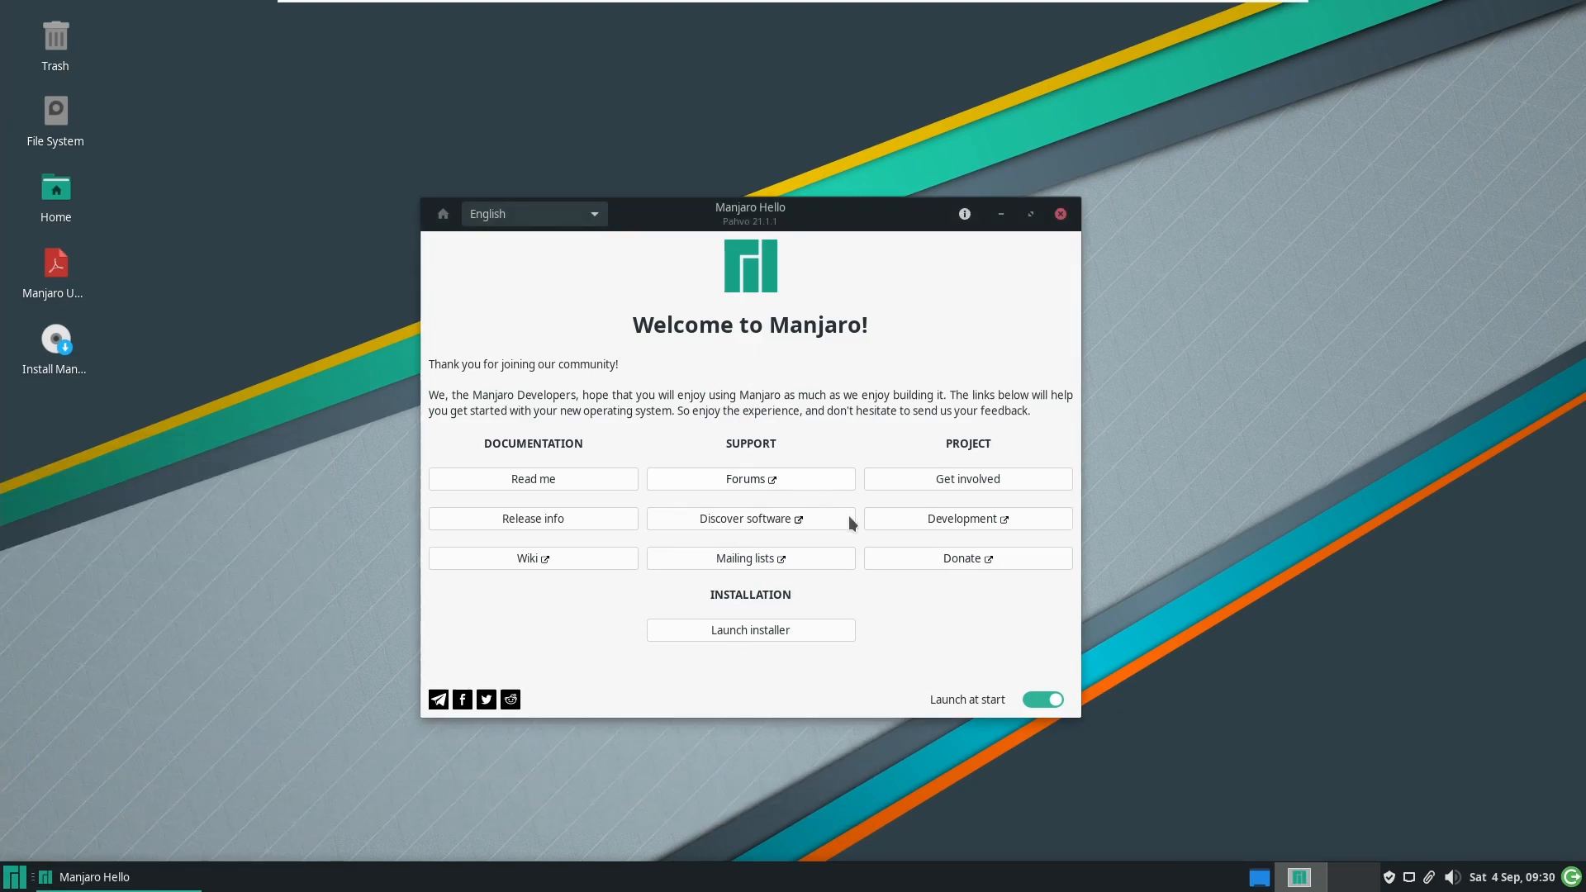
{"action": "mouse_move", "coordinate": [1060, 213]}
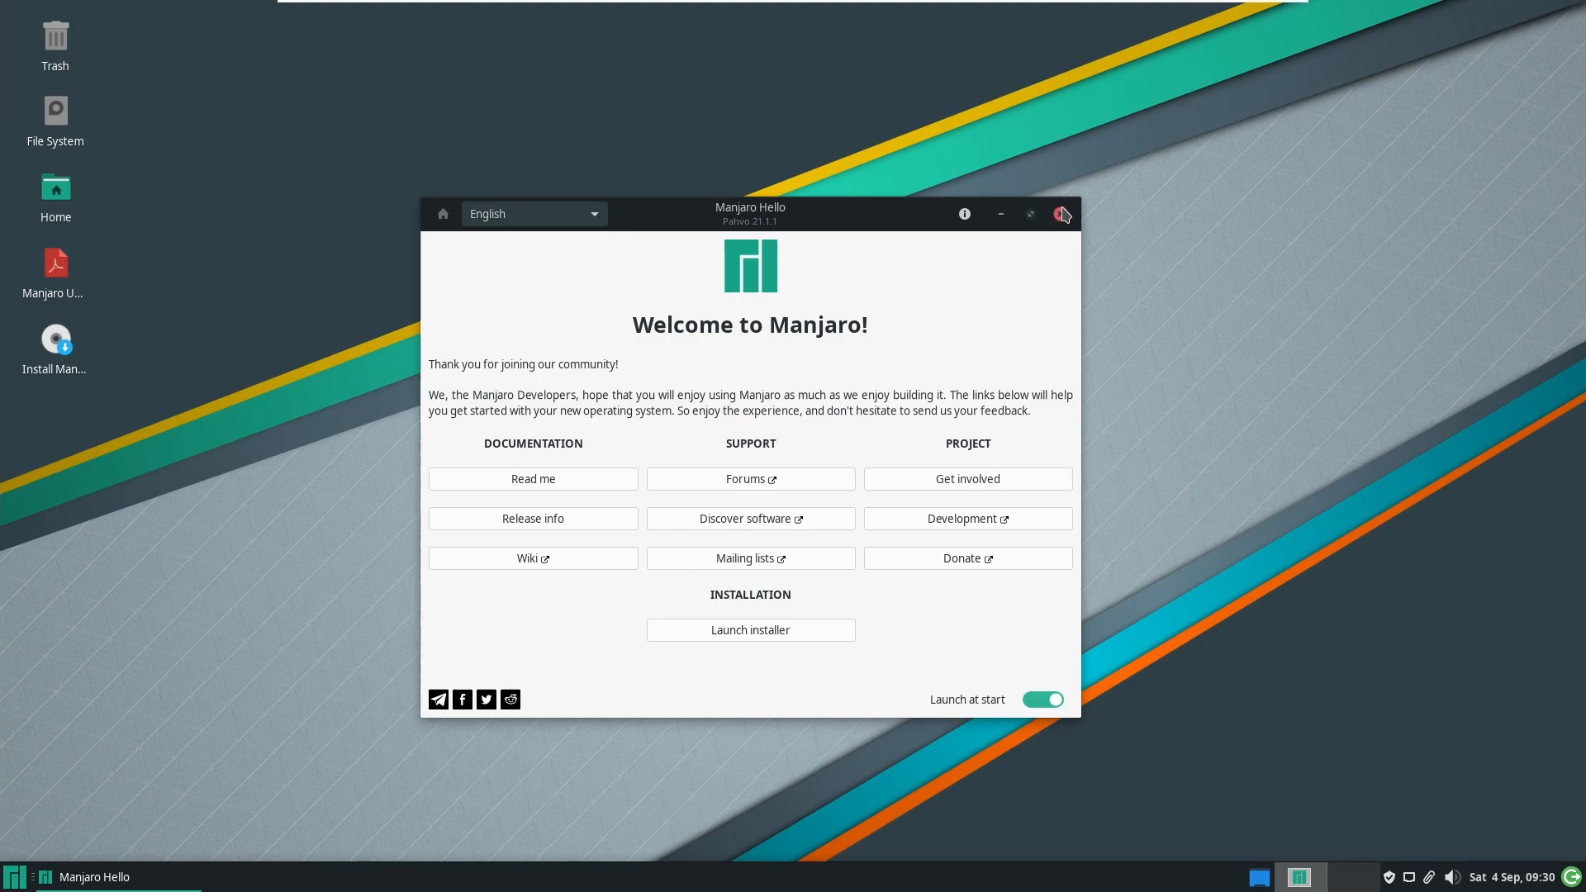
{"action": "left_click", "coordinate": [1062, 213]}
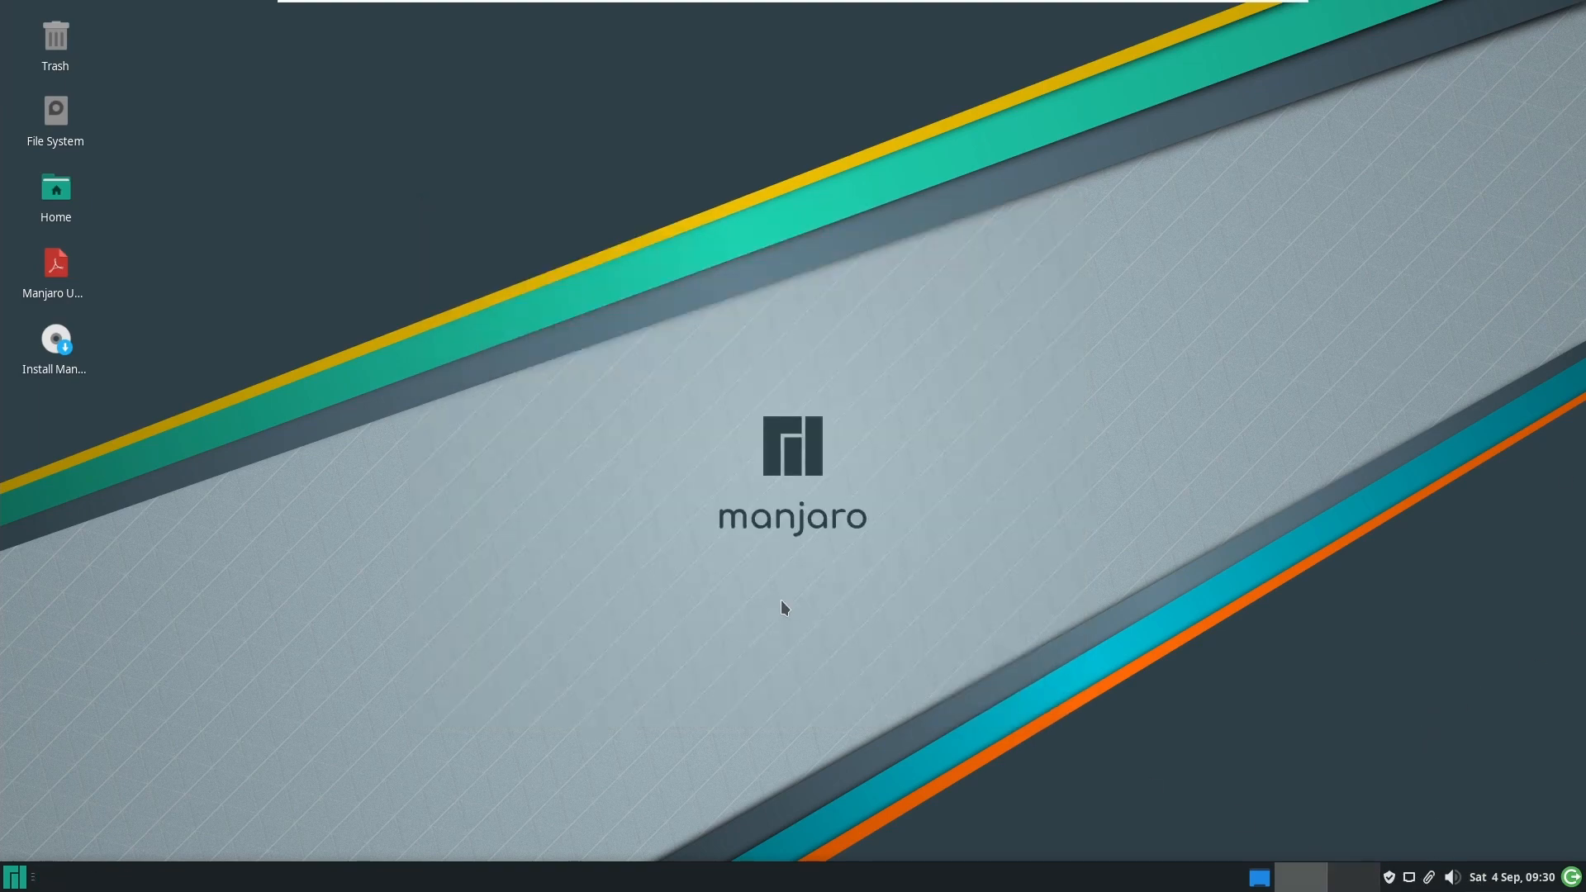
{"action": "mouse_move", "coordinate": [664, 101]}
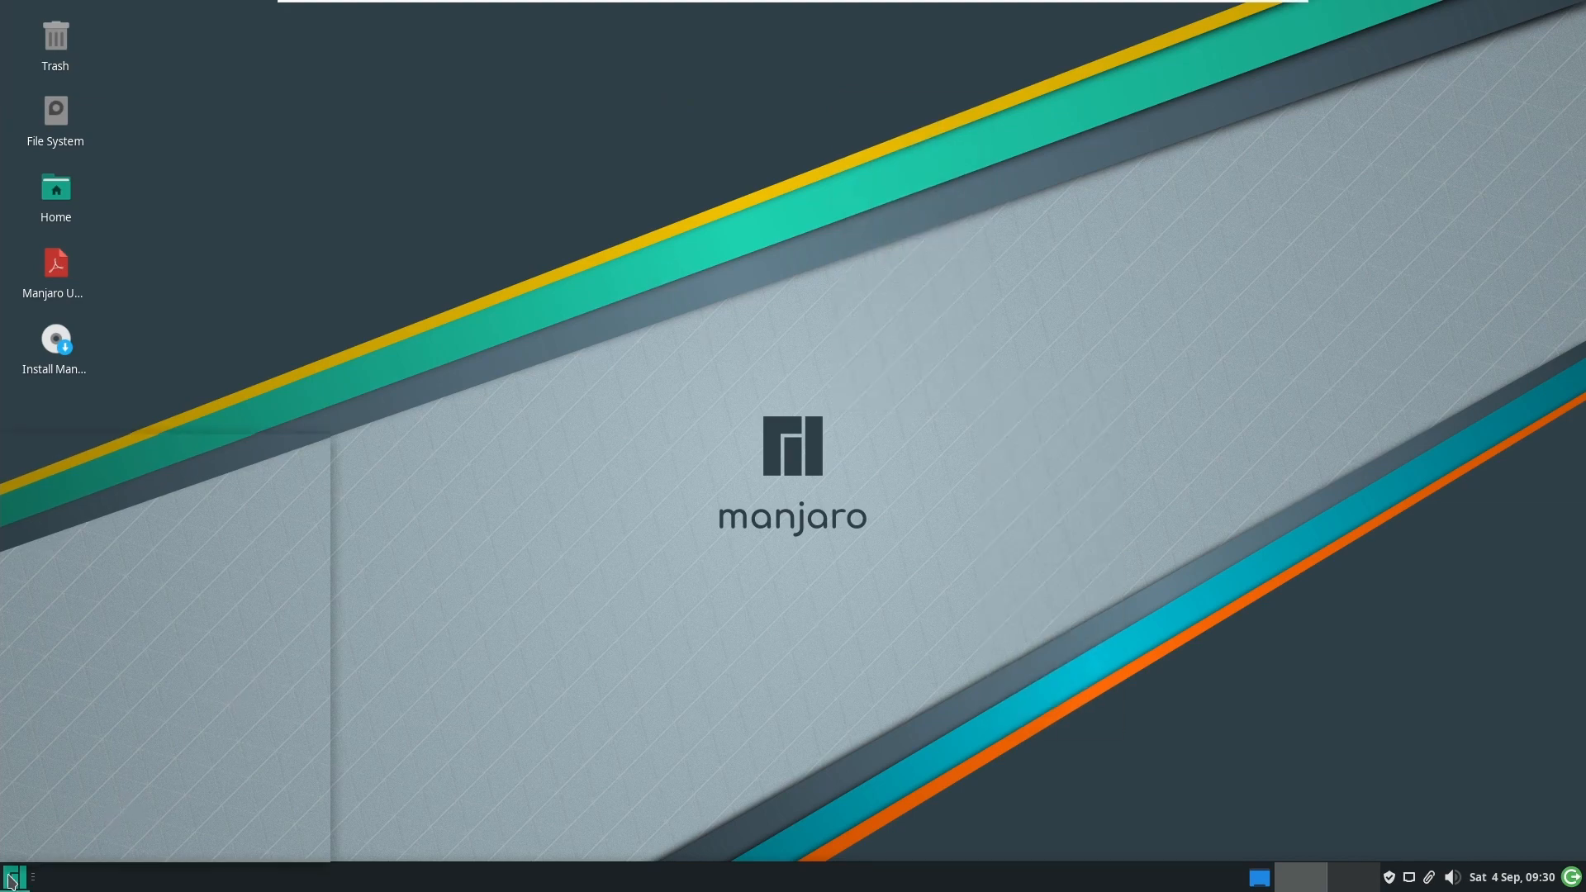
Step: Browse the Whisker menu's All Applications, Accessories, Settings and Favorites, then launch File Manager
{"action": "left_click", "coordinate": [13, 876]}
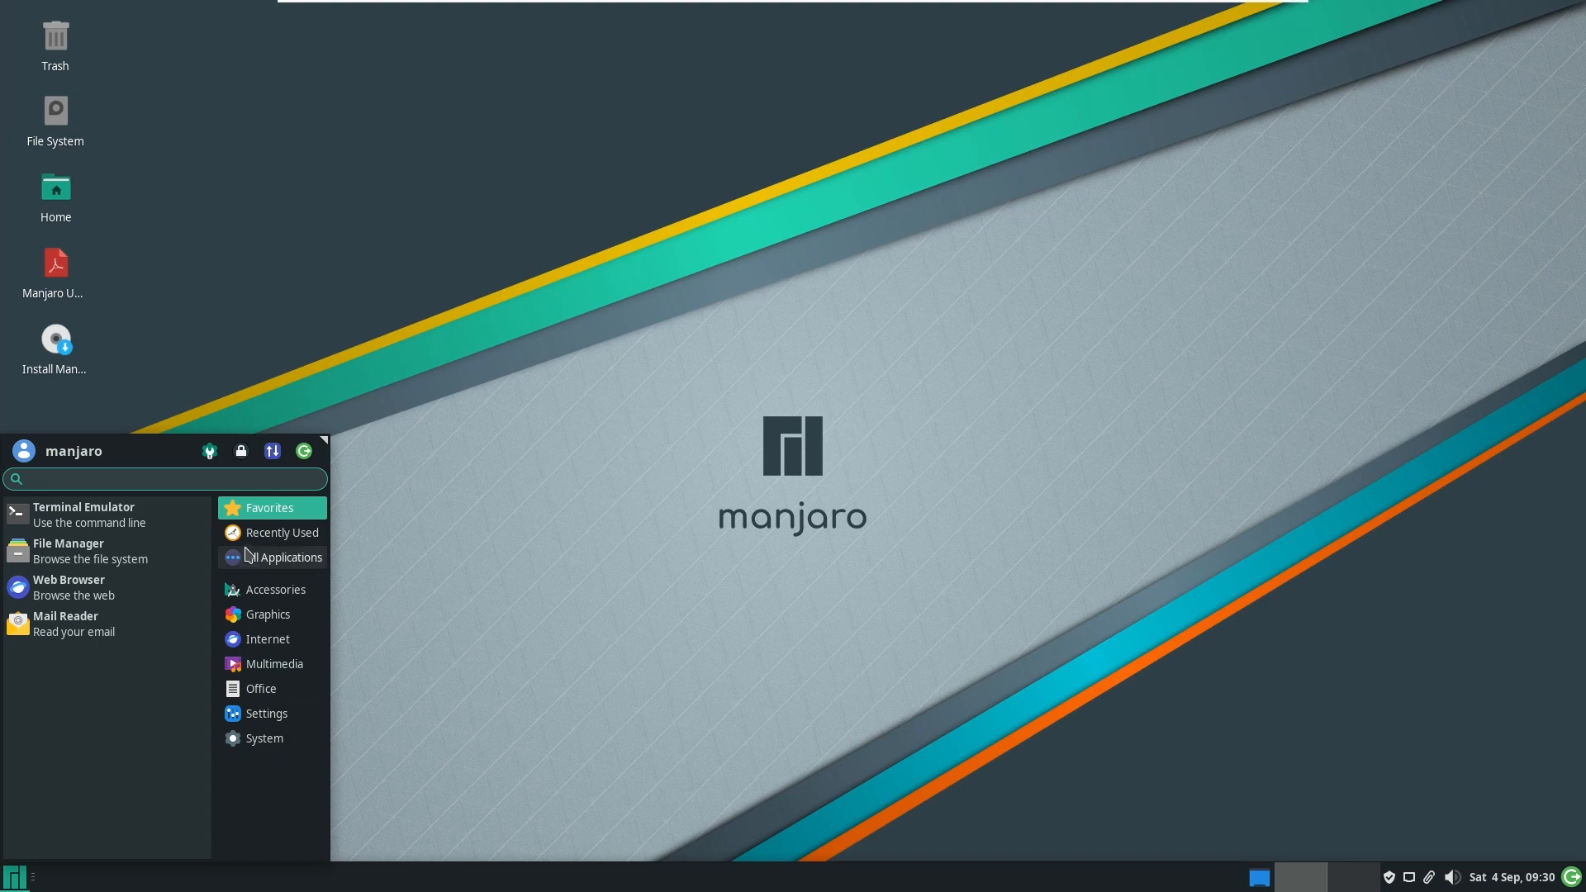
{"action": "left_click", "coordinate": [282, 557]}
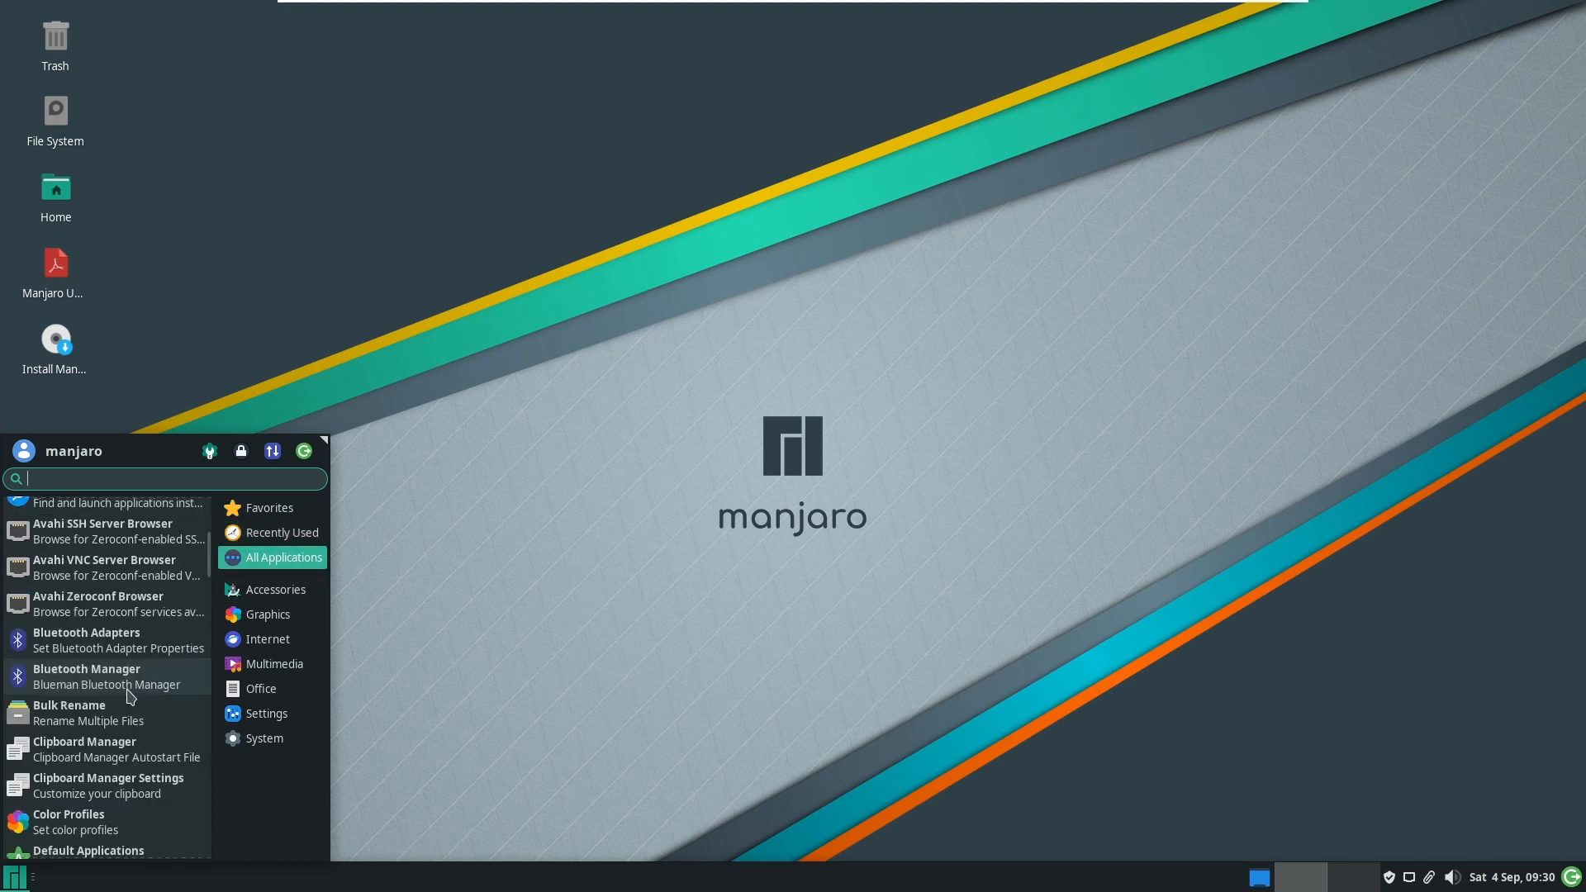
{"action": "left_click", "coordinate": [275, 590]}
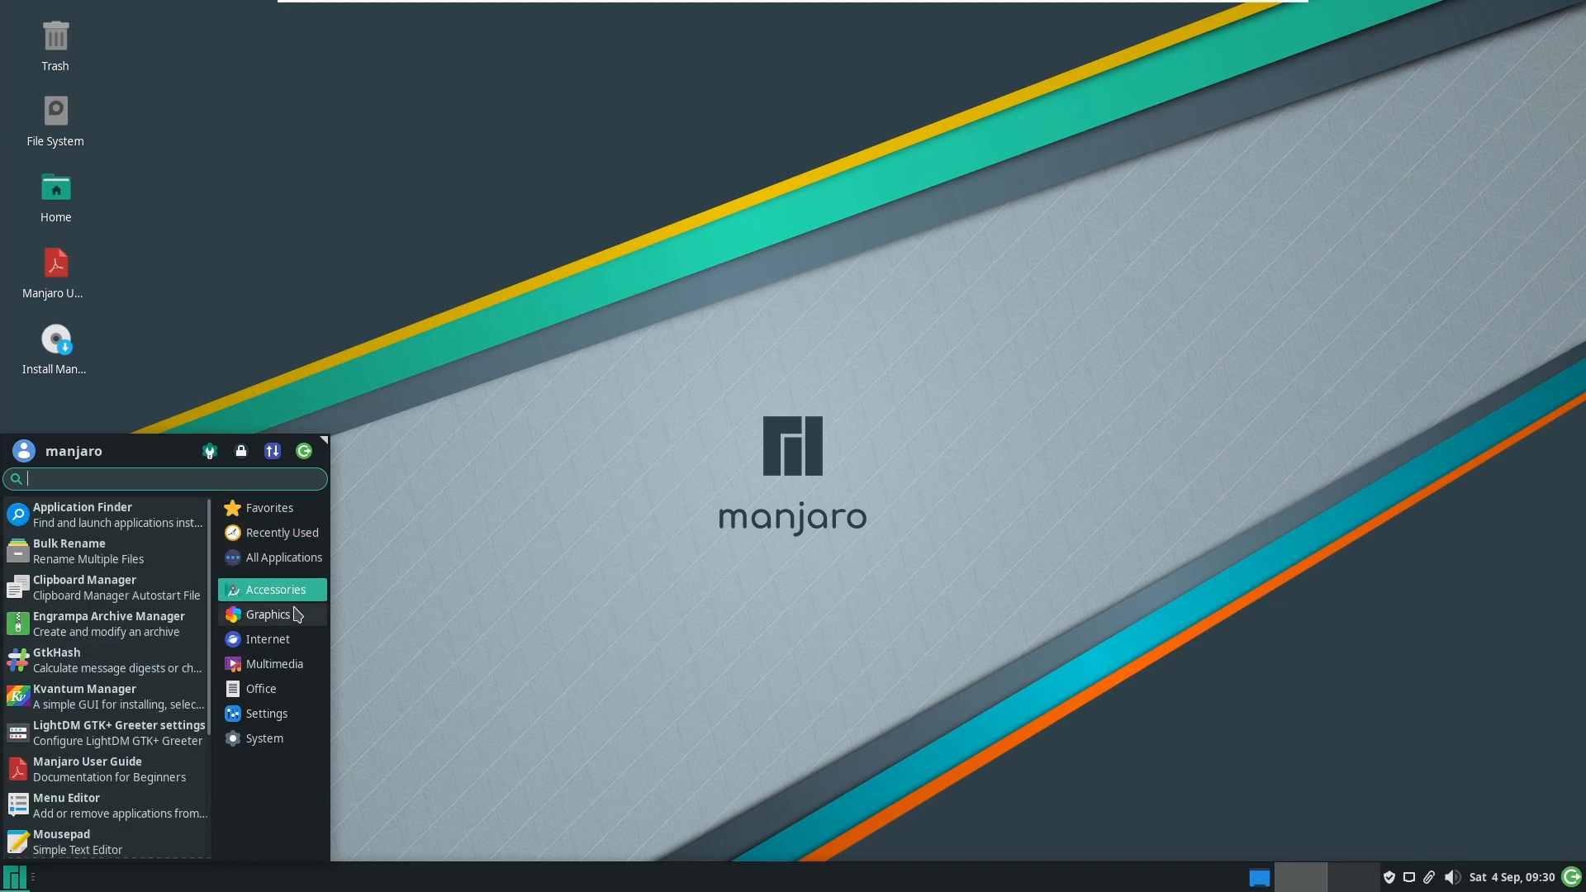
{"action": "left_click", "coordinate": [266, 714]}
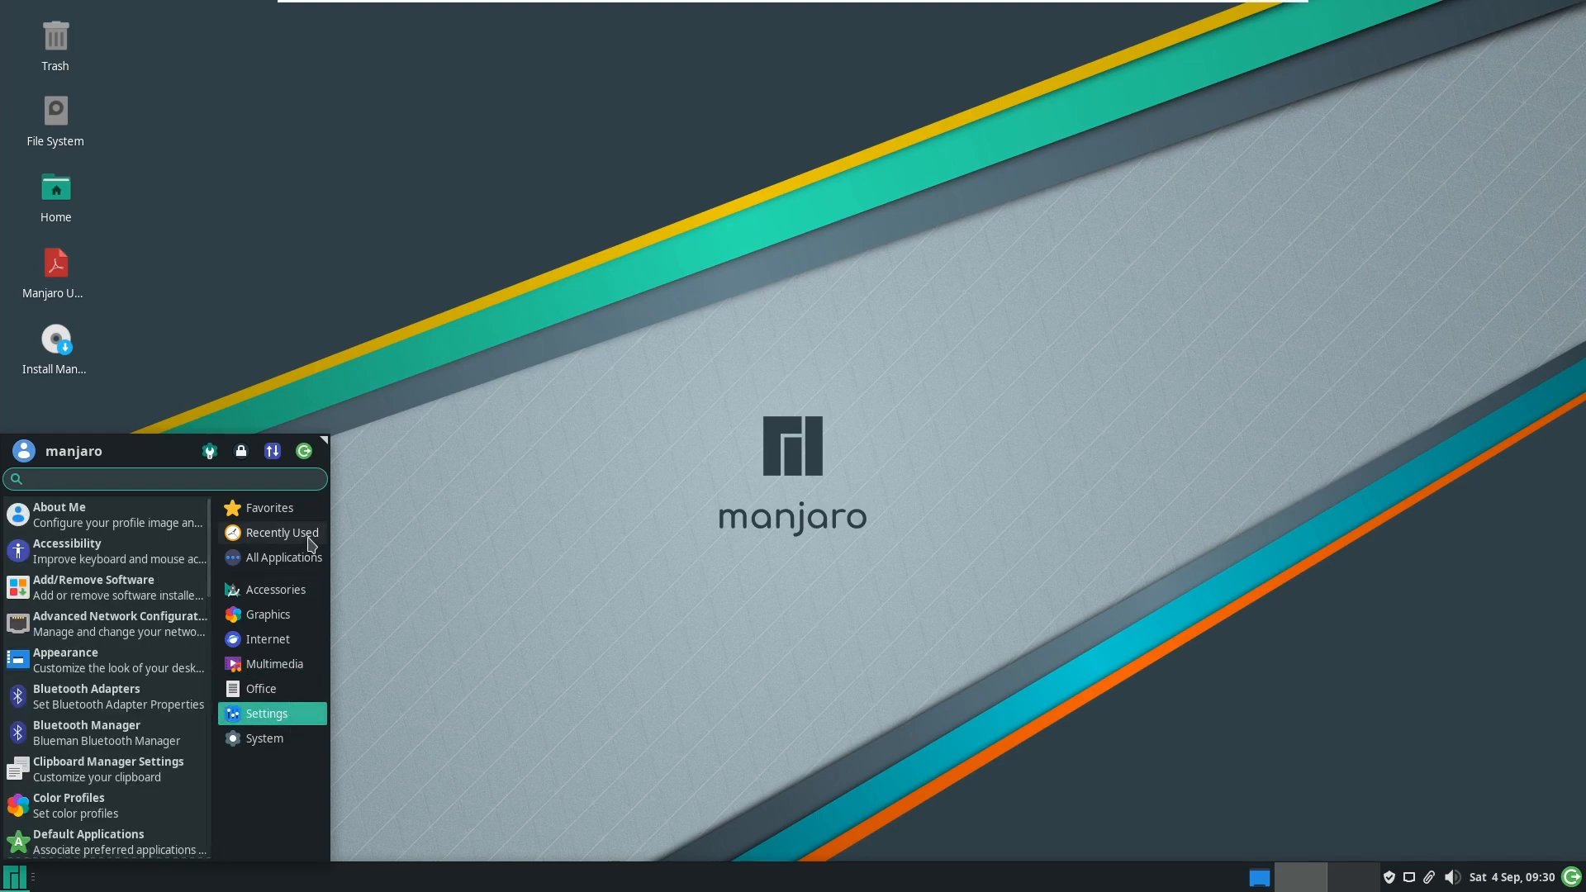
{"action": "left_click", "coordinate": [269, 507]}
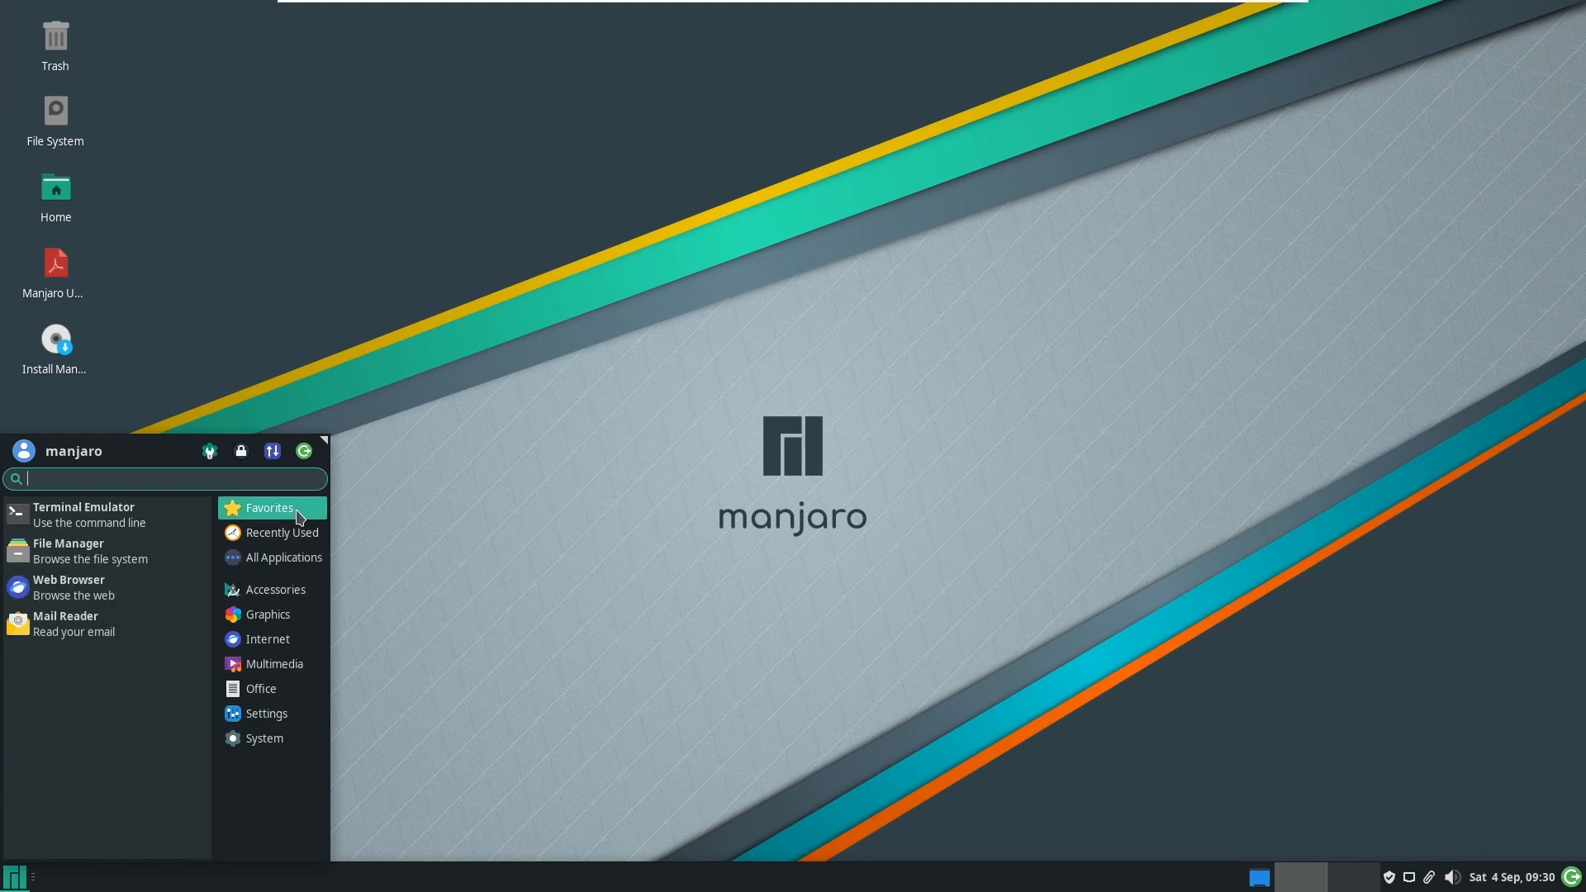
{"action": "left_click", "coordinate": [68, 544]}
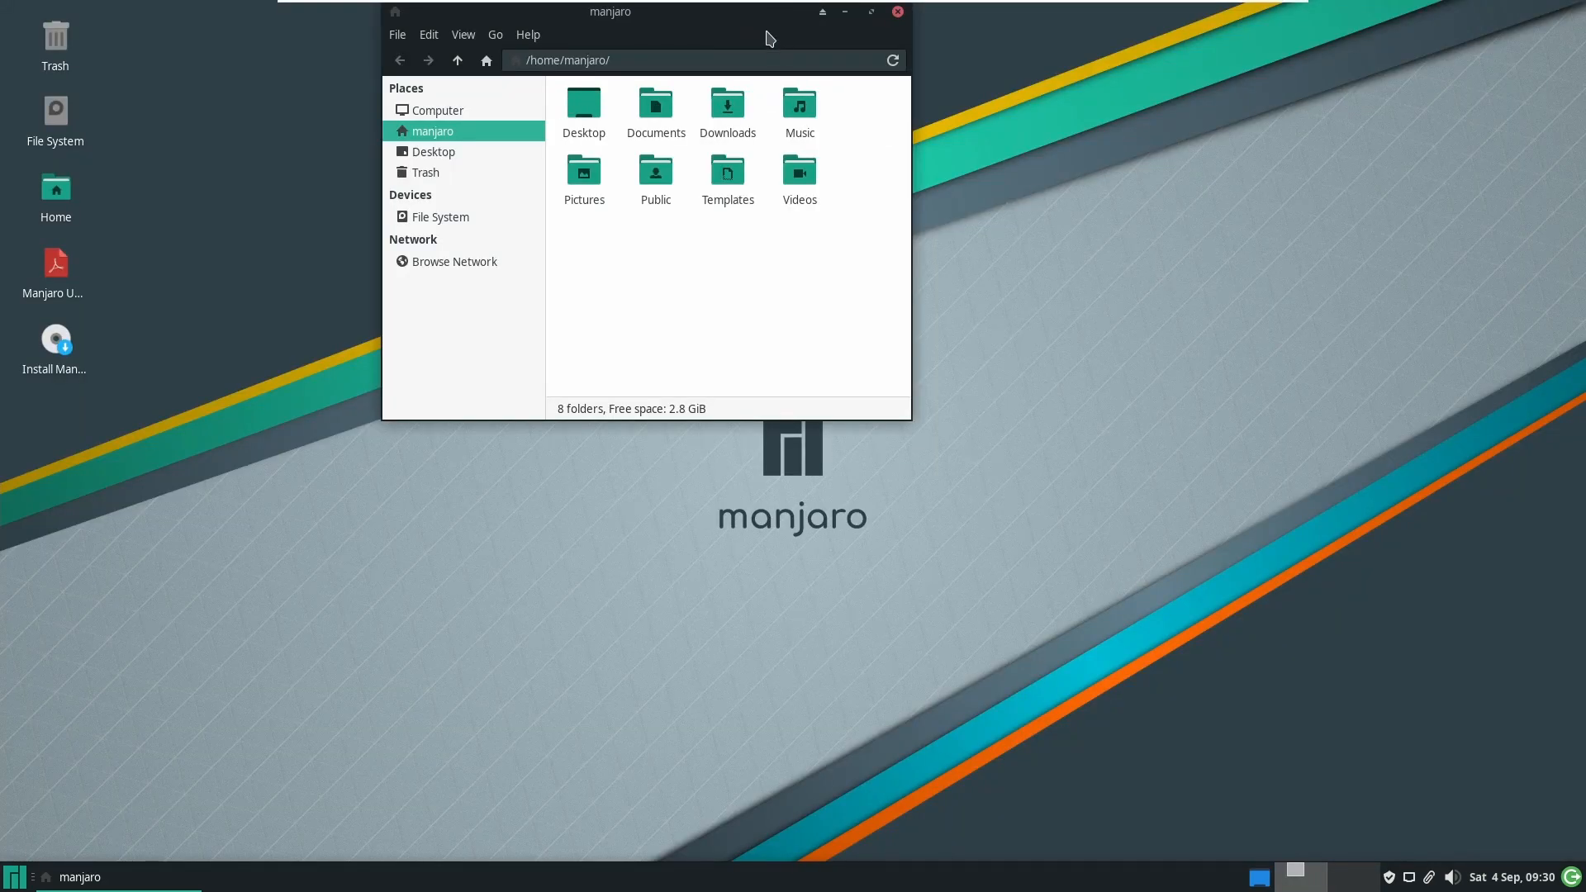
Step: Move the home folder window down the desktop and close it
{"action": "left_click_drag", "start_coordinate": [610, 11], "coordinate": [634, 276]}
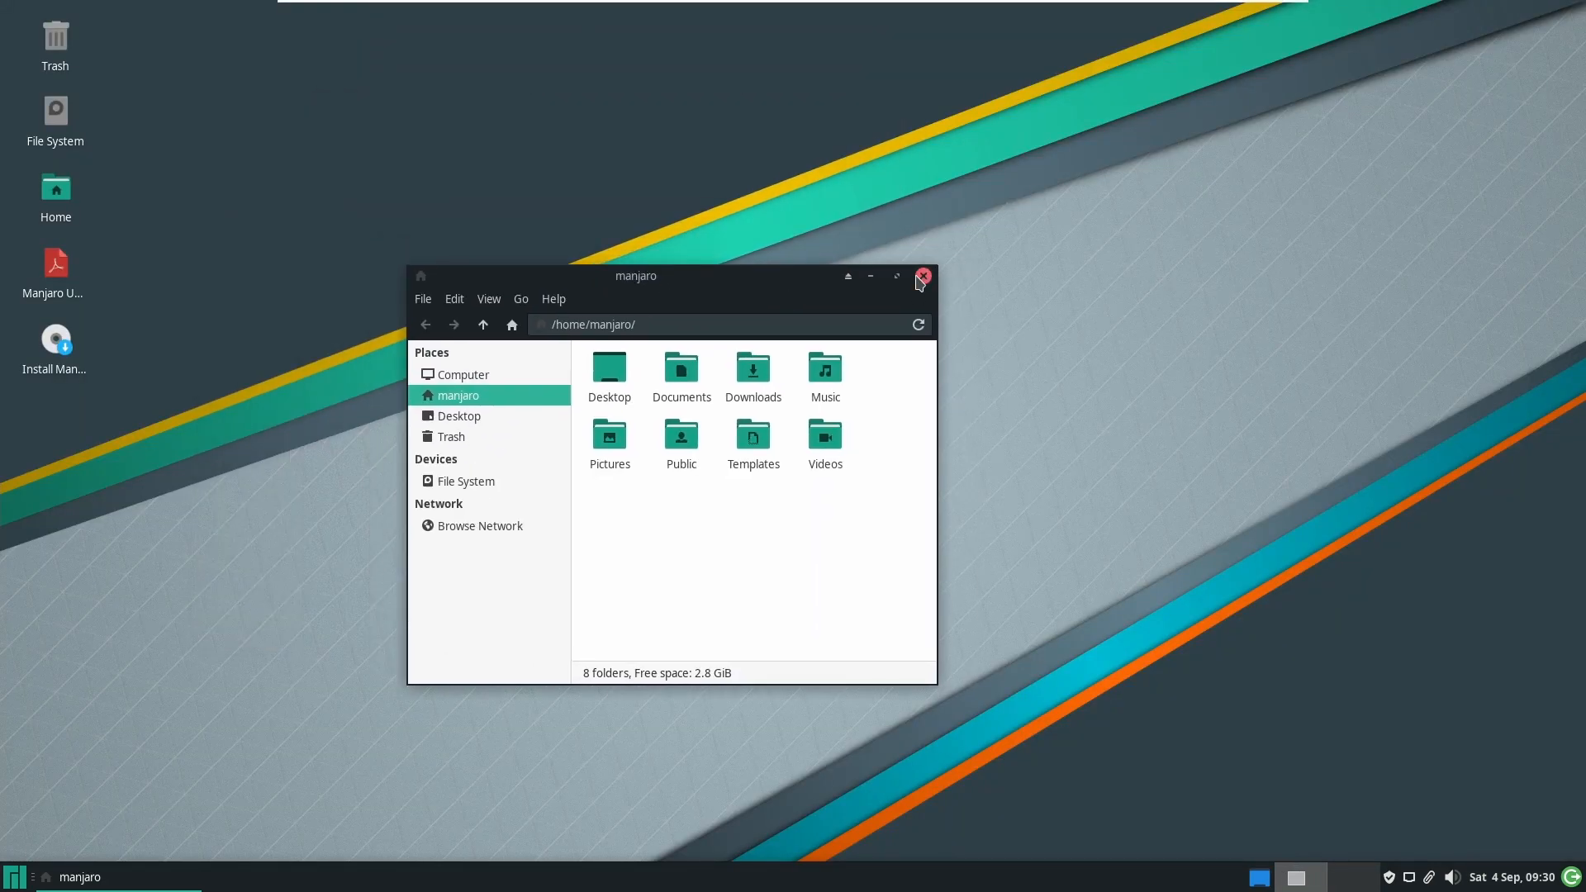
{"action": "left_click", "coordinate": [921, 276]}
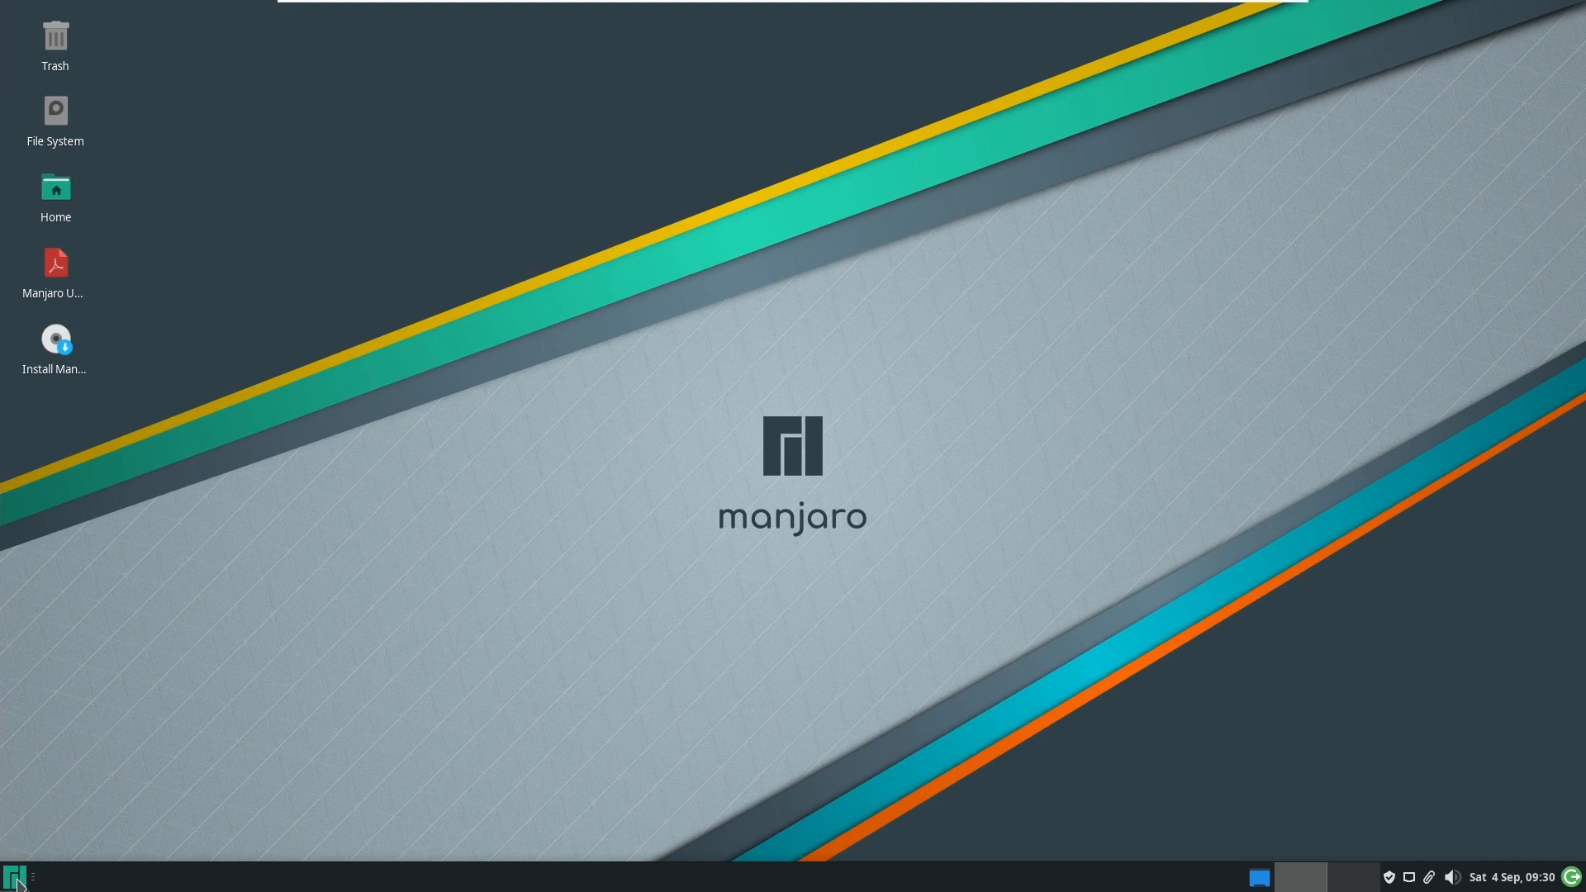
{"action": "mouse_move", "coordinate": [129, 511]}
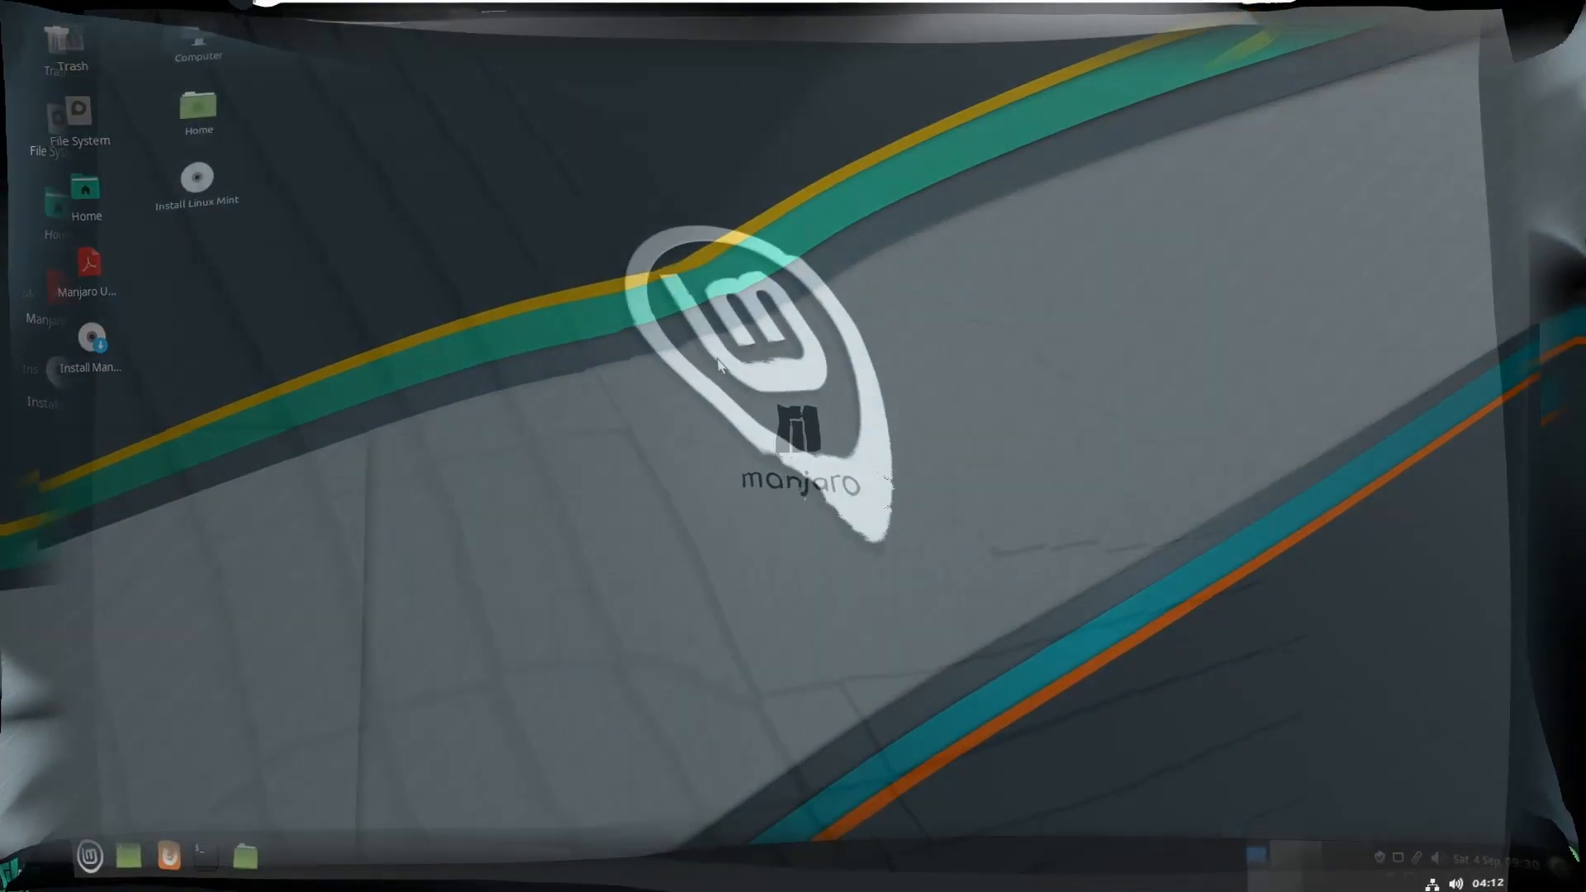
Step: From the Mint menu launch and close Terminal, then reopen the menu on Accessories
{"action": "right_click", "coordinate": [709, 385]}
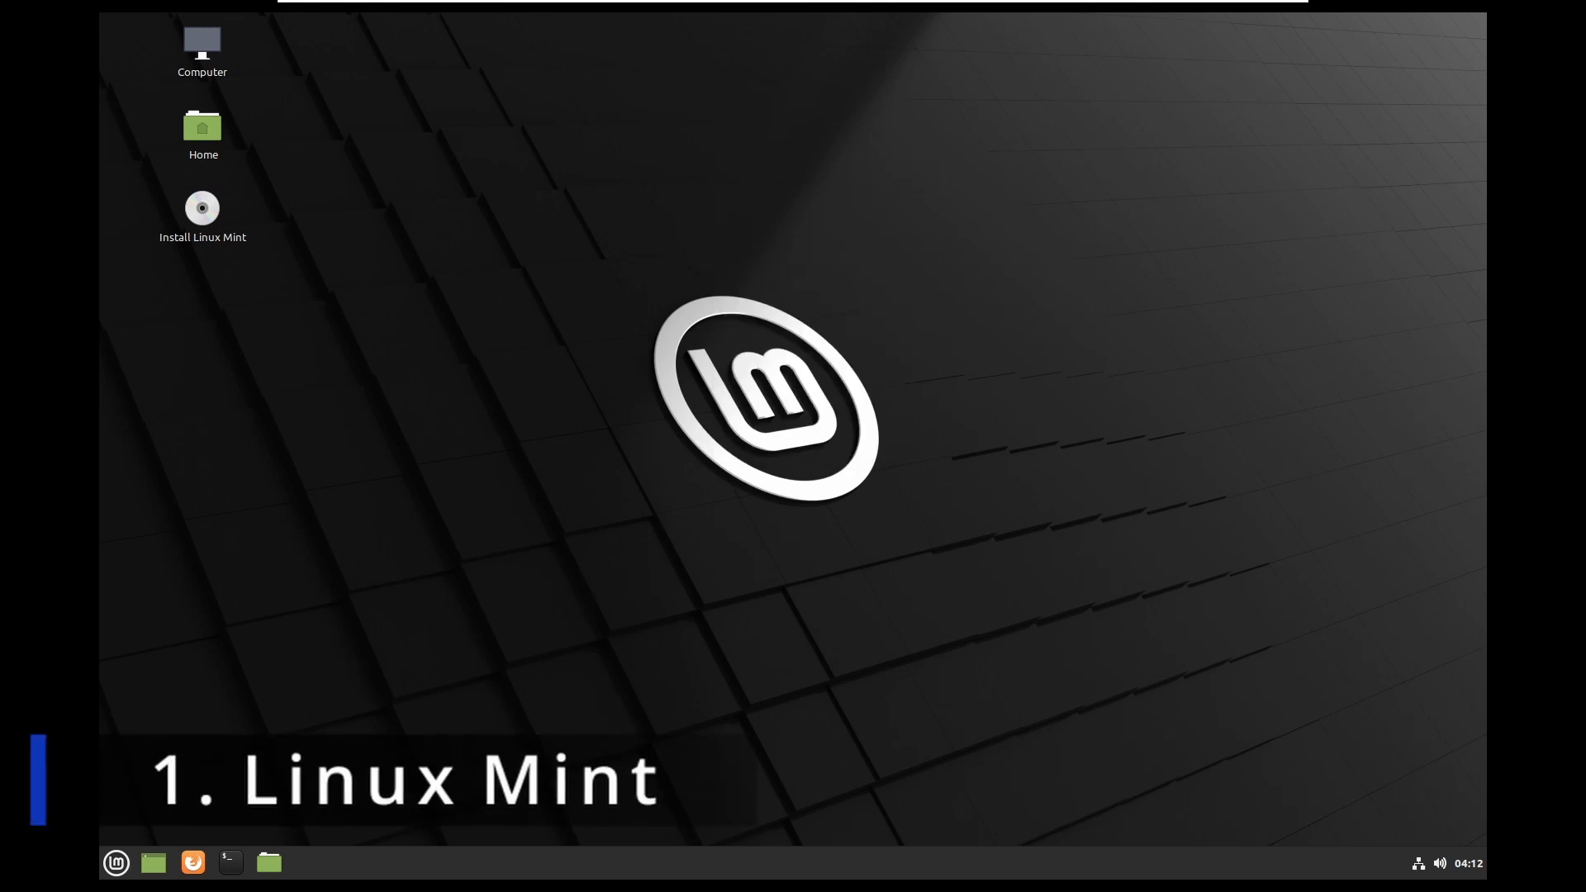
{"action": "left_click", "coordinate": [116, 863]}
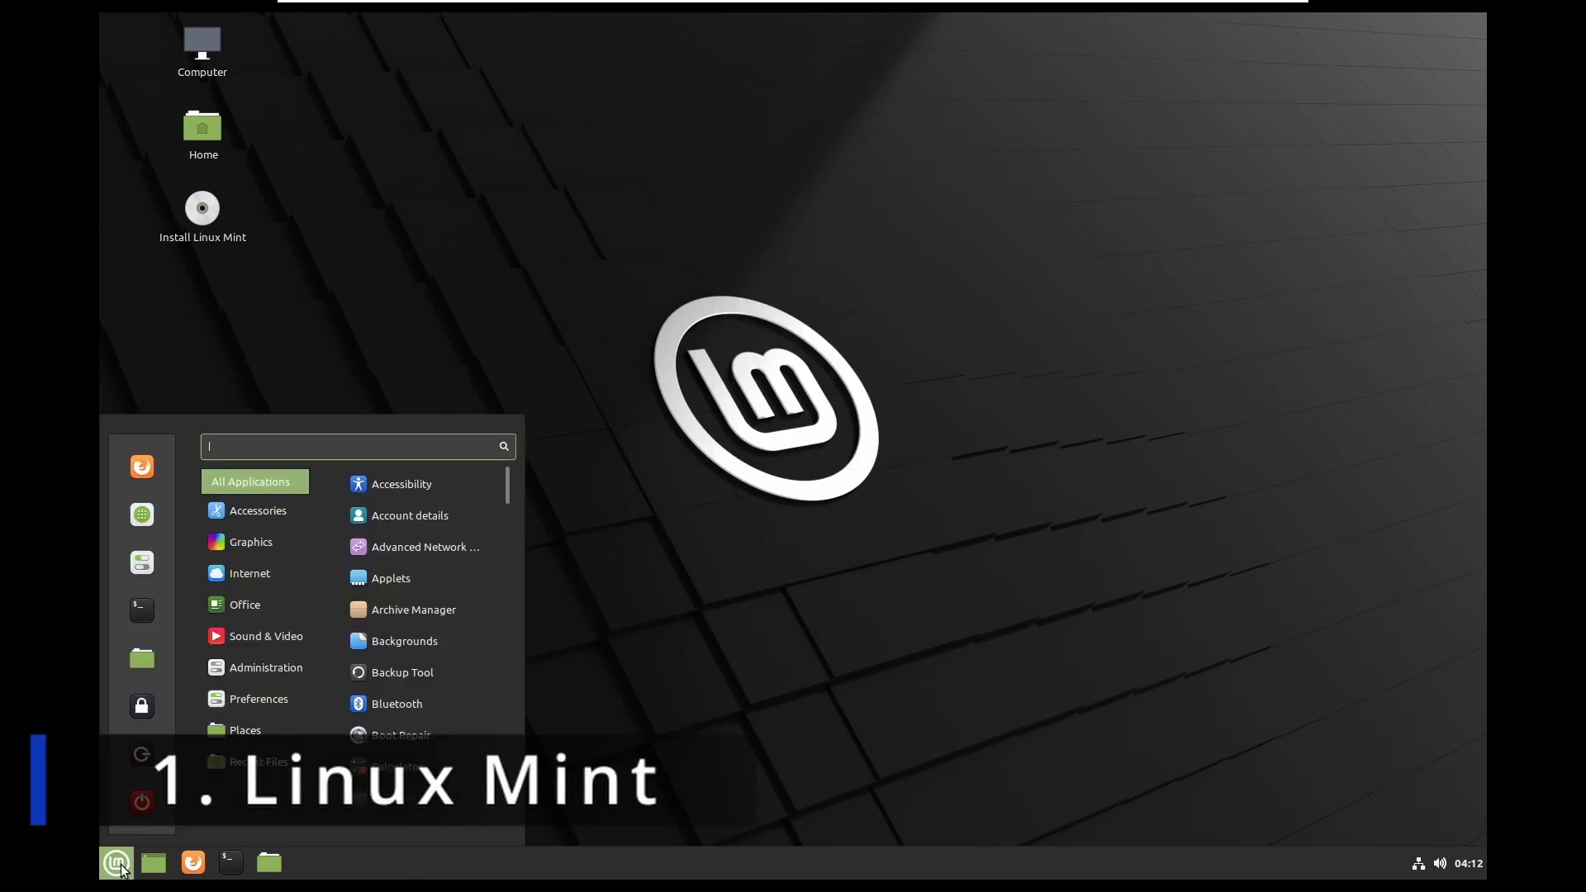
{"action": "mouse_move", "coordinate": [403, 736]}
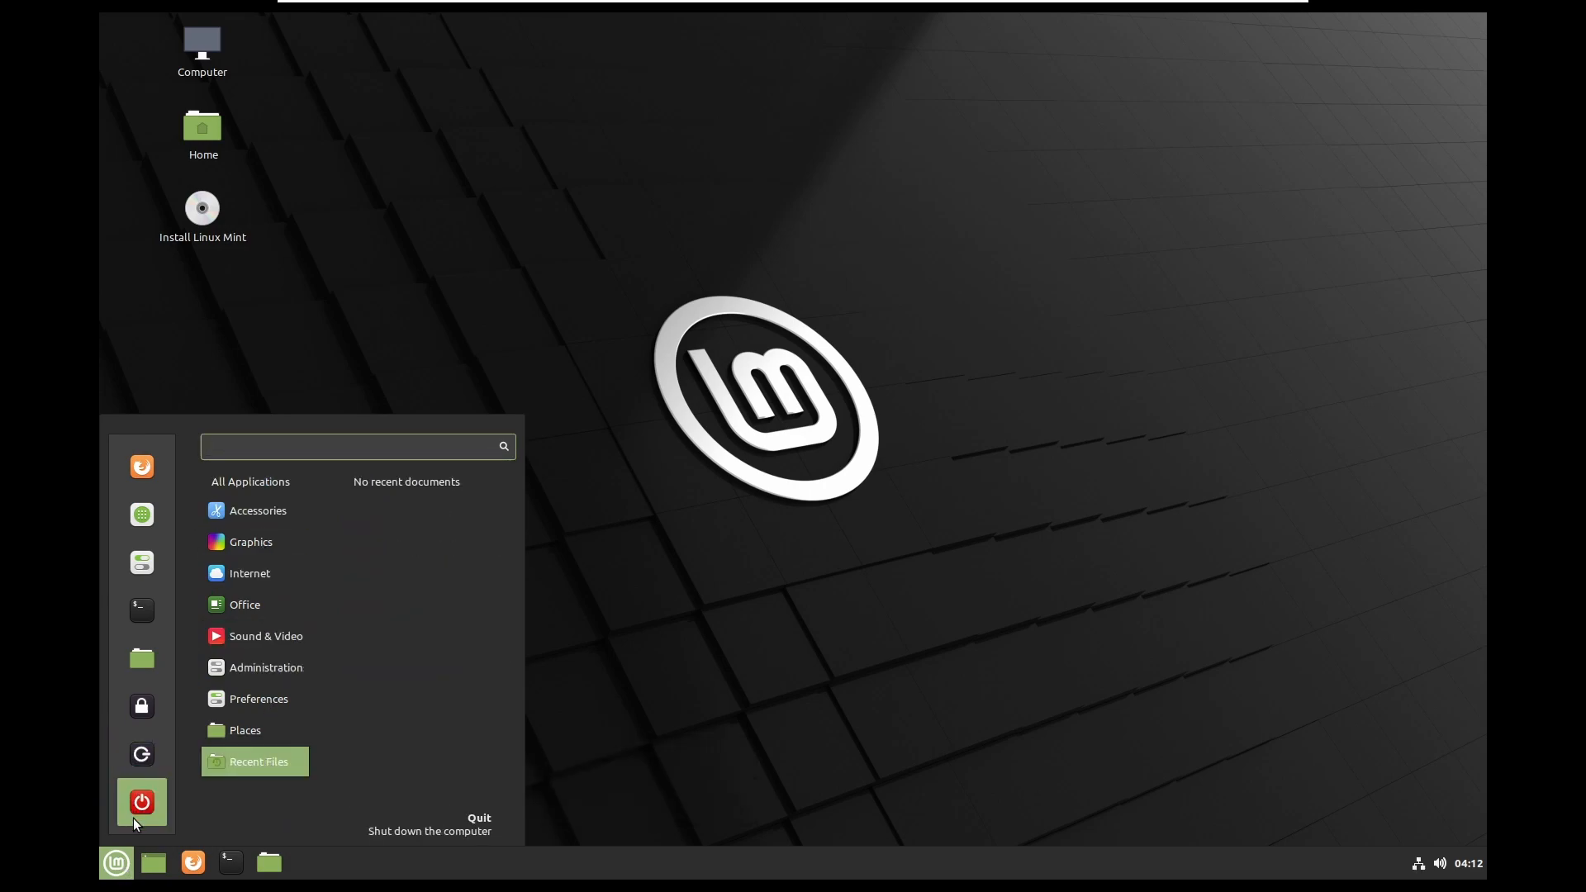
{"action": "mouse_move", "coordinate": [142, 610]}
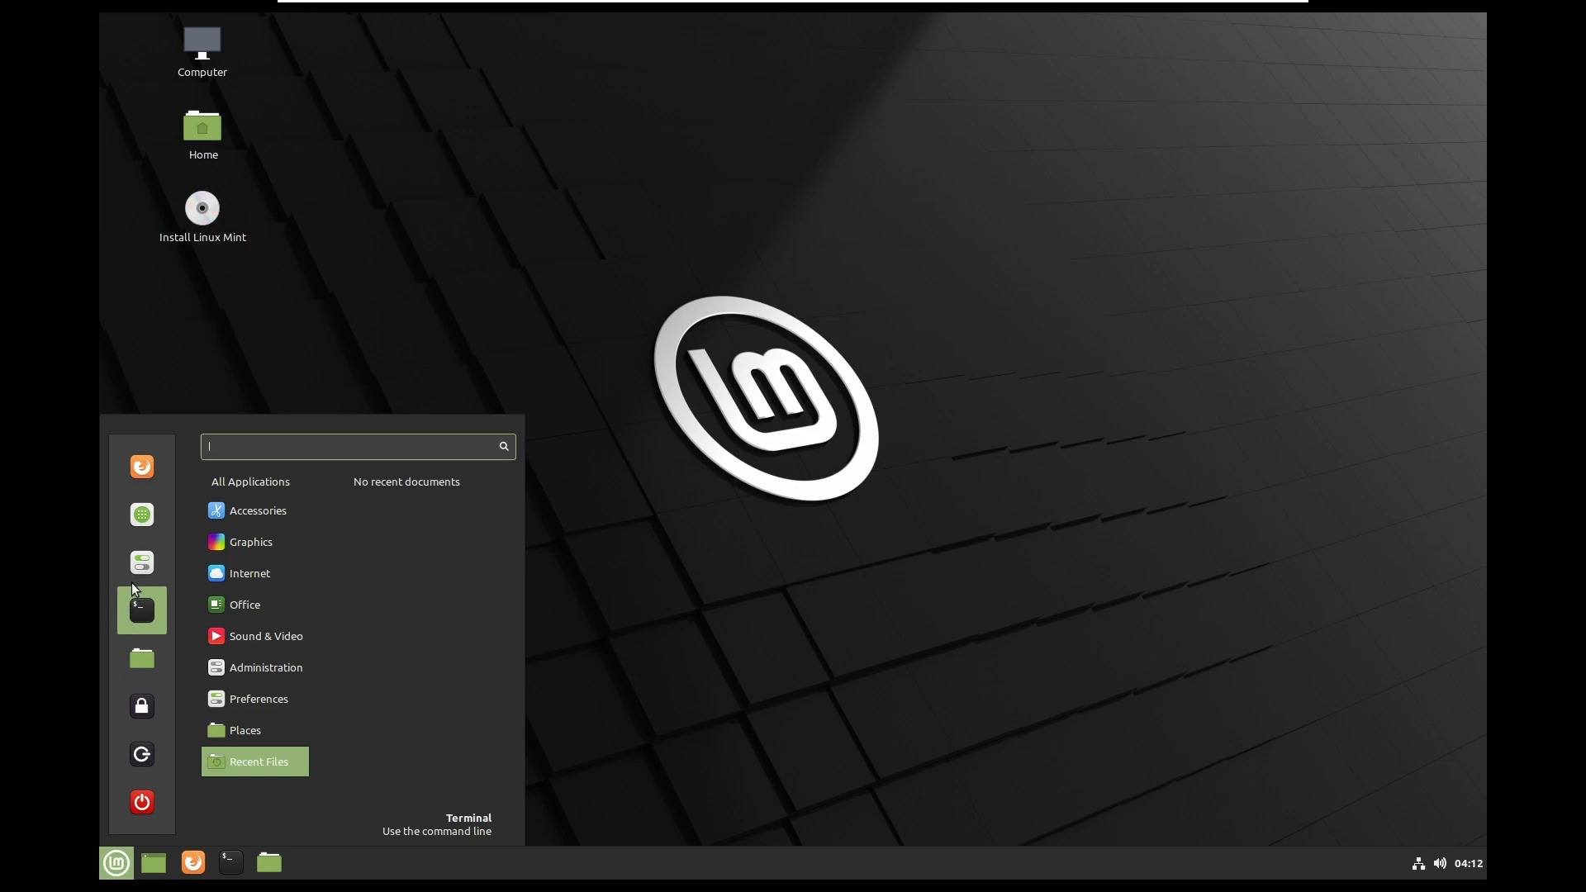
{"action": "left_click", "coordinate": [141, 610]}
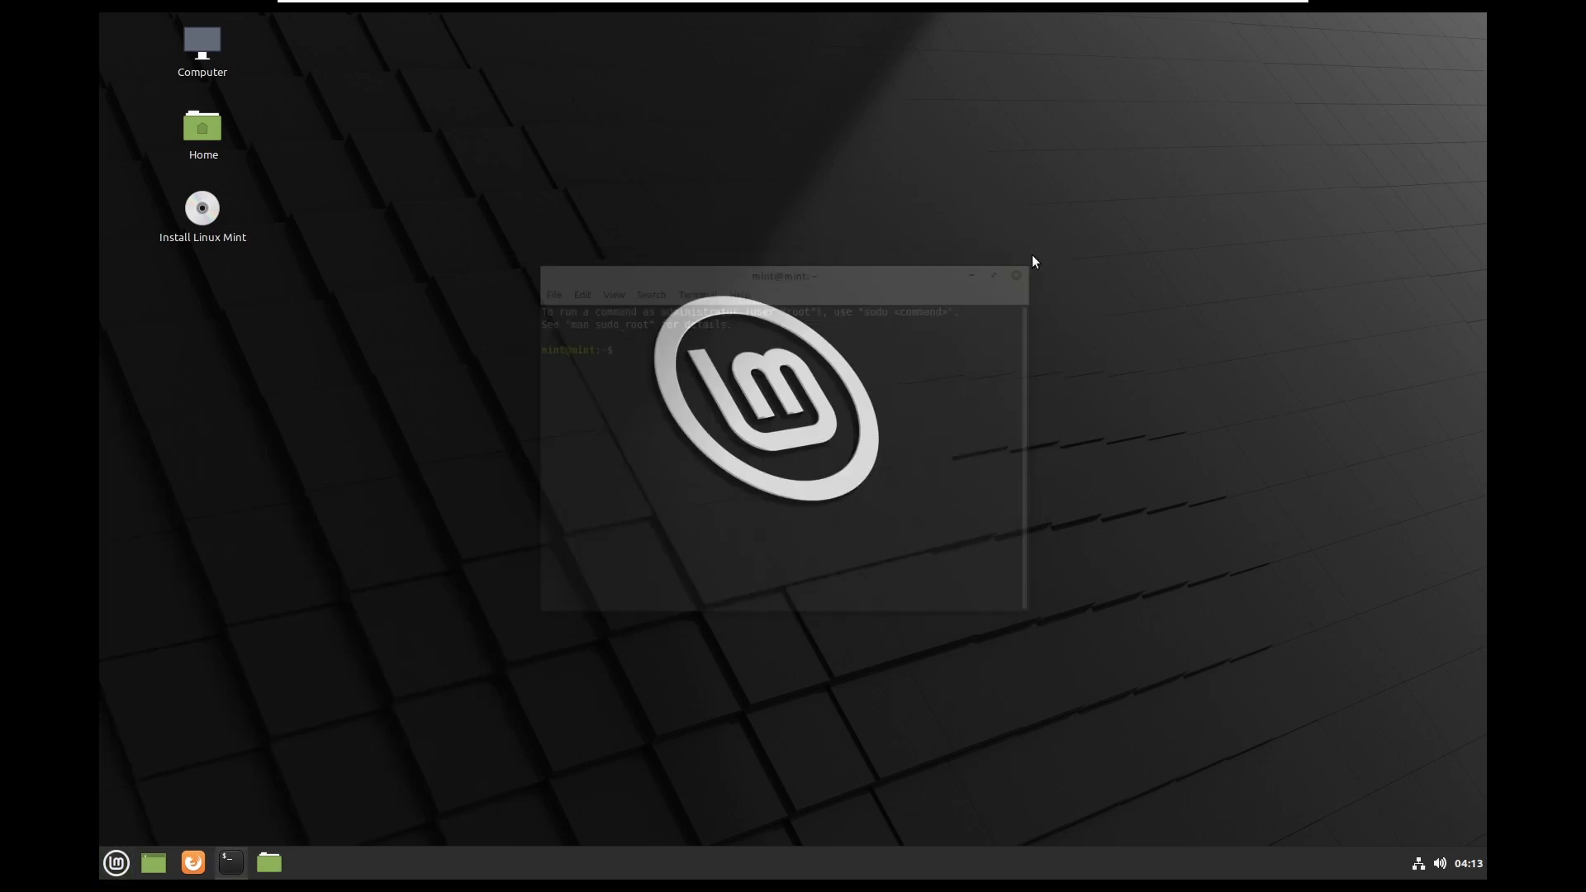
{"action": "left_click", "coordinate": [116, 863]}
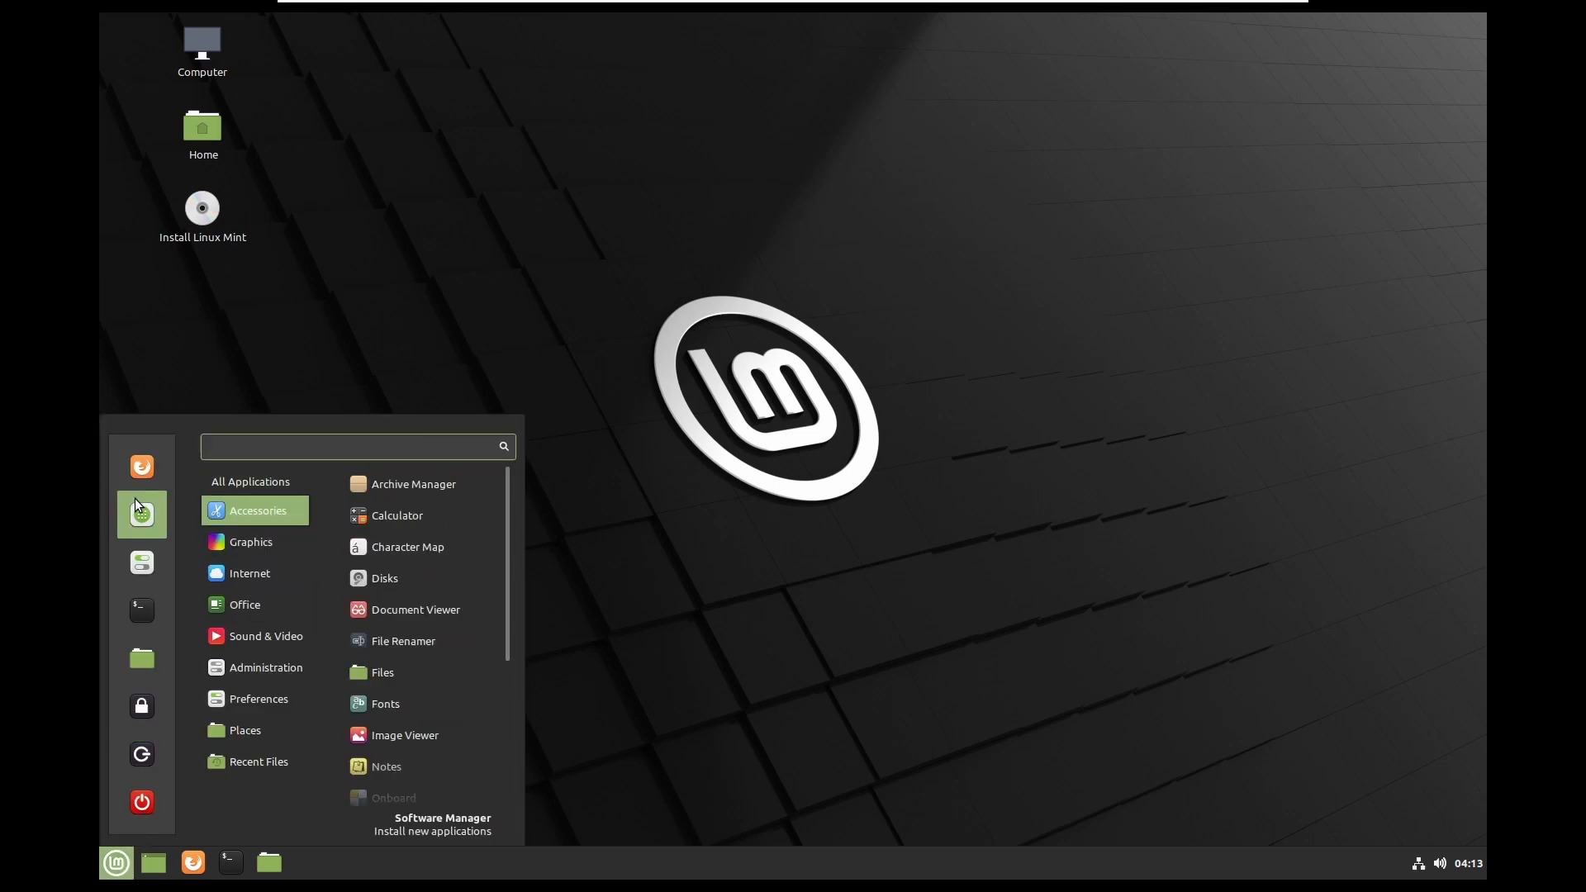
{"action": "mouse_move", "coordinate": [142, 562]}
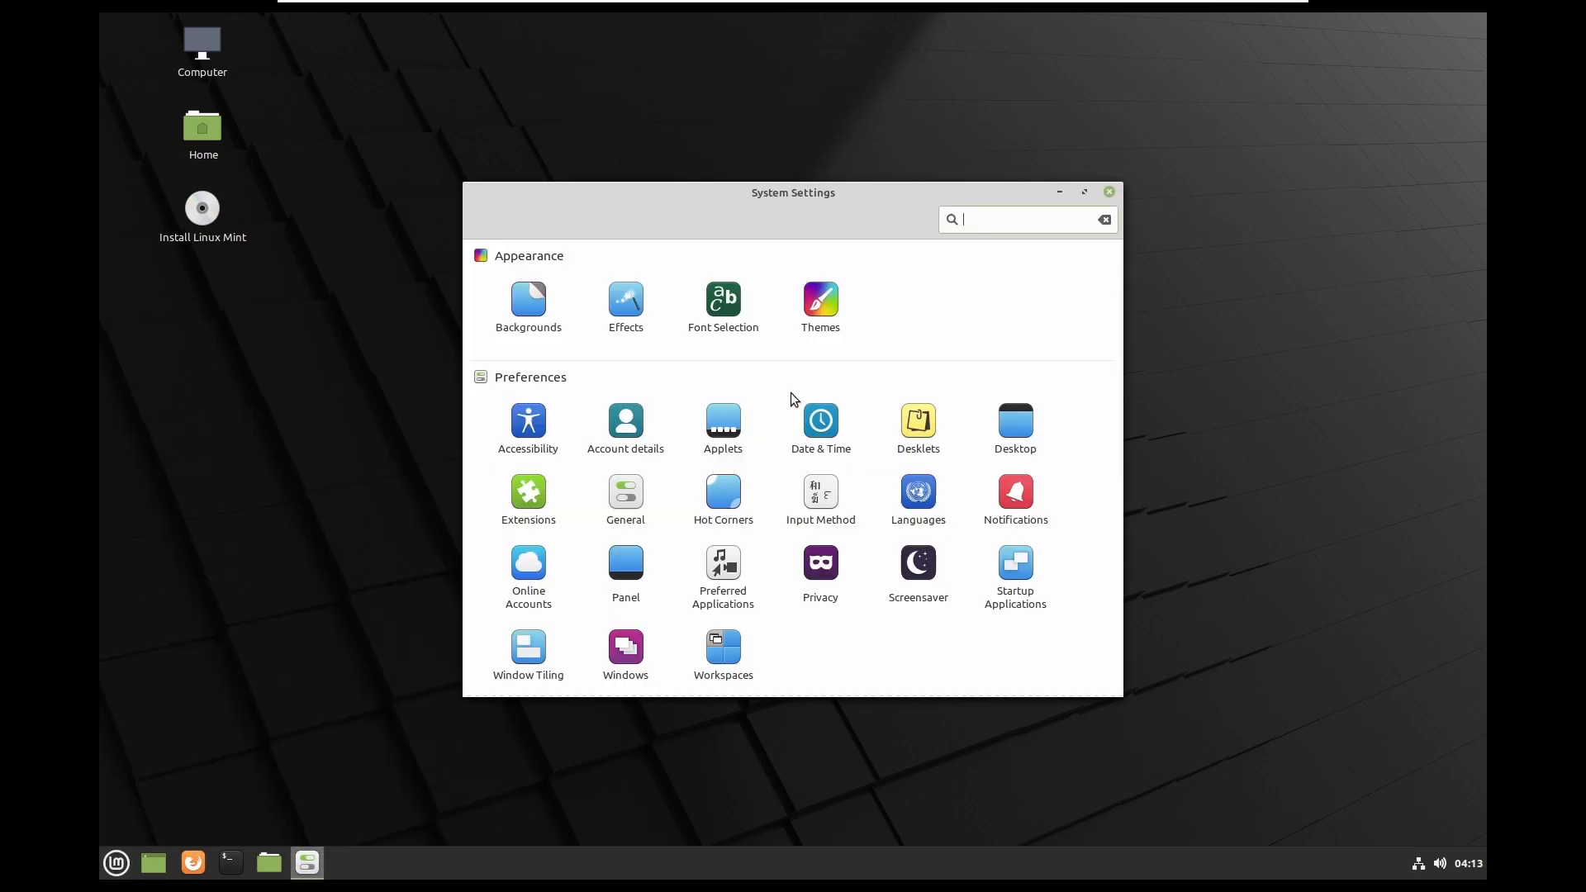
{"action": "scroll", "scroll_direction": "down", "scroll_amount": 3}
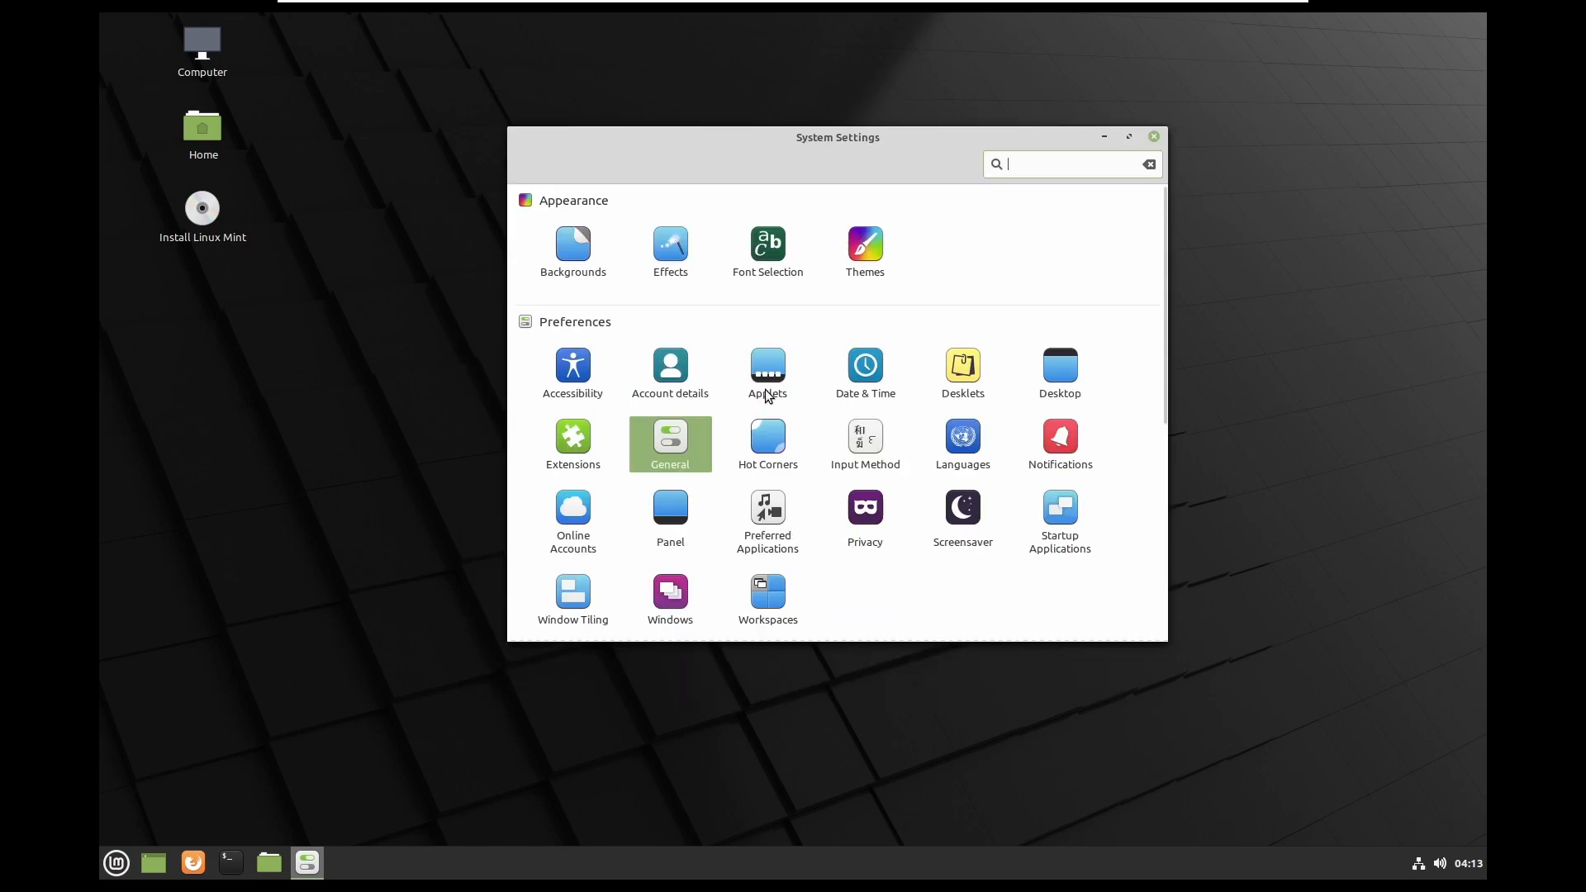
{"action": "left_click", "coordinate": [767, 367]}
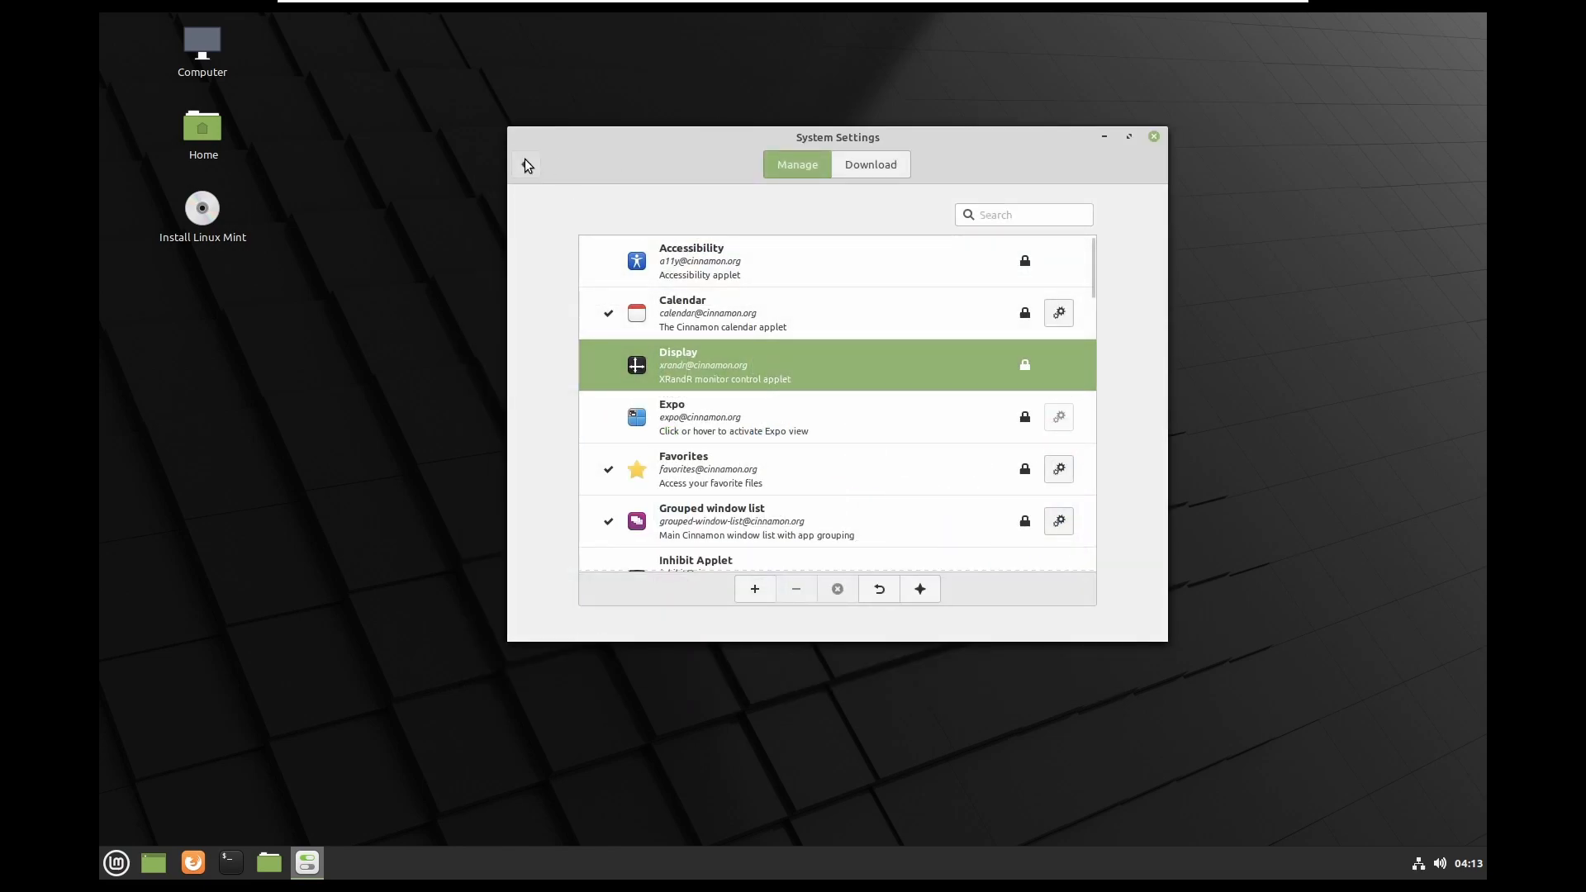
{"action": "left_click", "coordinate": [525, 166]}
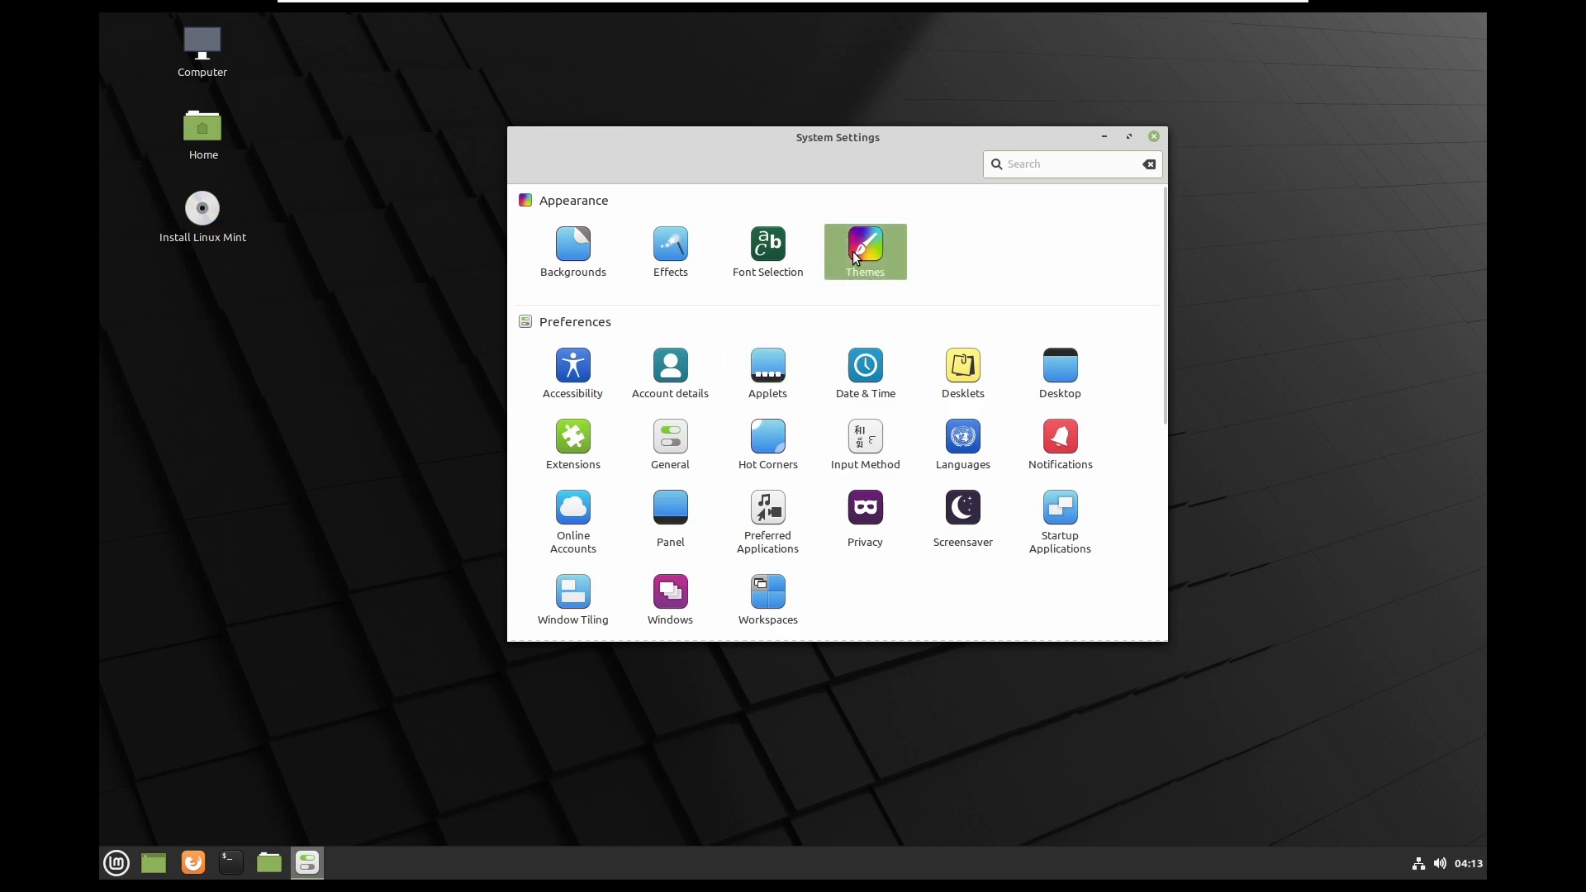
{"action": "left_click", "coordinate": [865, 250]}
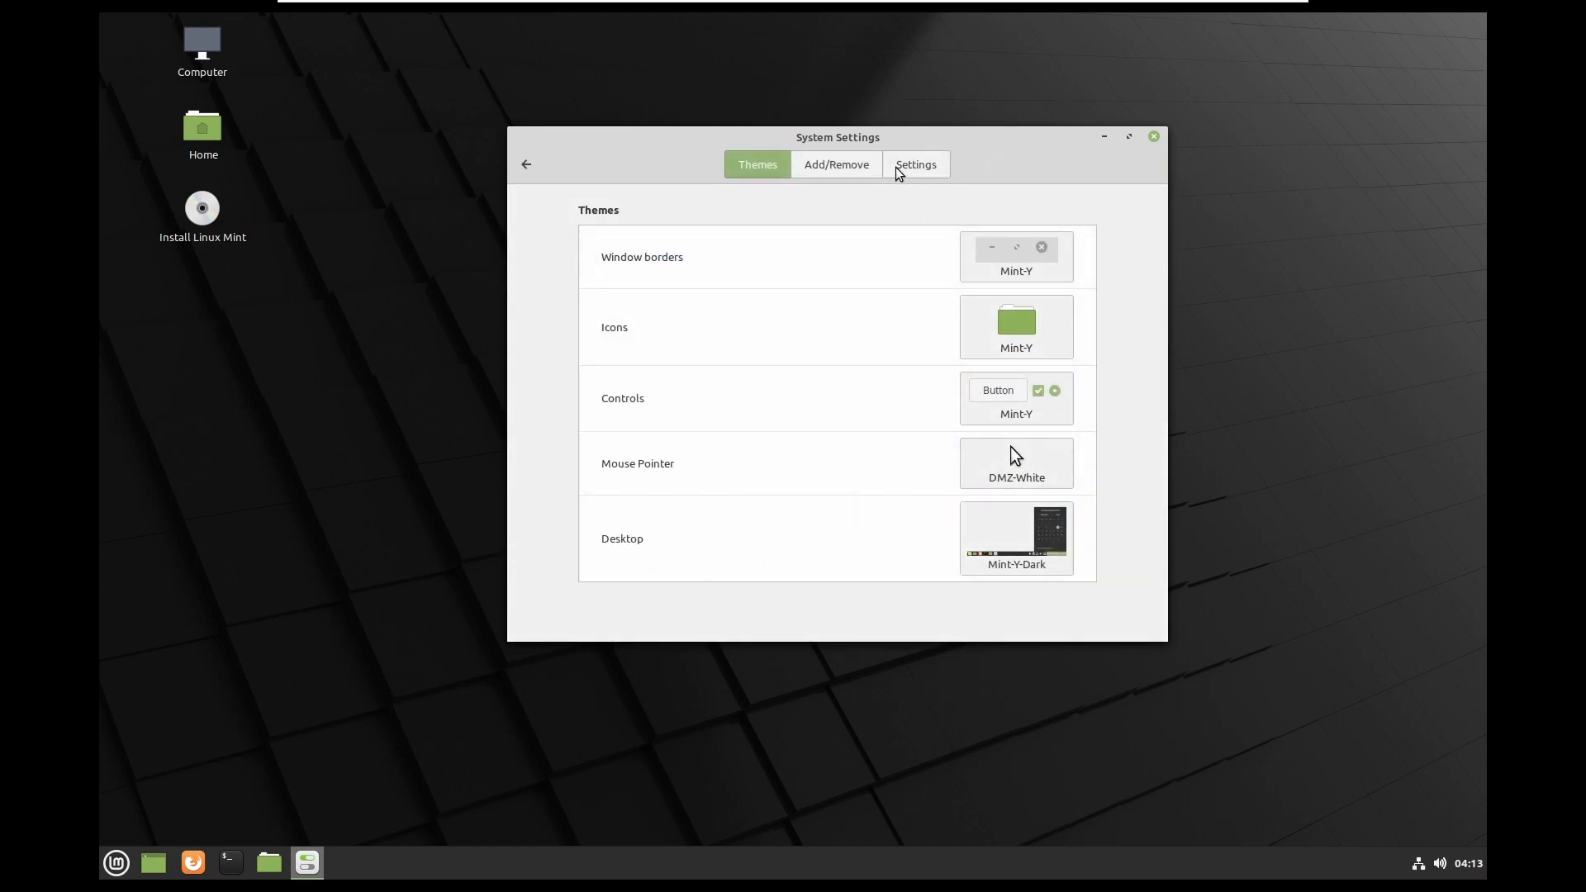
{"action": "left_click", "coordinate": [914, 163]}
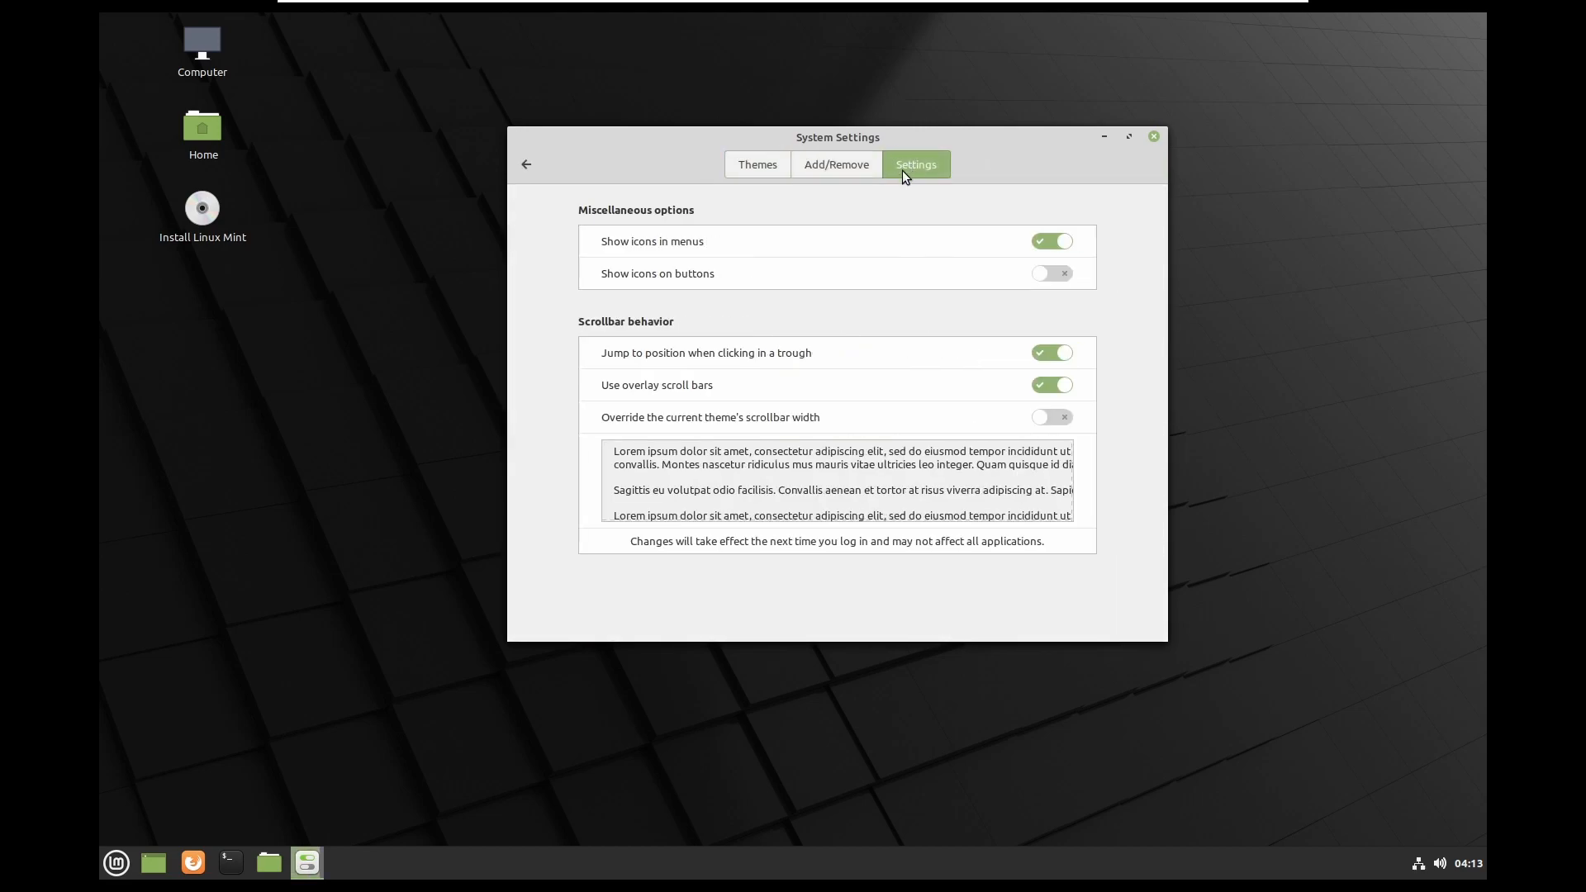
{"action": "left_click", "coordinate": [757, 164]}
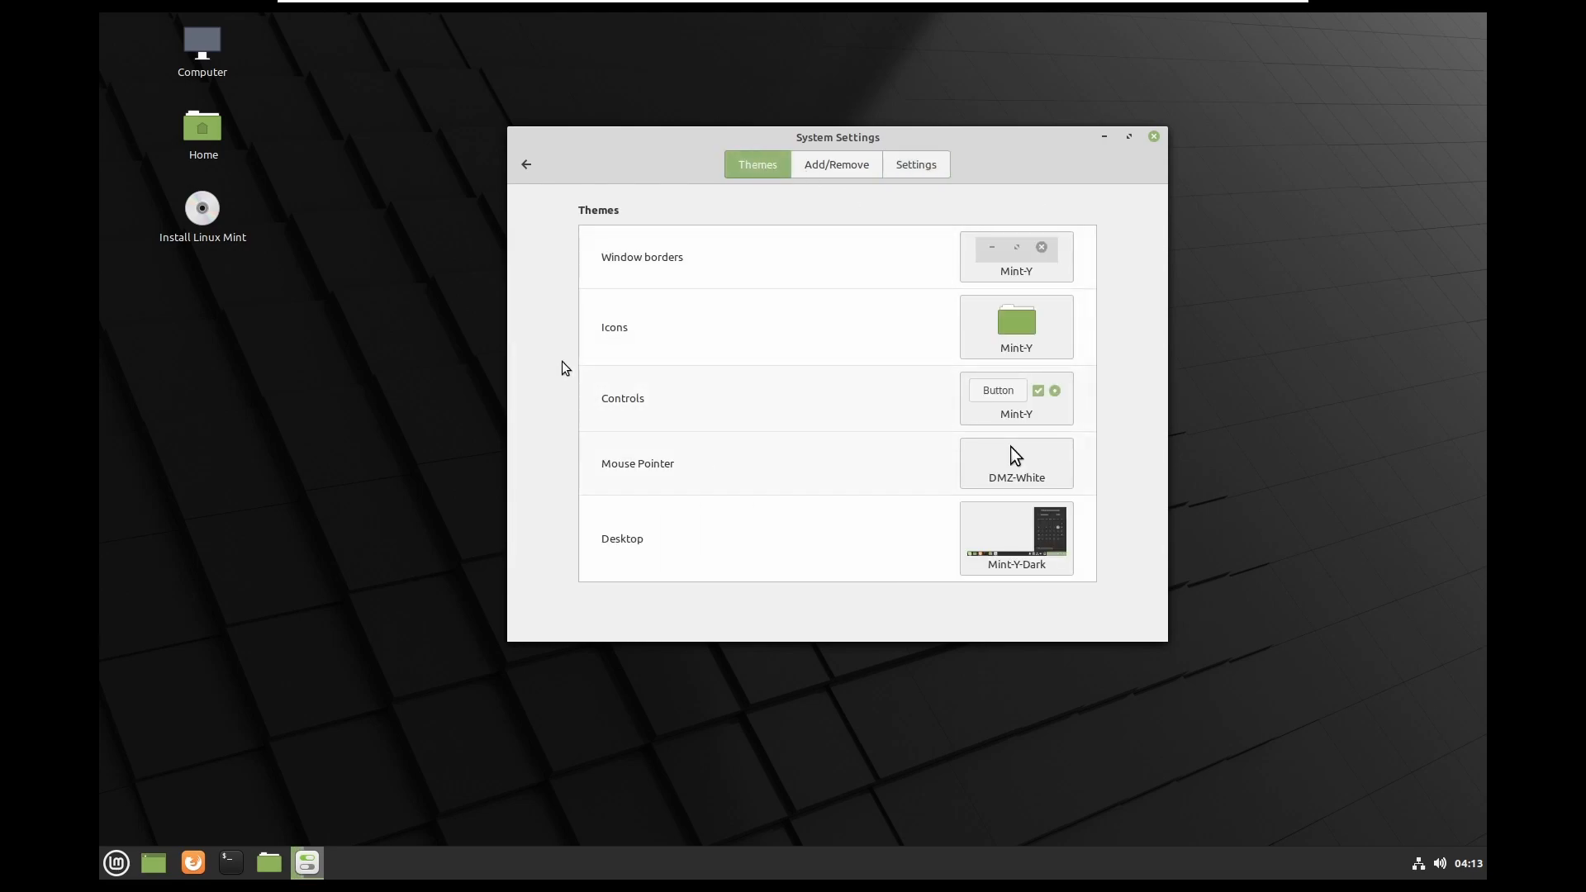
{"action": "left_click", "coordinate": [525, 164]}
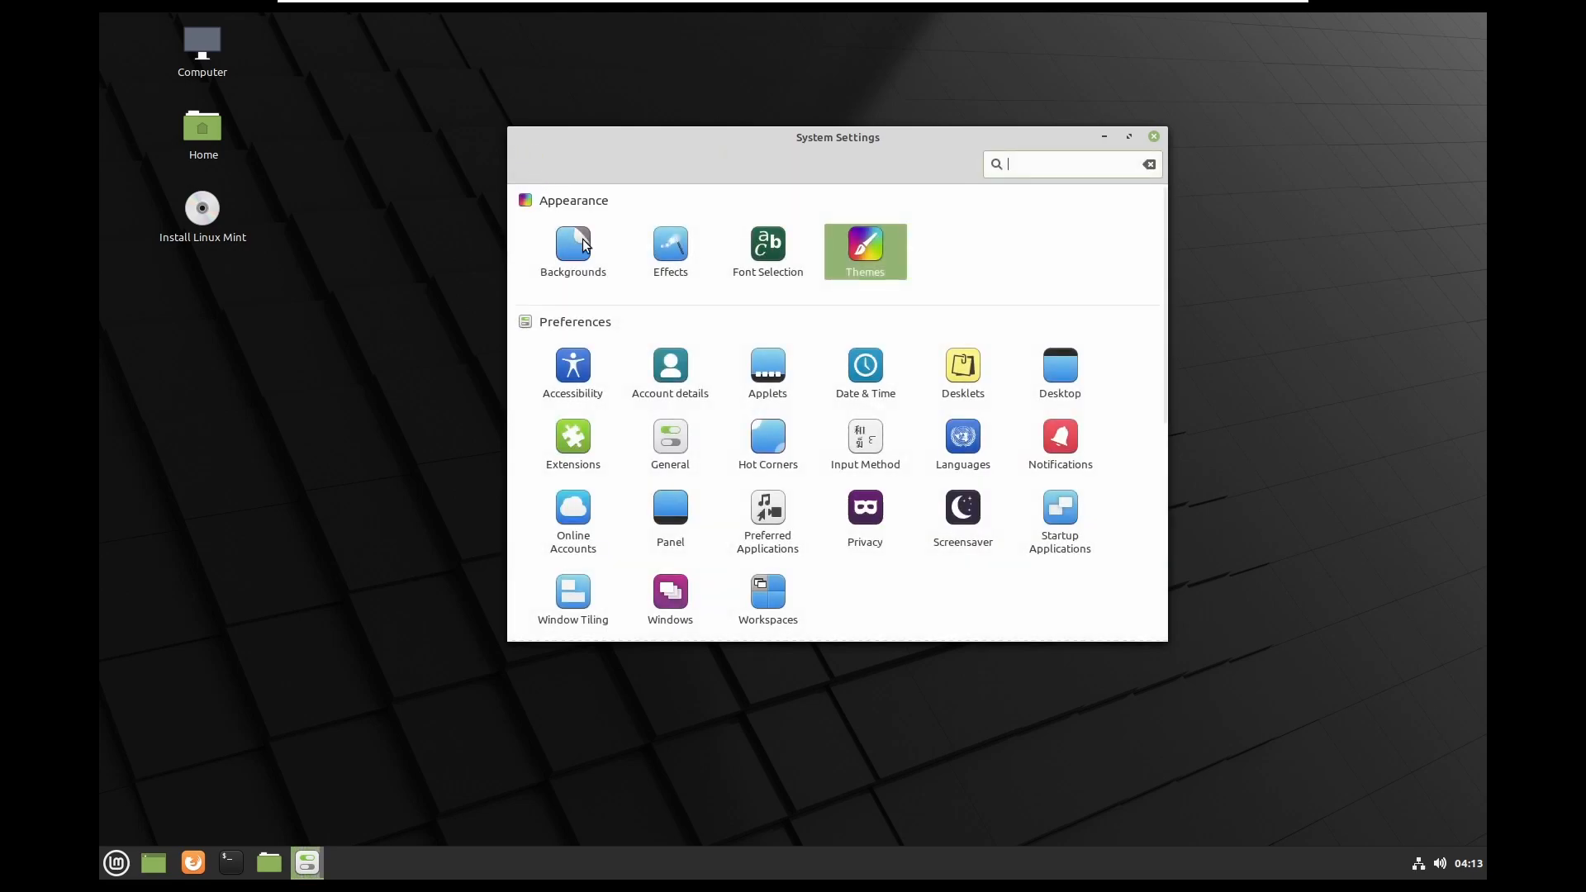
{"action": "left_click", "coordinate": [572, 251]}
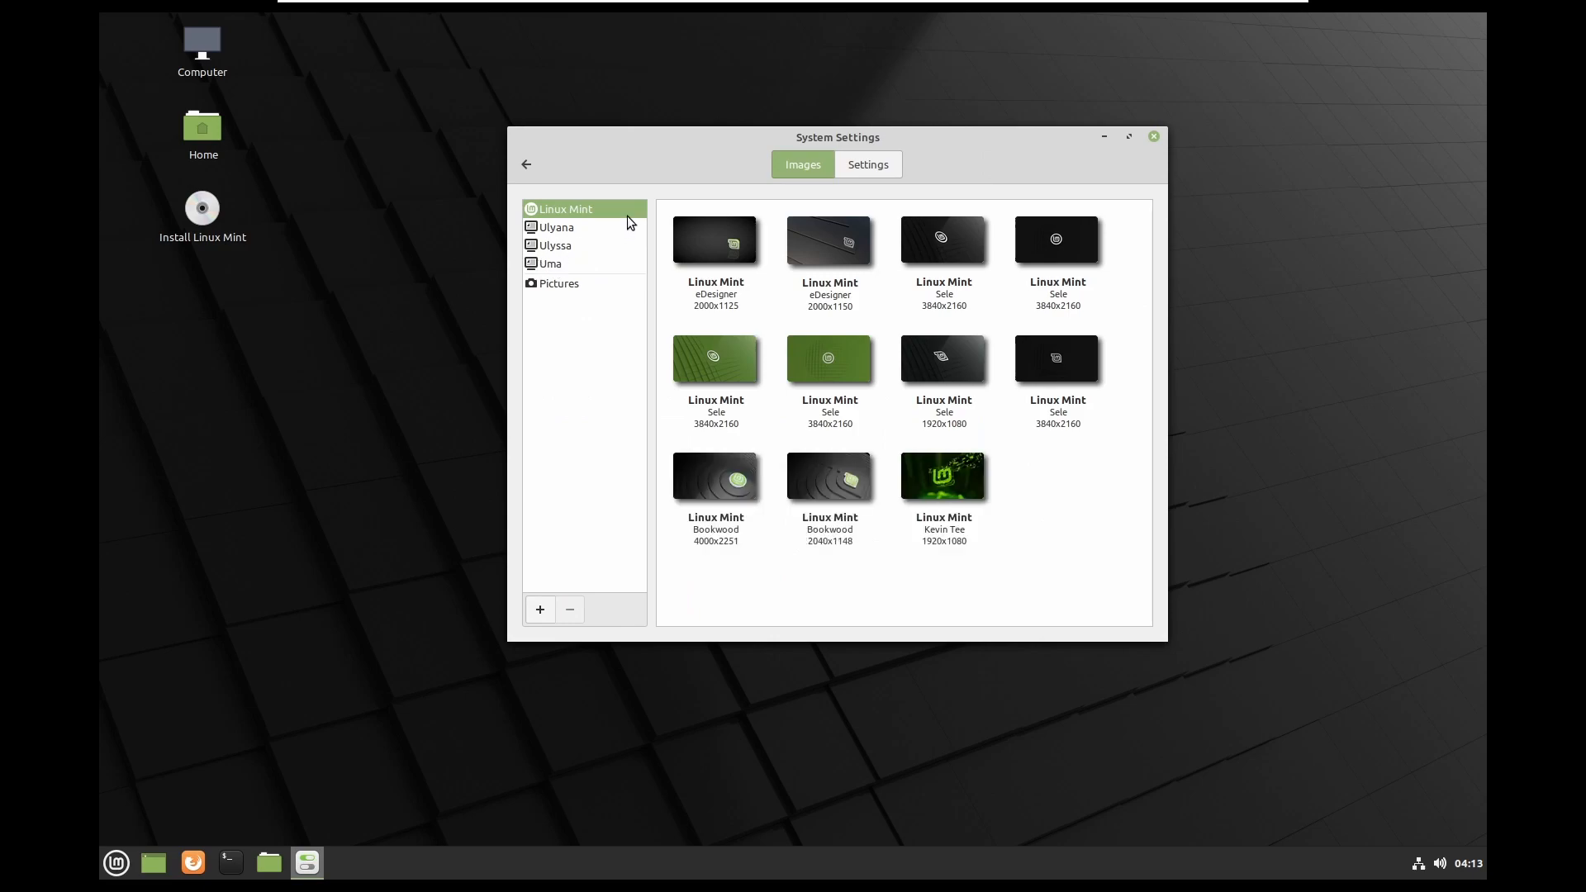
{"action": "left_click", "coordinate": [526, 164]}
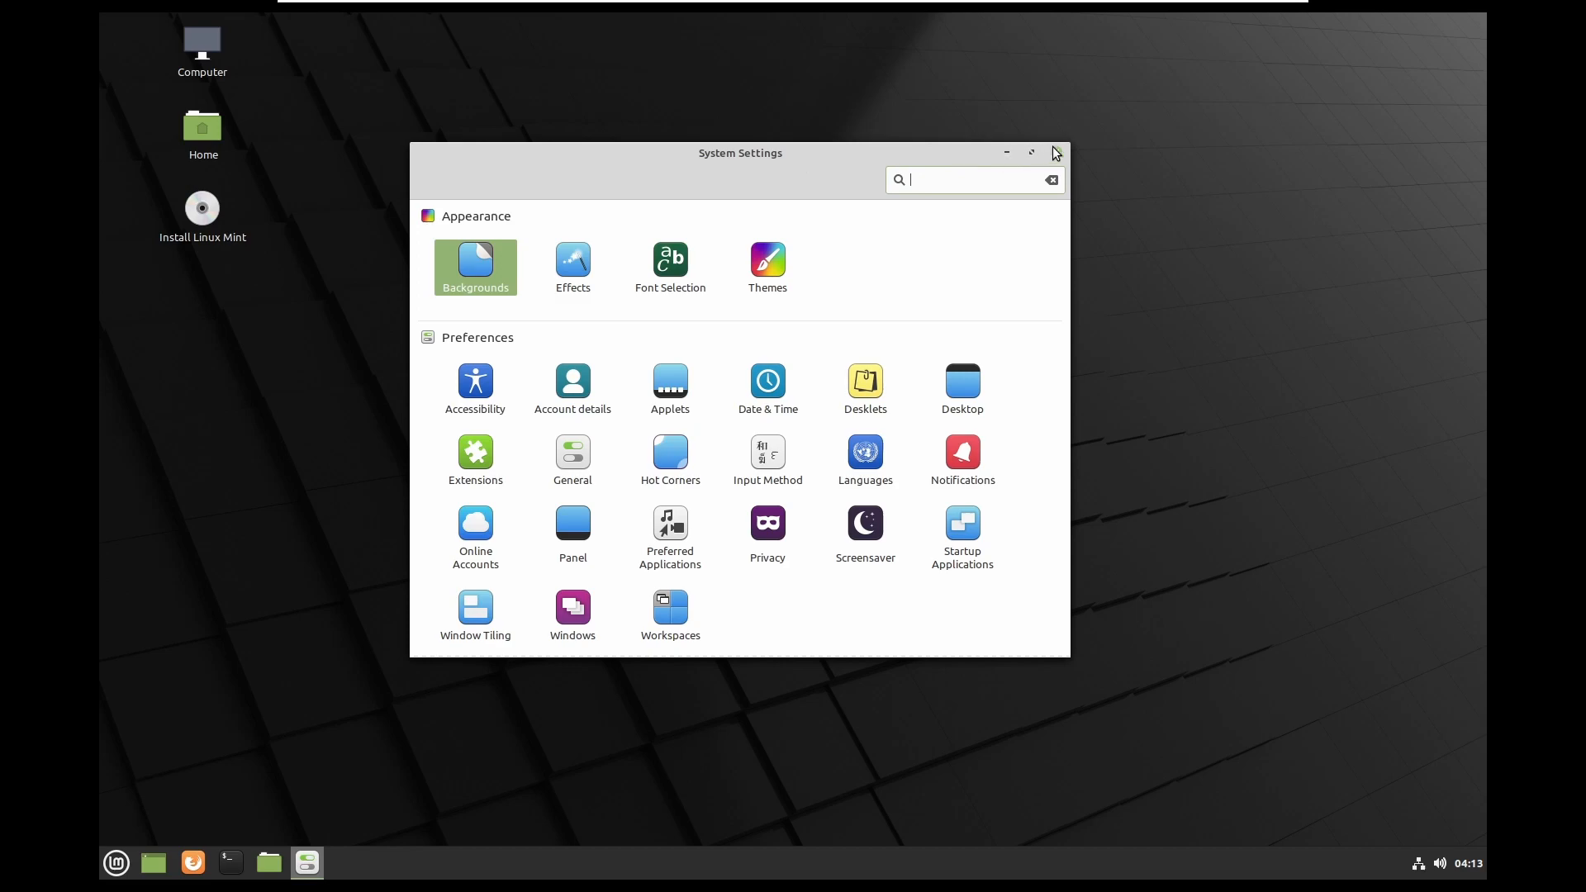
Step: Close System Settings and launch Software Manager from a Mint menu search for 'sof'
{"action": "left_click", "coordinate": [1055, 152]}
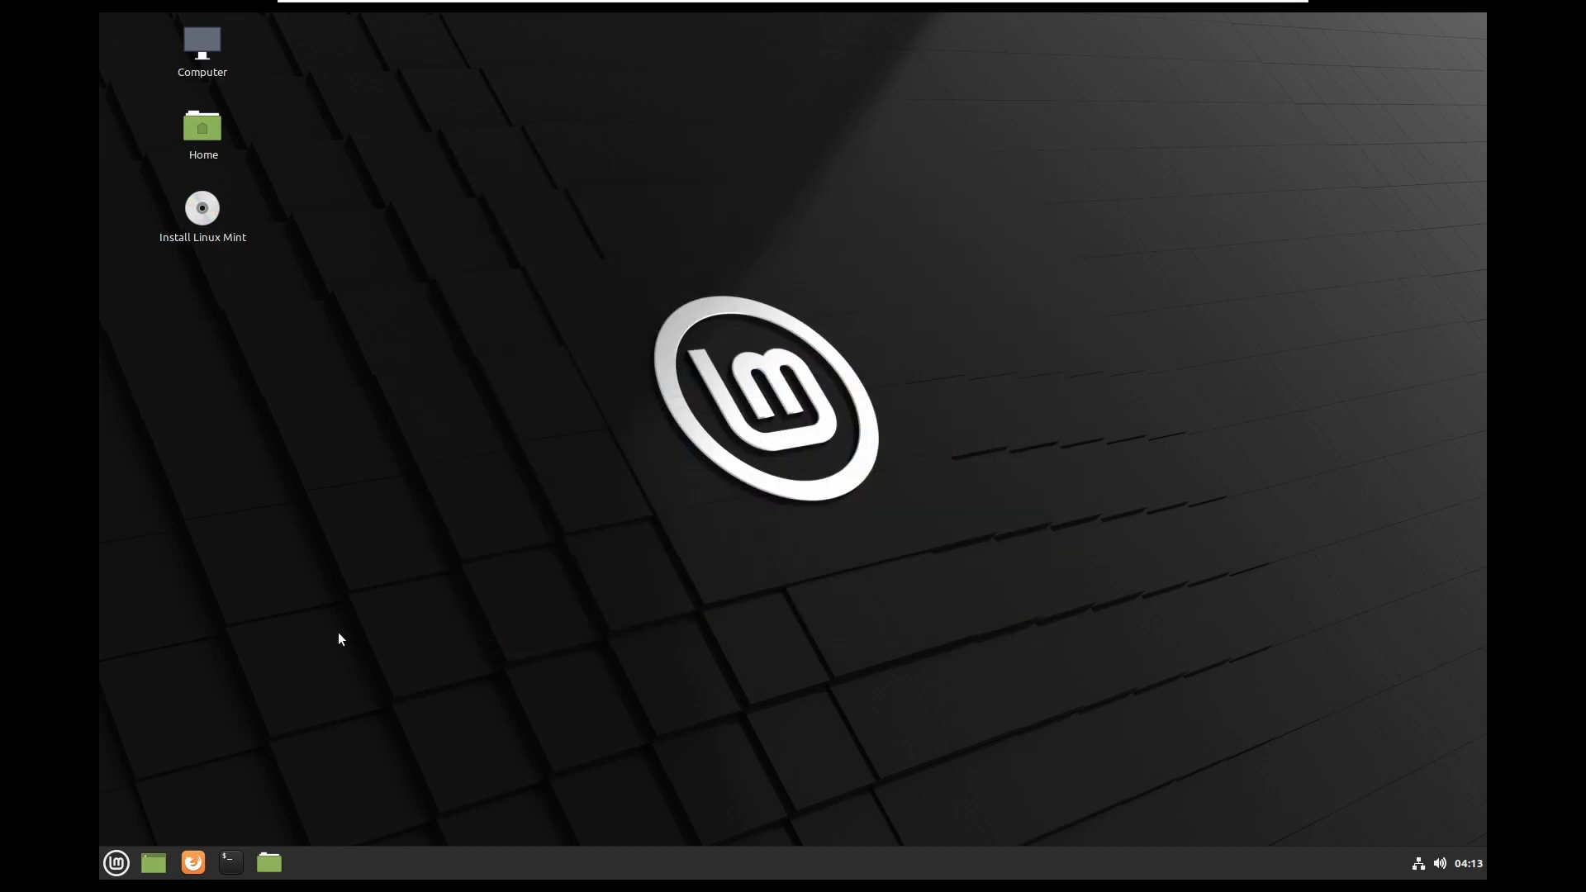
{"action": "mouse_move", "coordinate": [806, 450]}
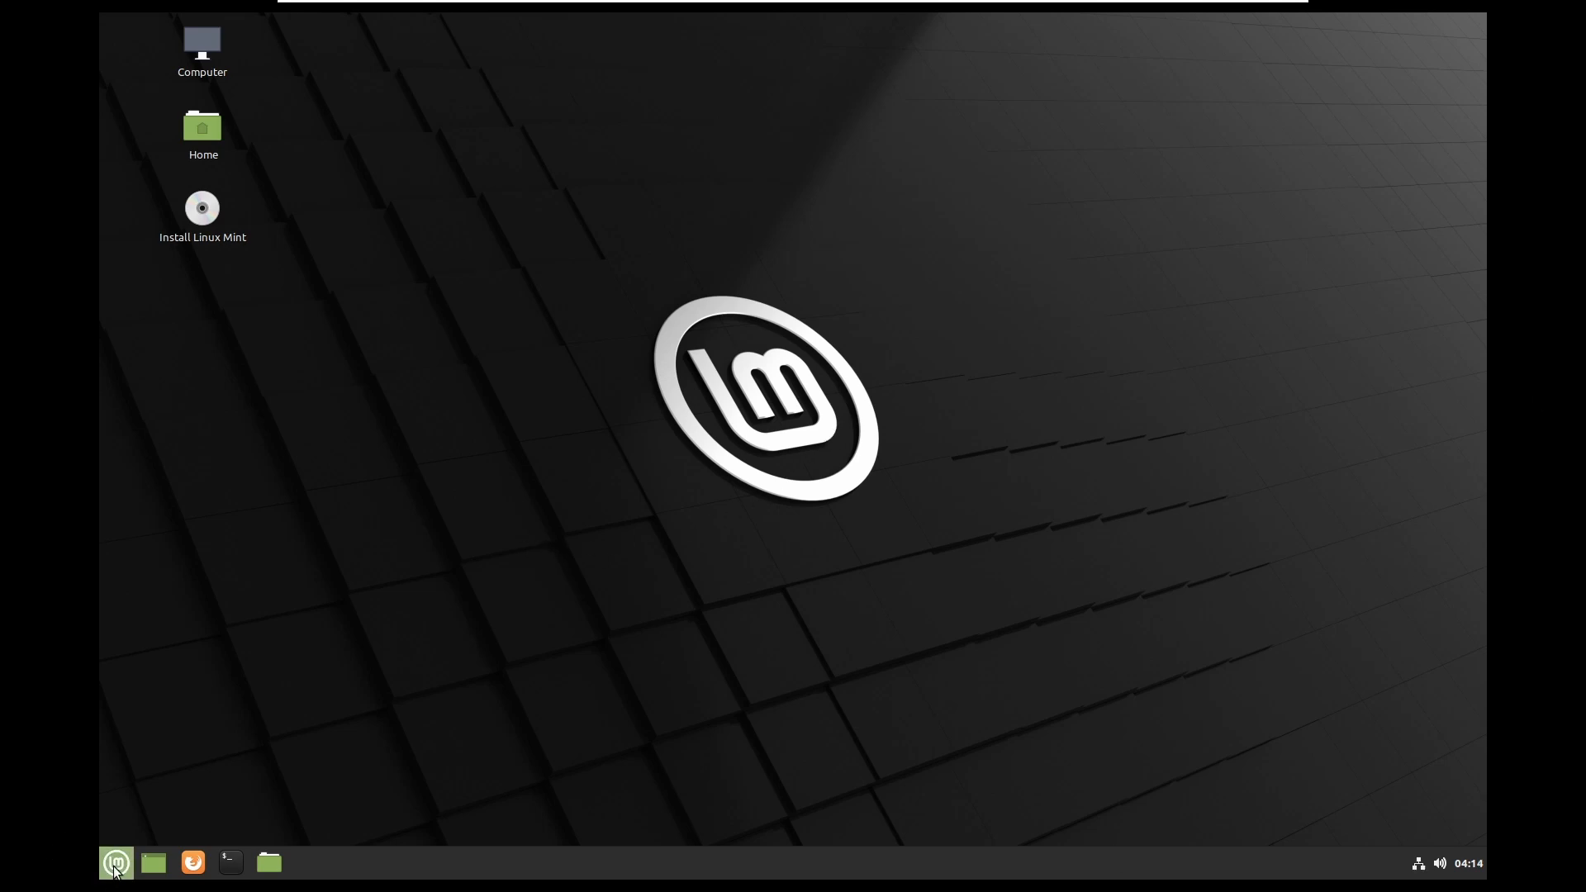
{"action": "left_click", "coordinate": [116, 862]}
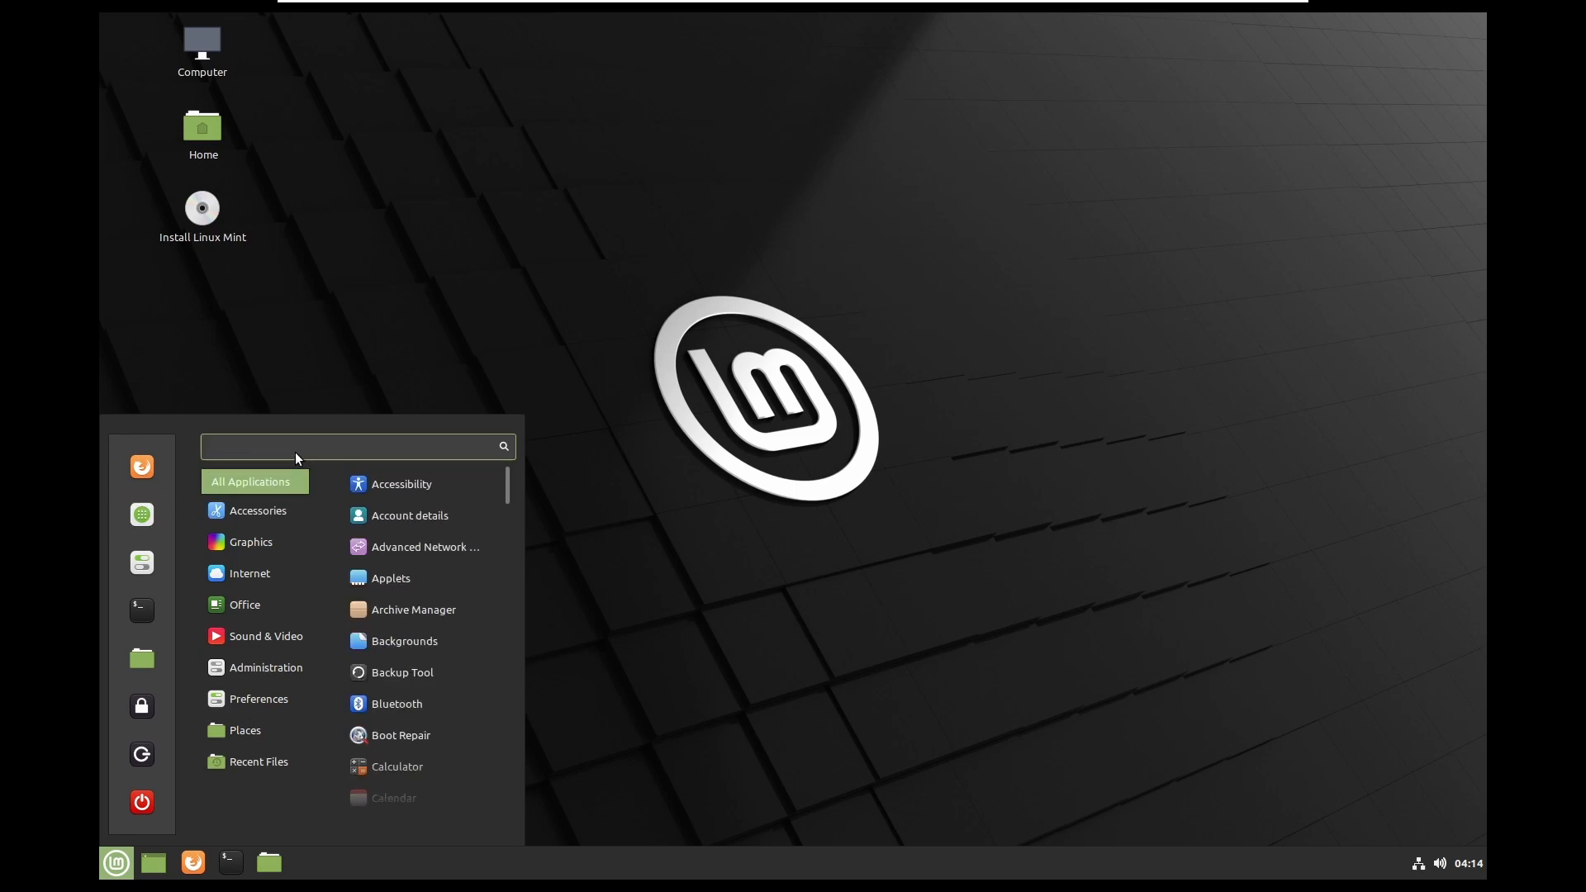
{"action": "type", "text": "softwa"}
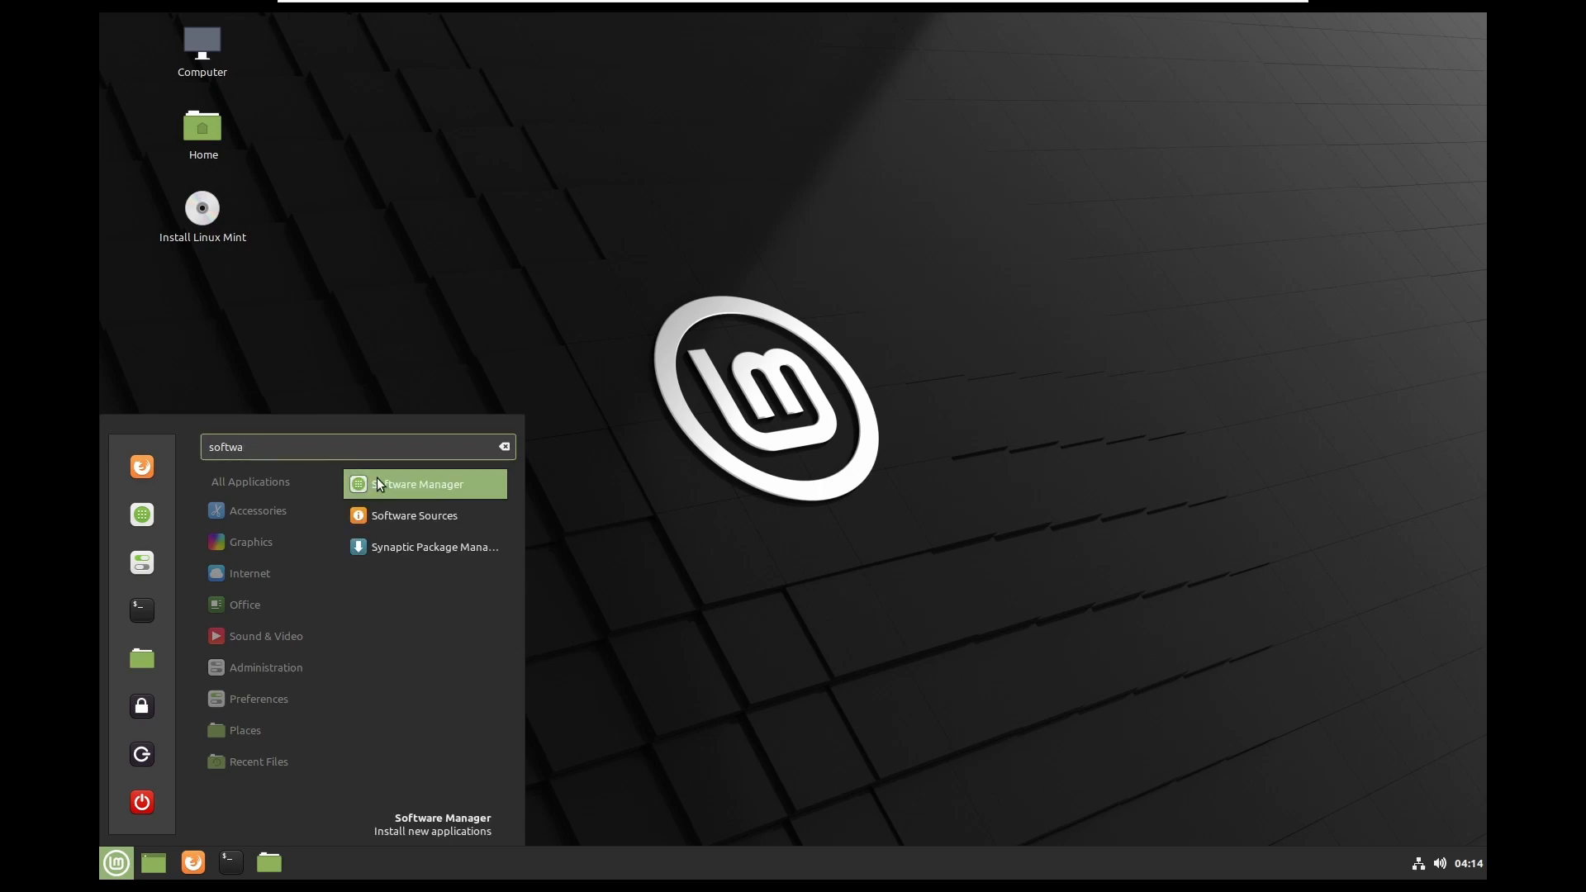
{"action": "left_click", "coordinate": [420, 485]}
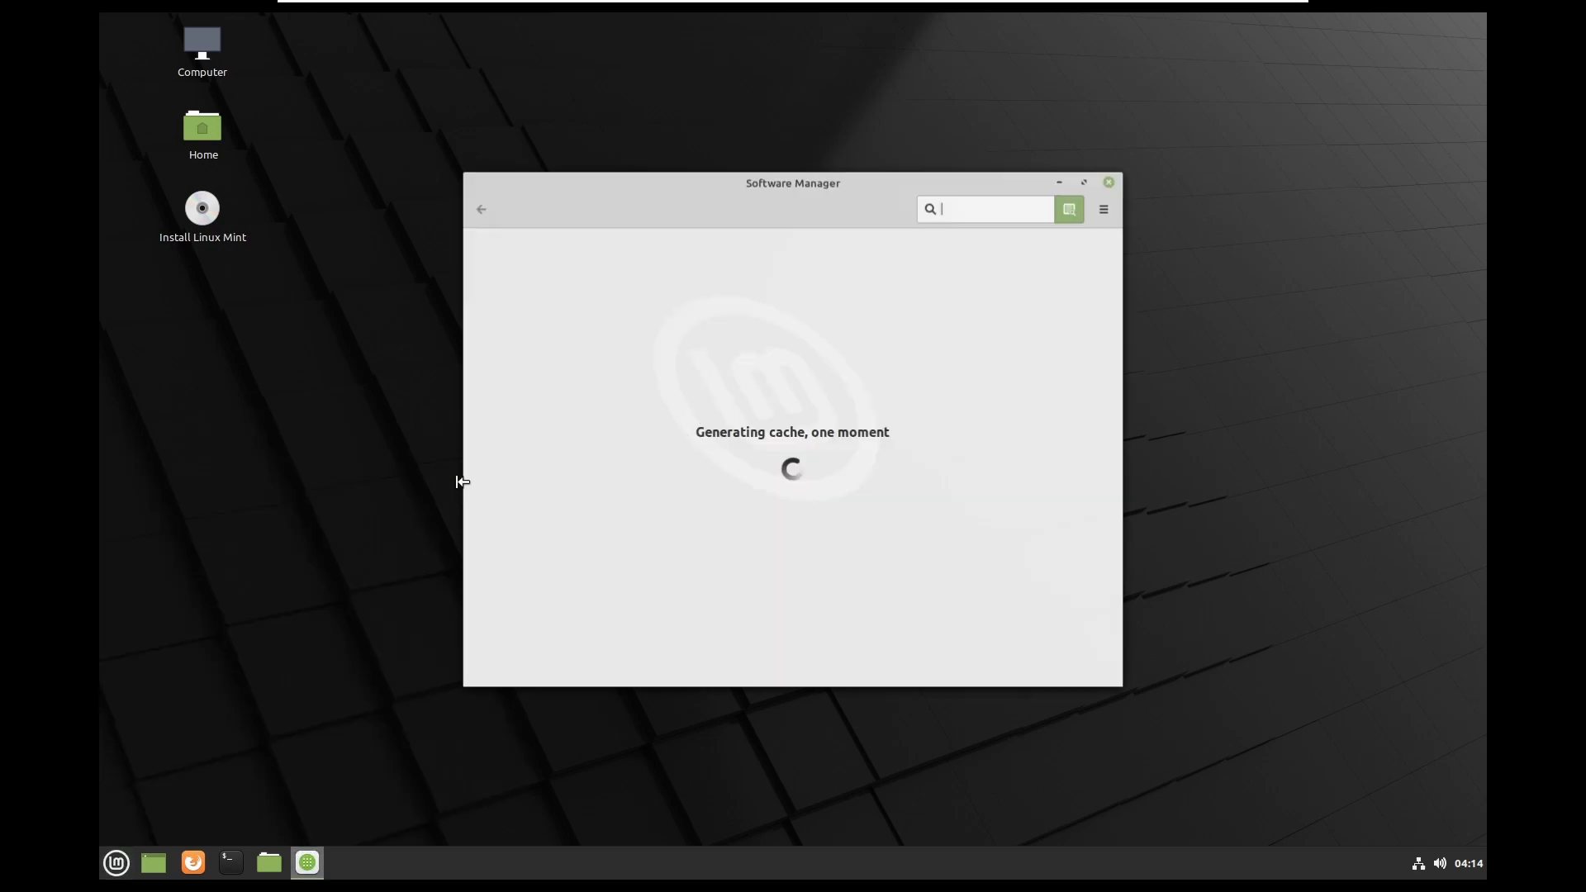